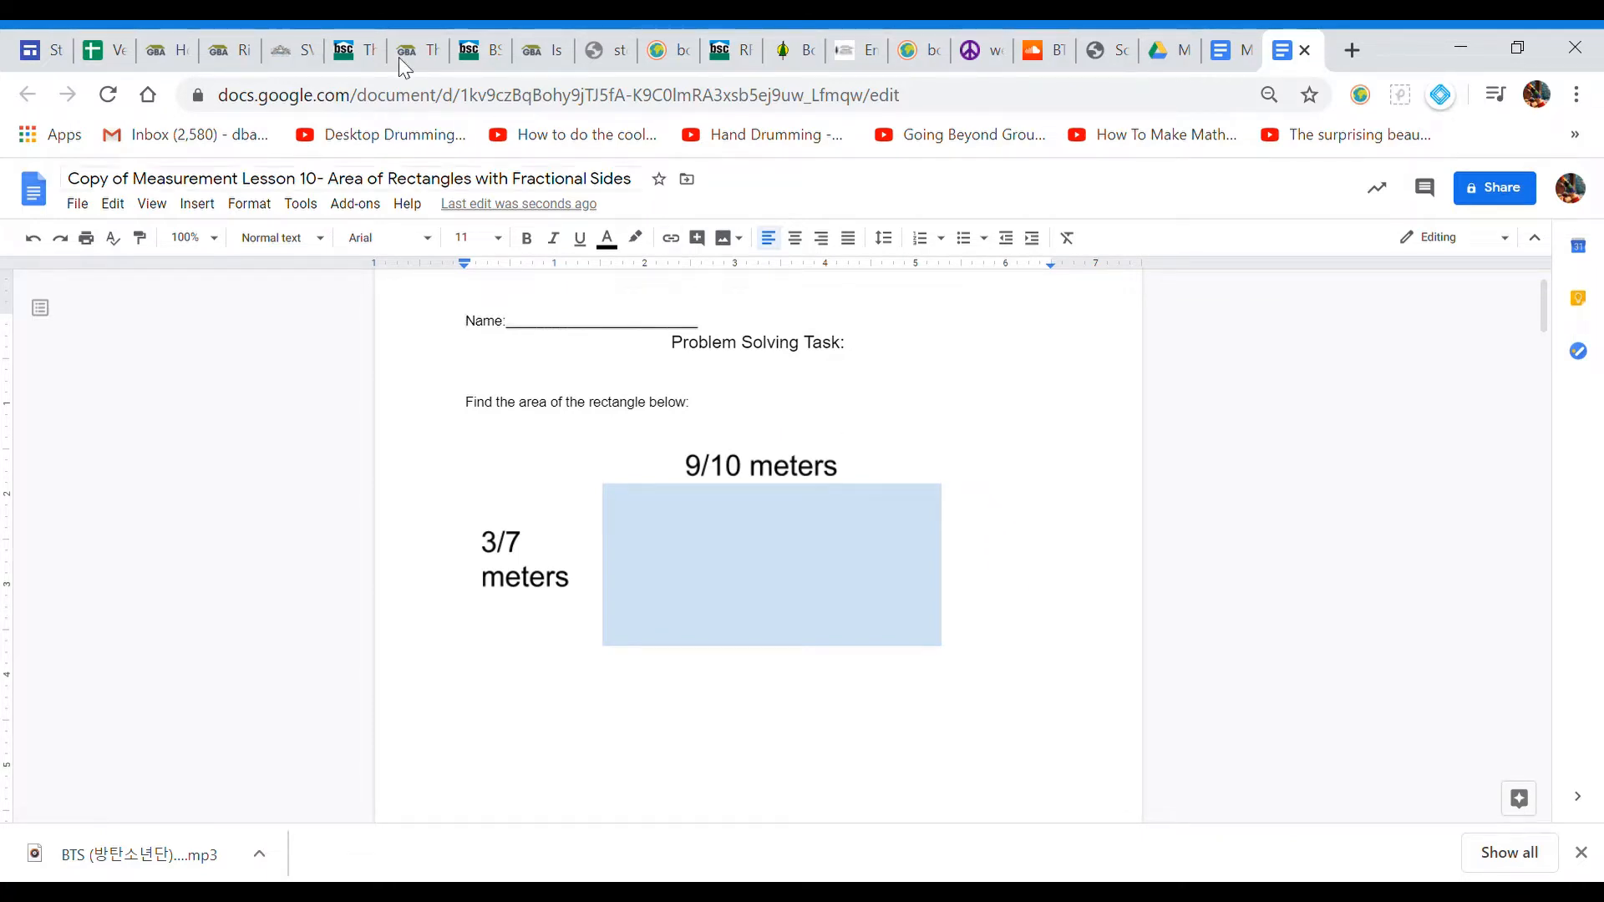
Step: Write the first solution line 'Area = Length x Width' below the rectangle
scroll(down, 3)
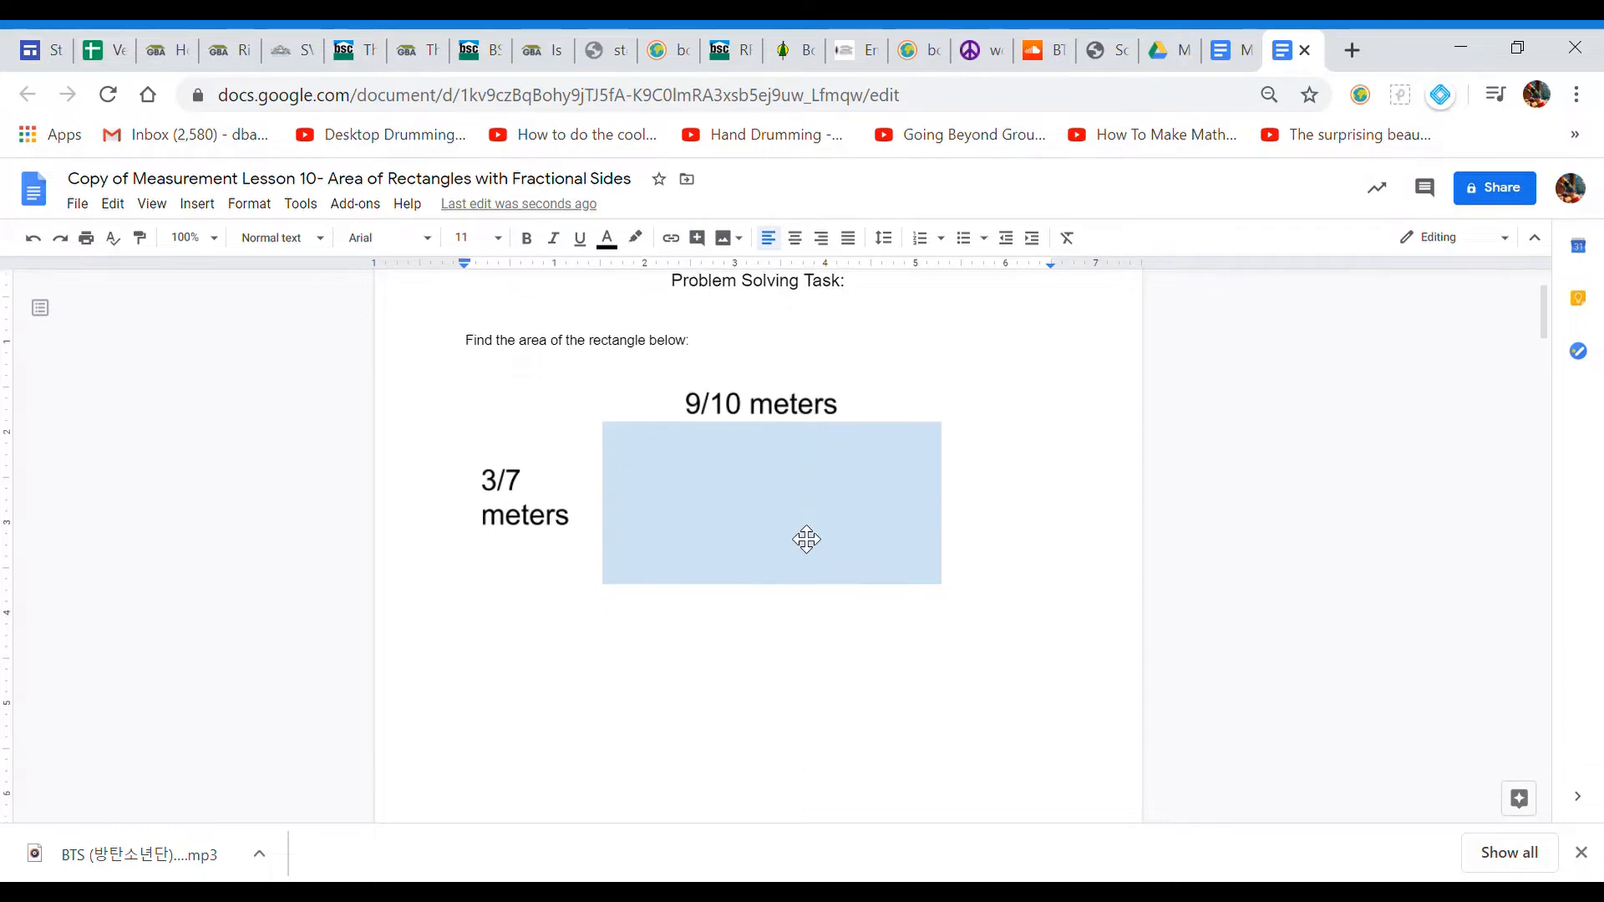
mouse_move(810, 444)
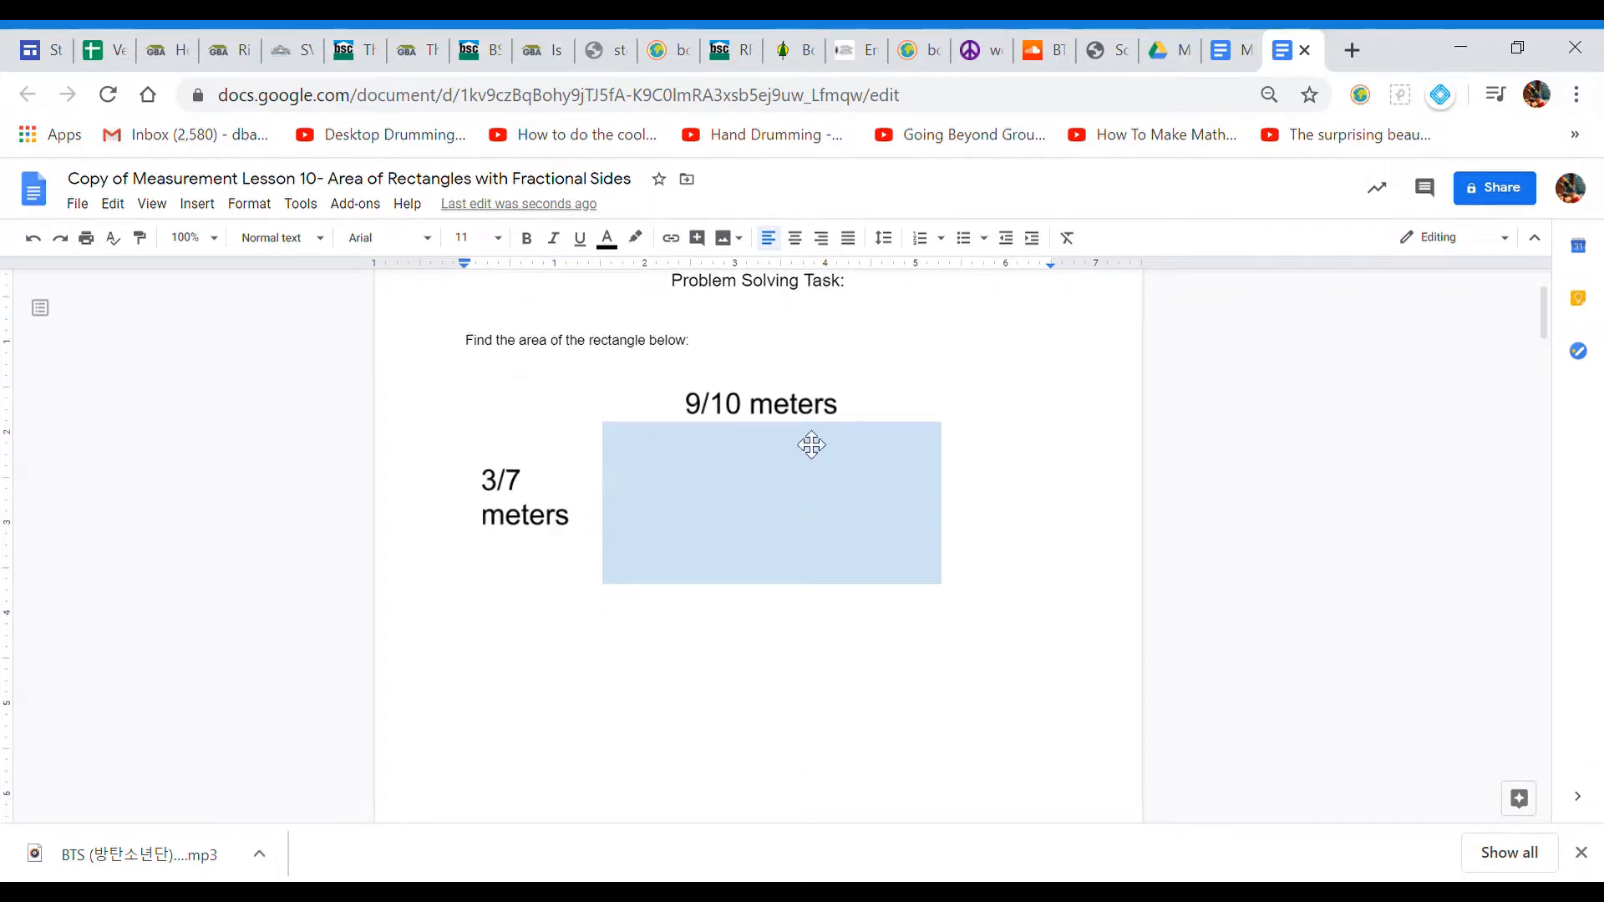
mouse_move(807, 426)
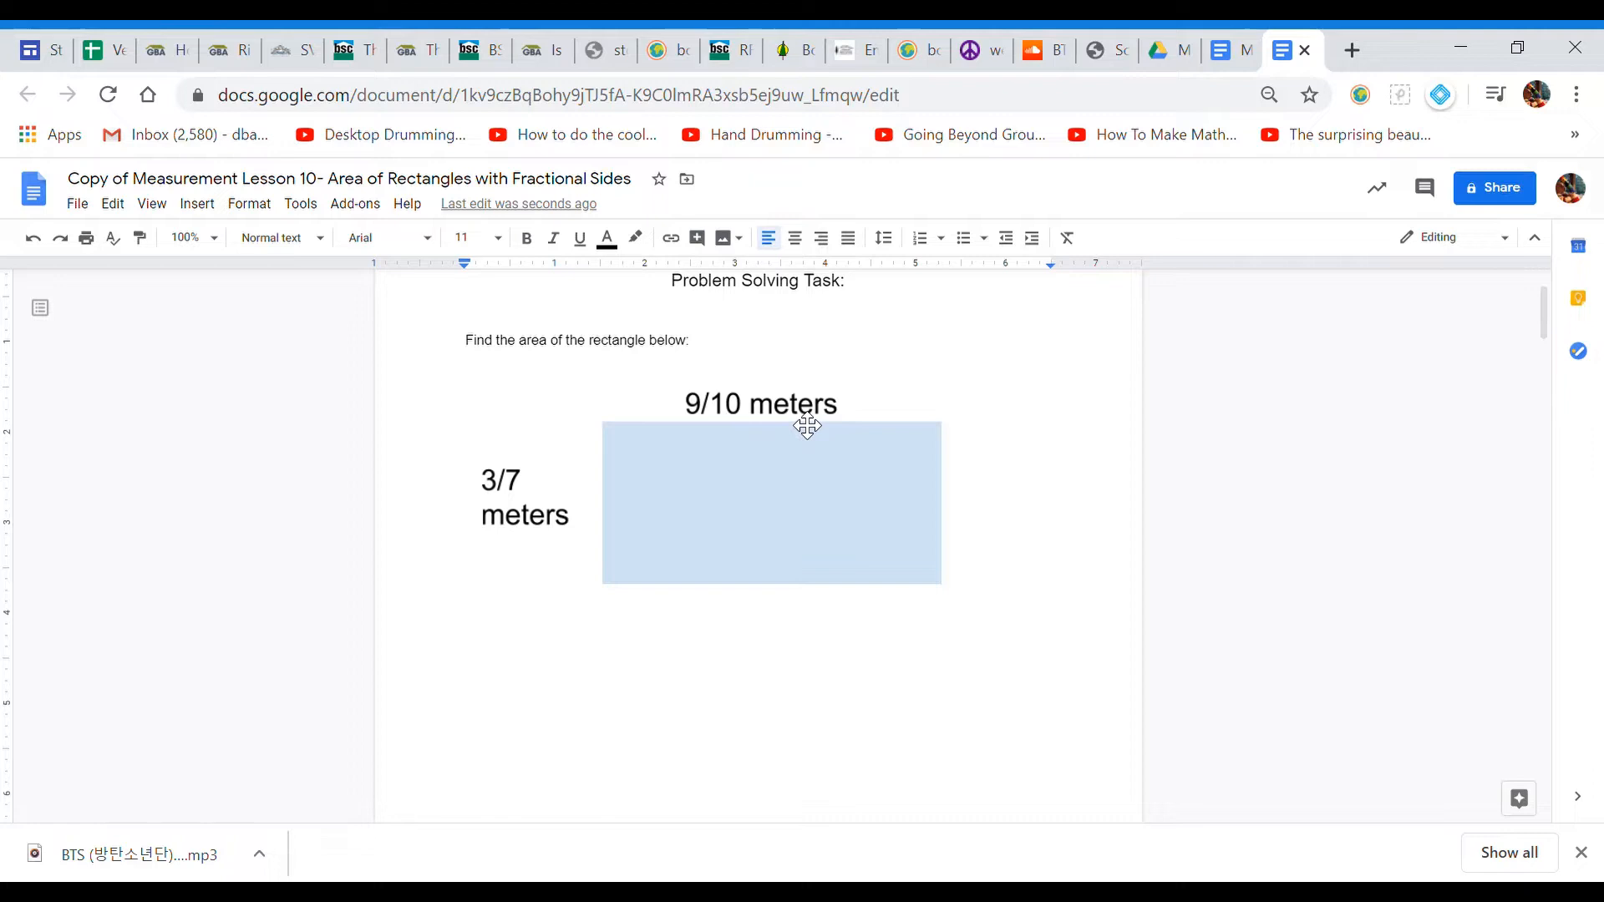
mouse_move(745, 529)
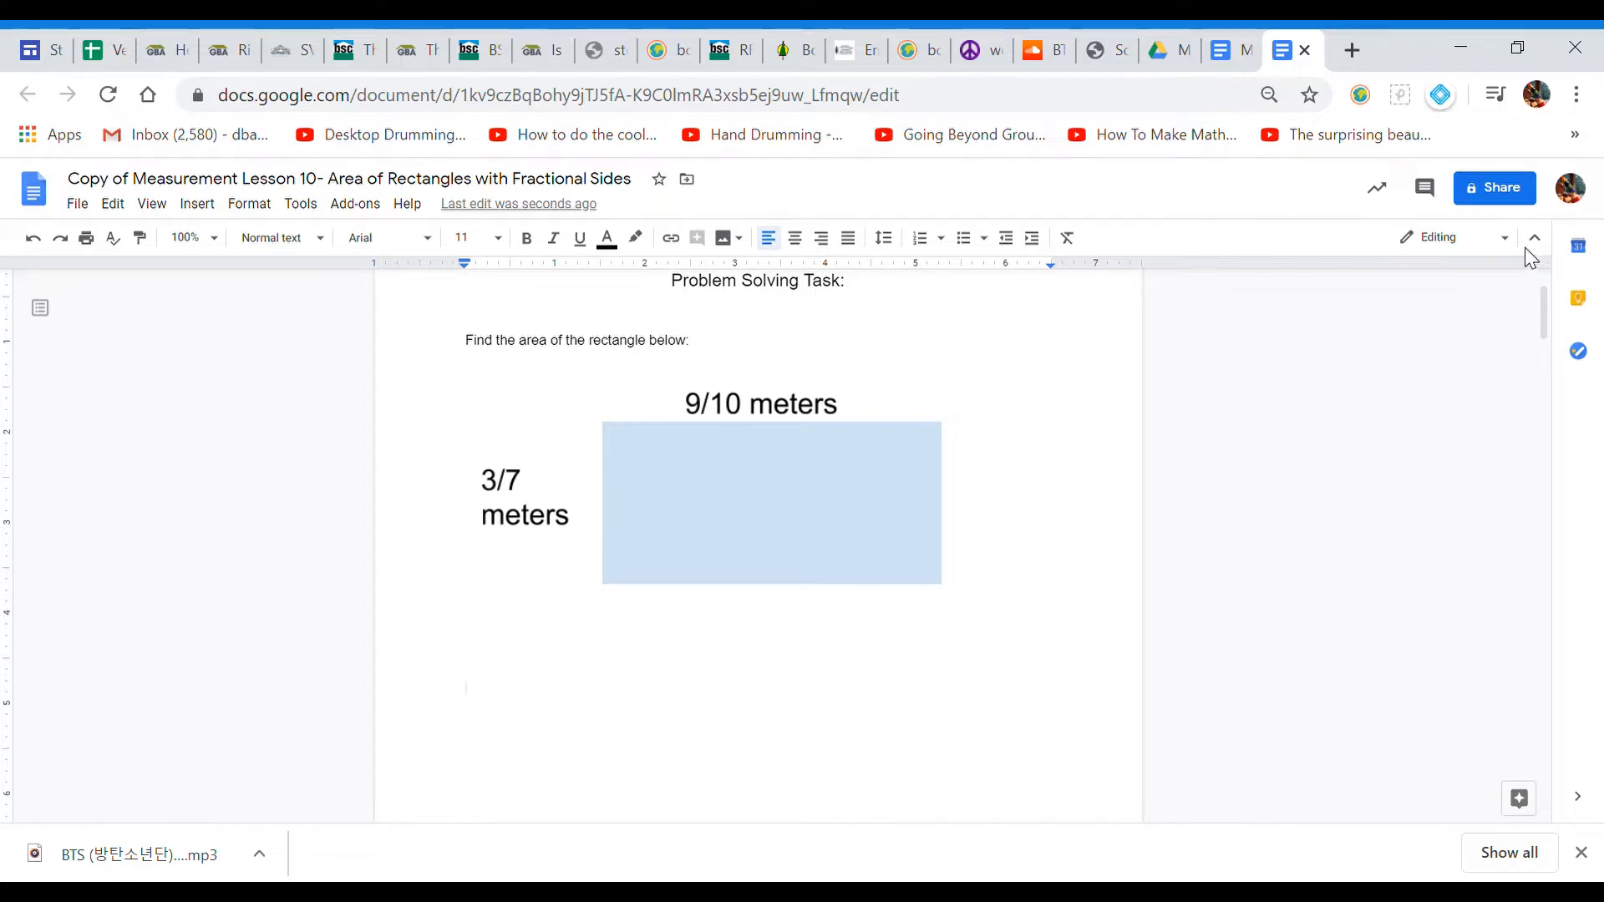
mouse_move(709, 505)
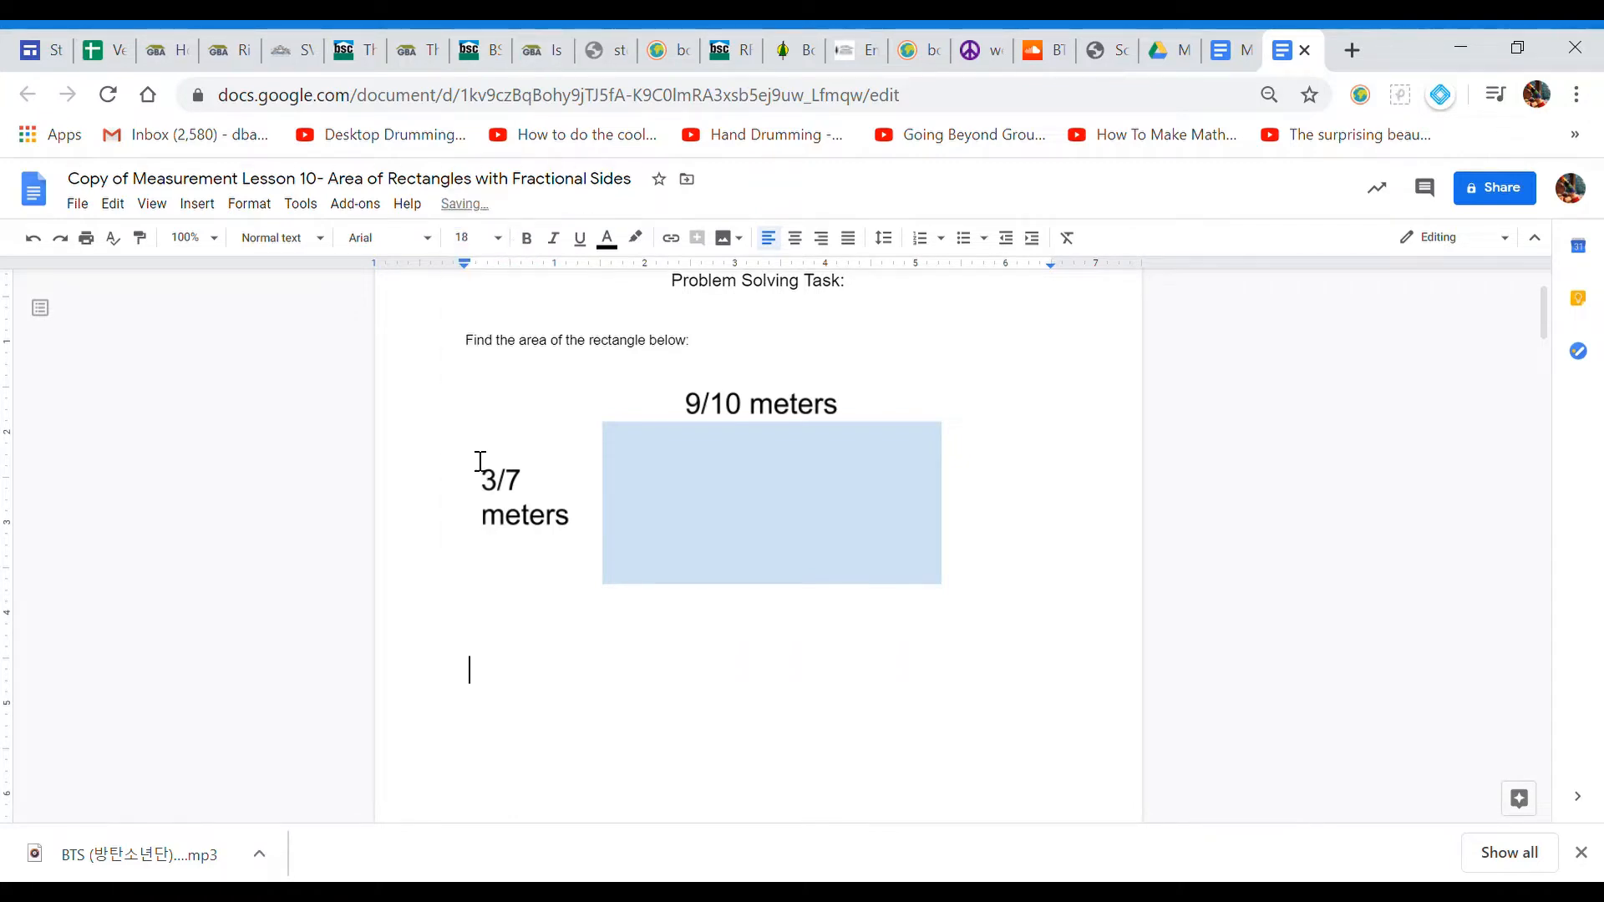
text(Area)
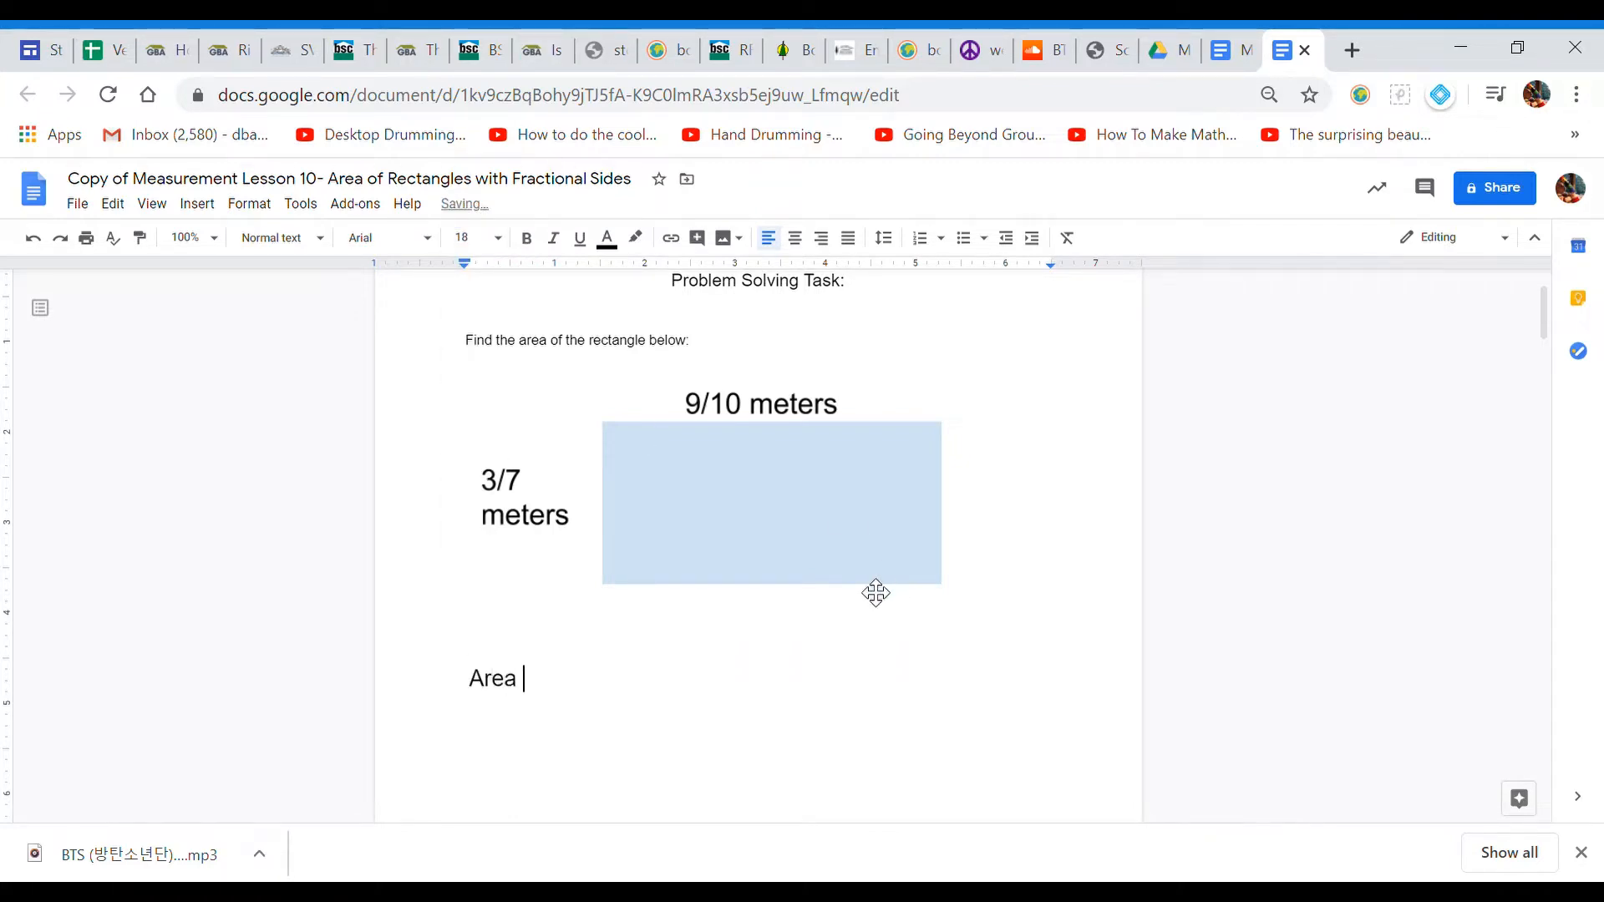
text(= Len)
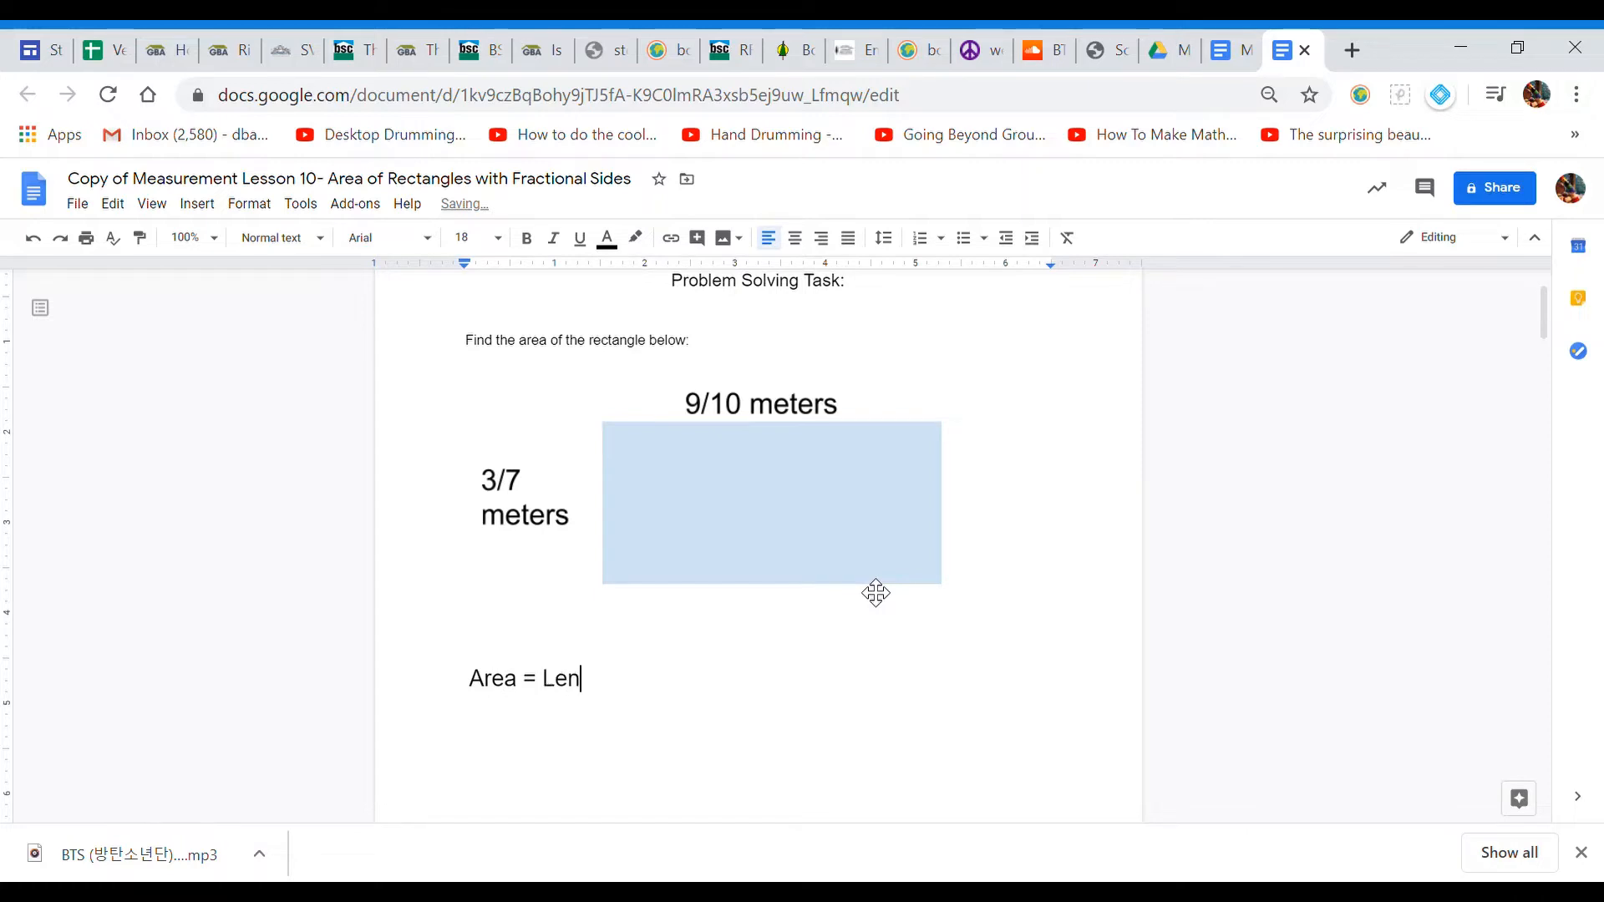
text(gth)
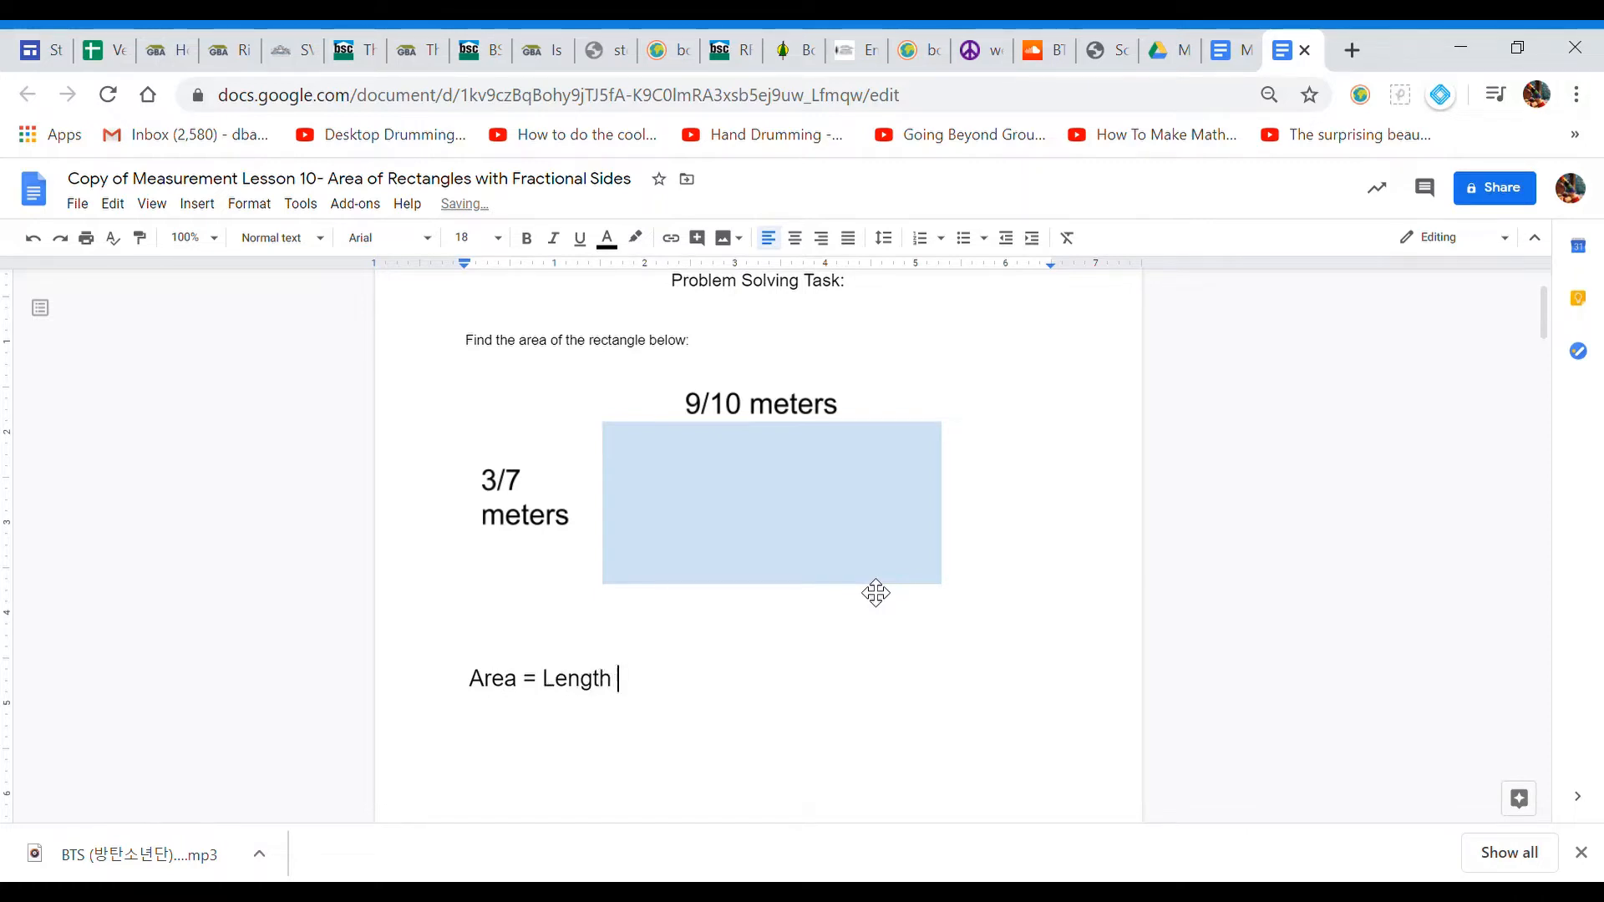
text(x Width)
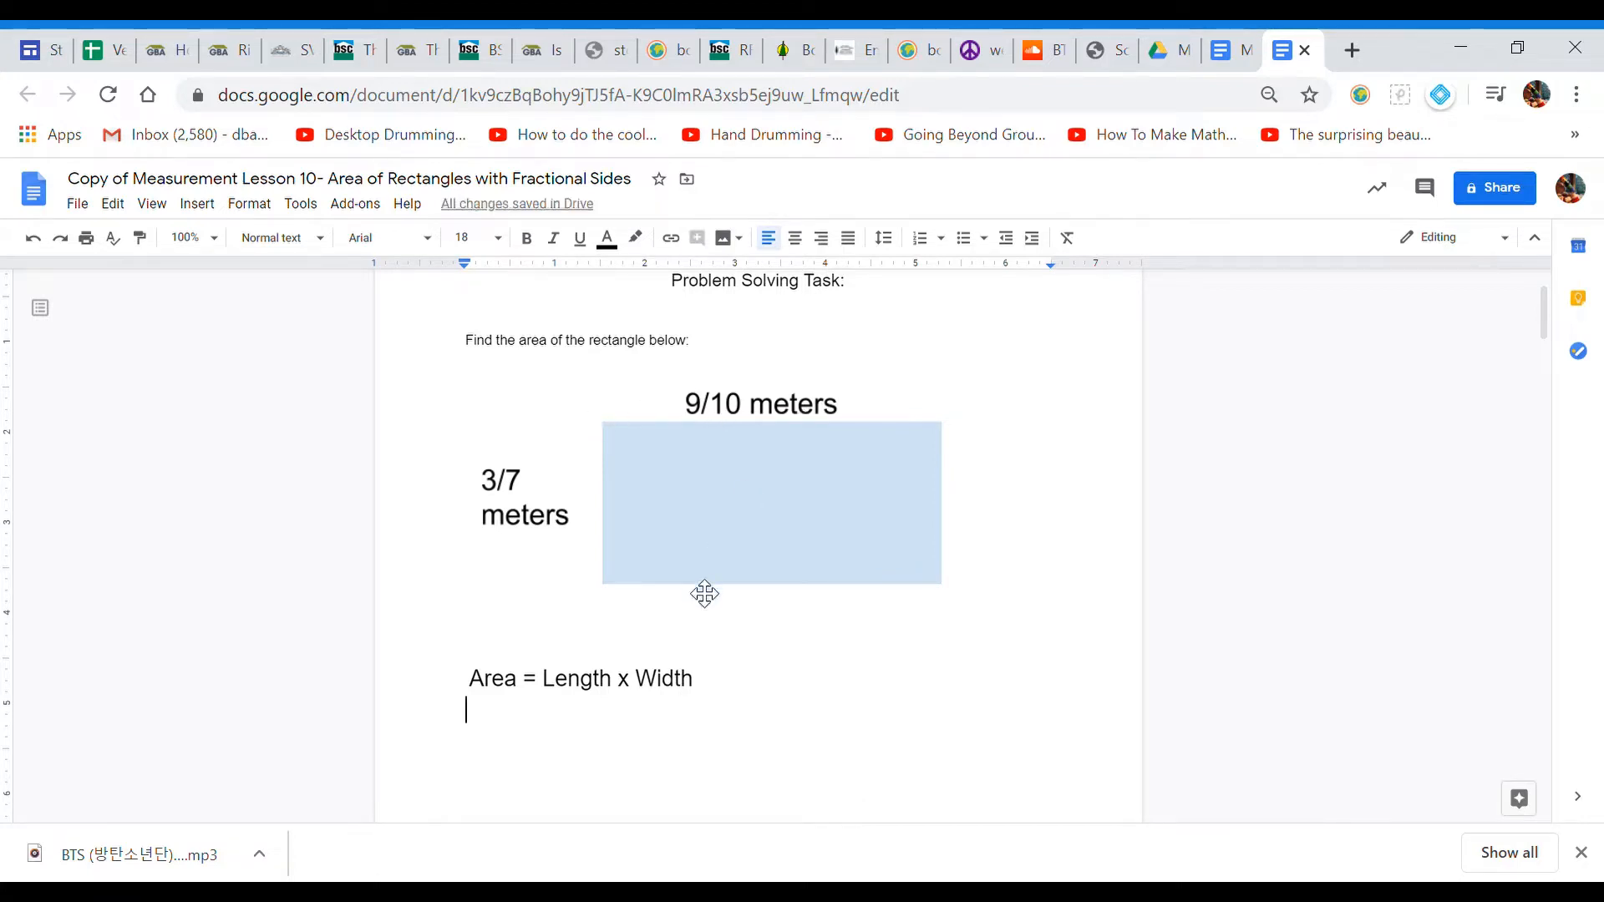
mouse_move(789, 627)
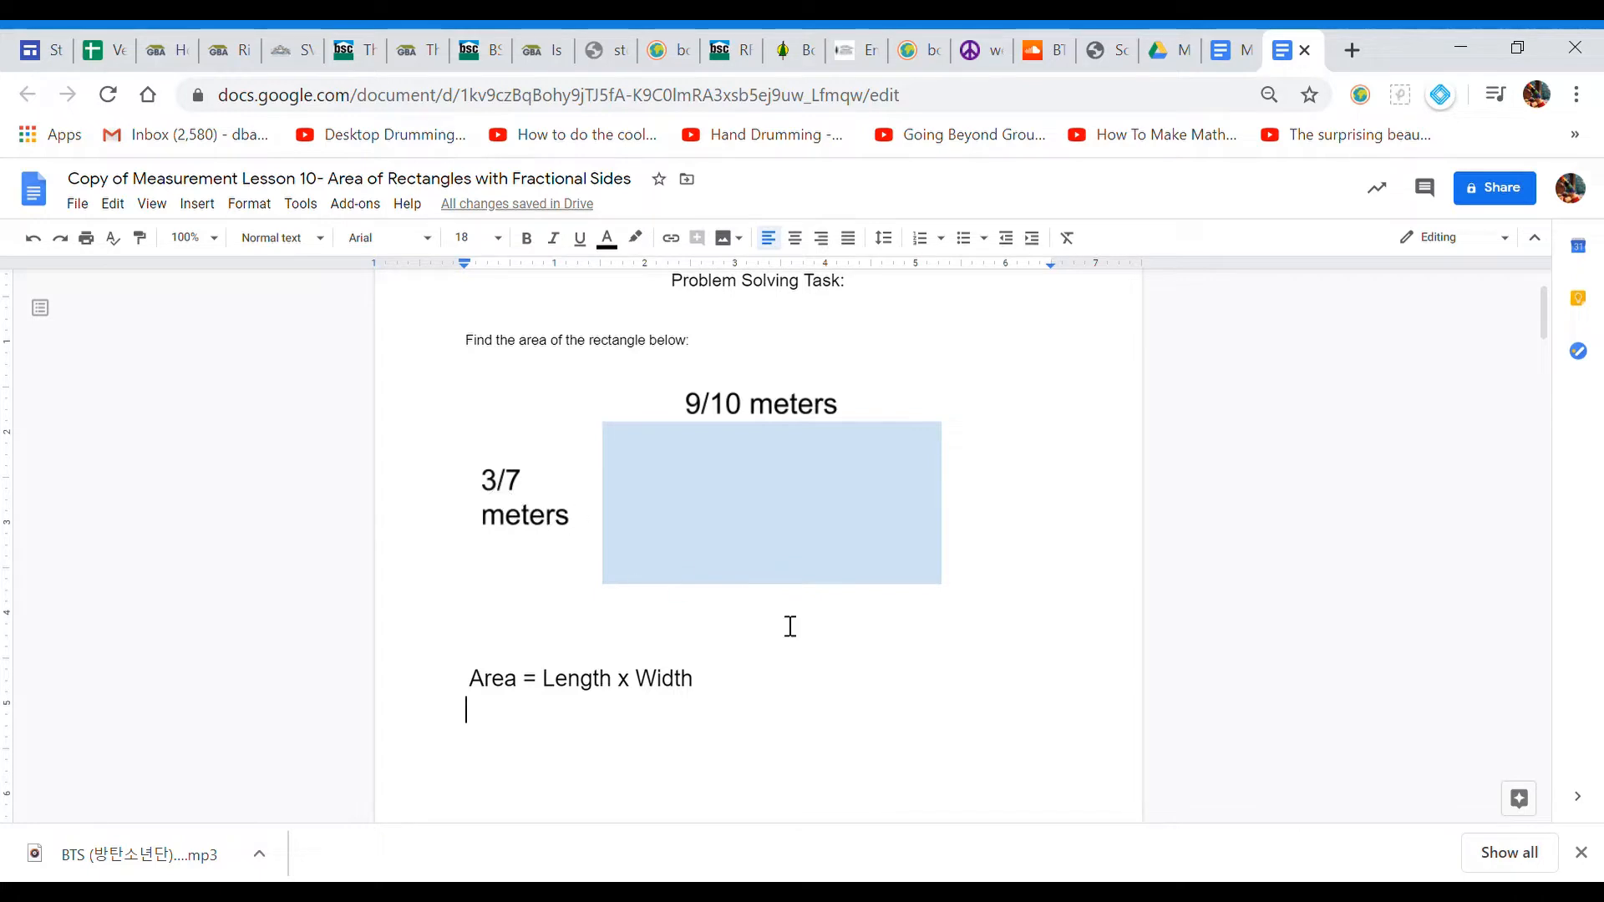
Step: Write the substitution line 'Area = 9/10 x 3/7'
text(Area)
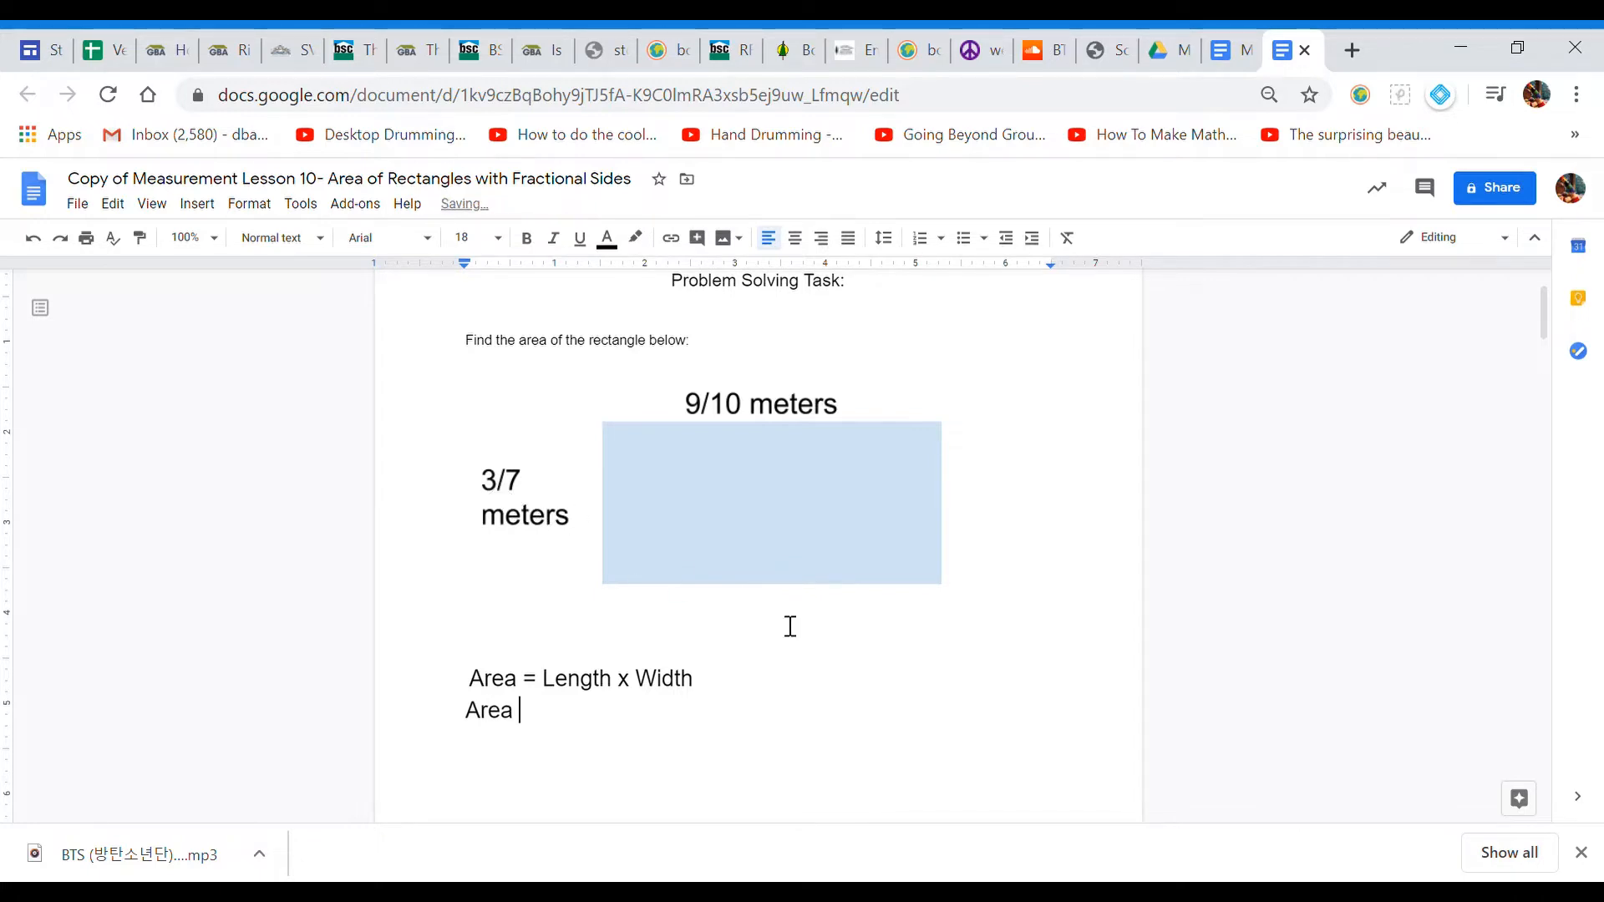
text(= 9/)
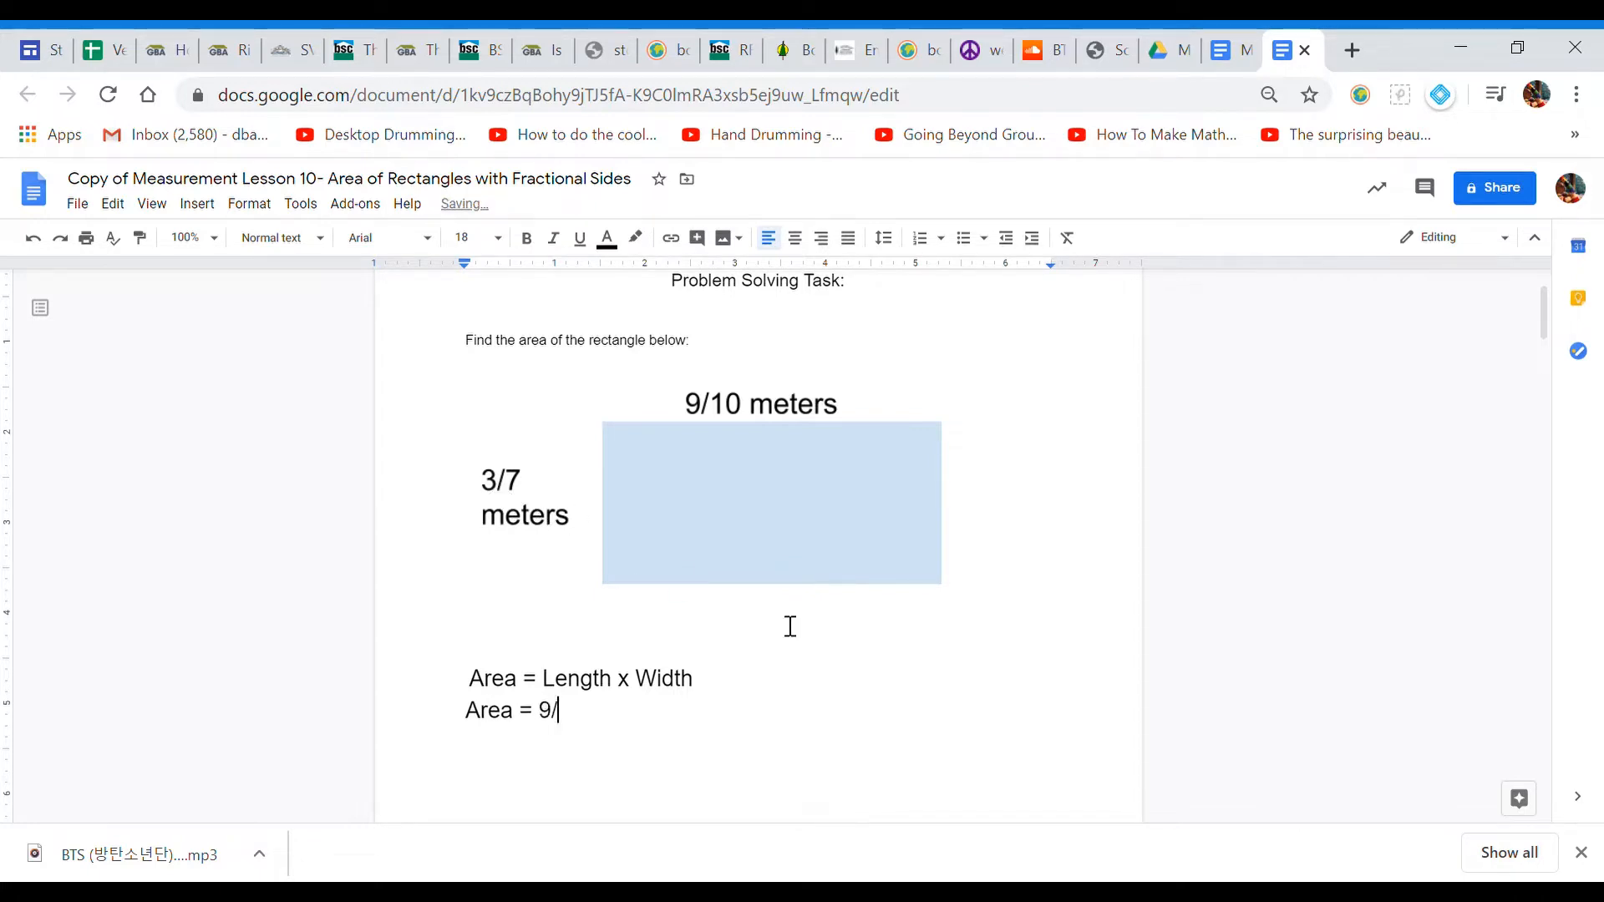
text(10 x)
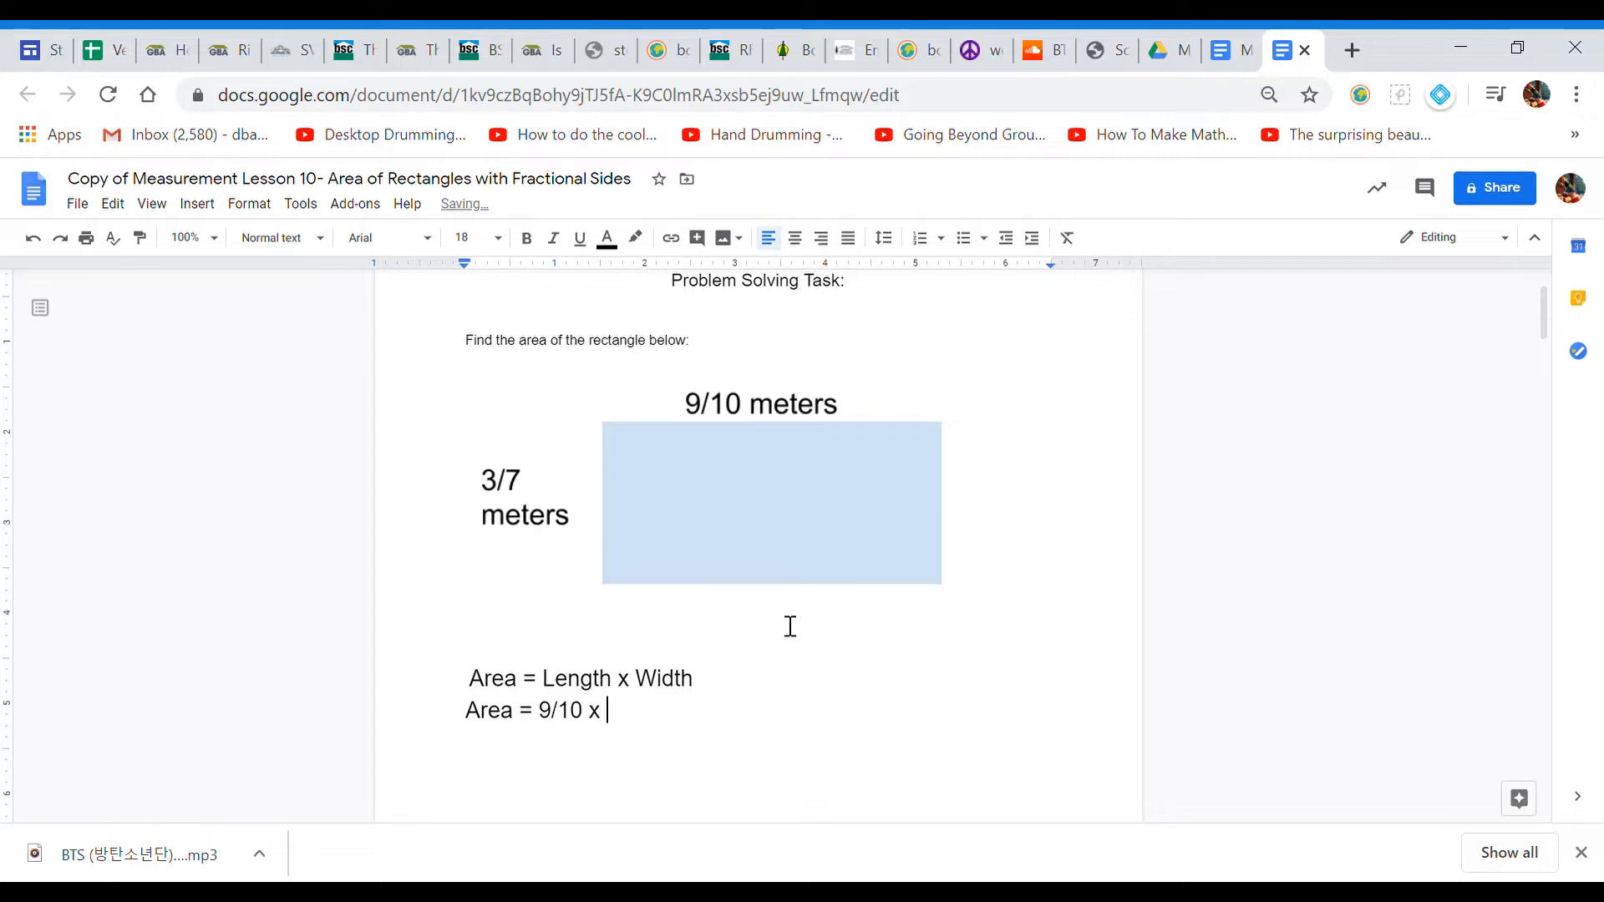
text(3/)
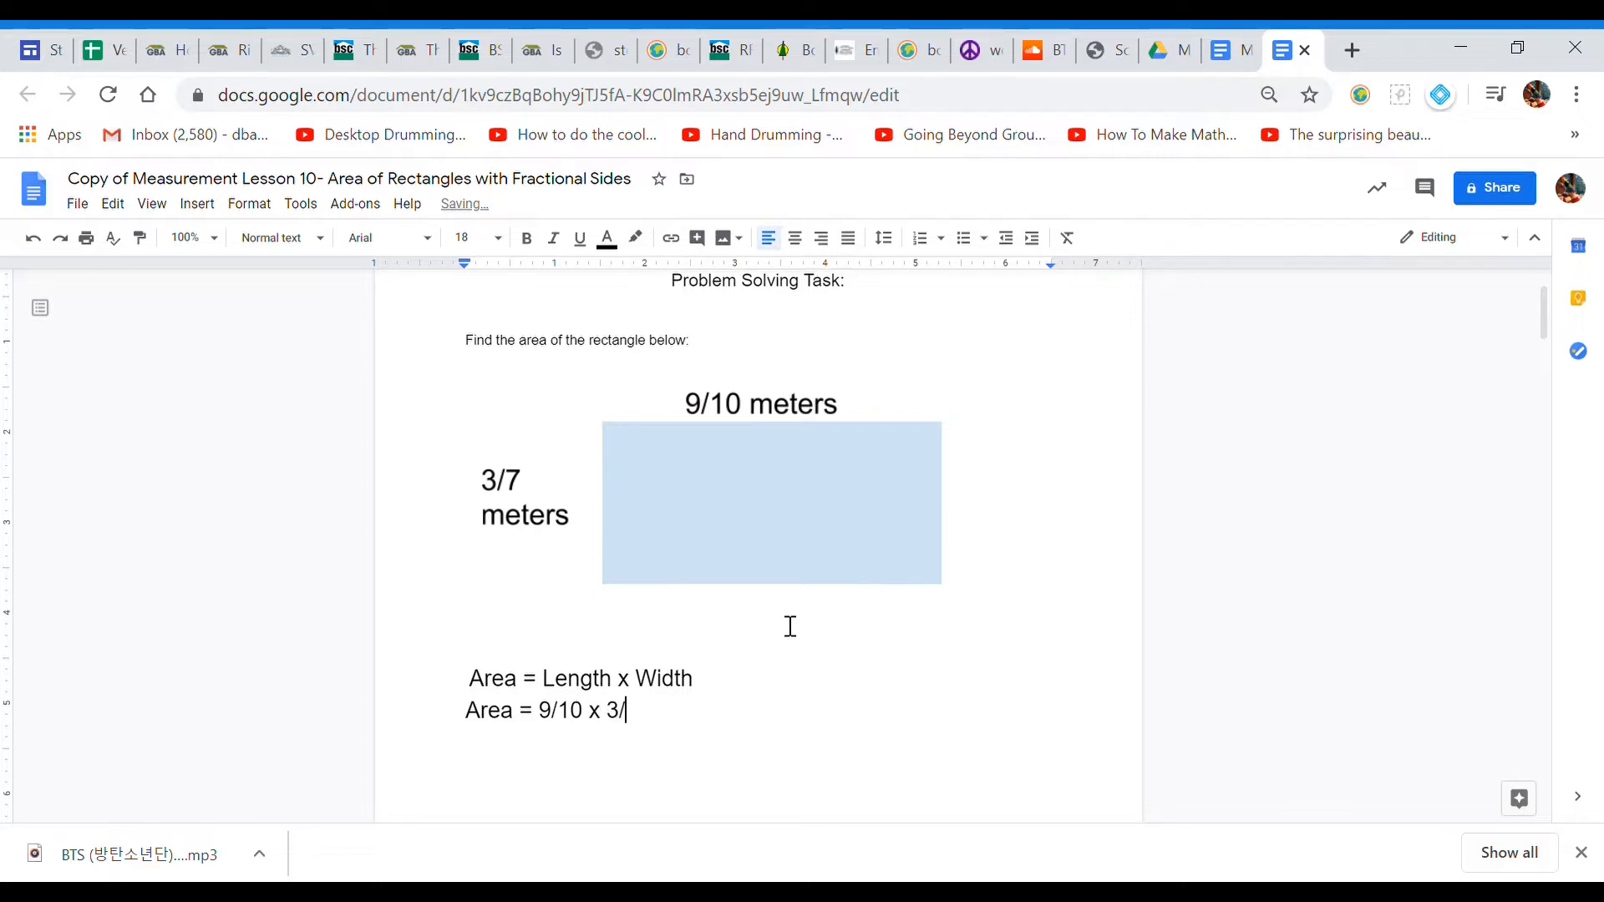
text(7)
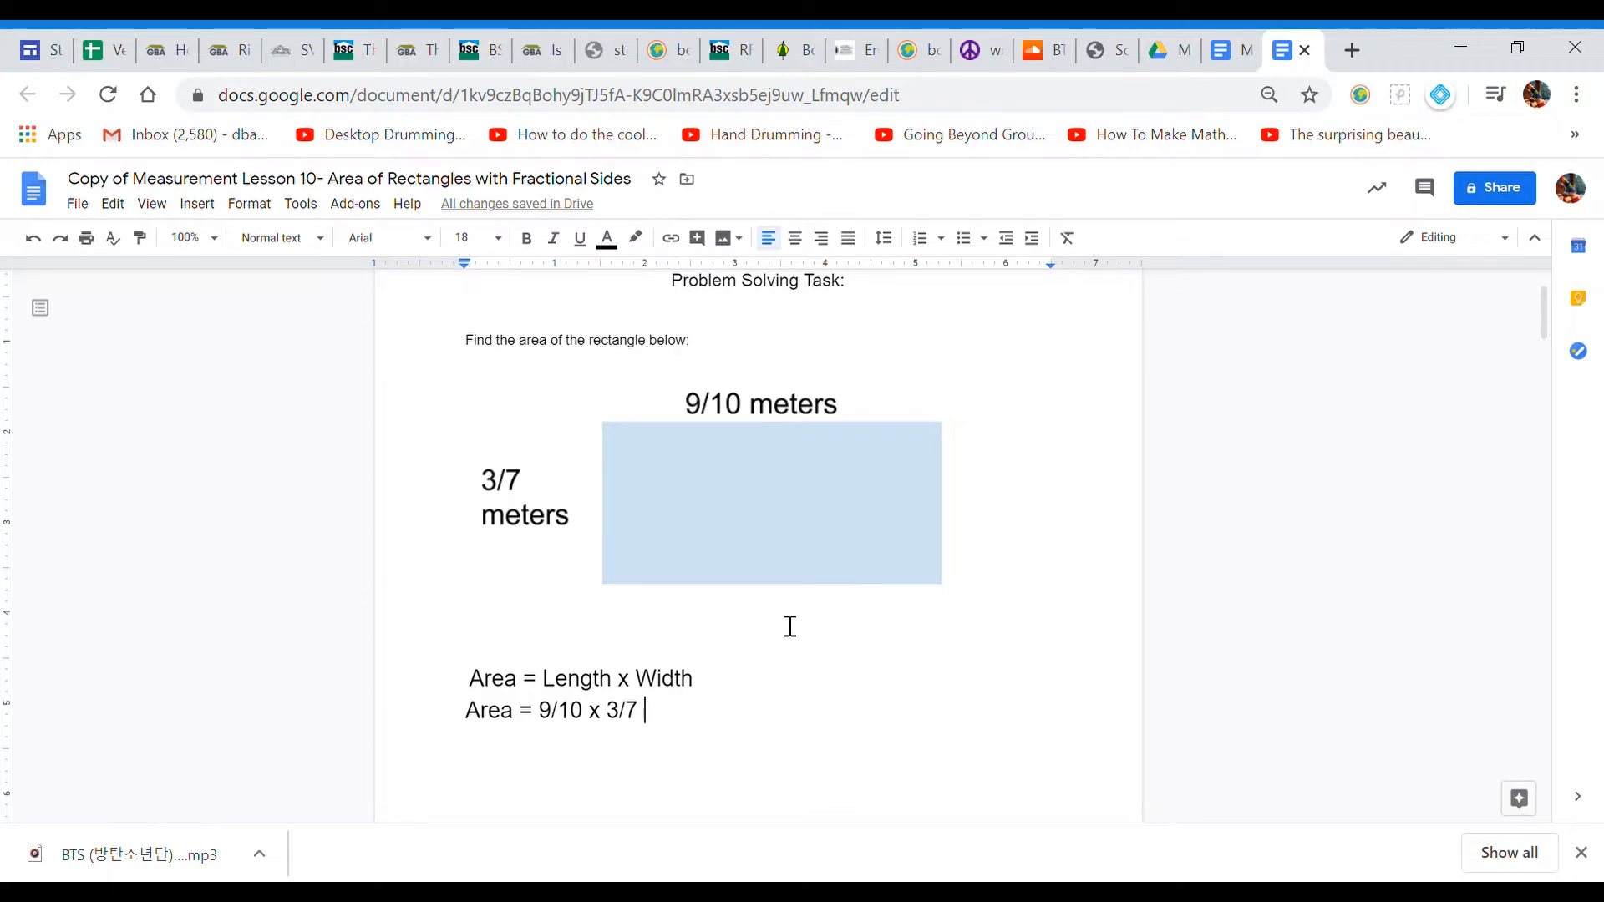
mouse_move(777, 618)
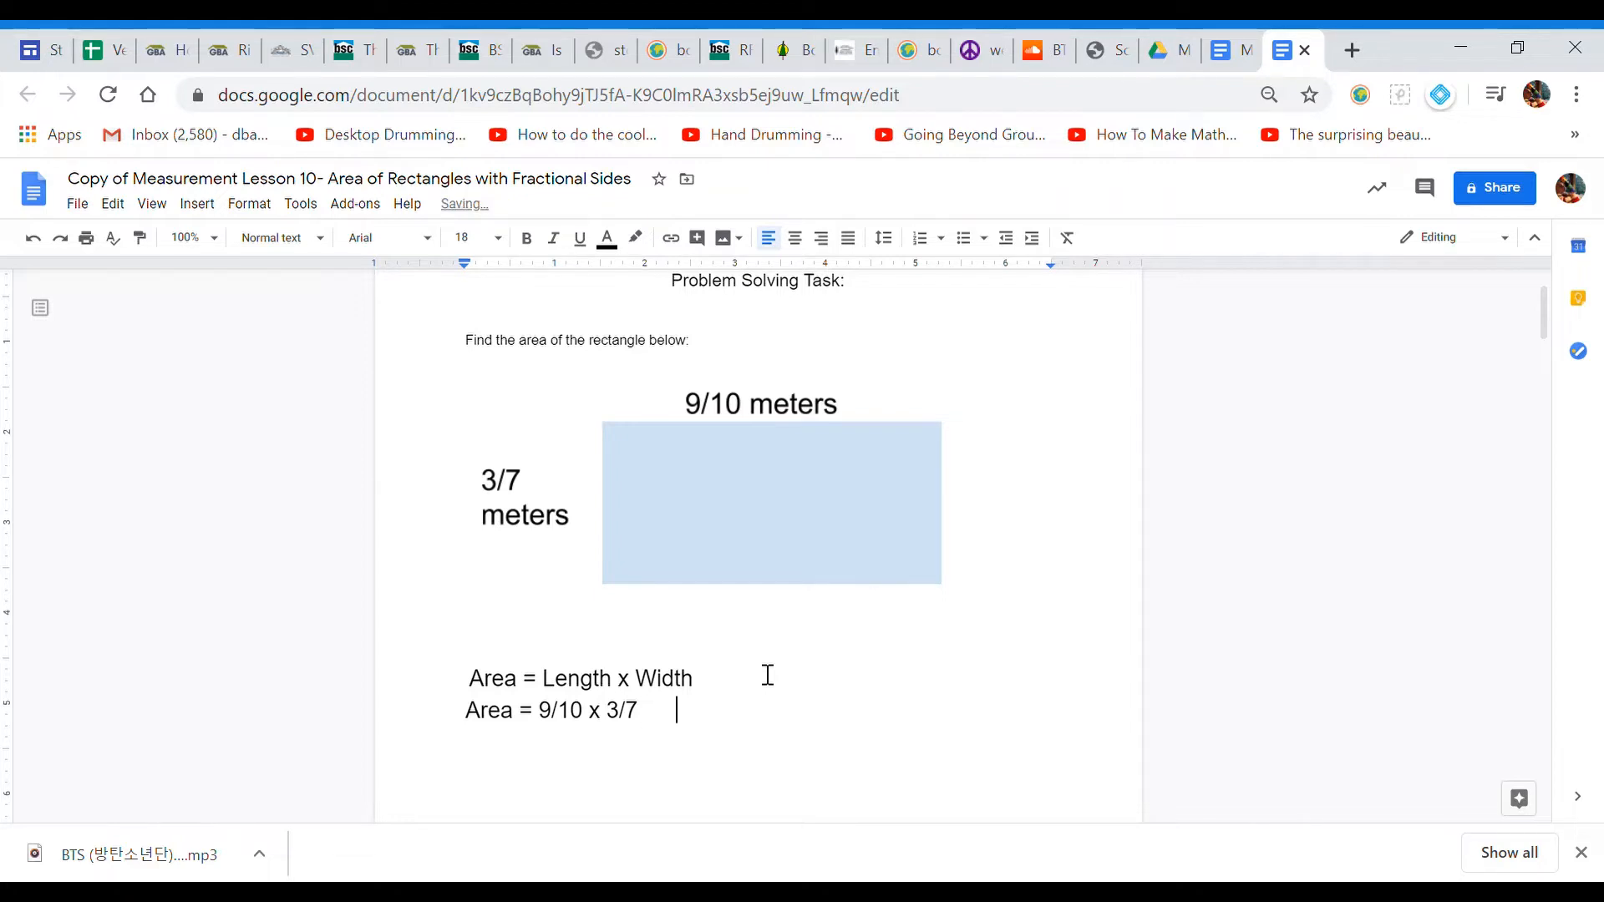
Step: Add the result line 'Area = 27/70' beneath the multiplication step
key(Enter)
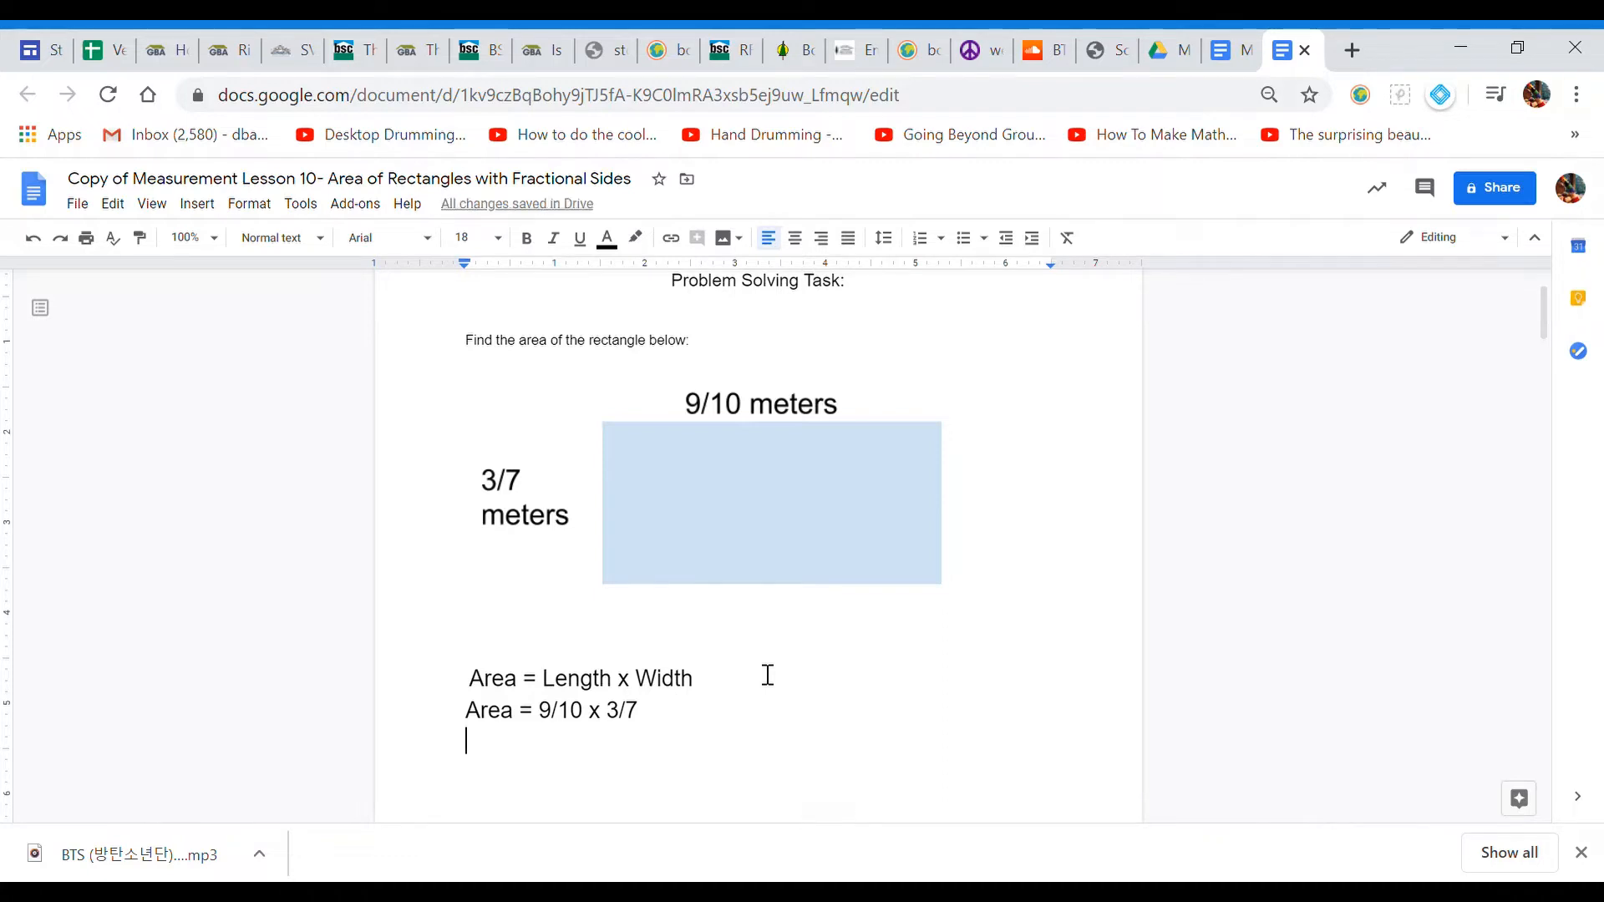
text(Area =)
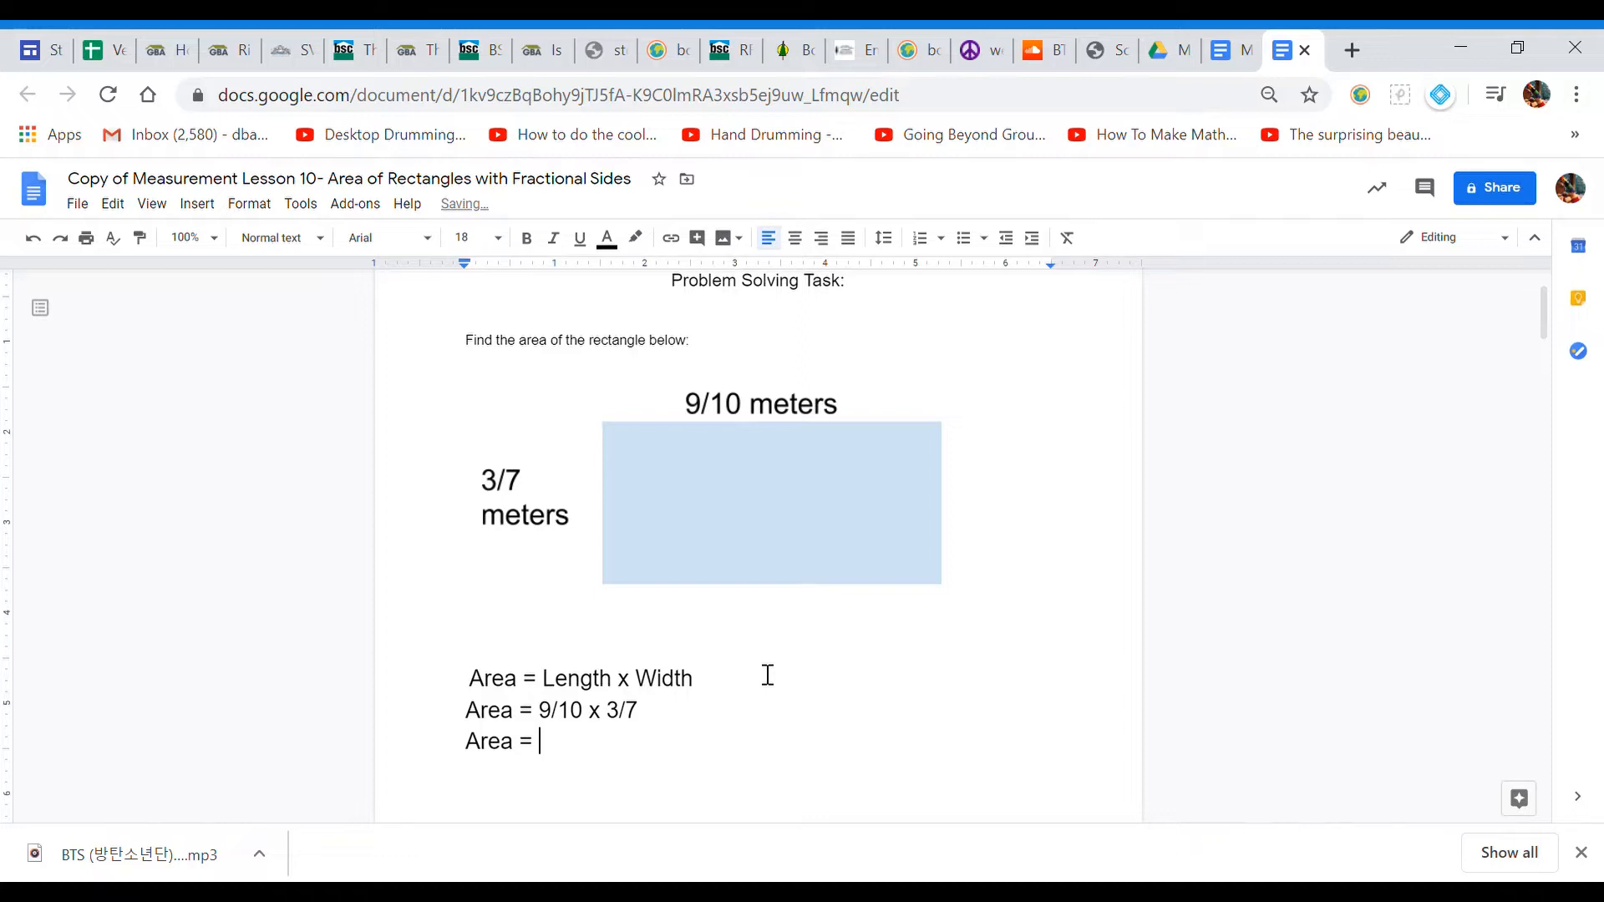
text(27)
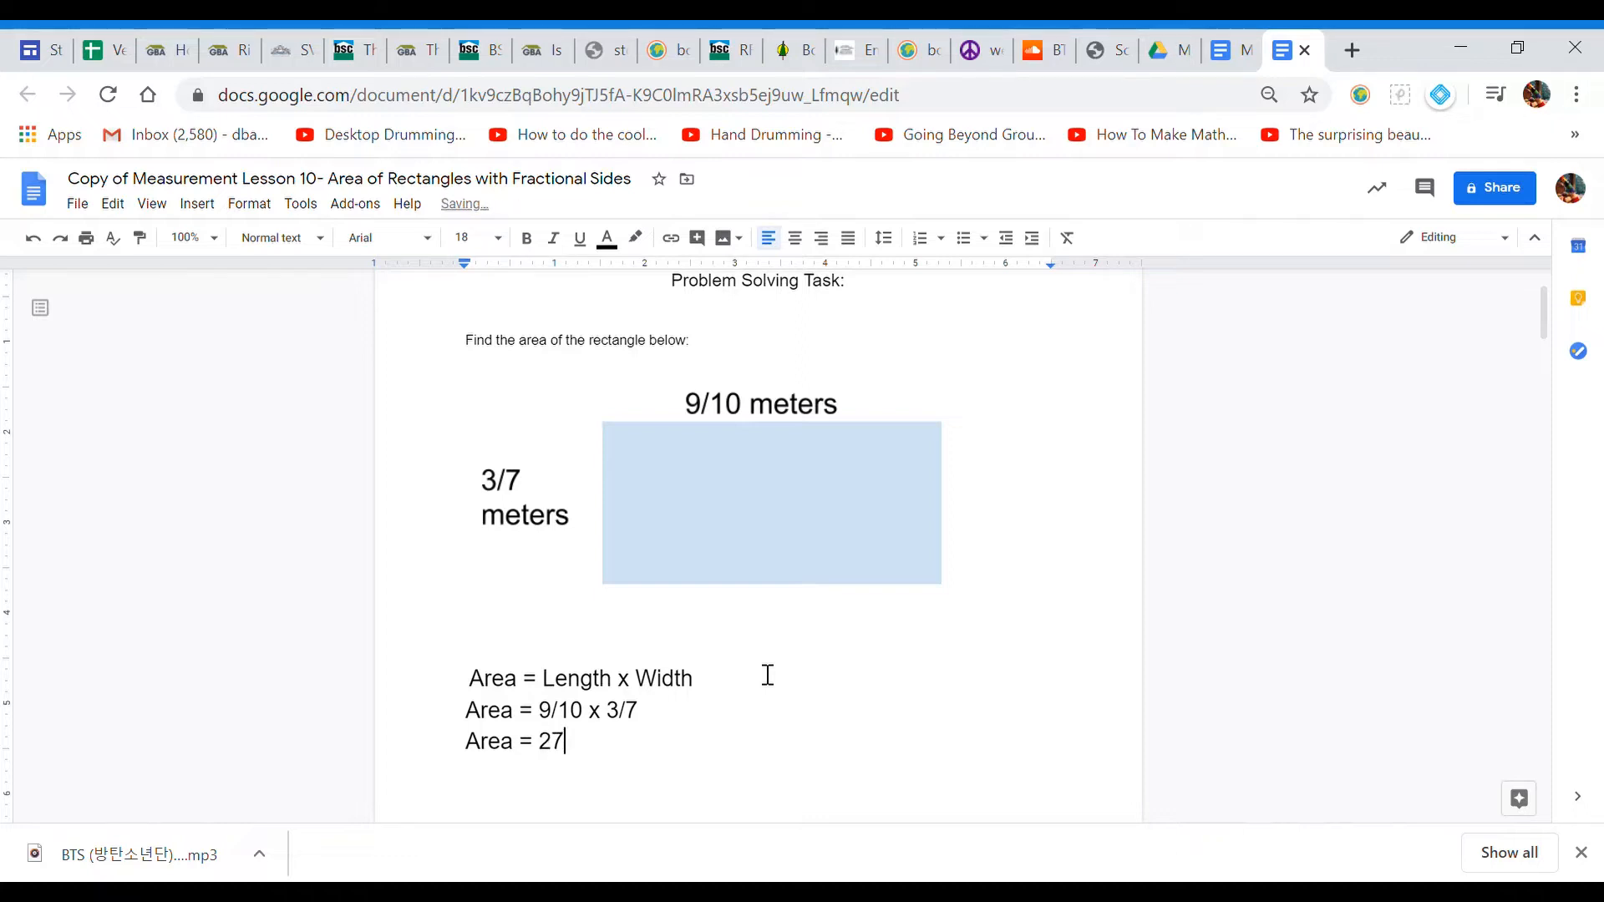
text(/)
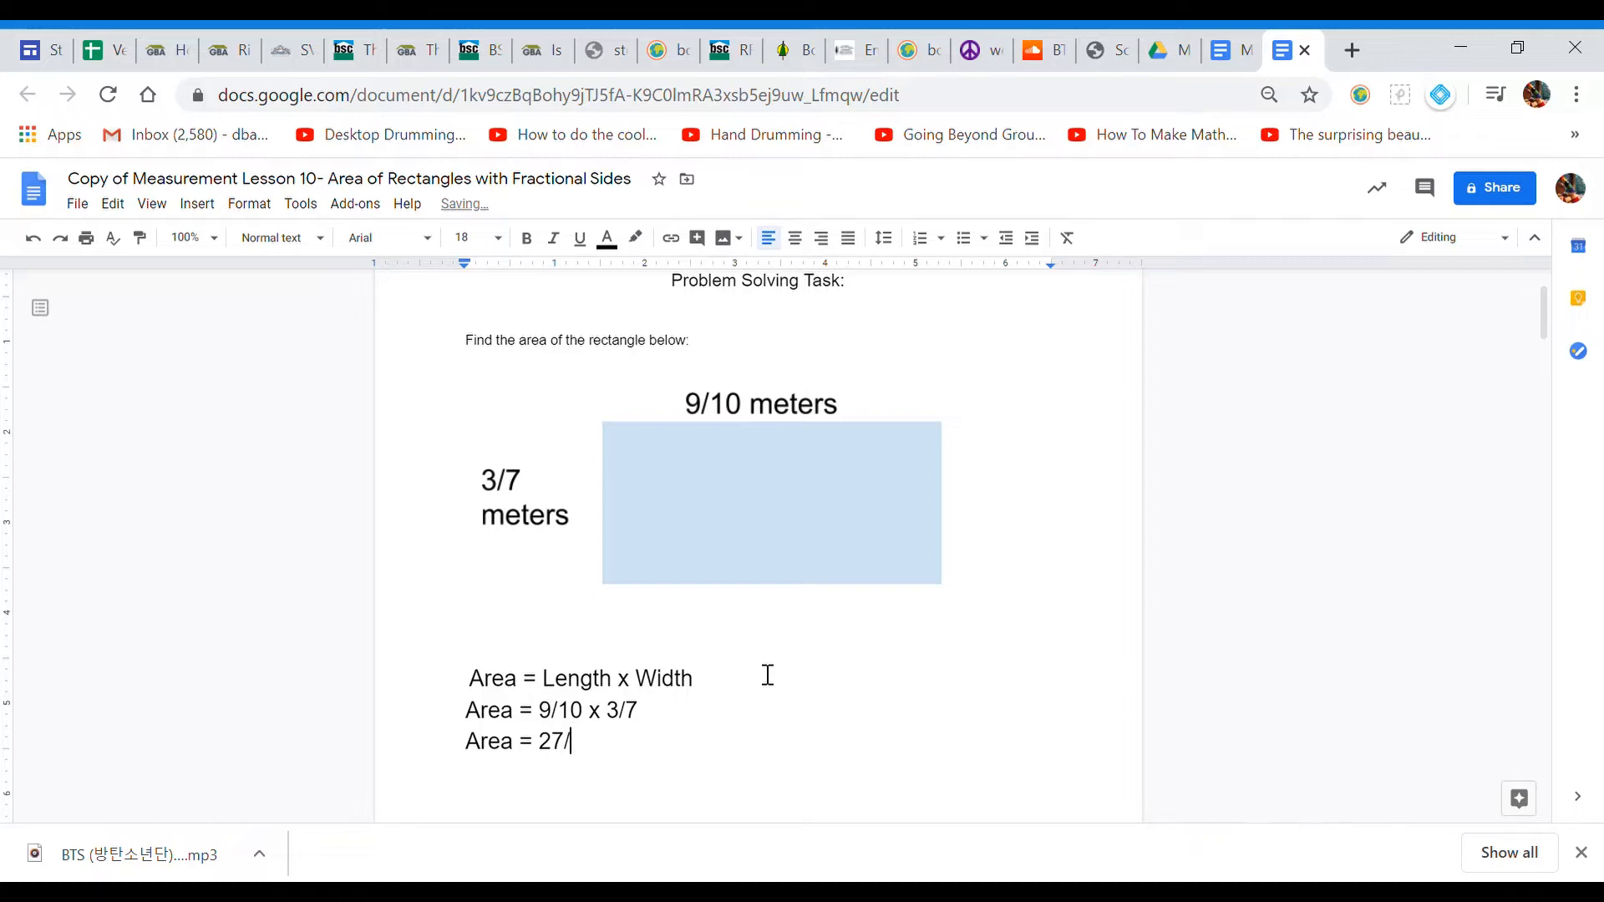
text(70)
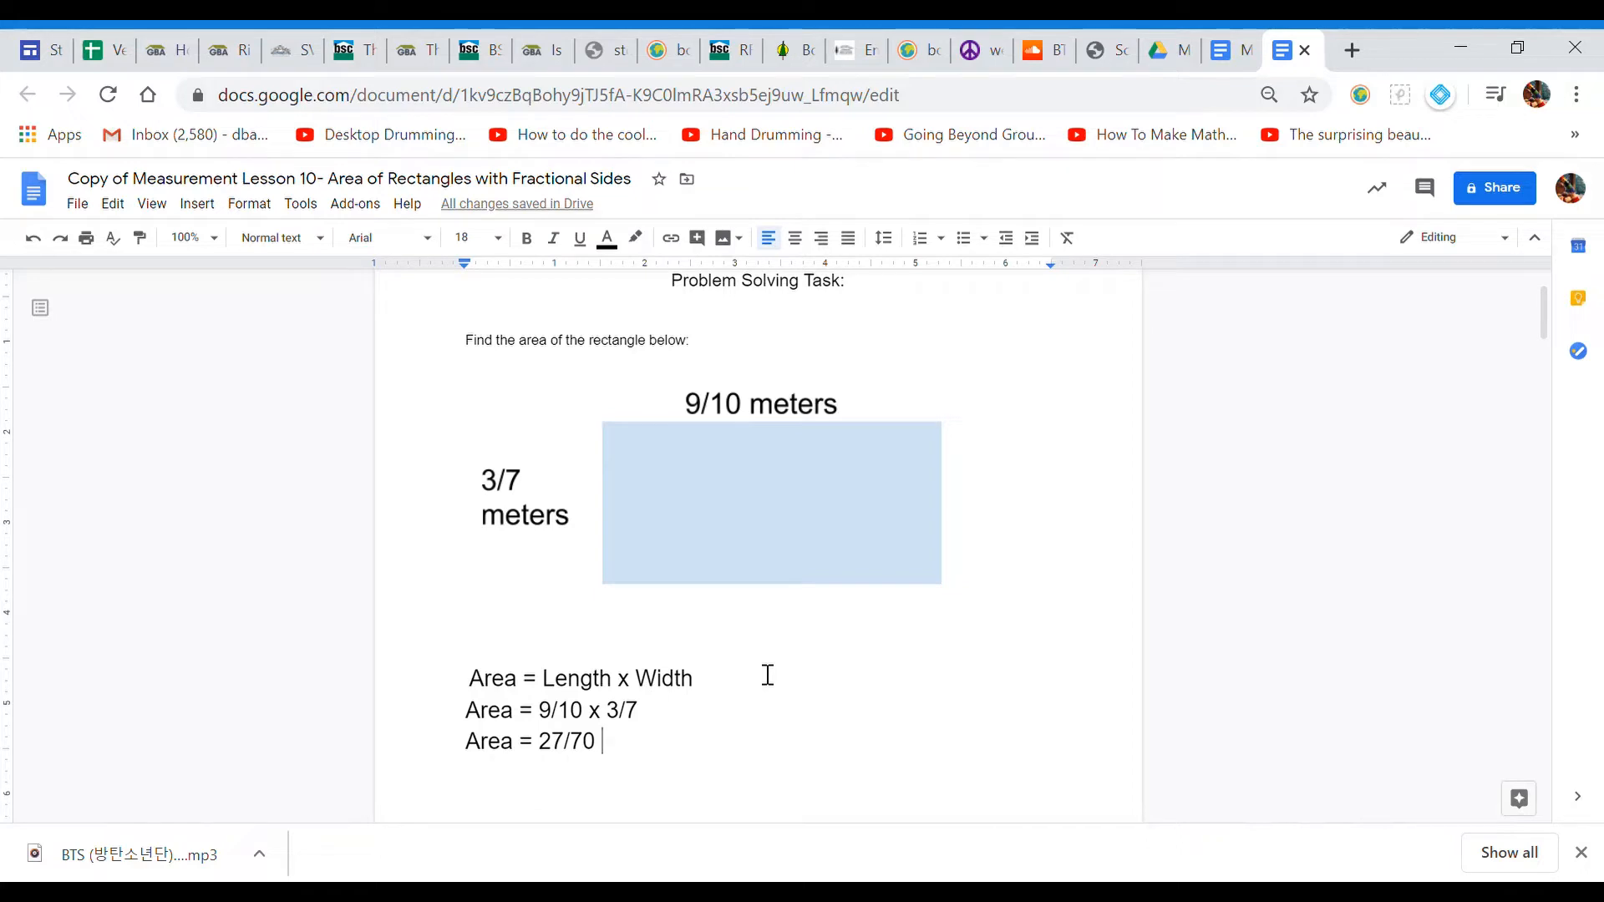
mouse_move(1532, 234)
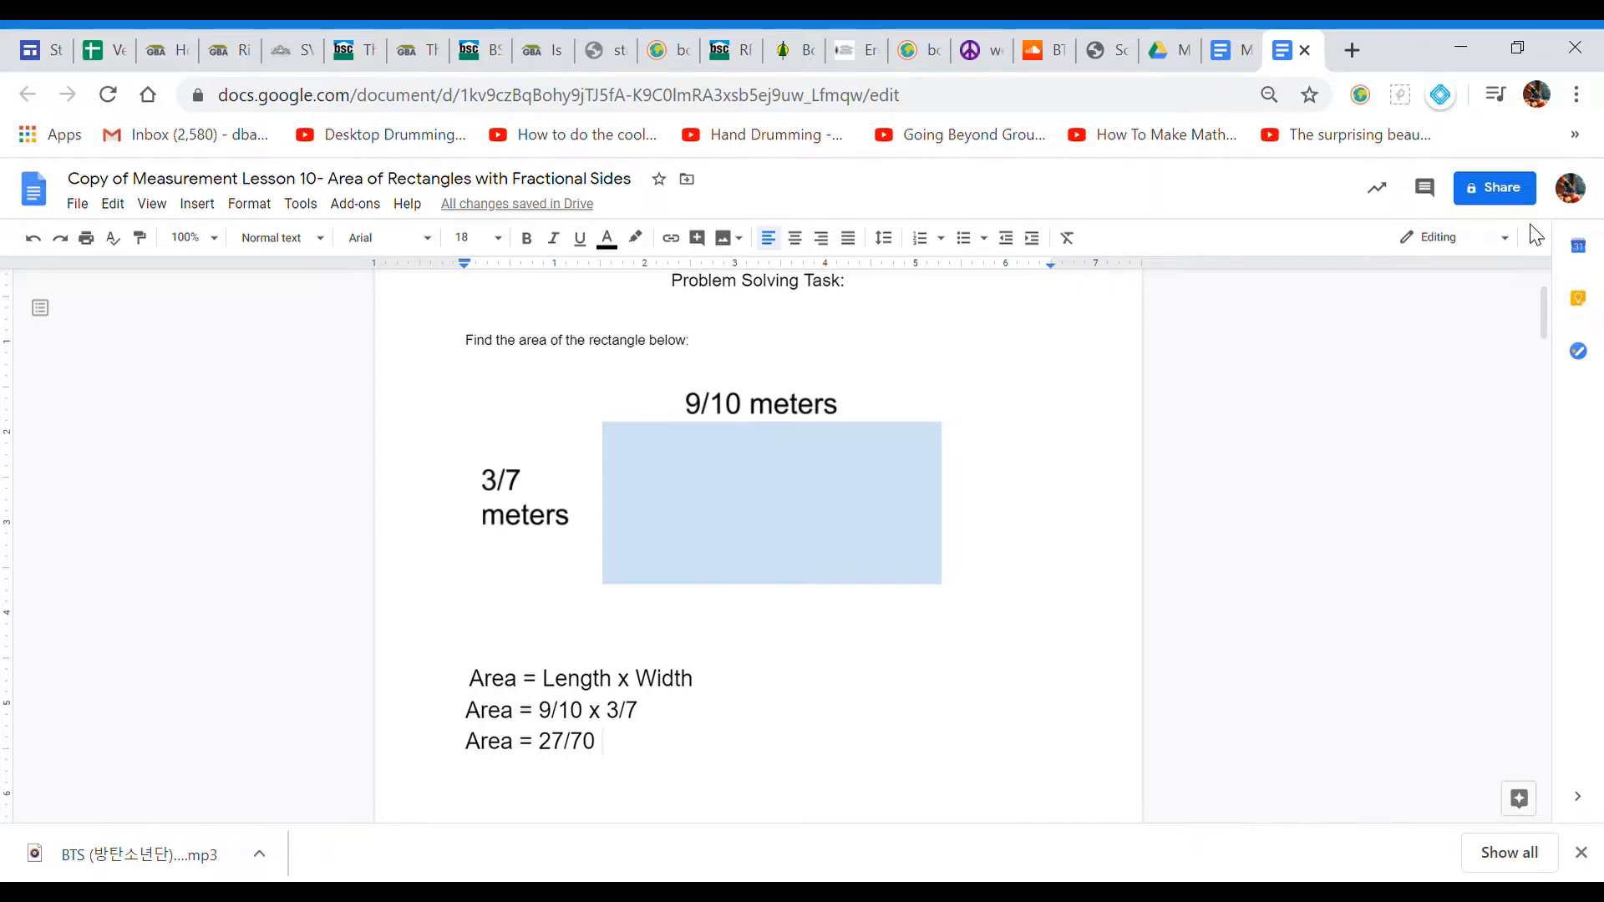
Step: Scroll down to the Guided Practice section's question 1
scroll(down, 3)
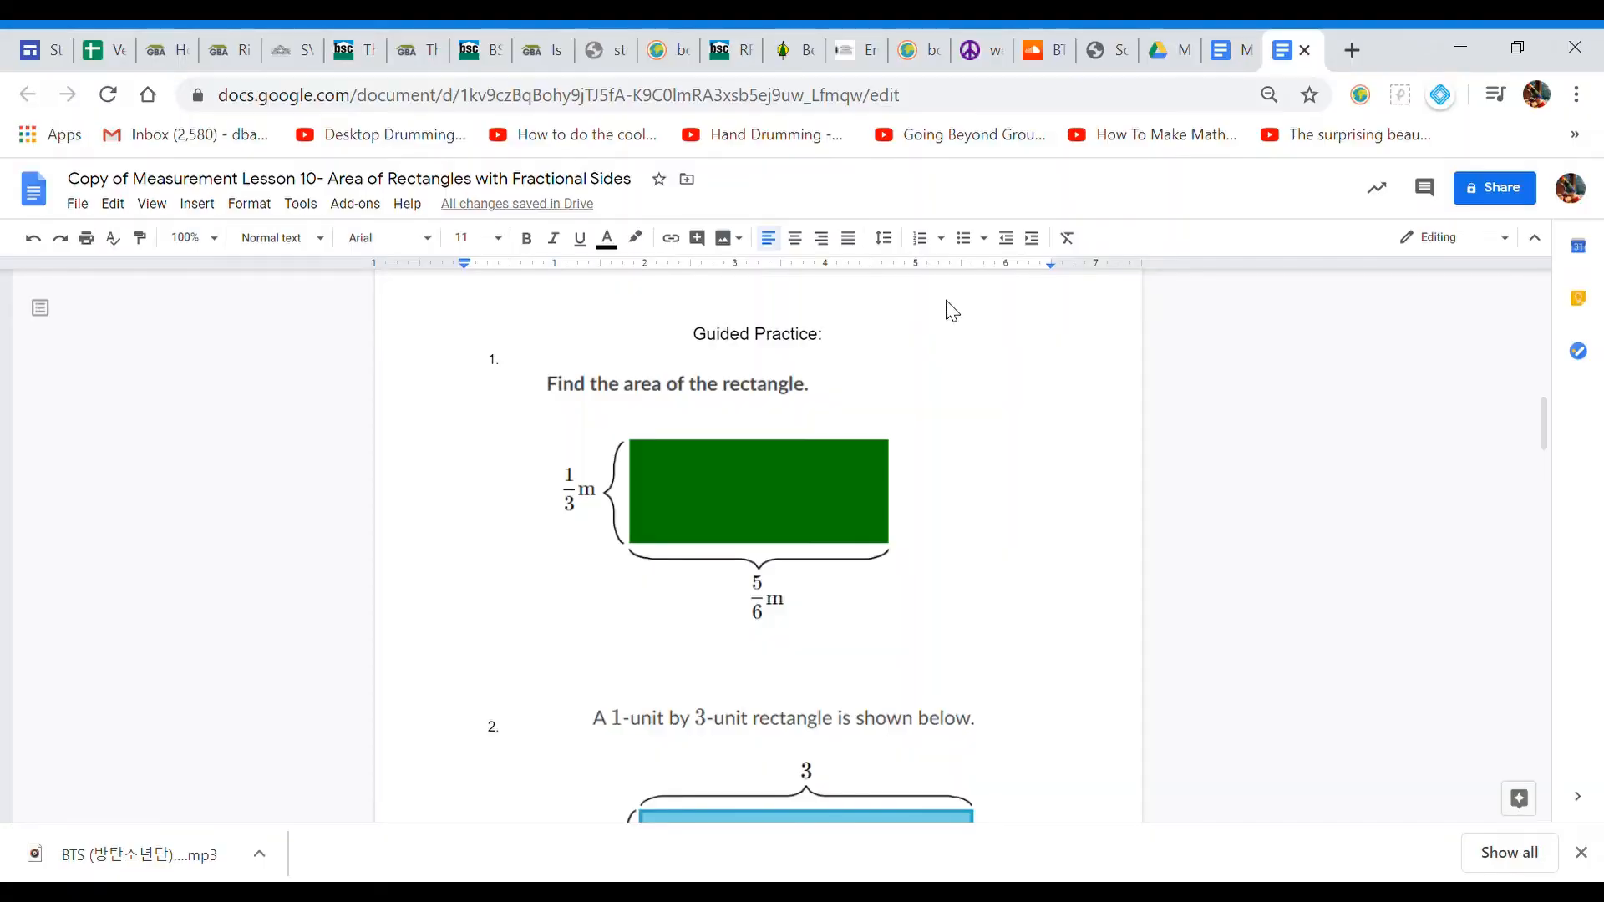
mouse_move(1087, 291)
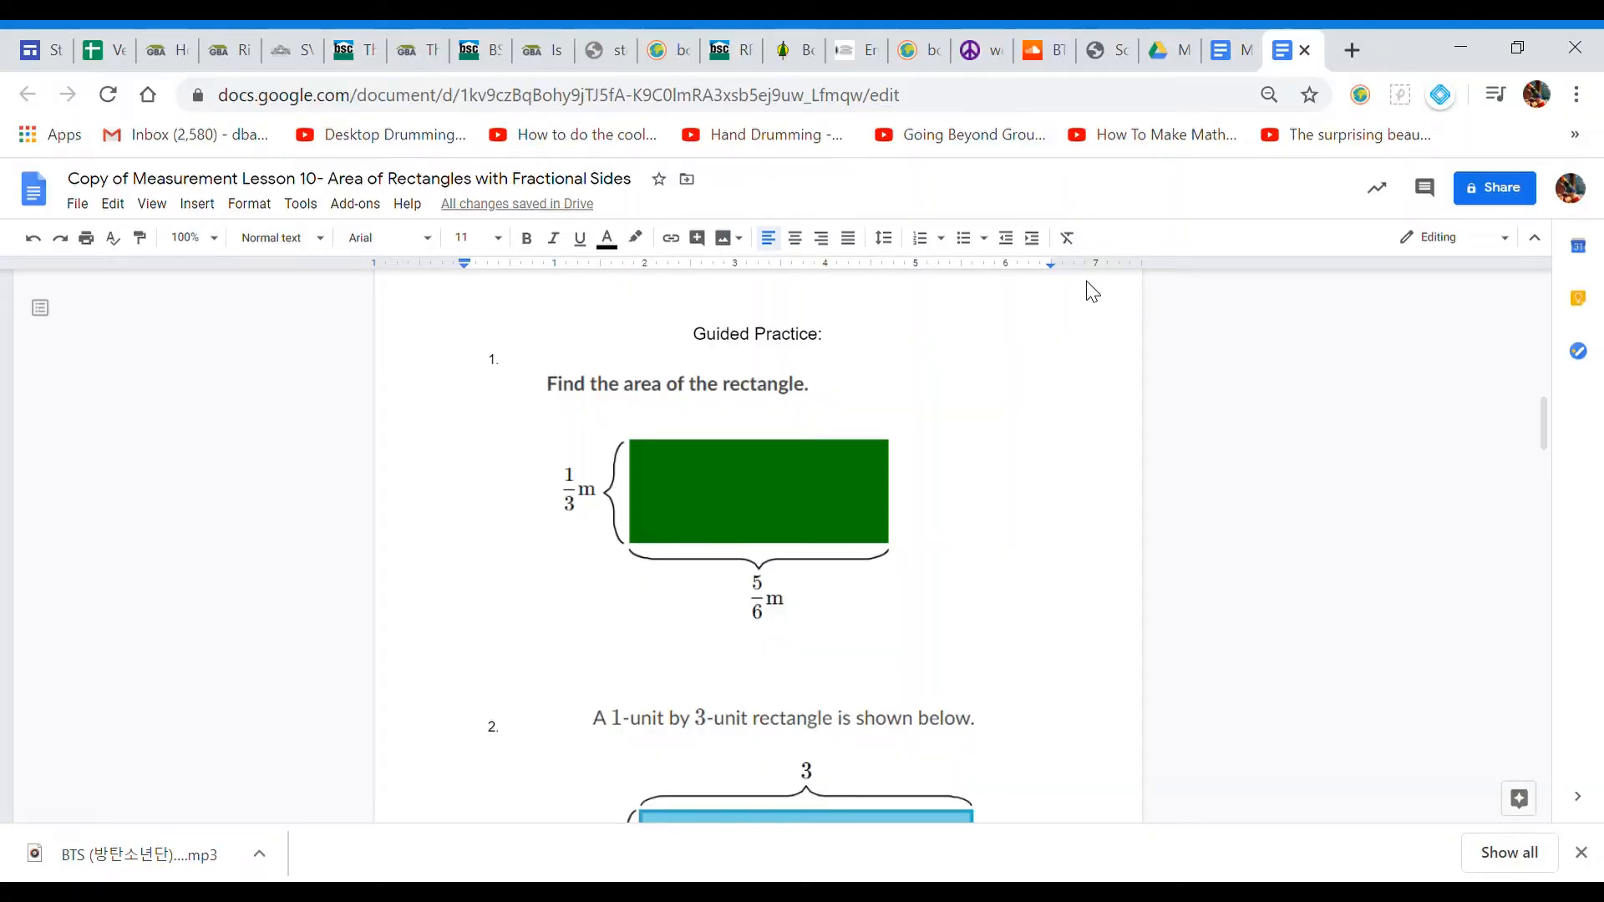
mouse_move(712, 318)
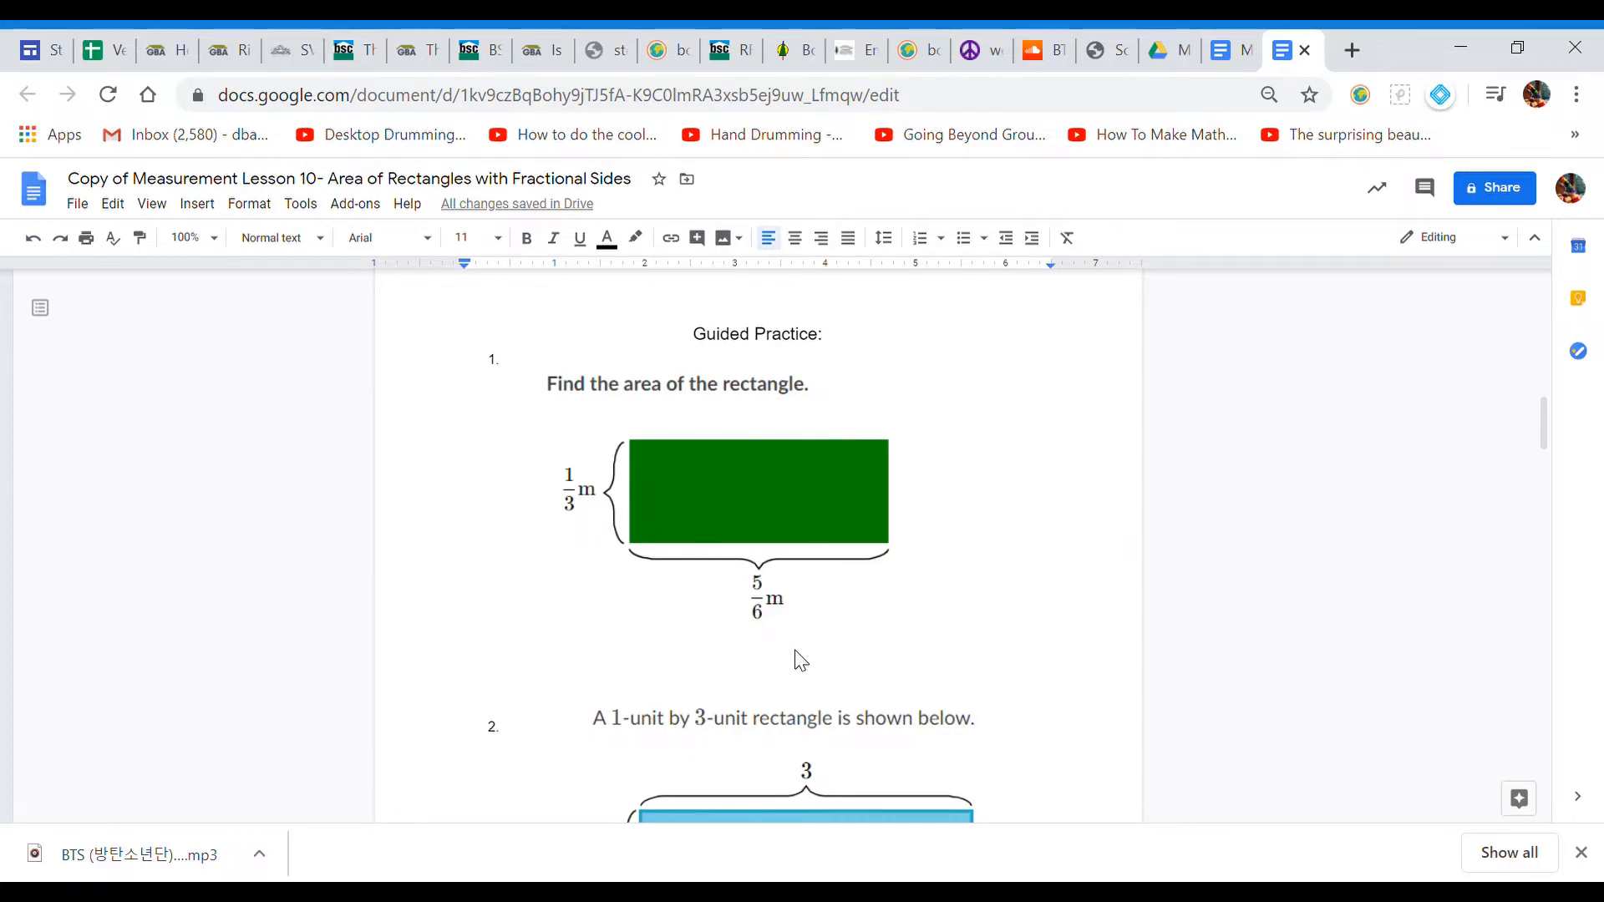
Step: Write 'Area = Length x Width' below question 1's green rectangle
click(757, 498)
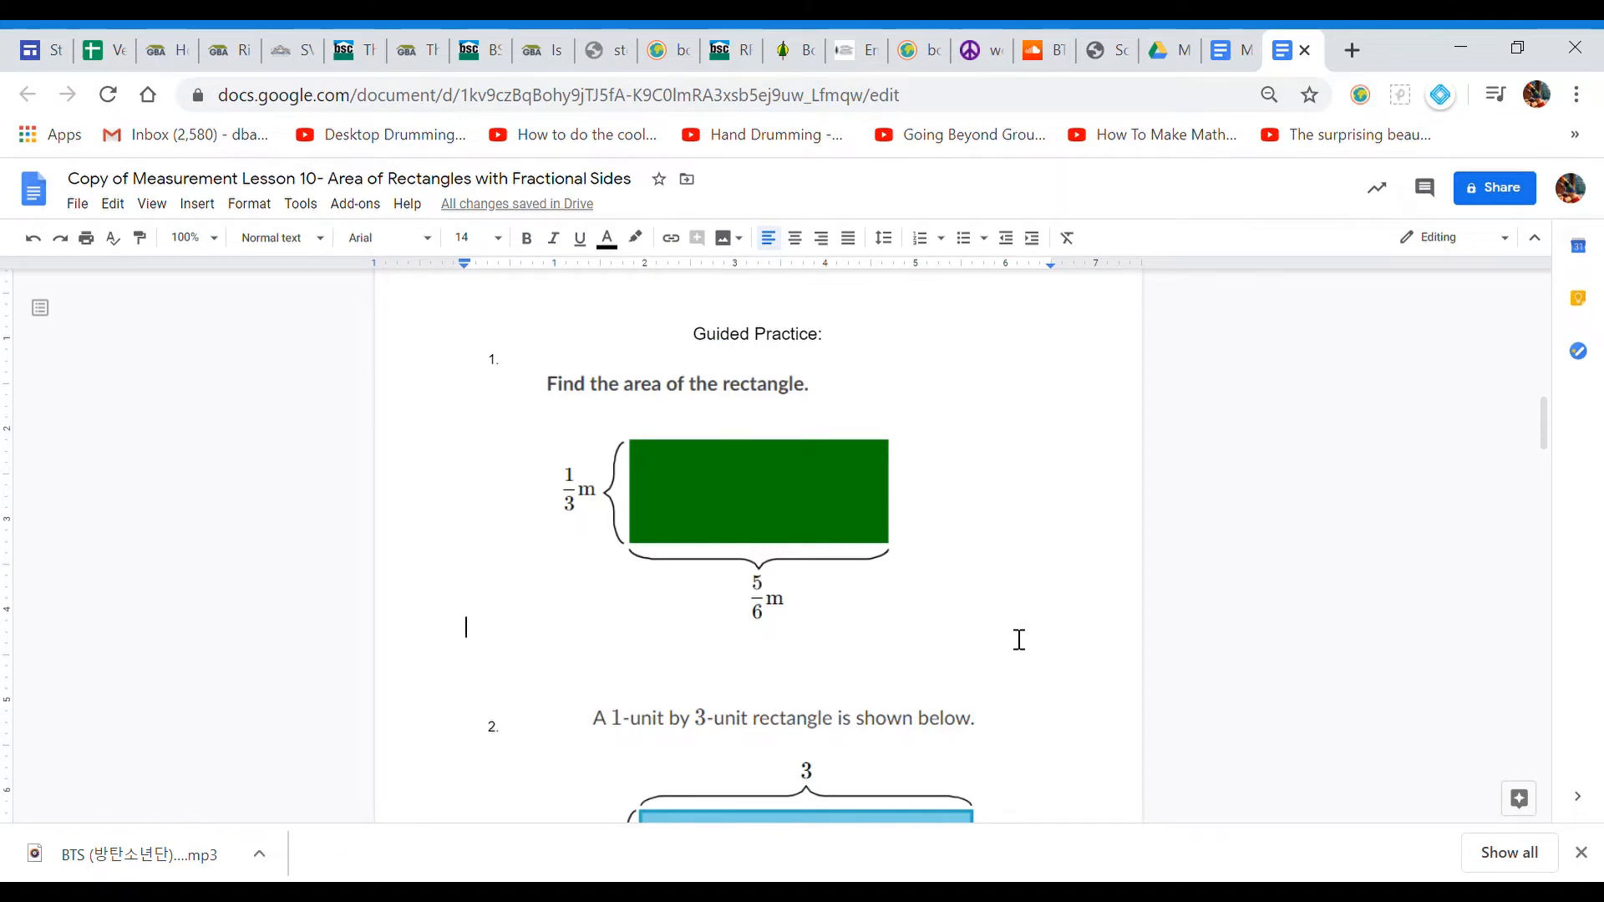
text(Area)
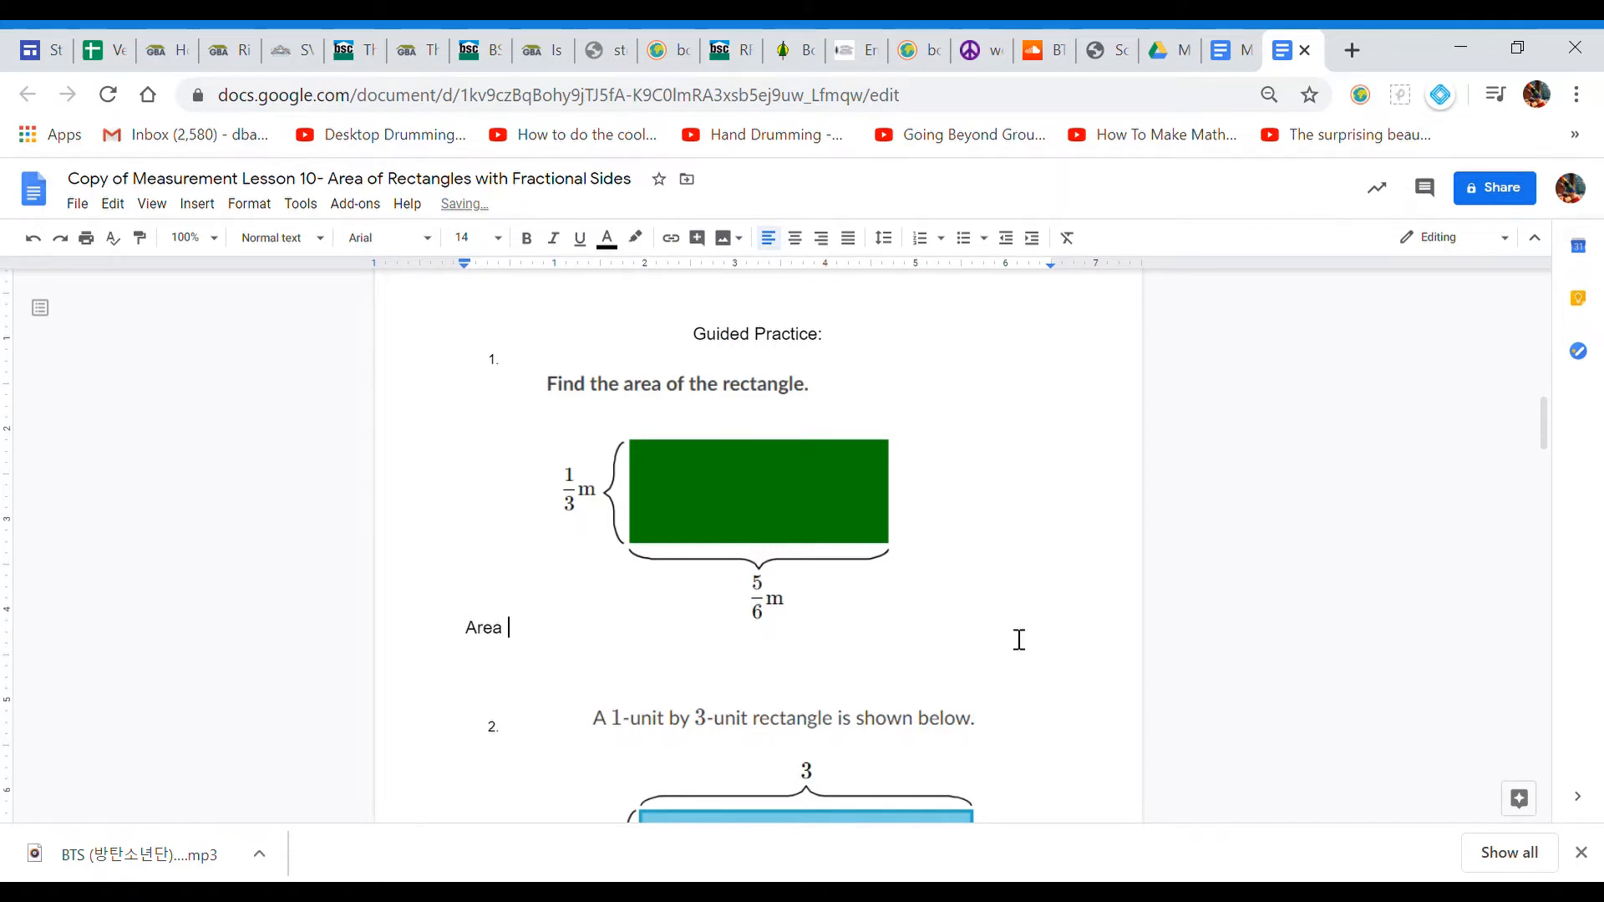
text(= Le)
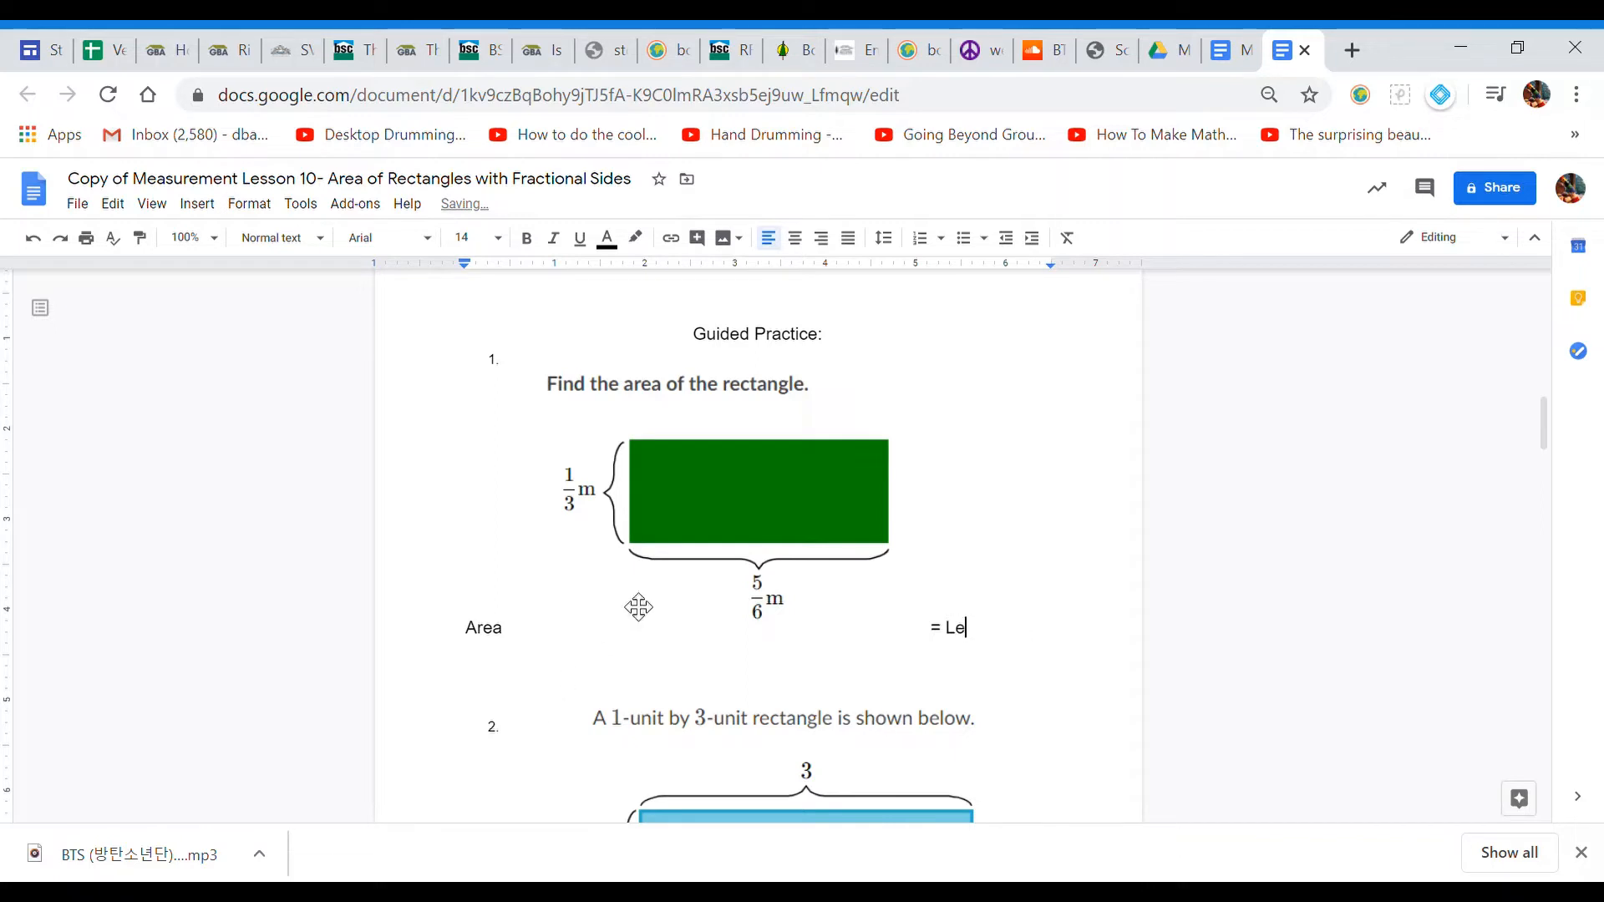
click(759, 496)
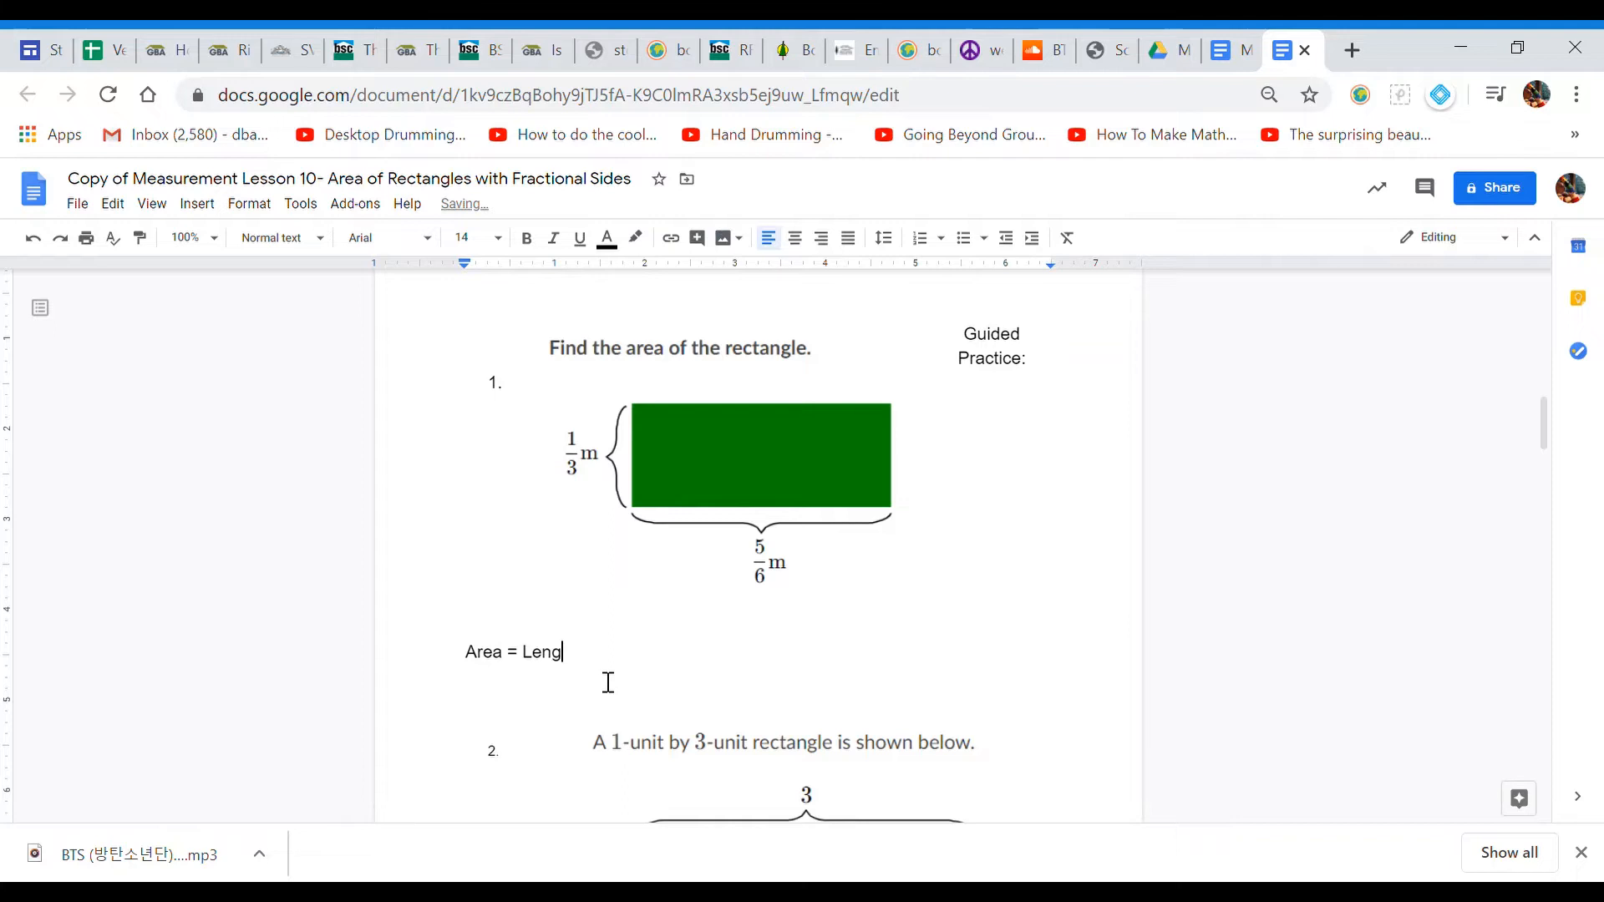
text(th x Width)
text(Area = ⅓)
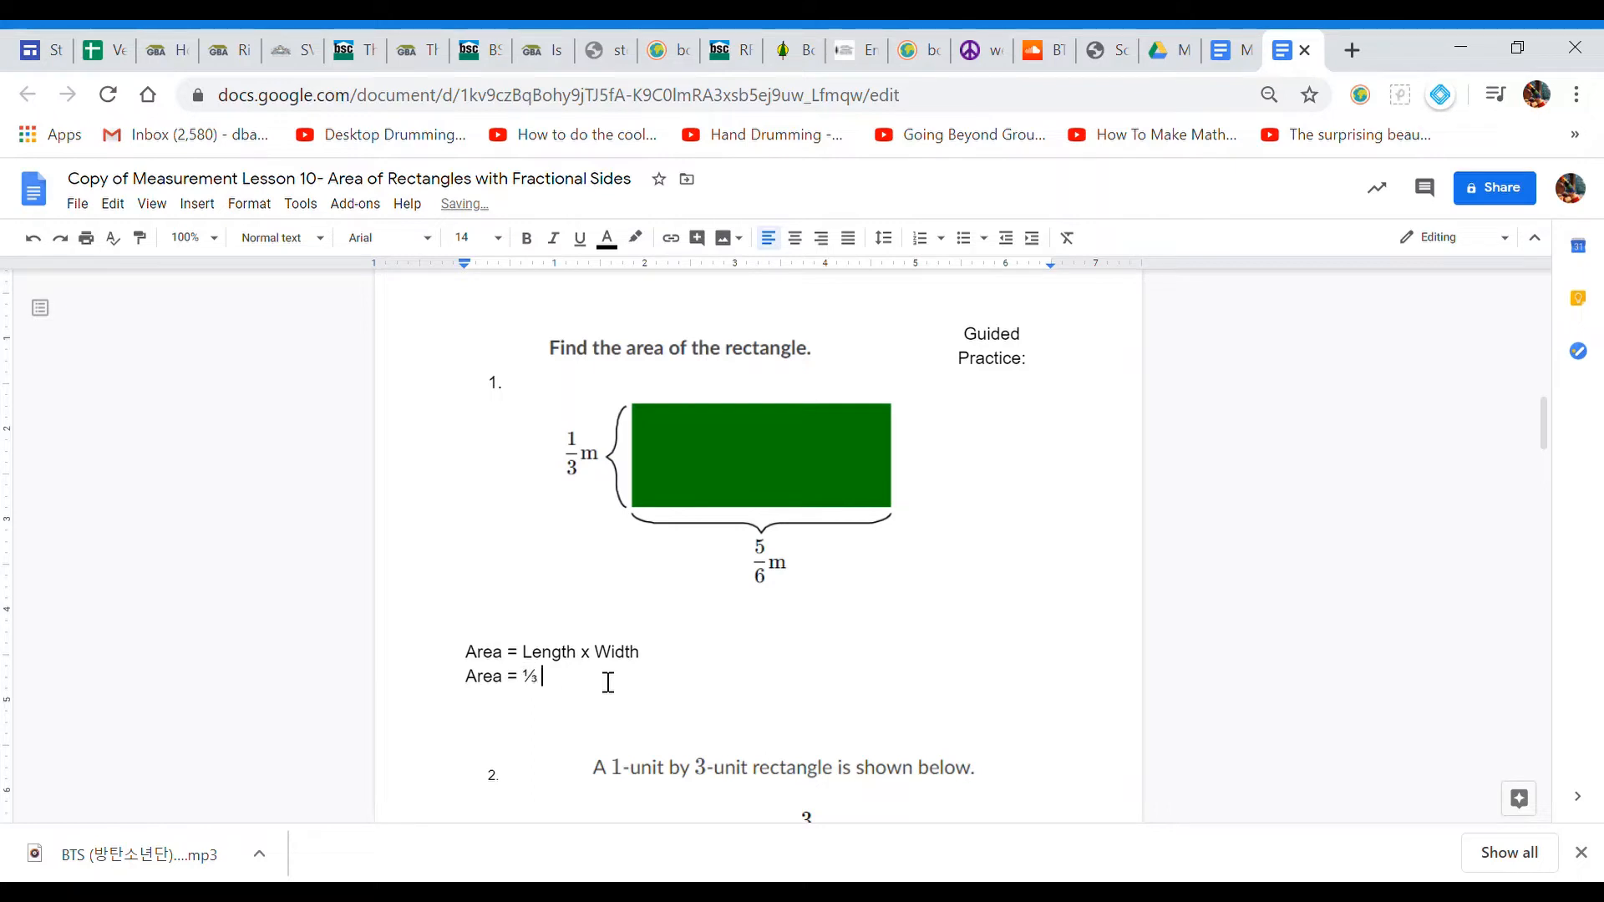
Step: Write the worked line 'Area = ⅓ x ⅚ = 5/18 square meters' for question 1
text(x ⅚)
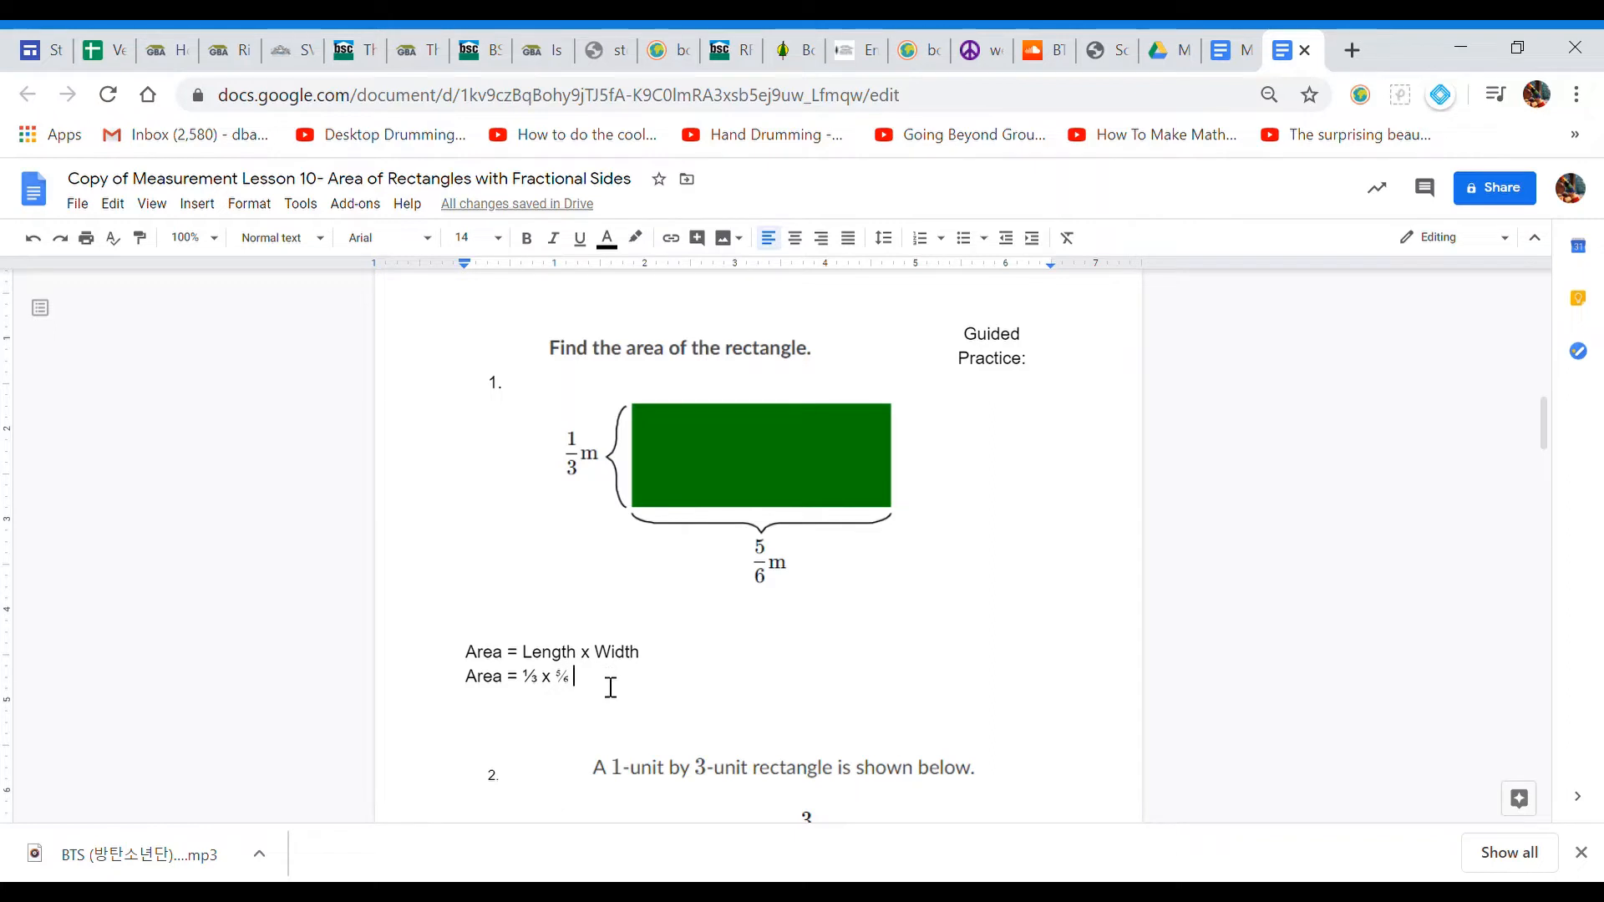
text(=)
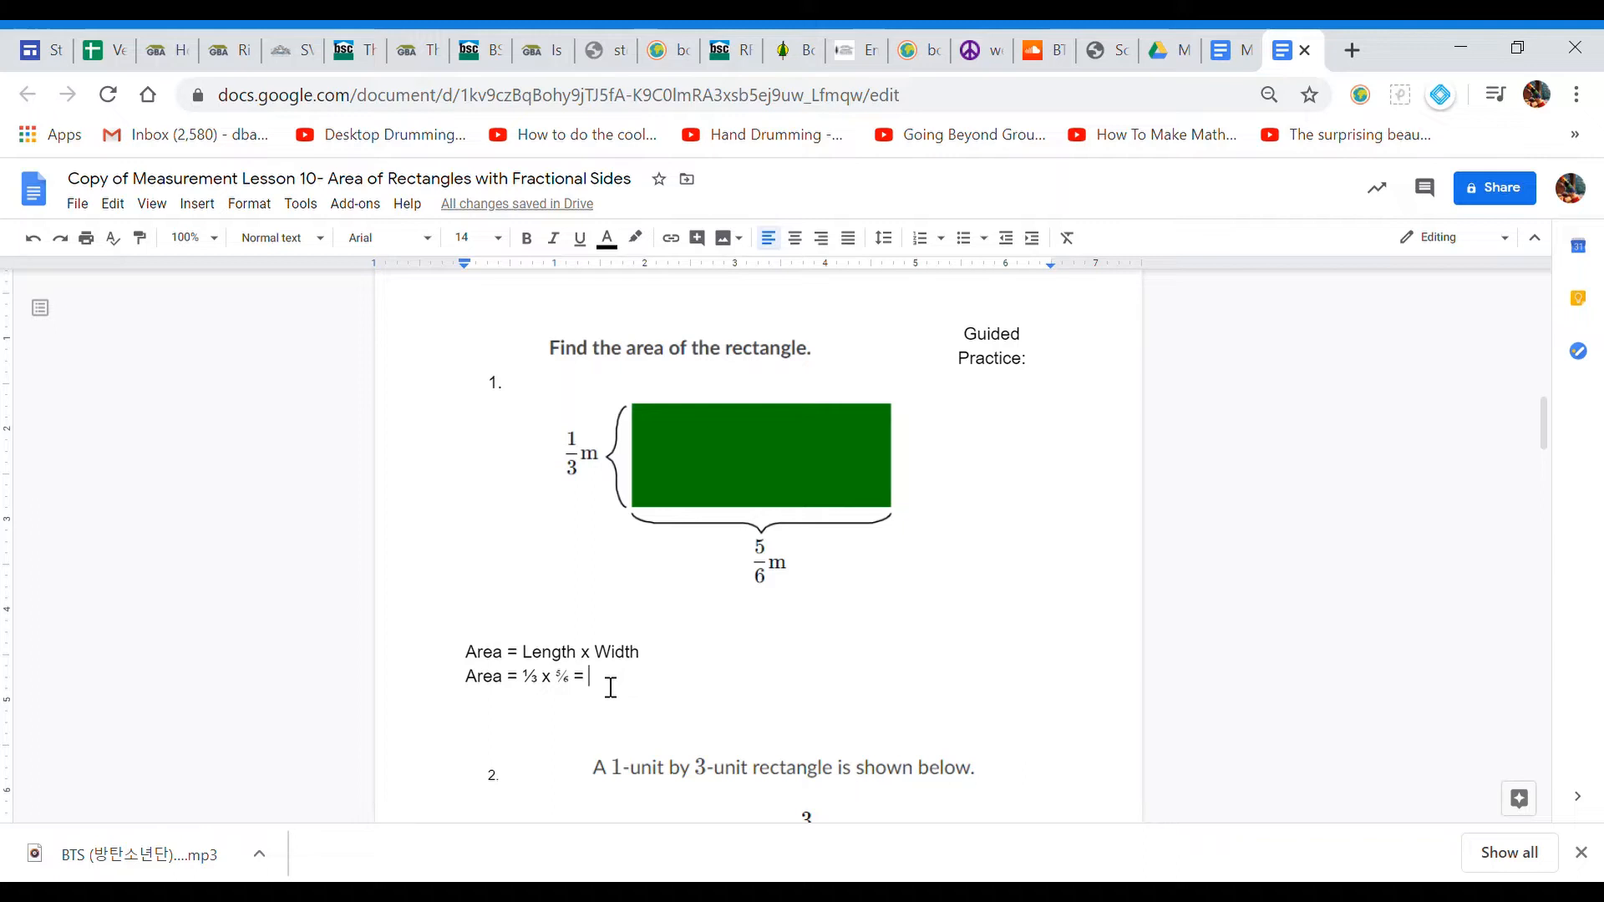
mouse_move(642, 719)
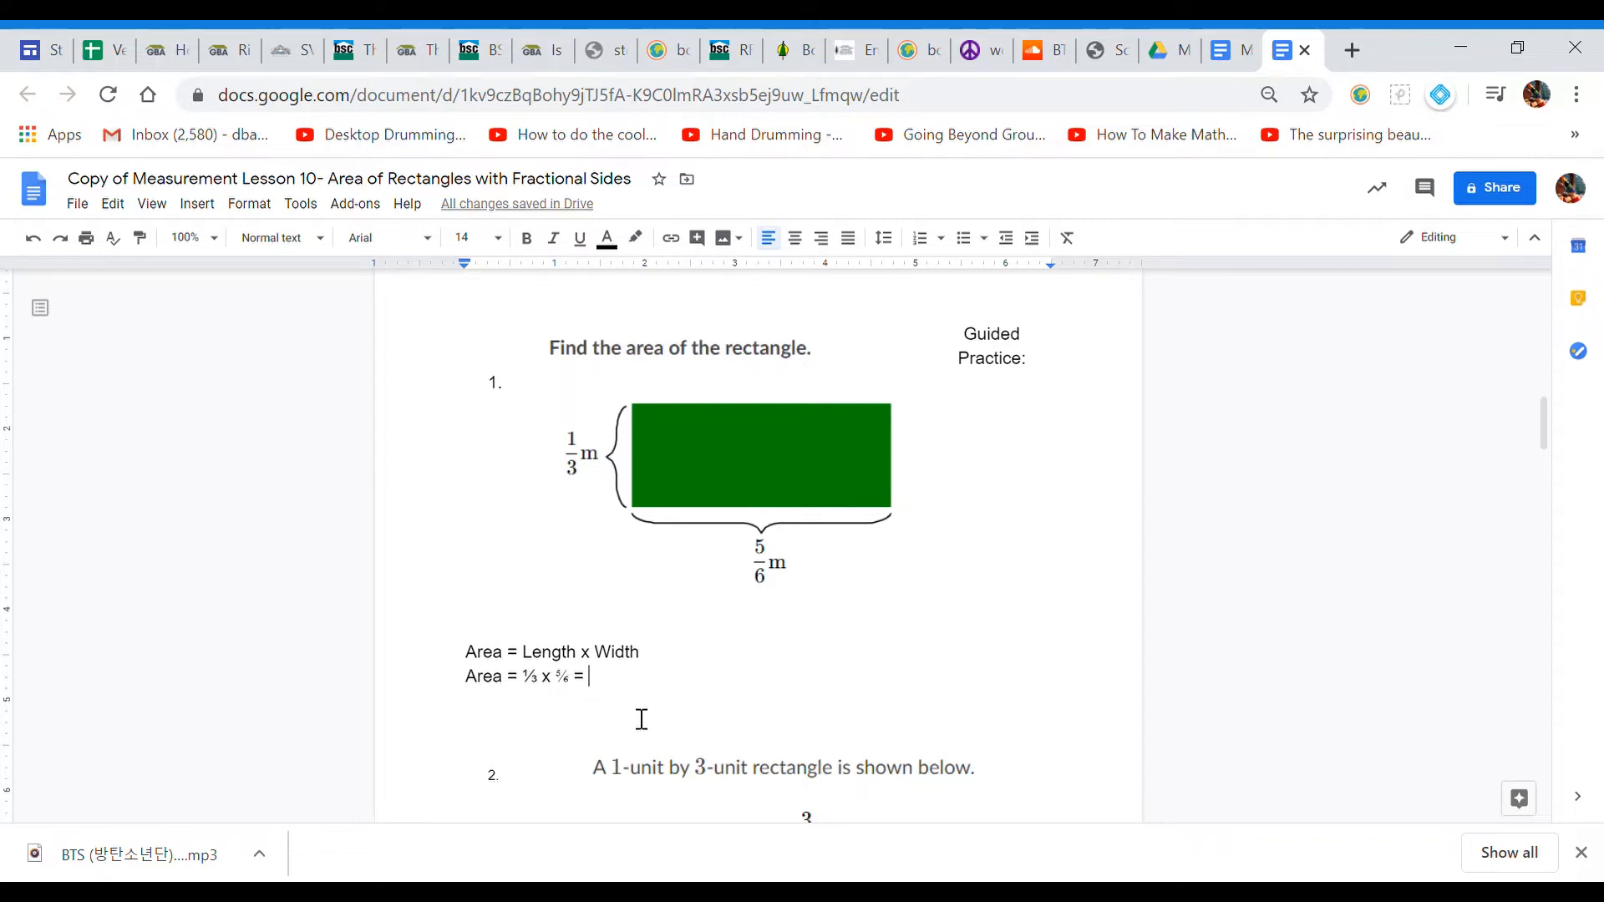
text(5)
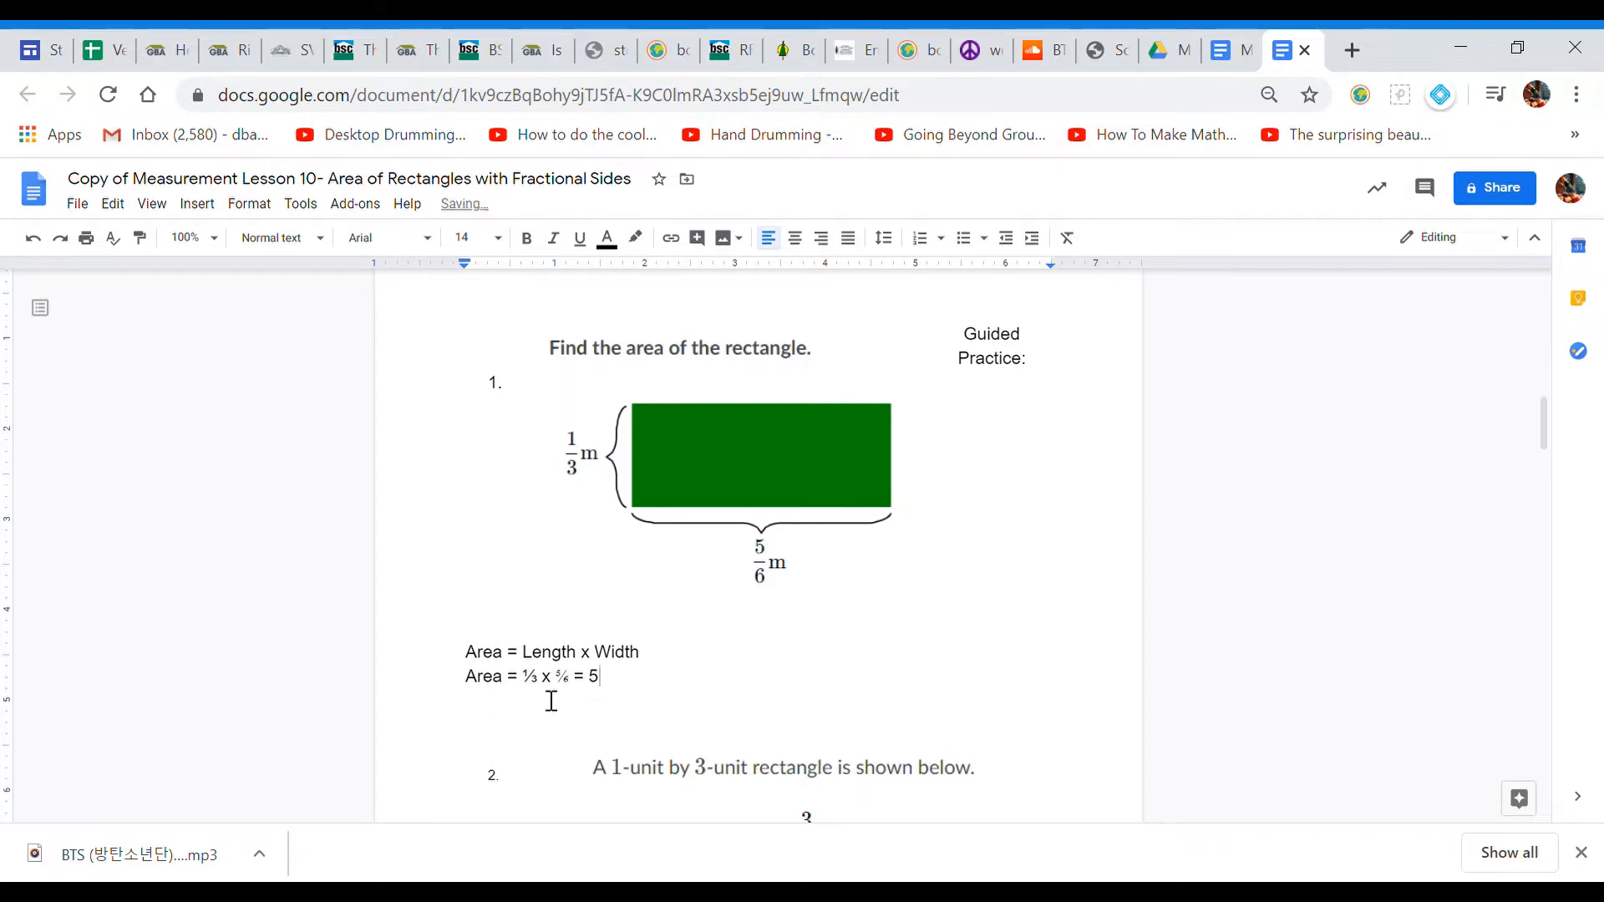
text(/)
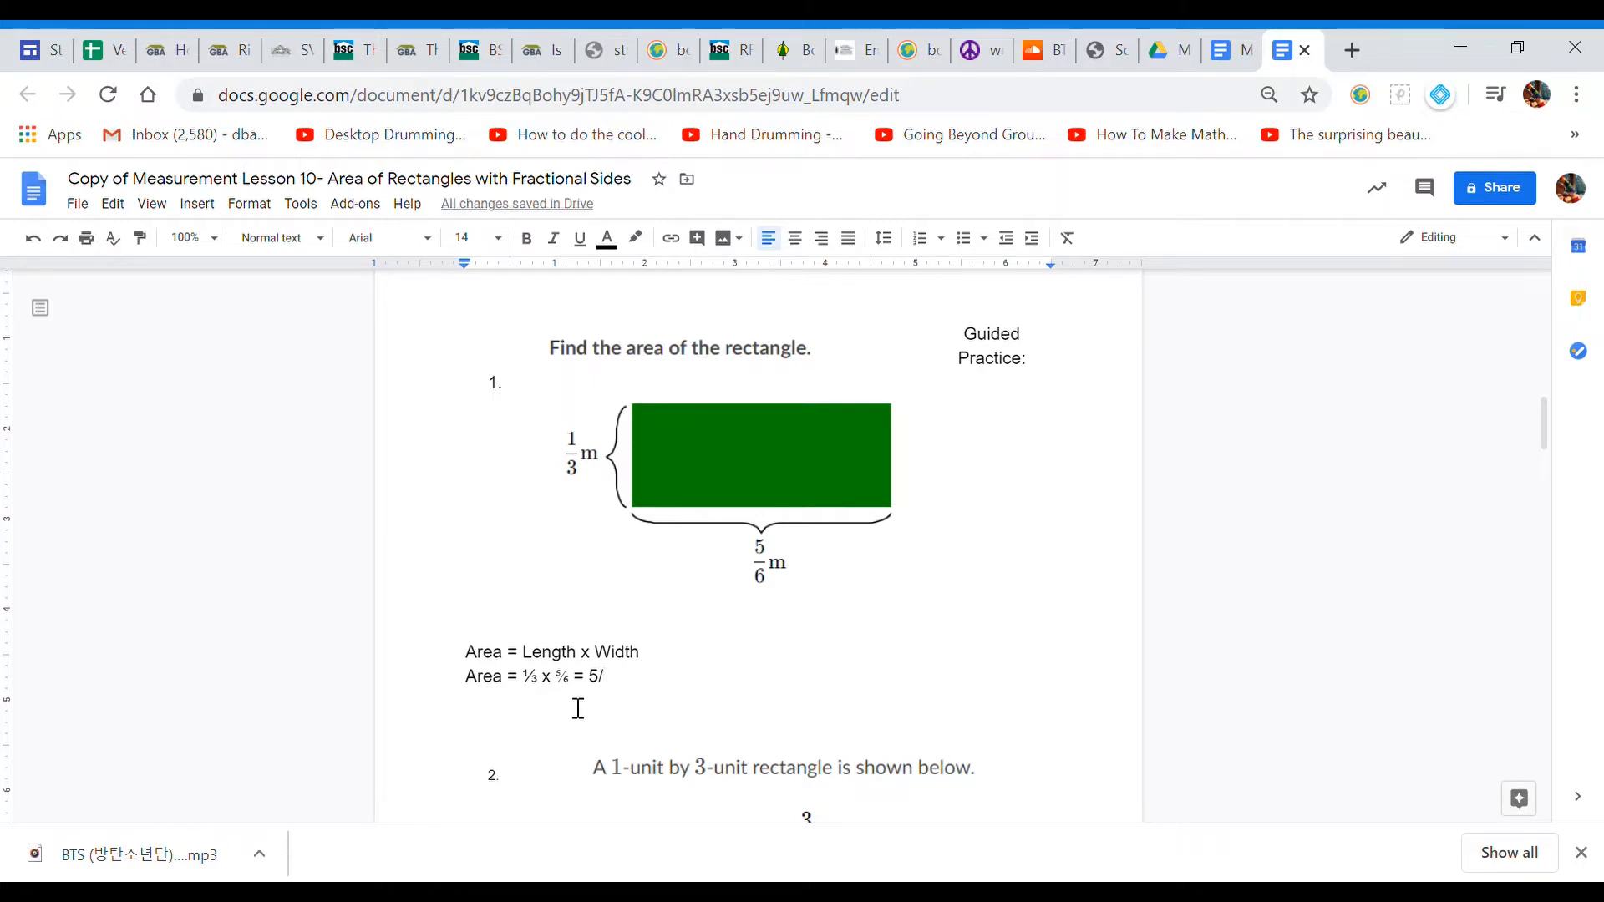
text(18)
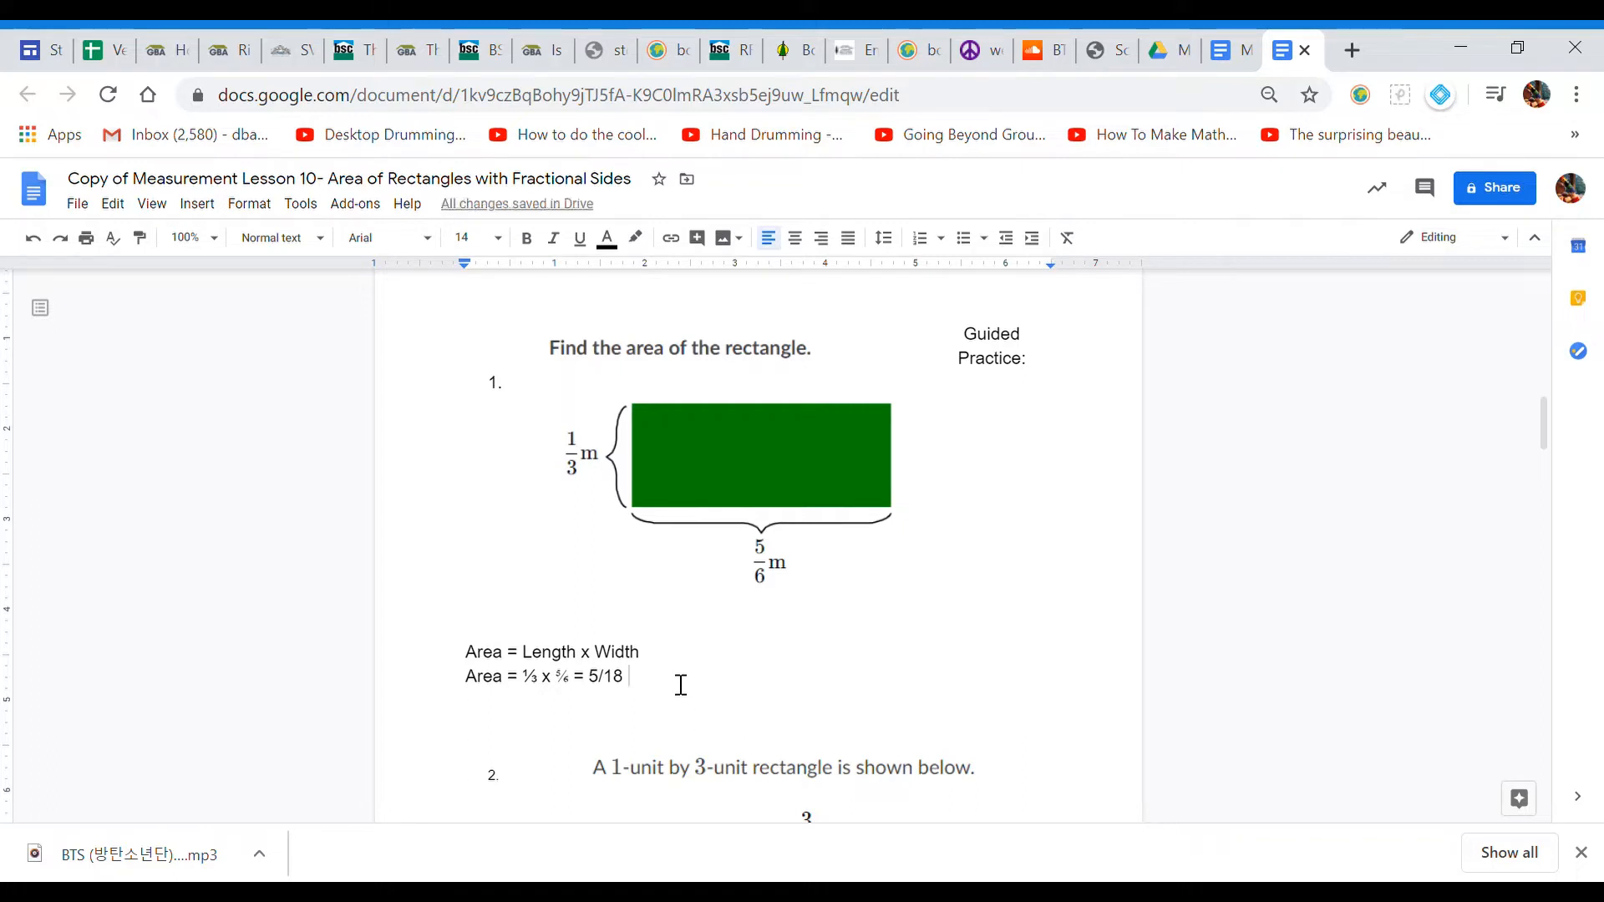
text(square meters)
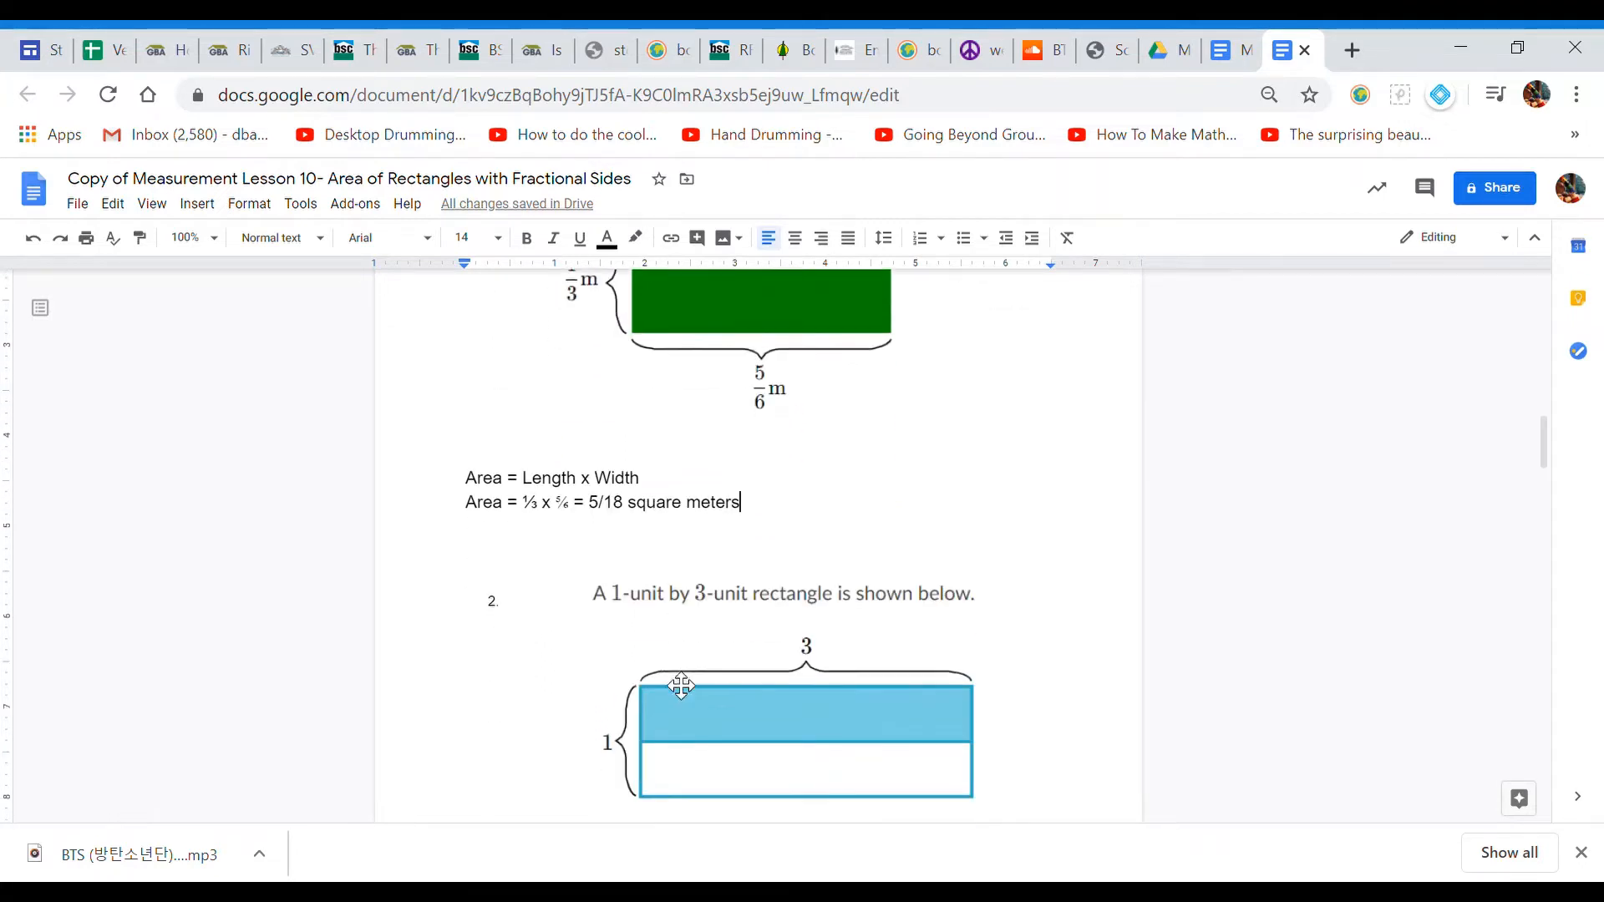
scroll(down, 3)
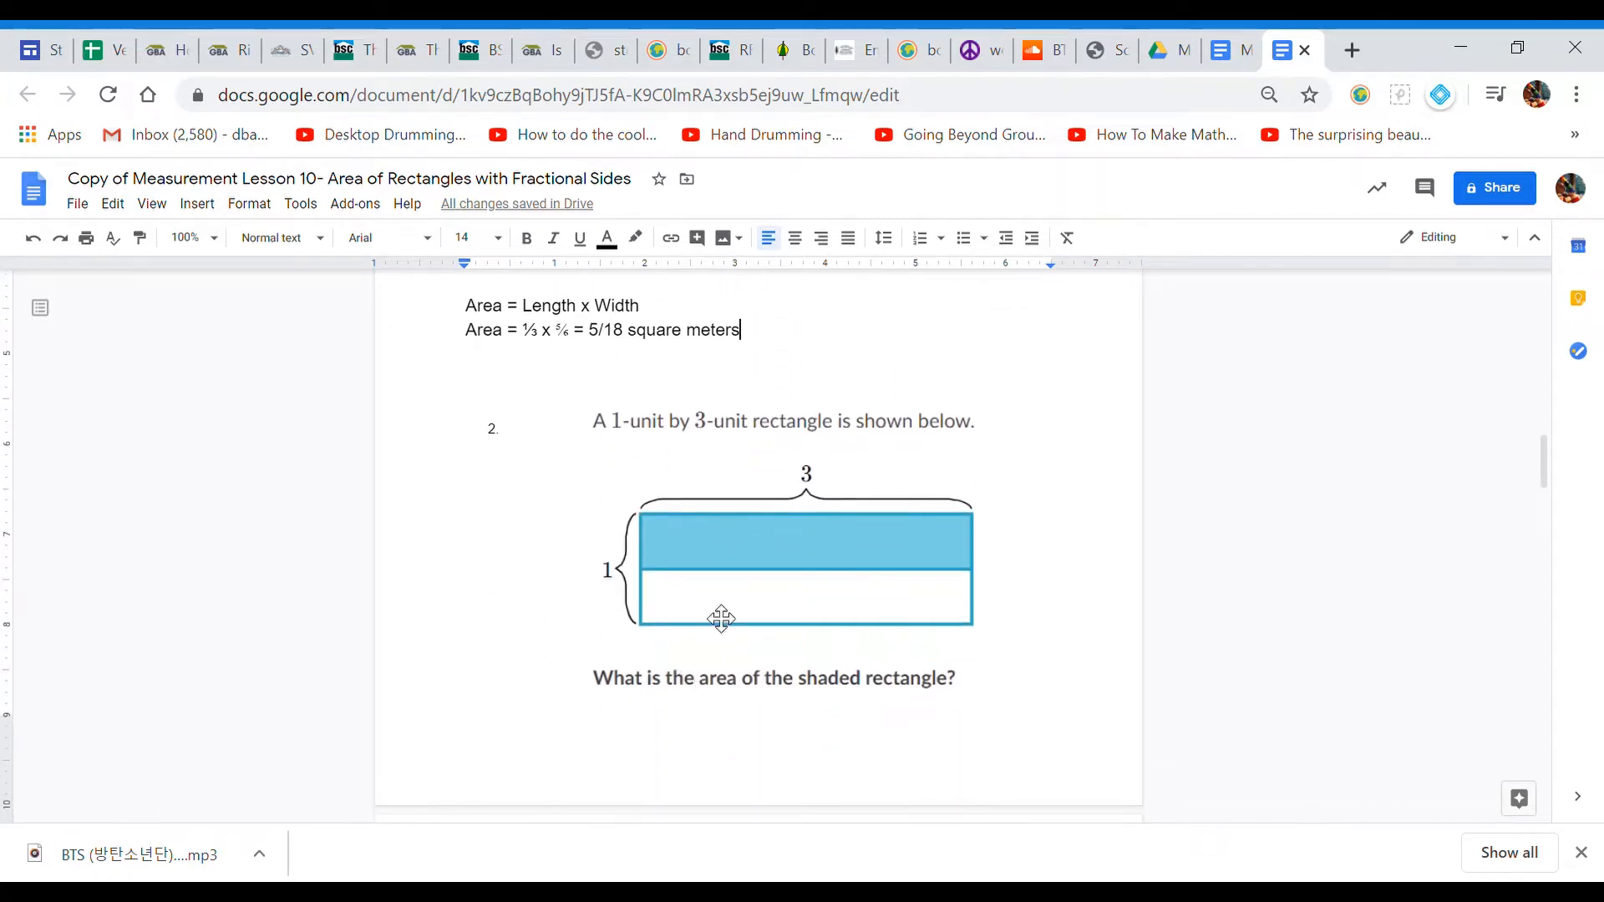
mouse_move(618, 438)
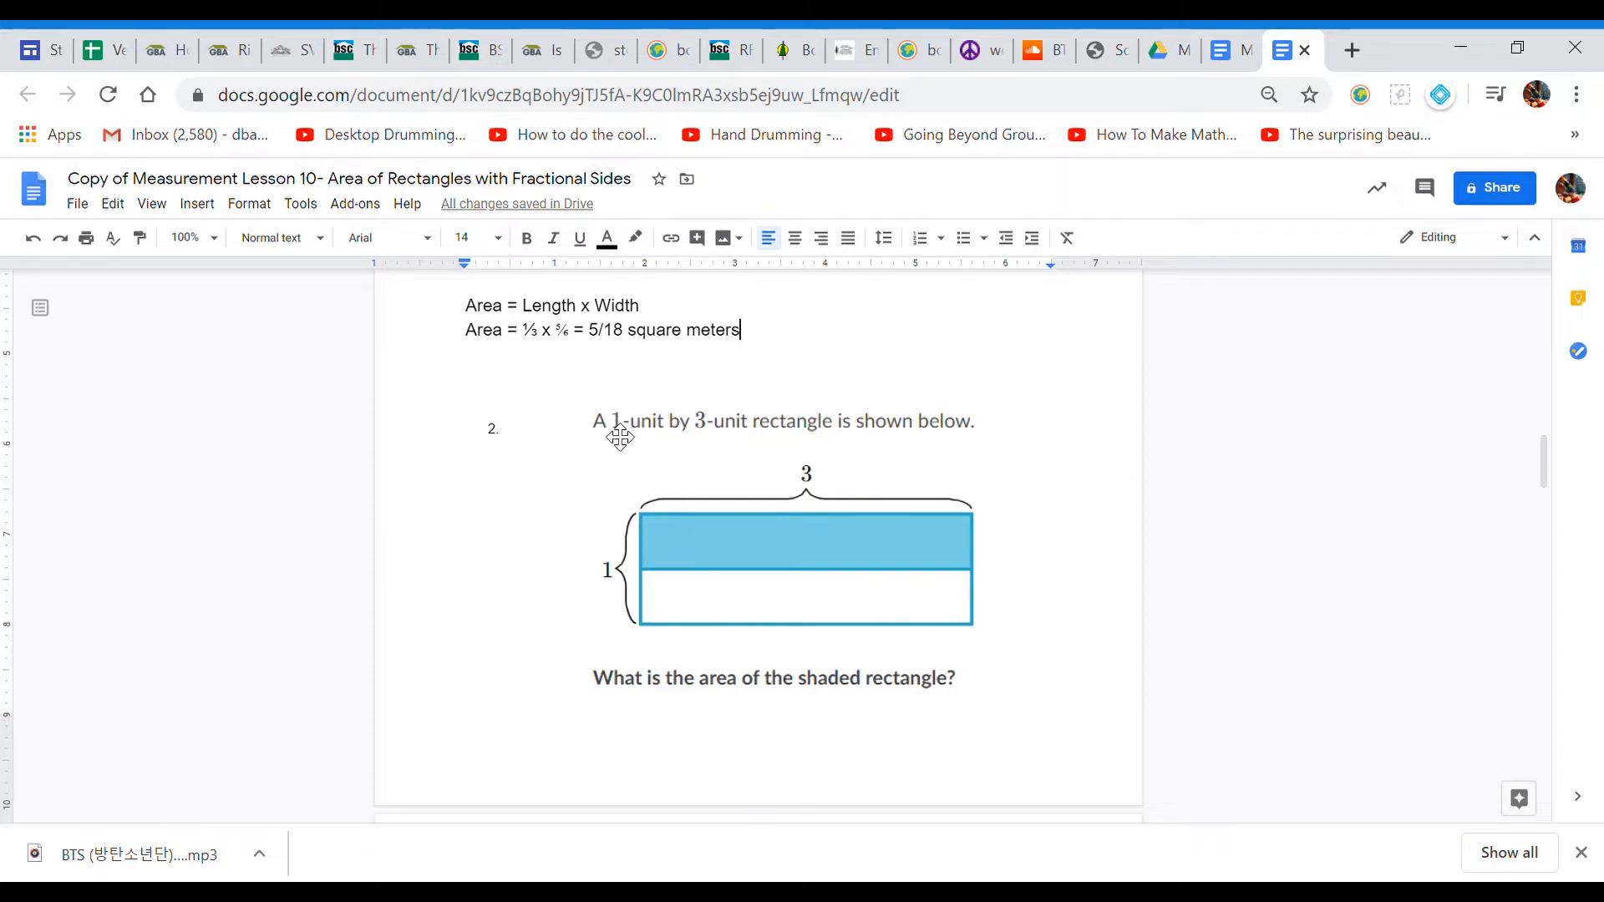
mouse_move(782, 518)
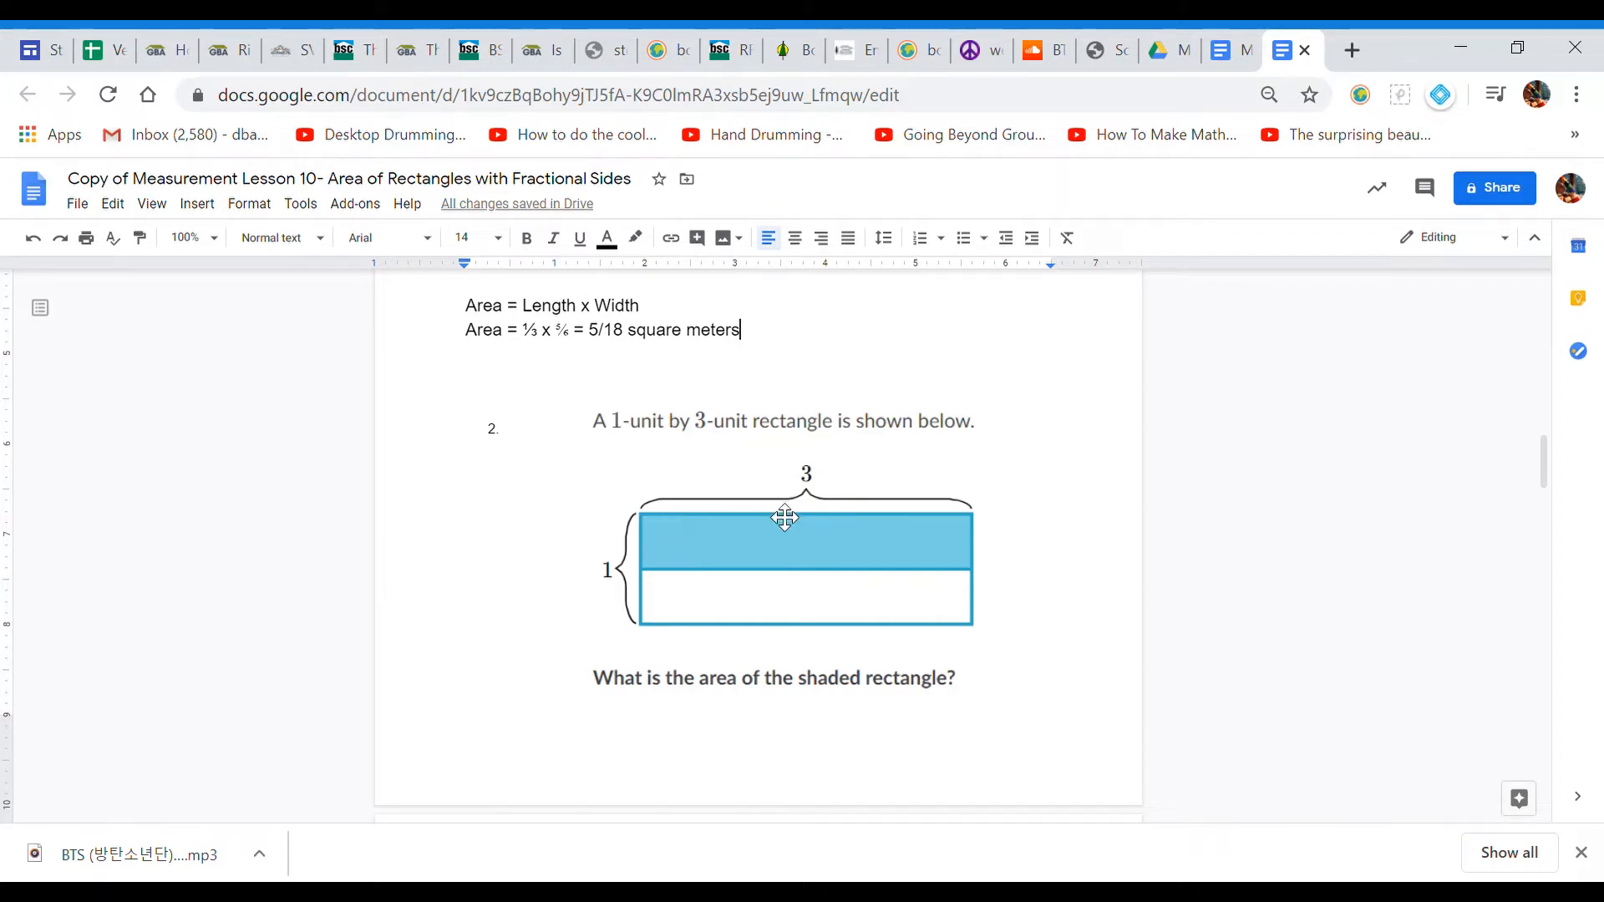
mouse_move(722, 526)
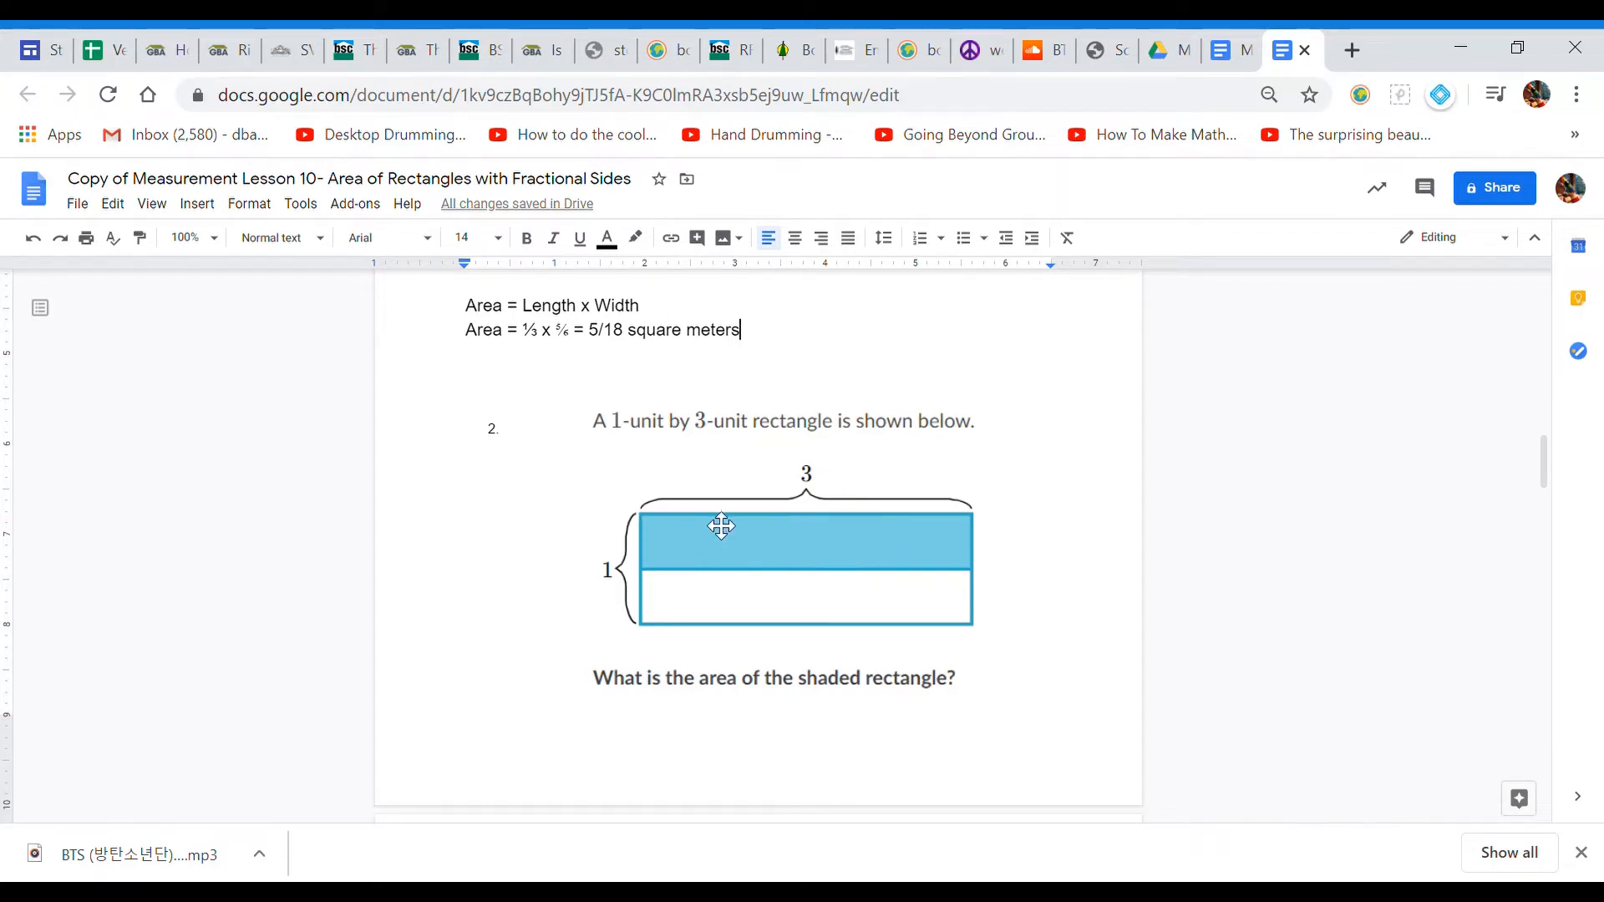
mouse_move(631, 584)
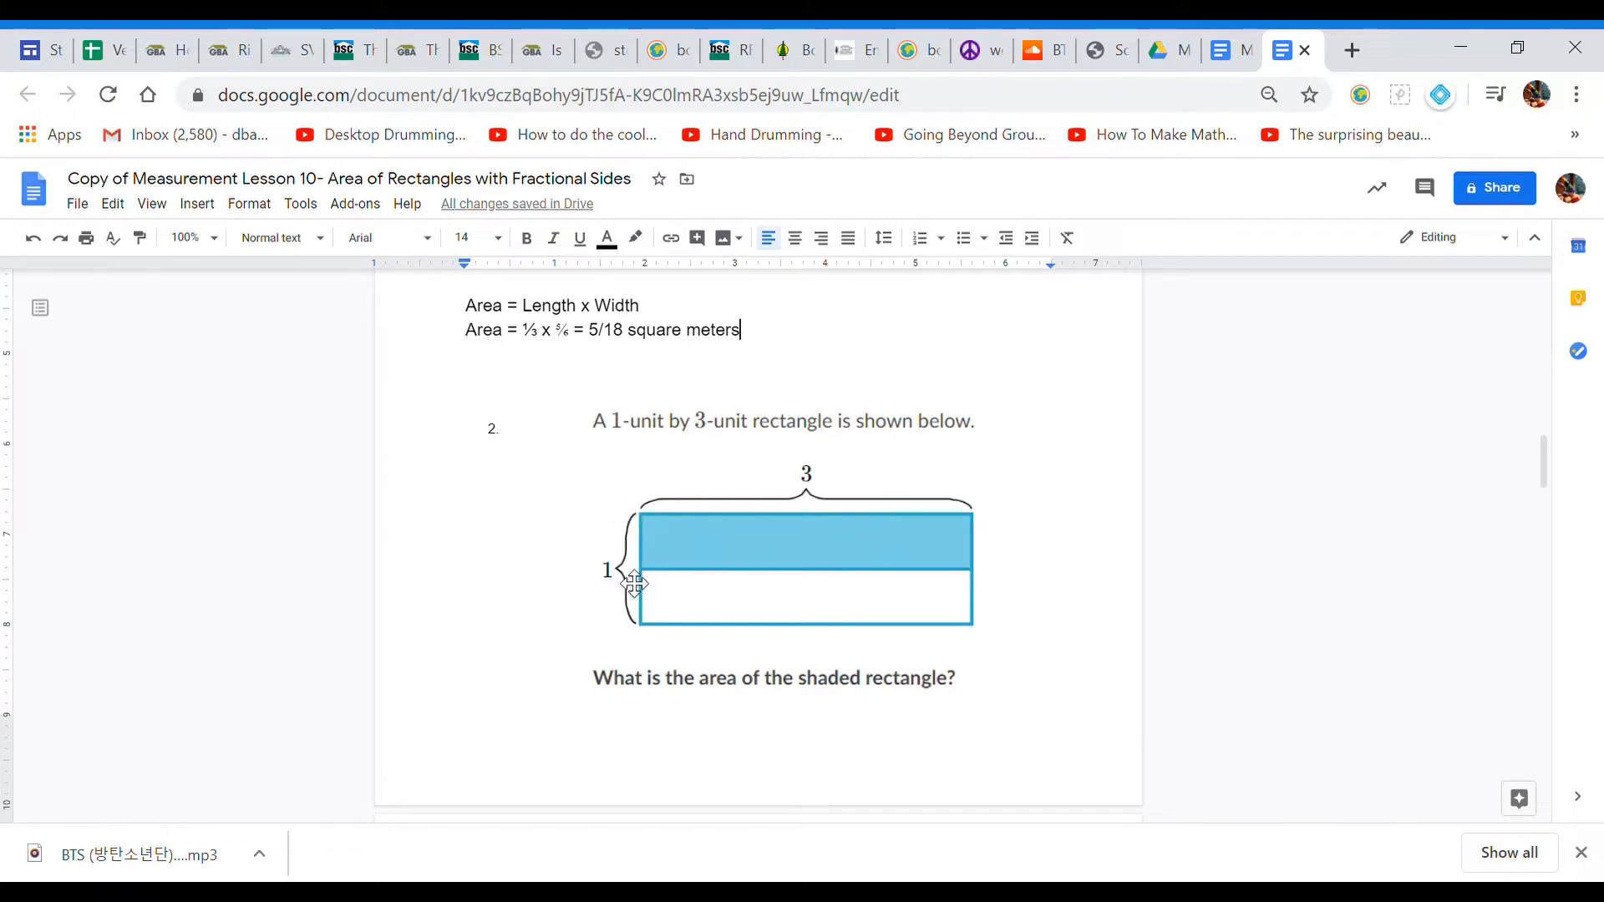
mouse_move(613, 741)
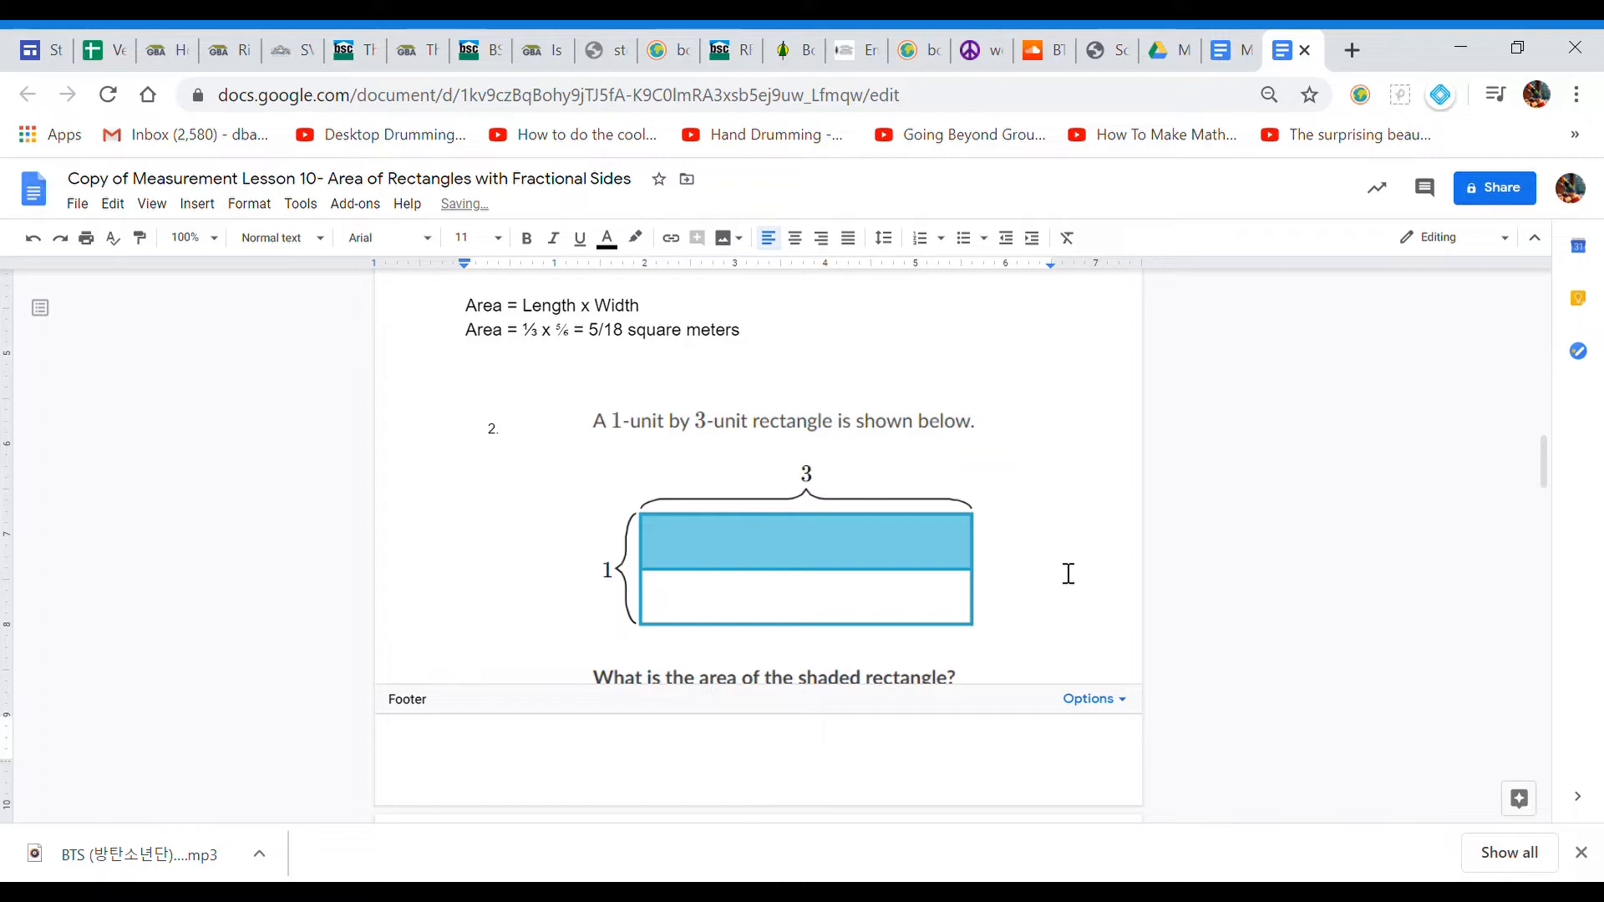
Step: Move question 2's picture against the left margin and shrink it
drag(806, 568, 733, 608)
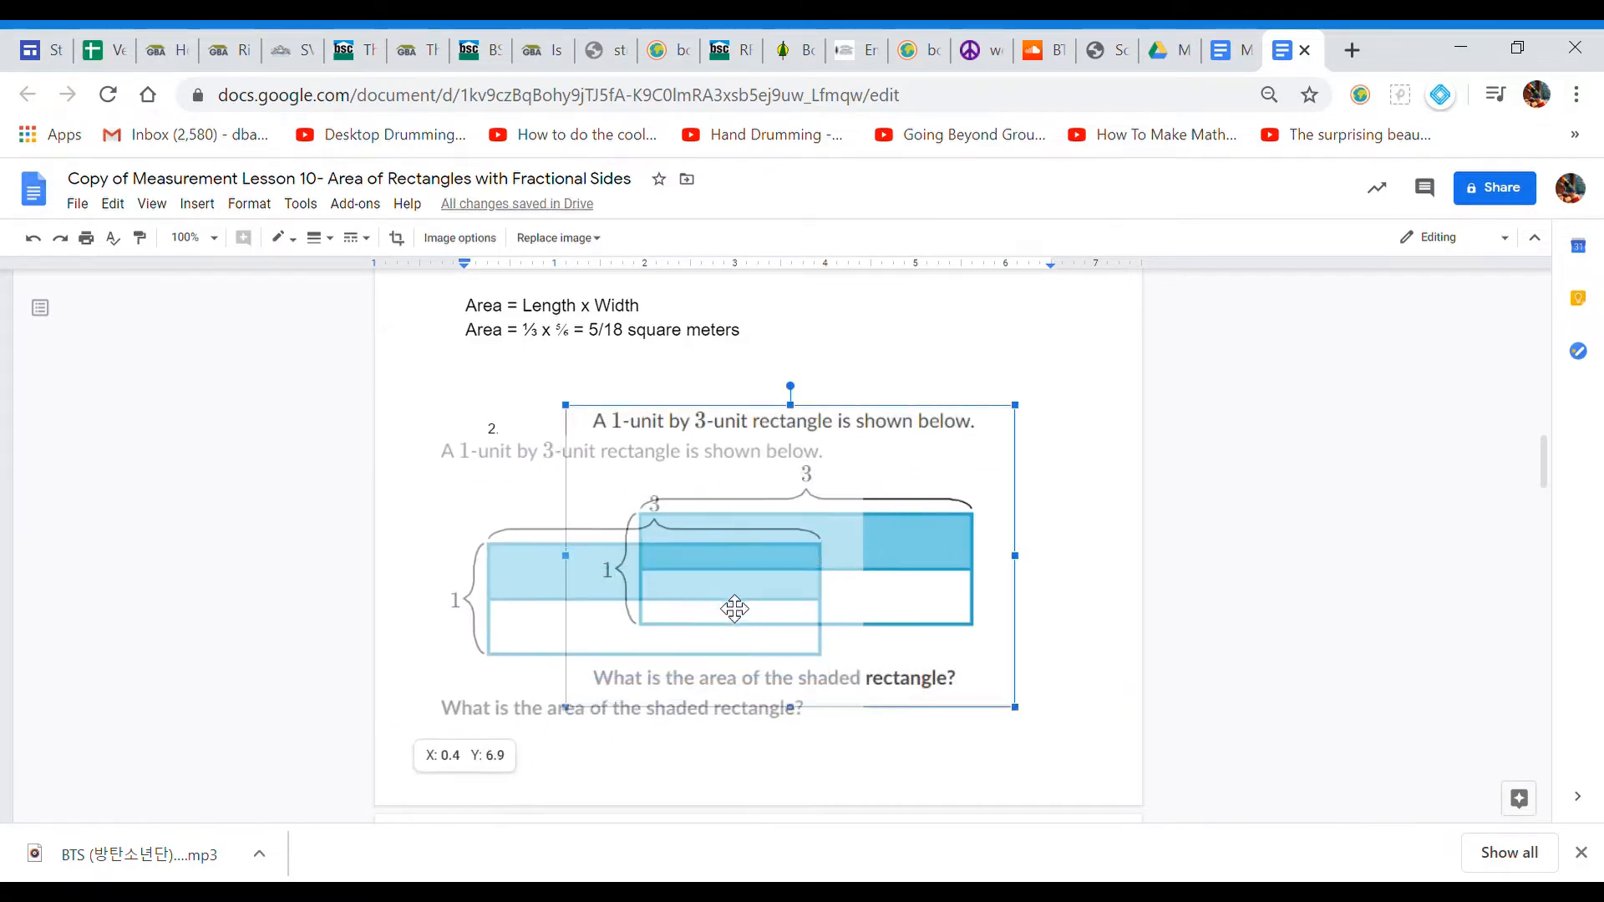
drag(735, 608, 668, 569)
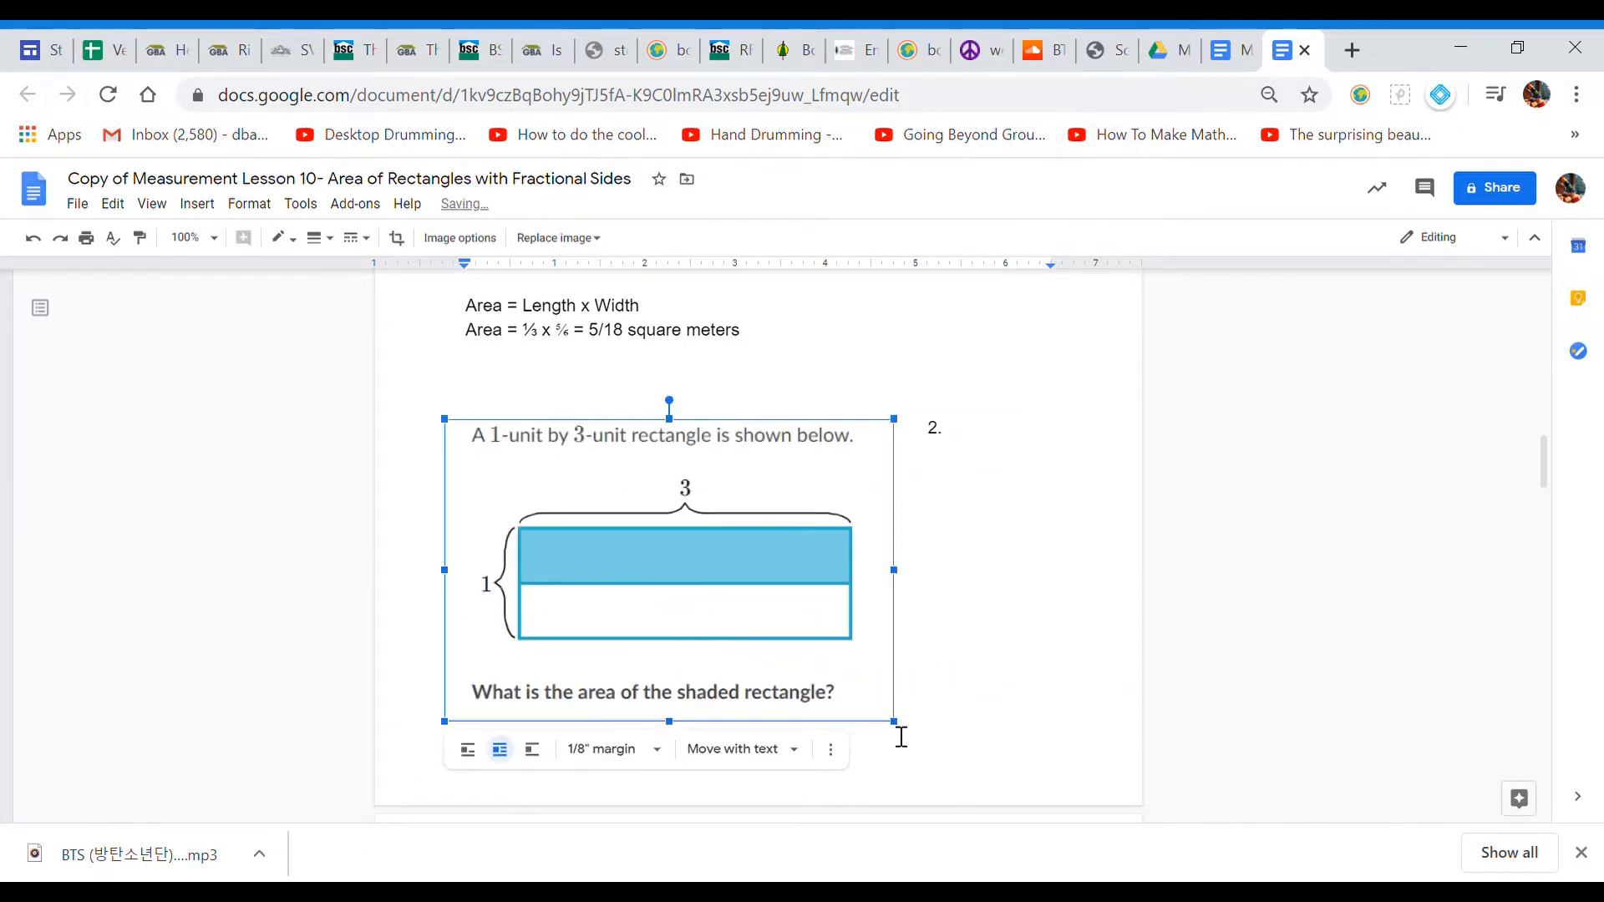
drag(892, 722, 797, 655)
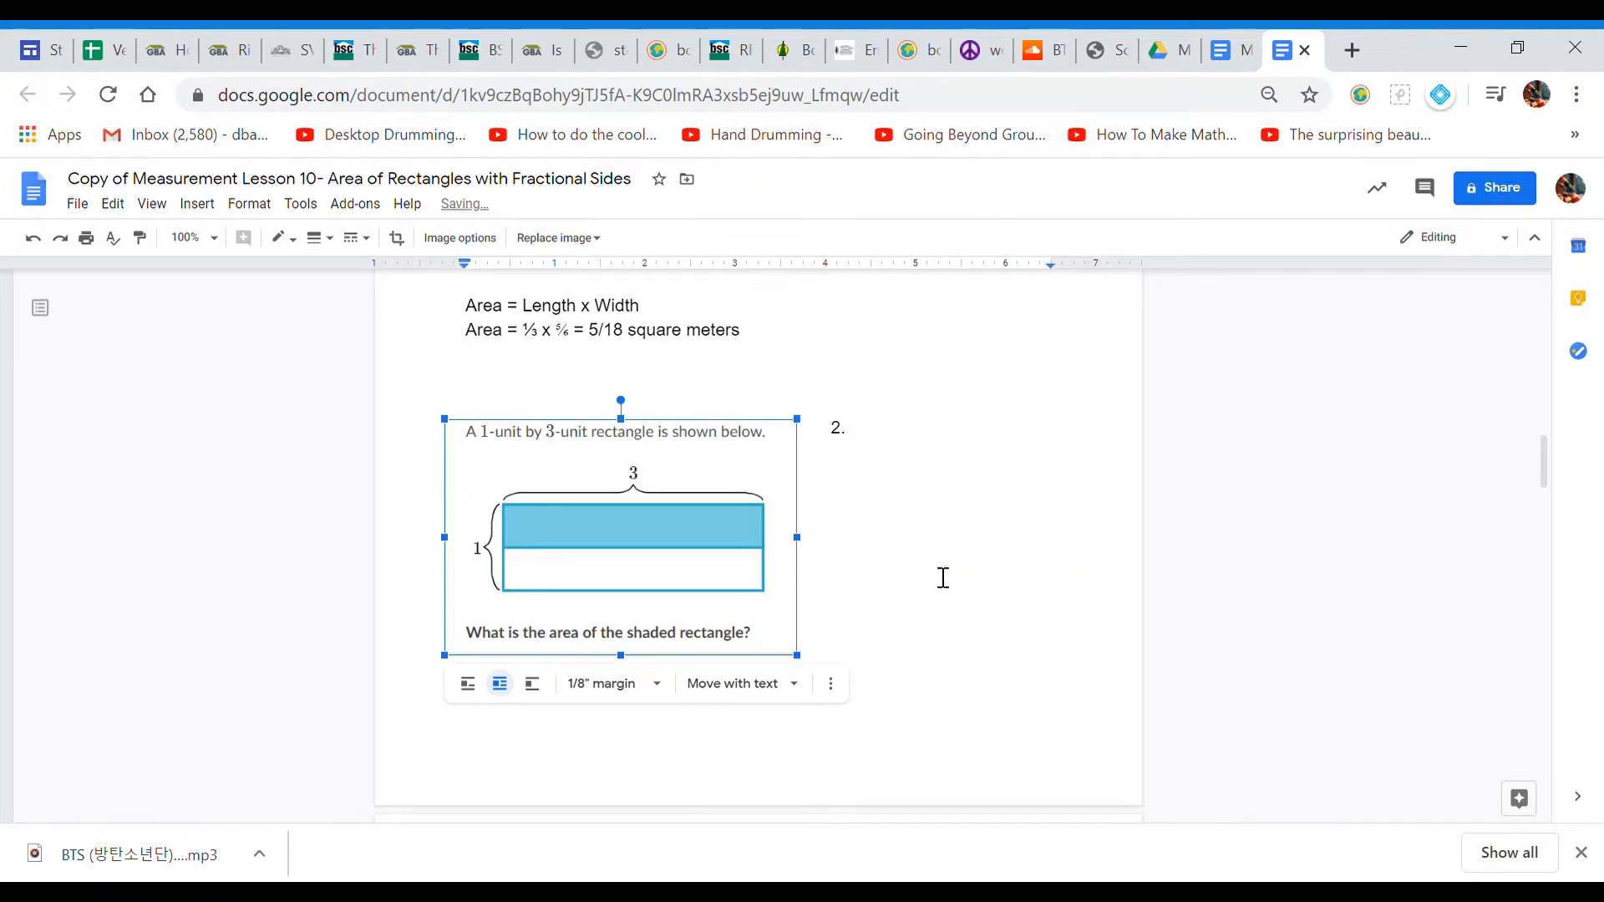
Step: Write 'Area = L x W' beside the question 2 picture
click(808, 649)
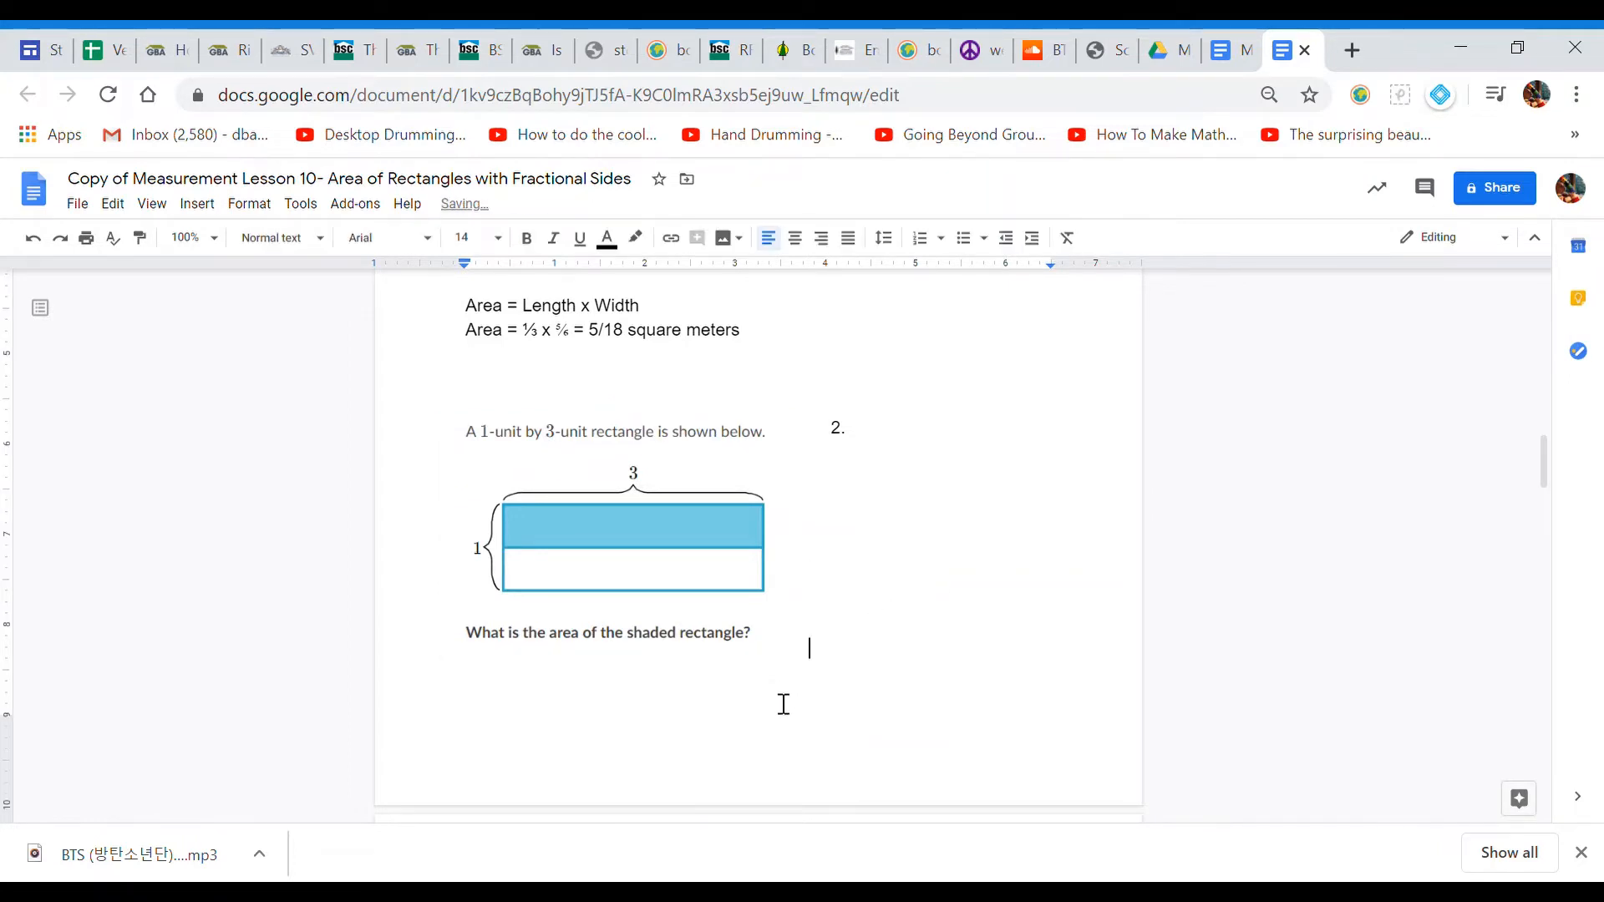
text(Are)
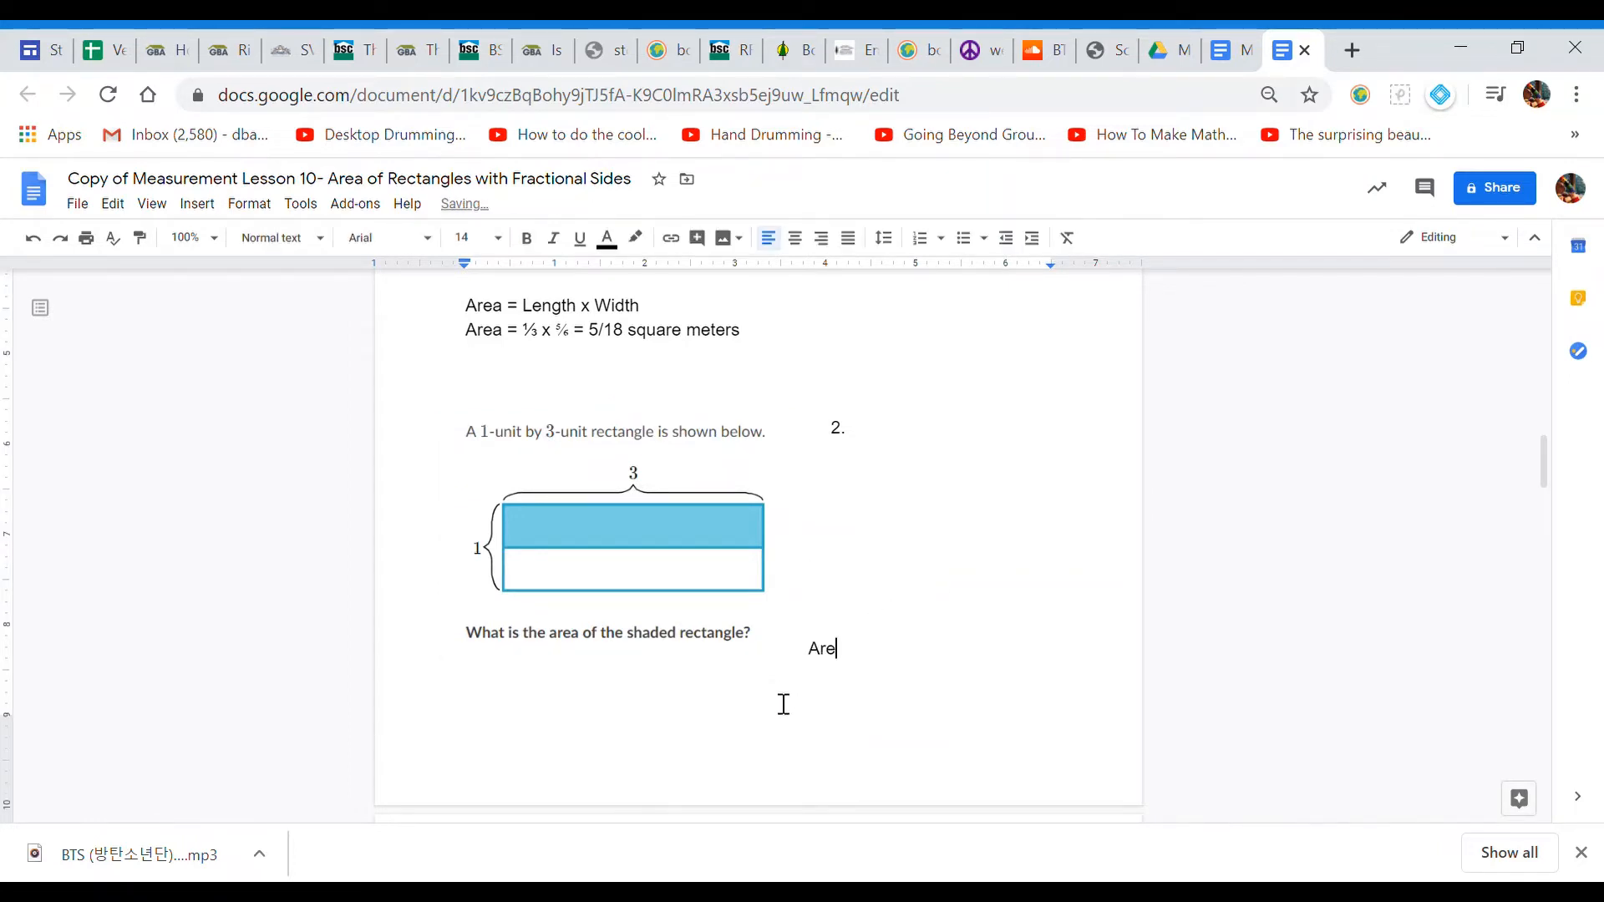
text(a =)
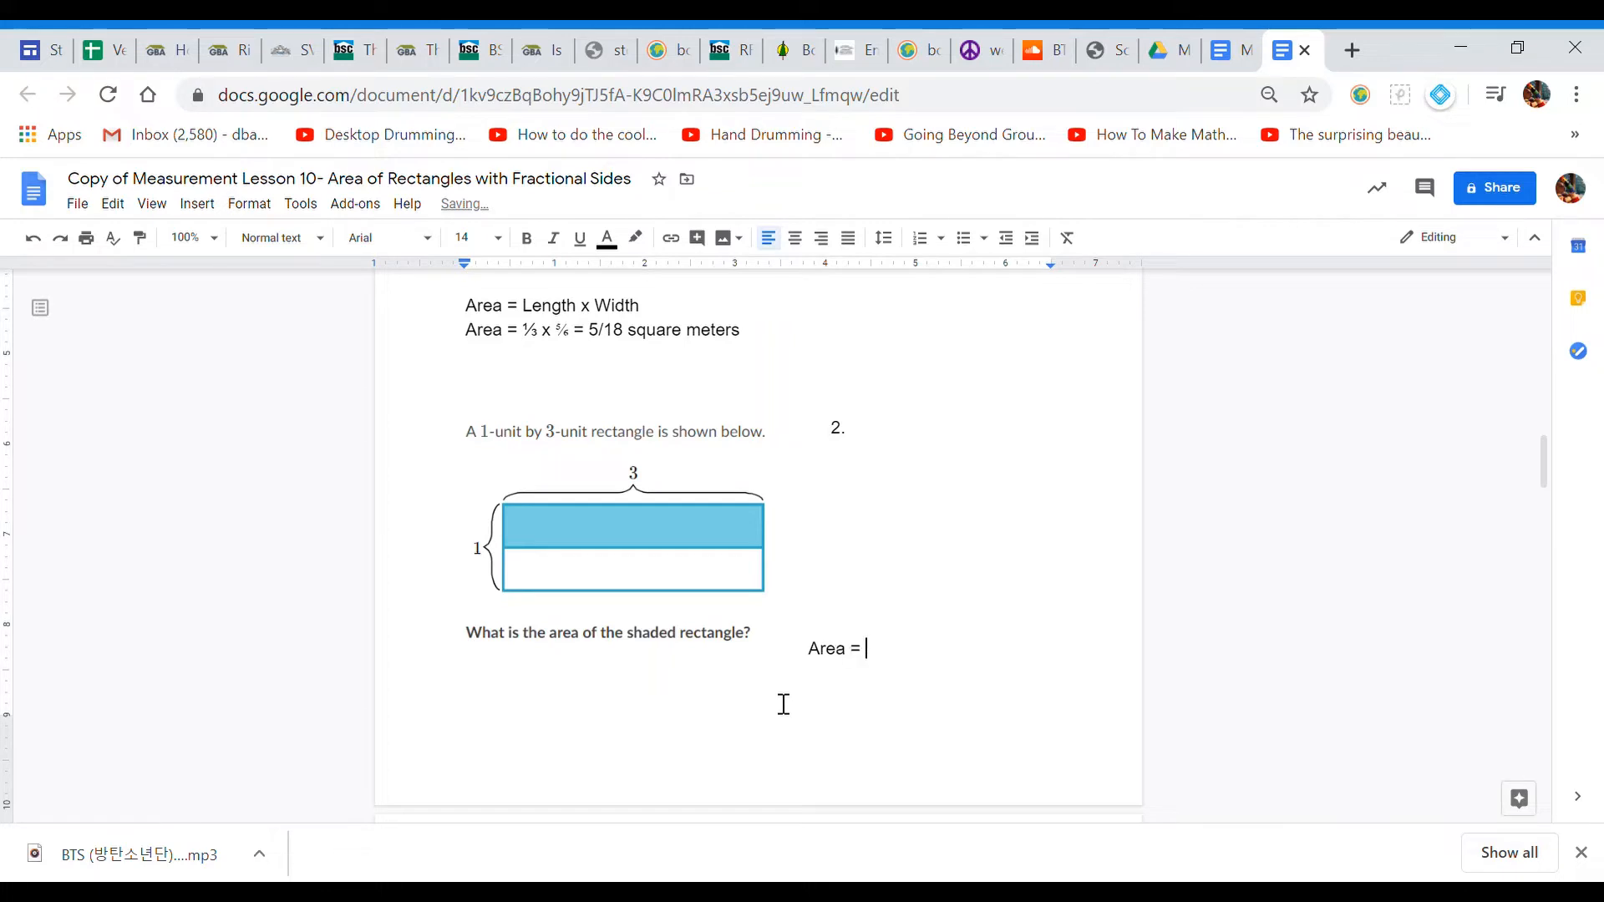
text(L x W)
text(A)
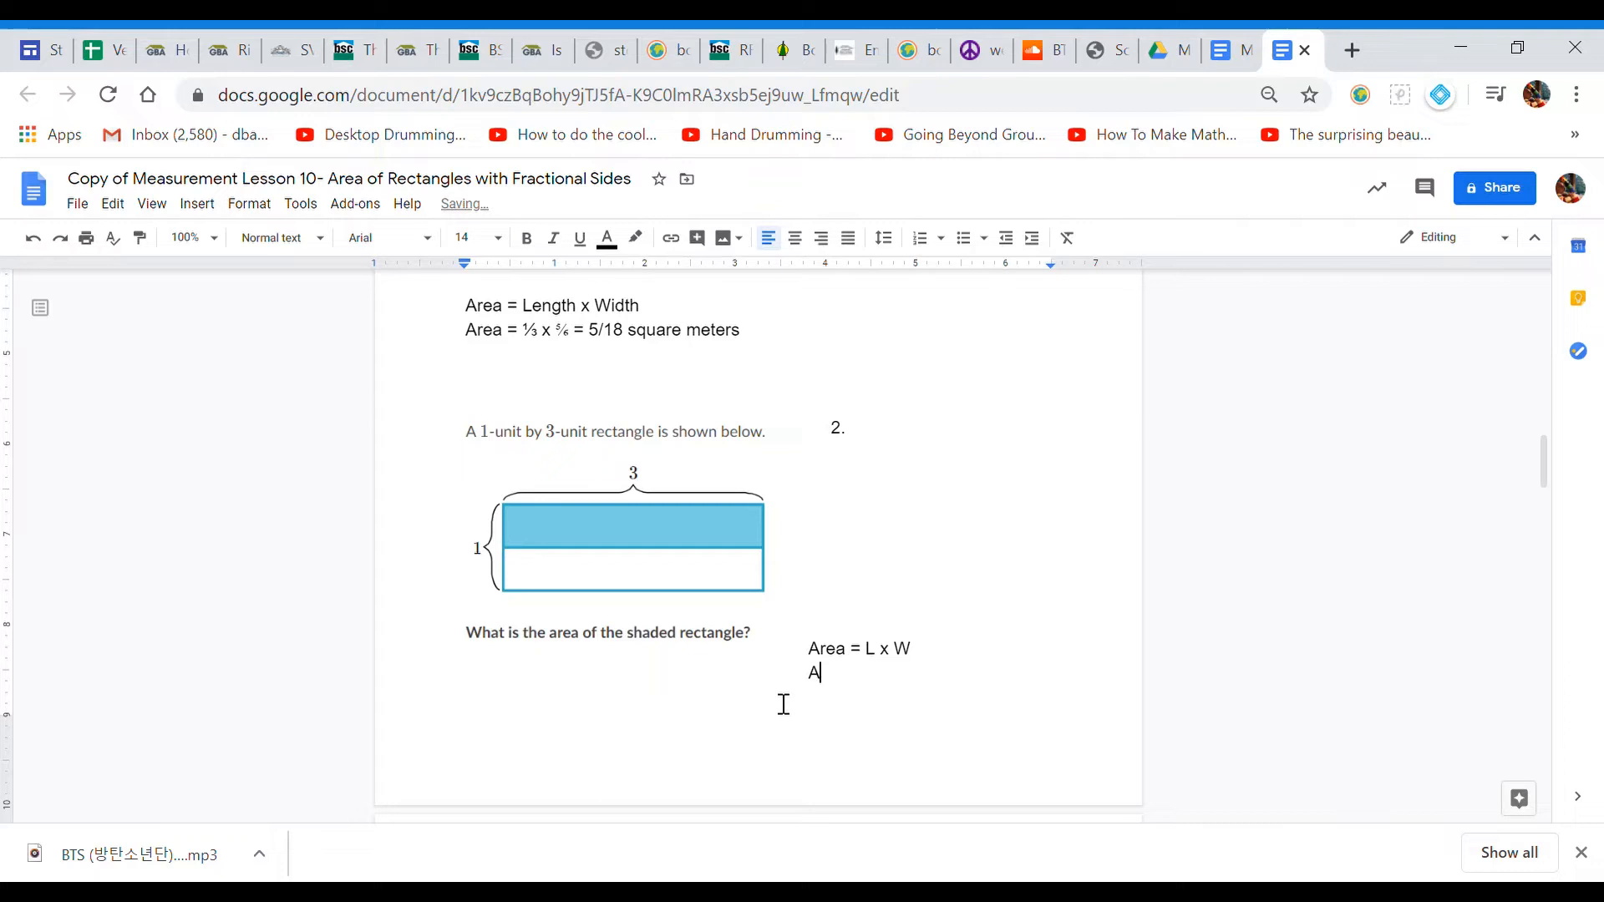
Step: Write the substitution line 'Area = 3 x 1/2' for question 2
text(rea =)
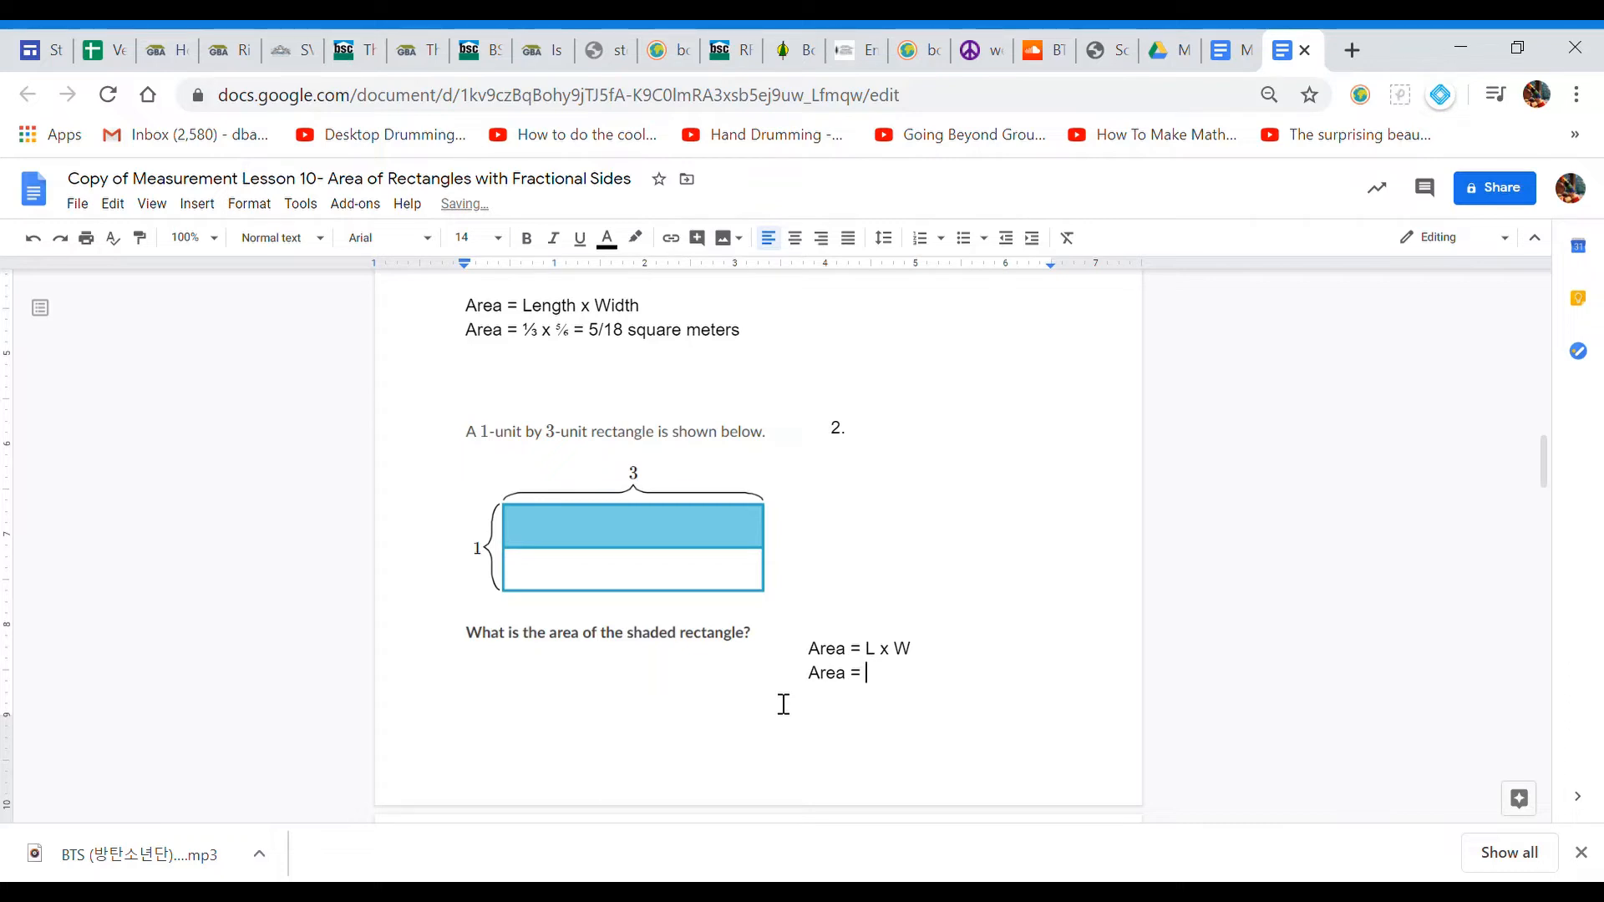
text(3)
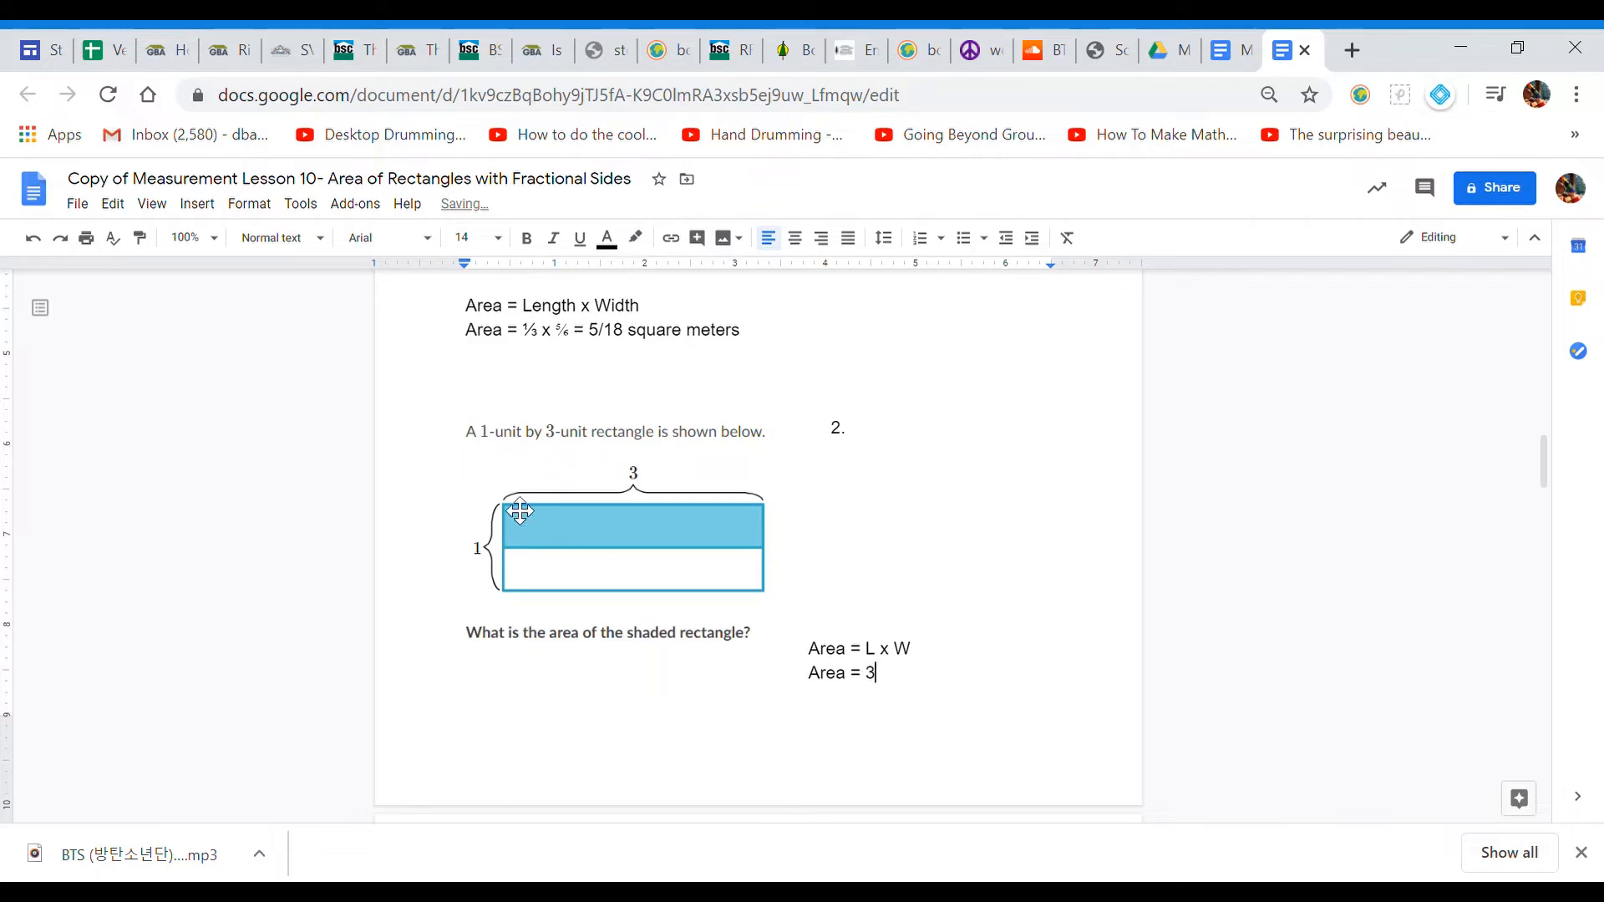
text(x)
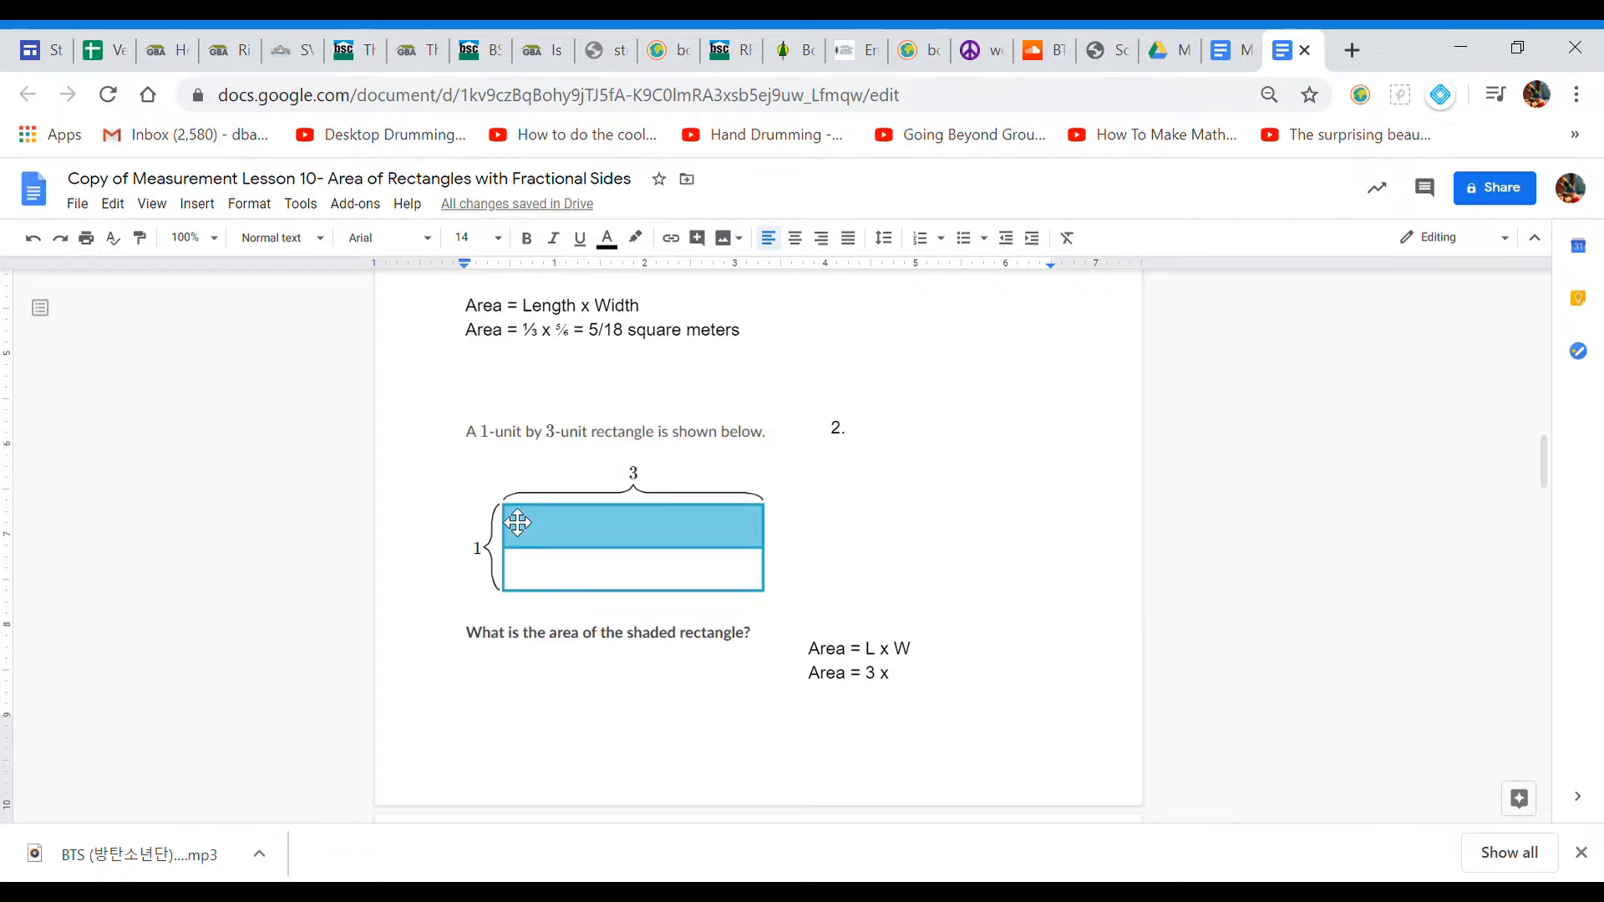
text(1/2)
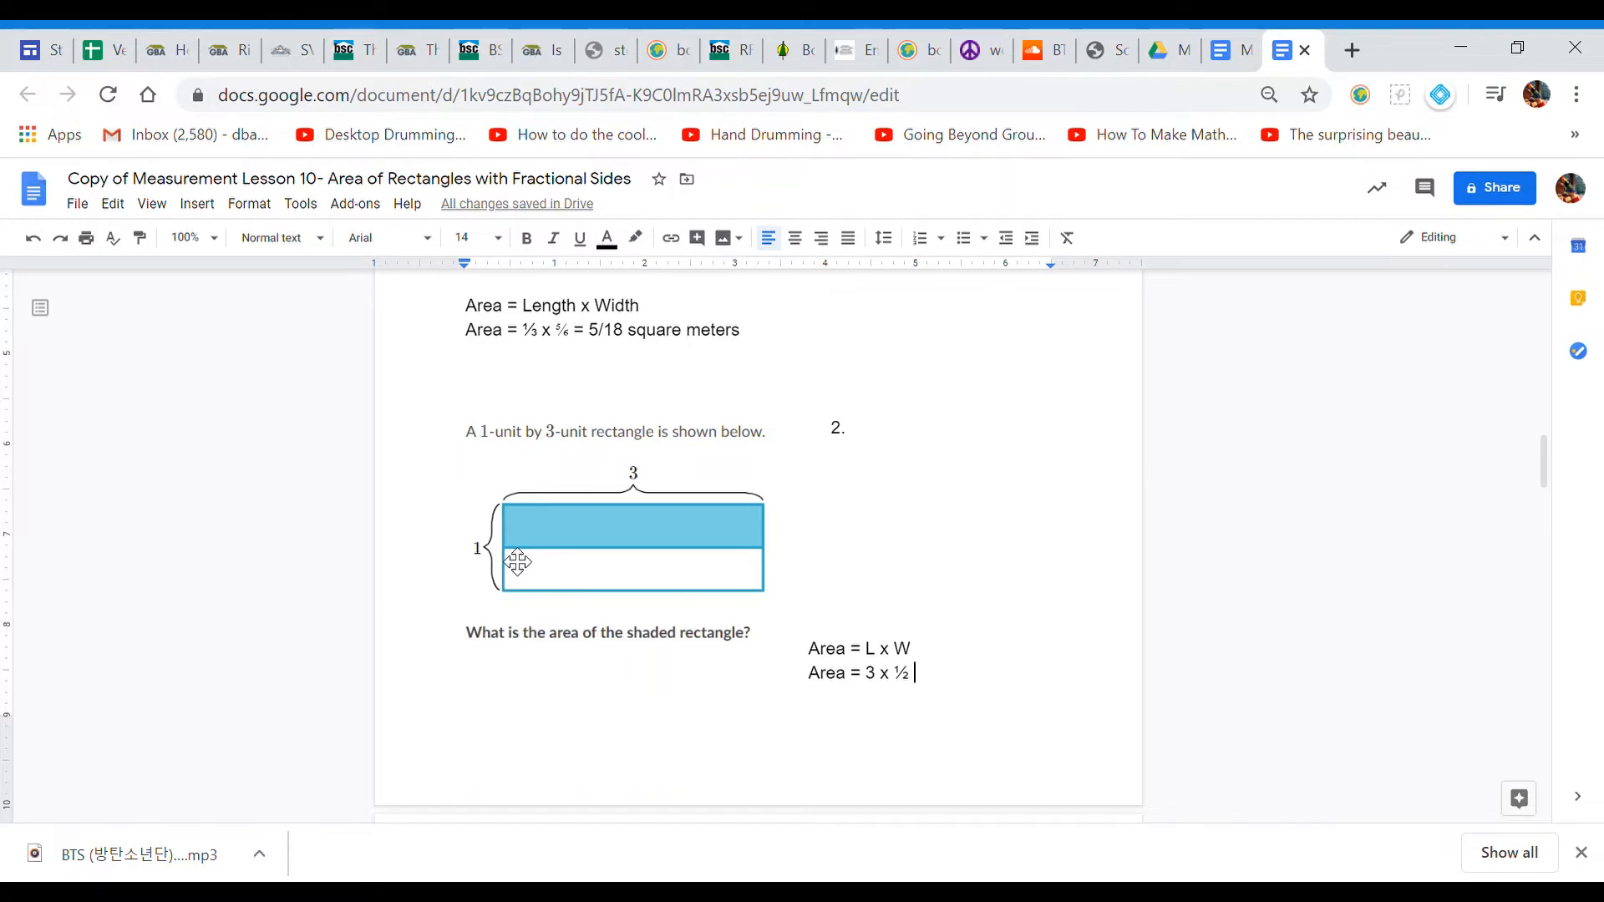
mouse_move(875, 731)
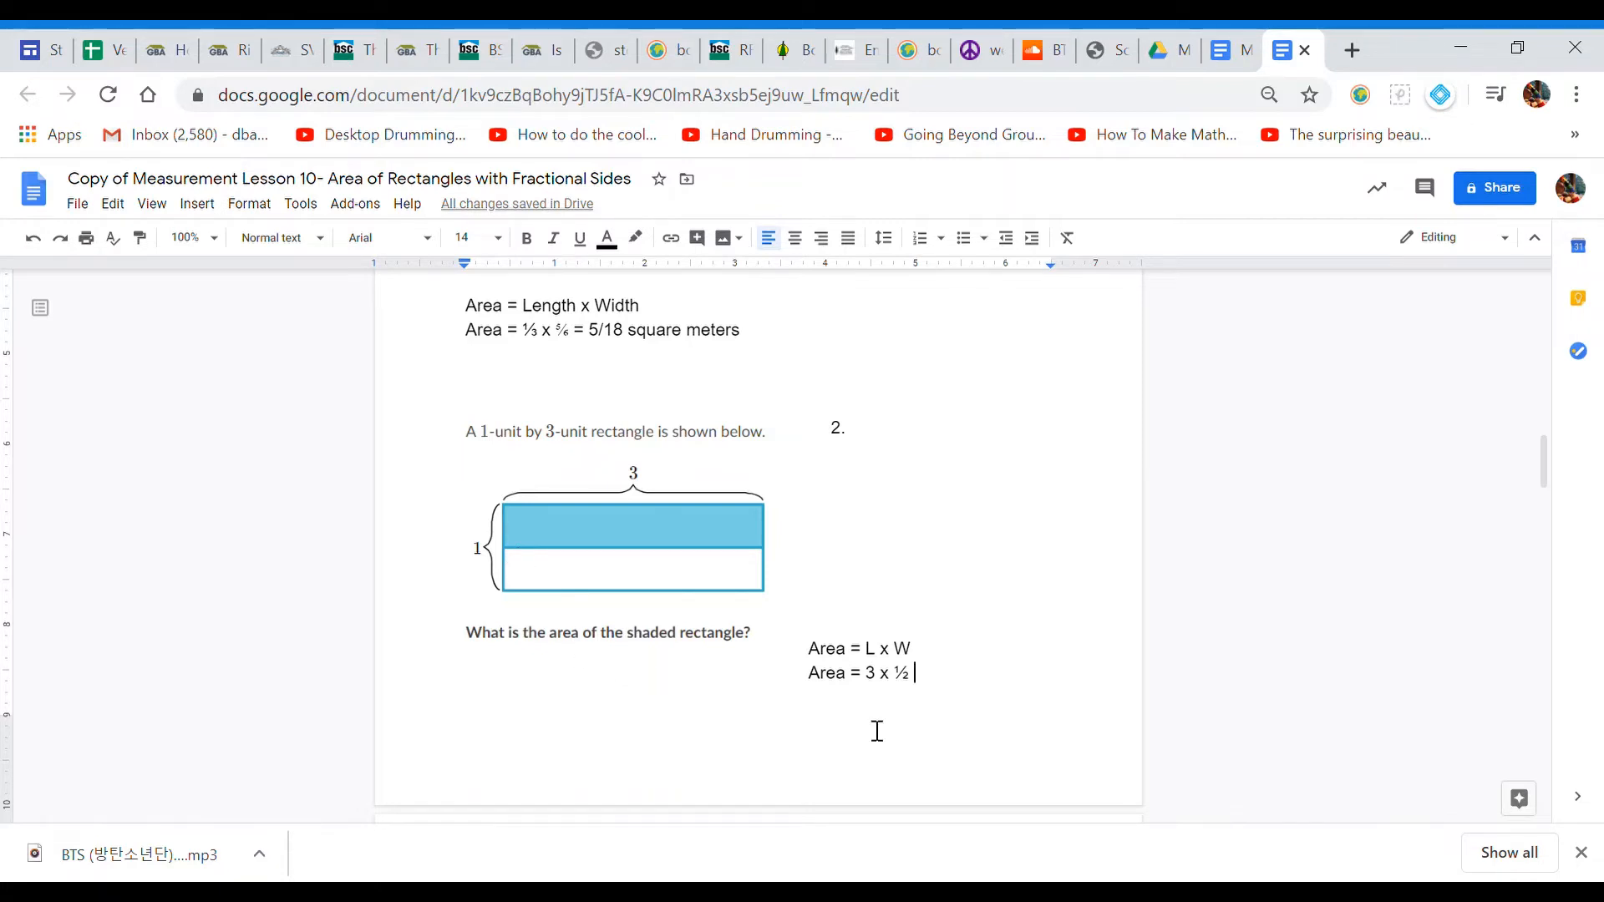
mouse_move(947, 695)
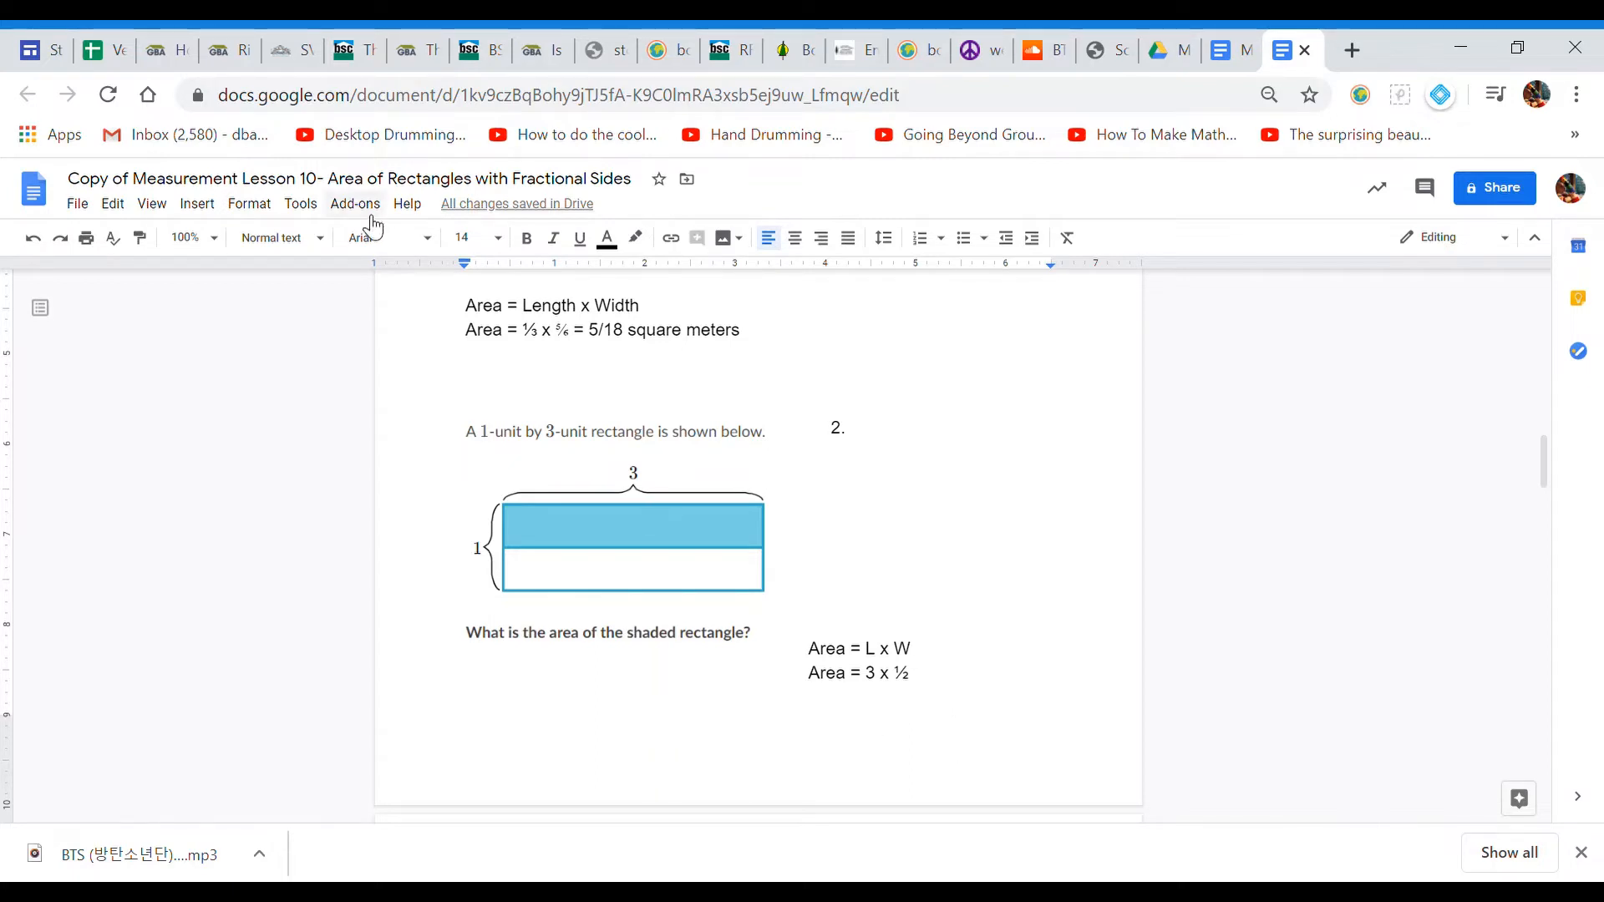
Step: Insert a new drawing and draw three light-blue rectangles side by side
click(197, 203)
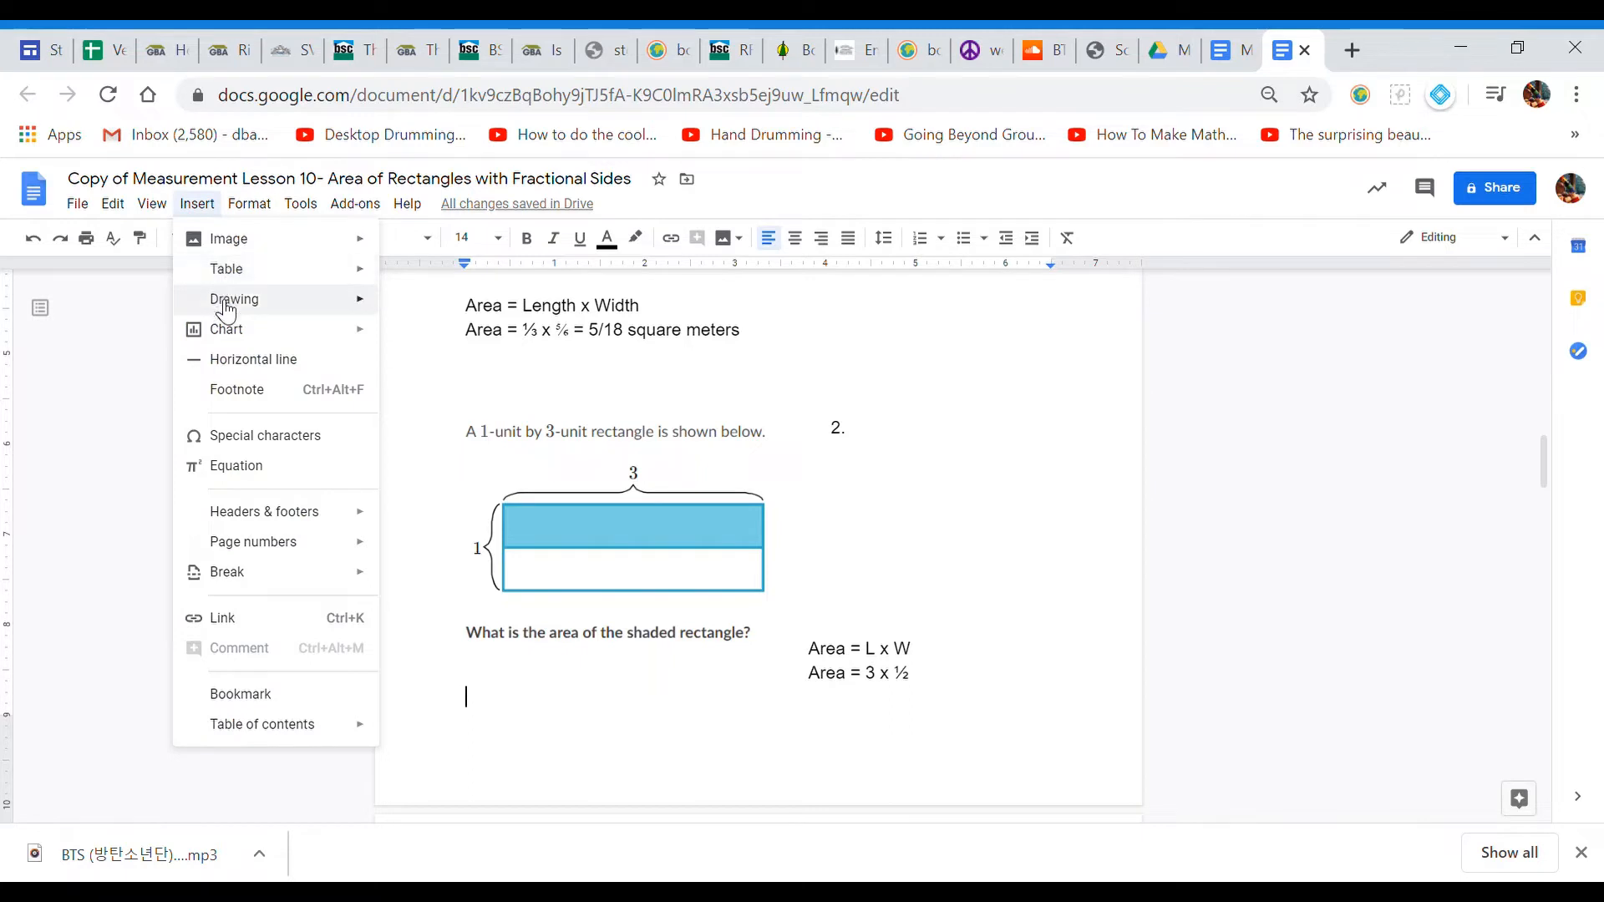
click(234, 299)
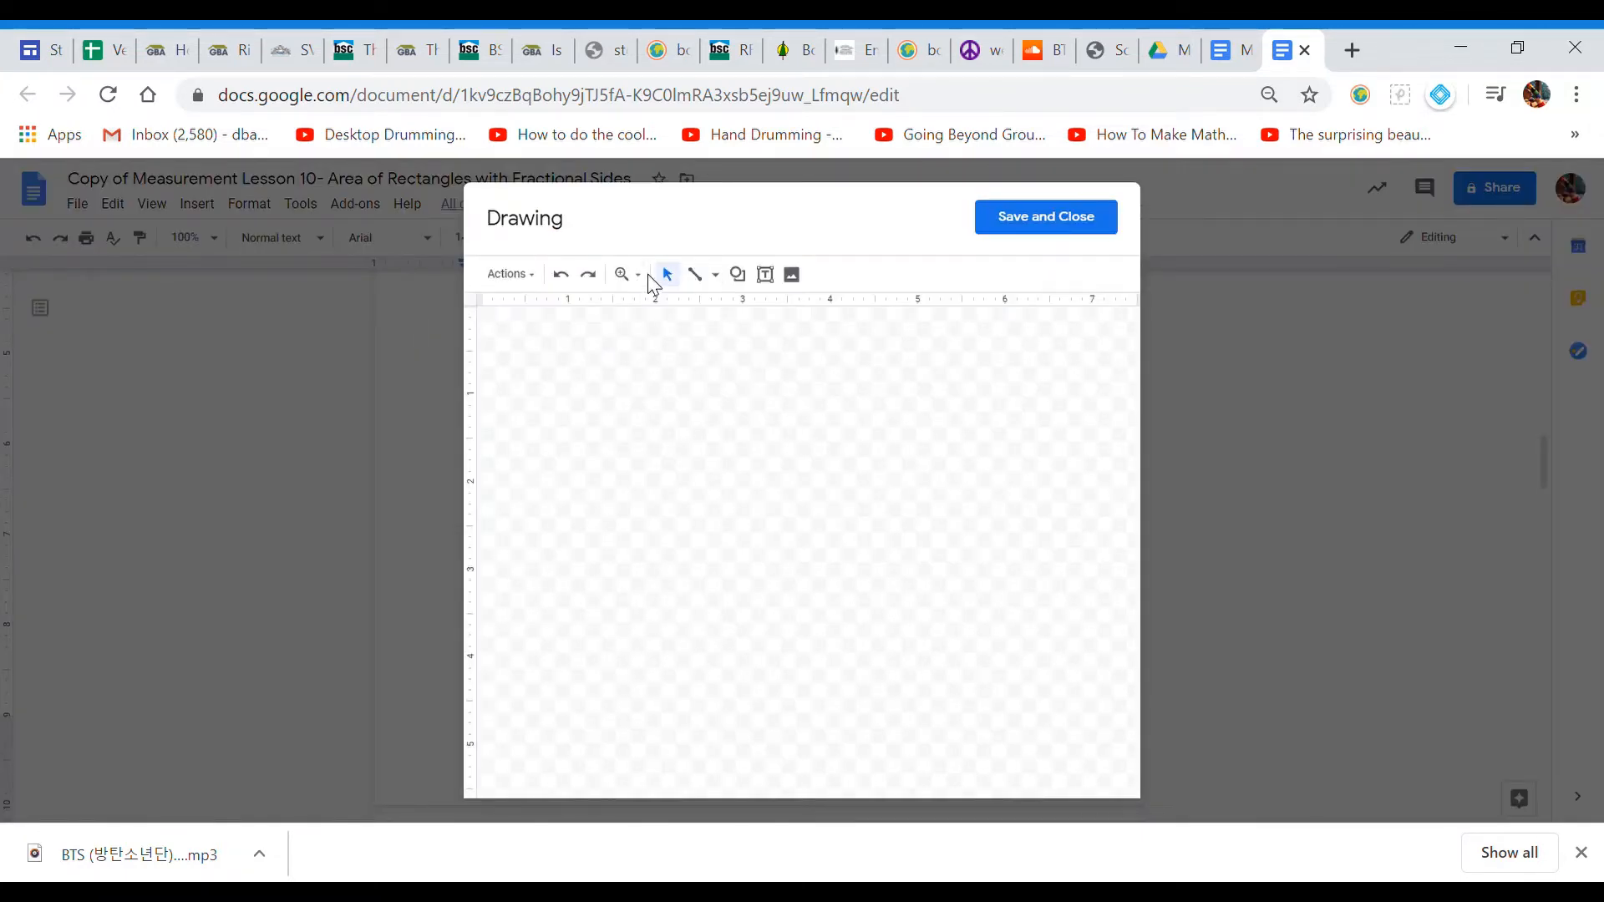
click(737, 274)
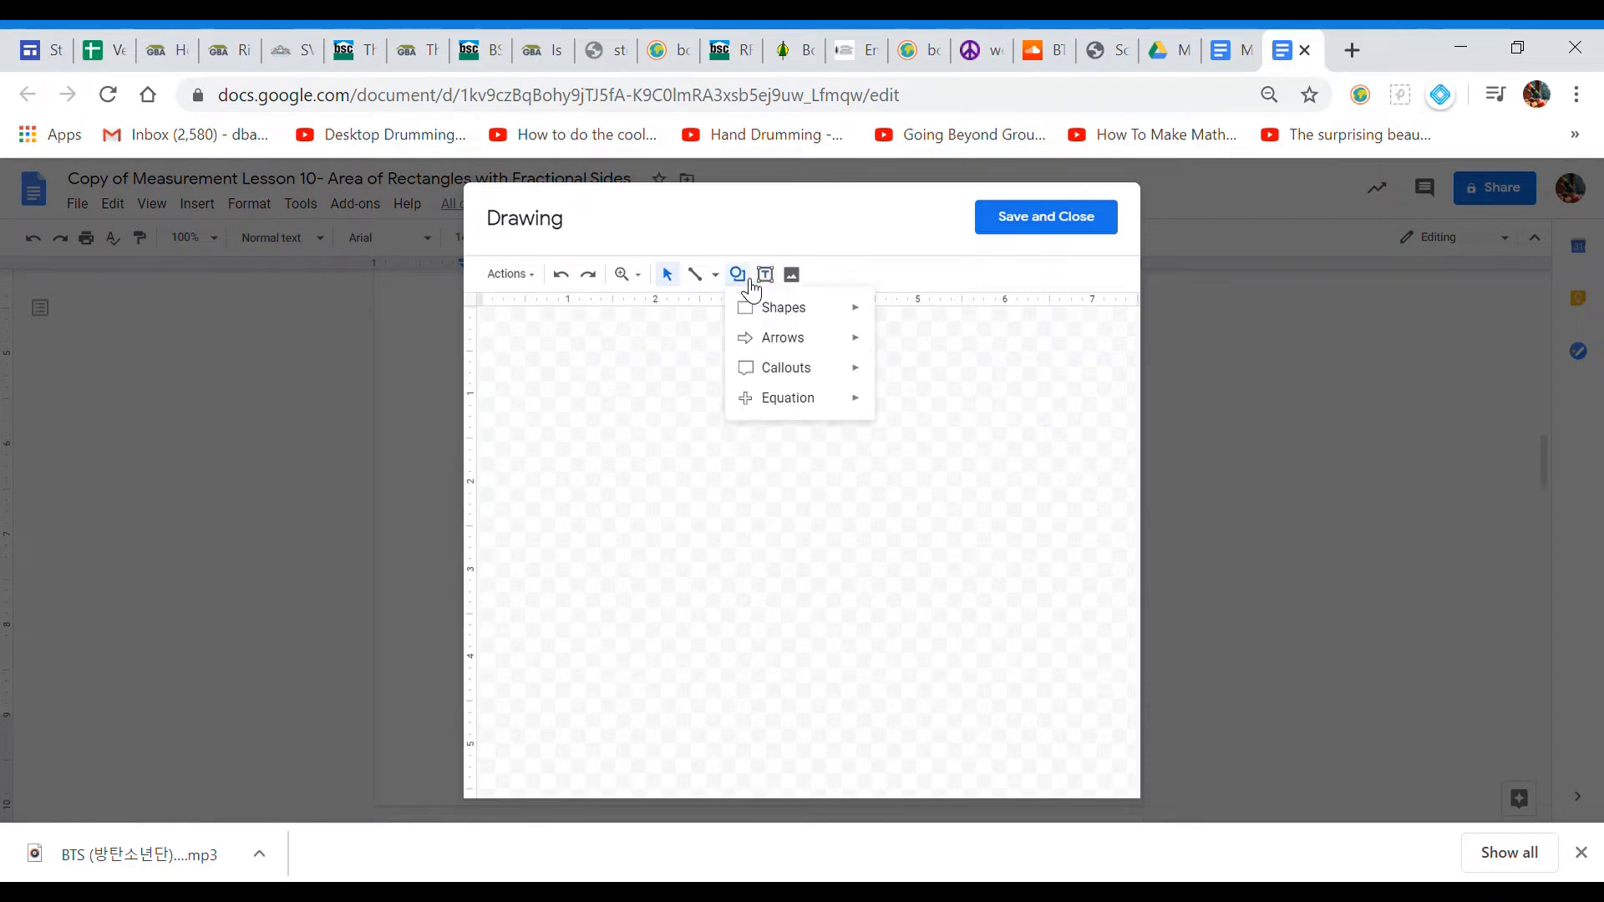
mouse_move(869, 314)
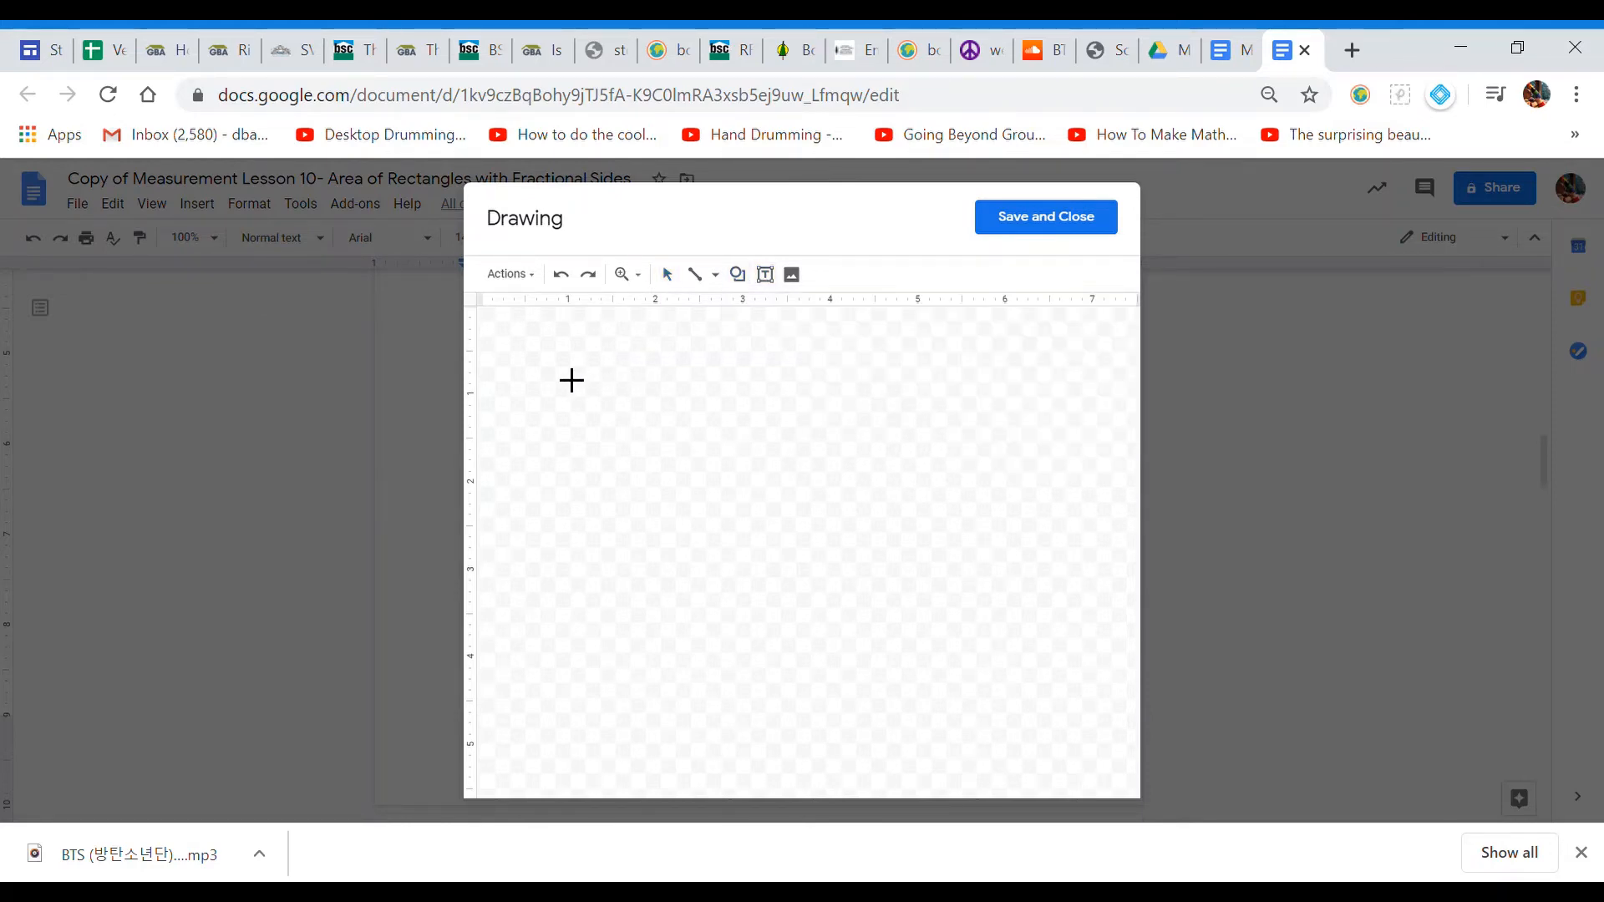
drag(550, 361, 652, 414)
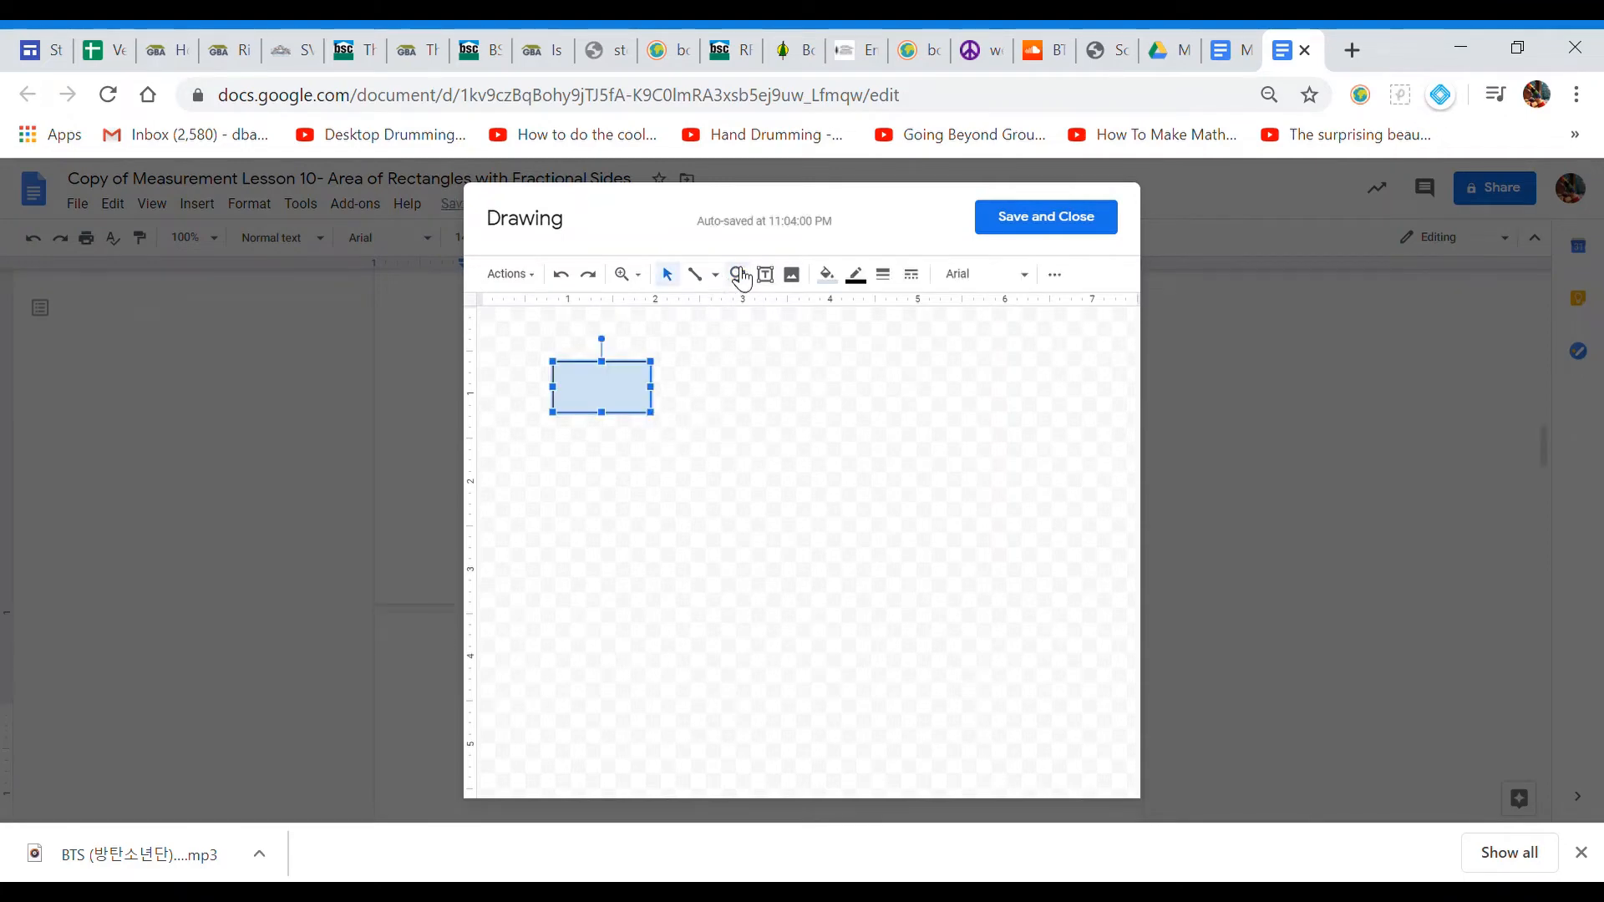
click(738, 274)
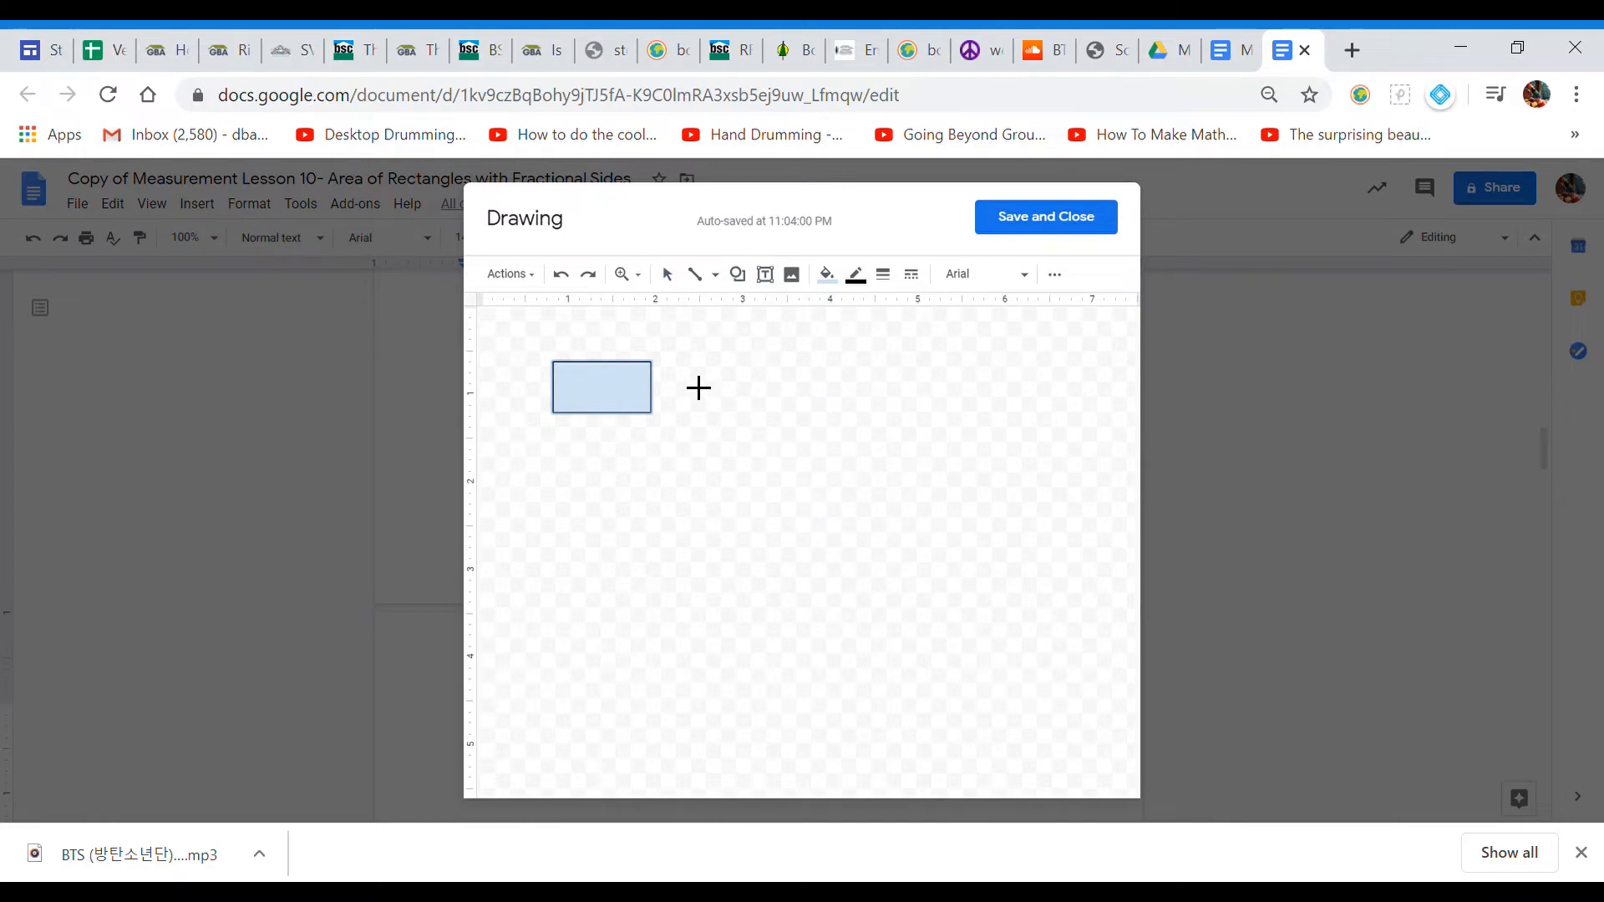
drag(677, 361, 770, 417)
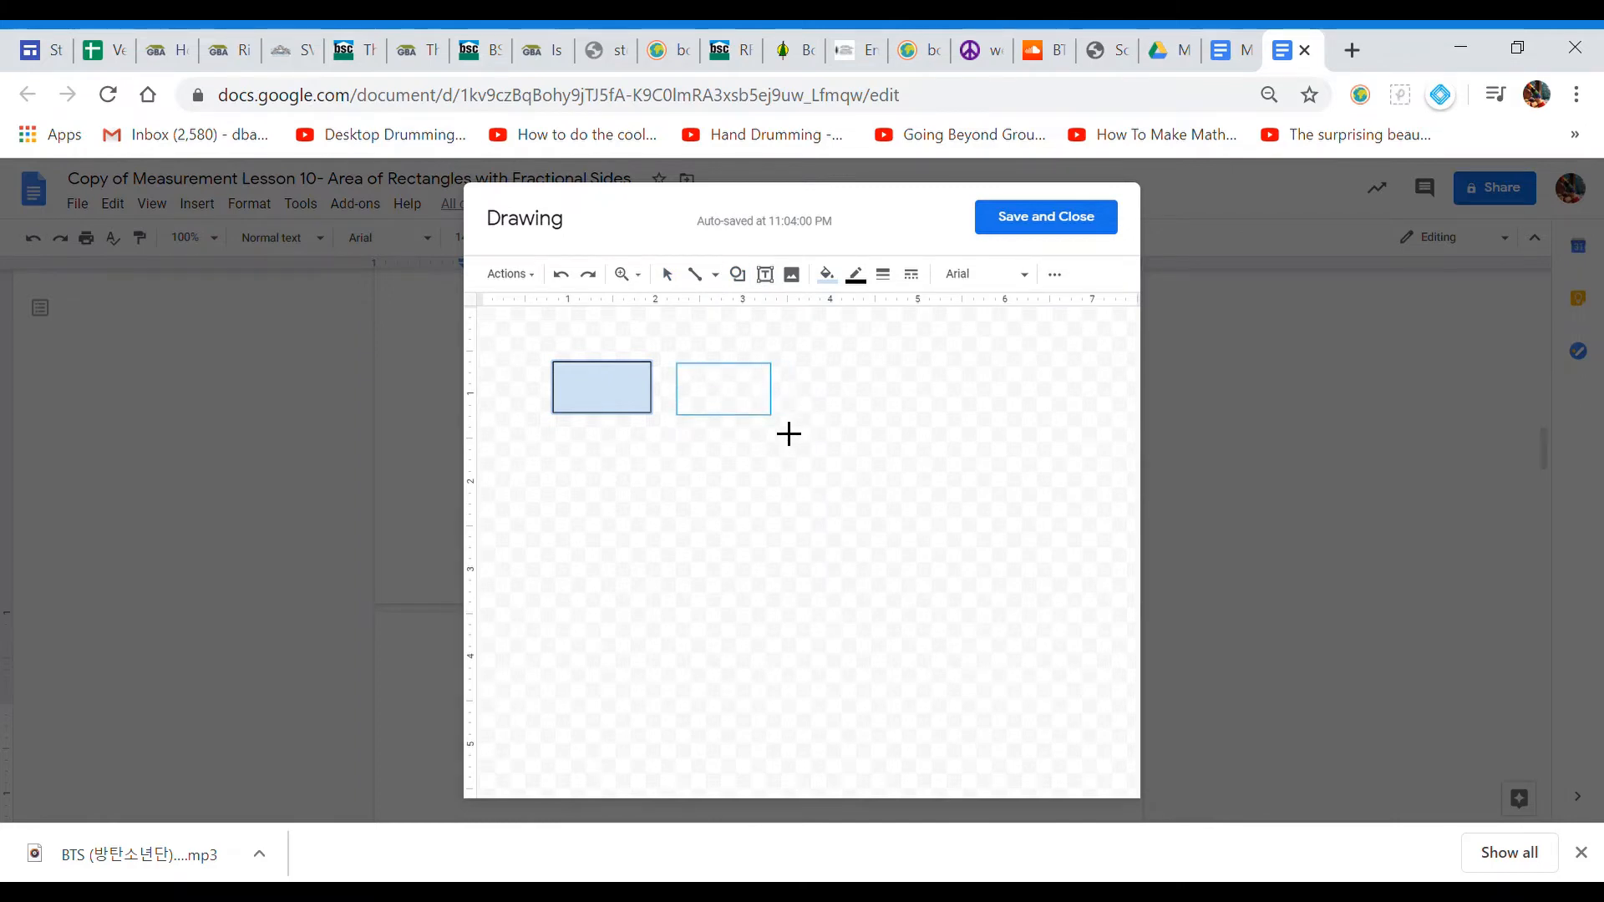
click(737, 274)
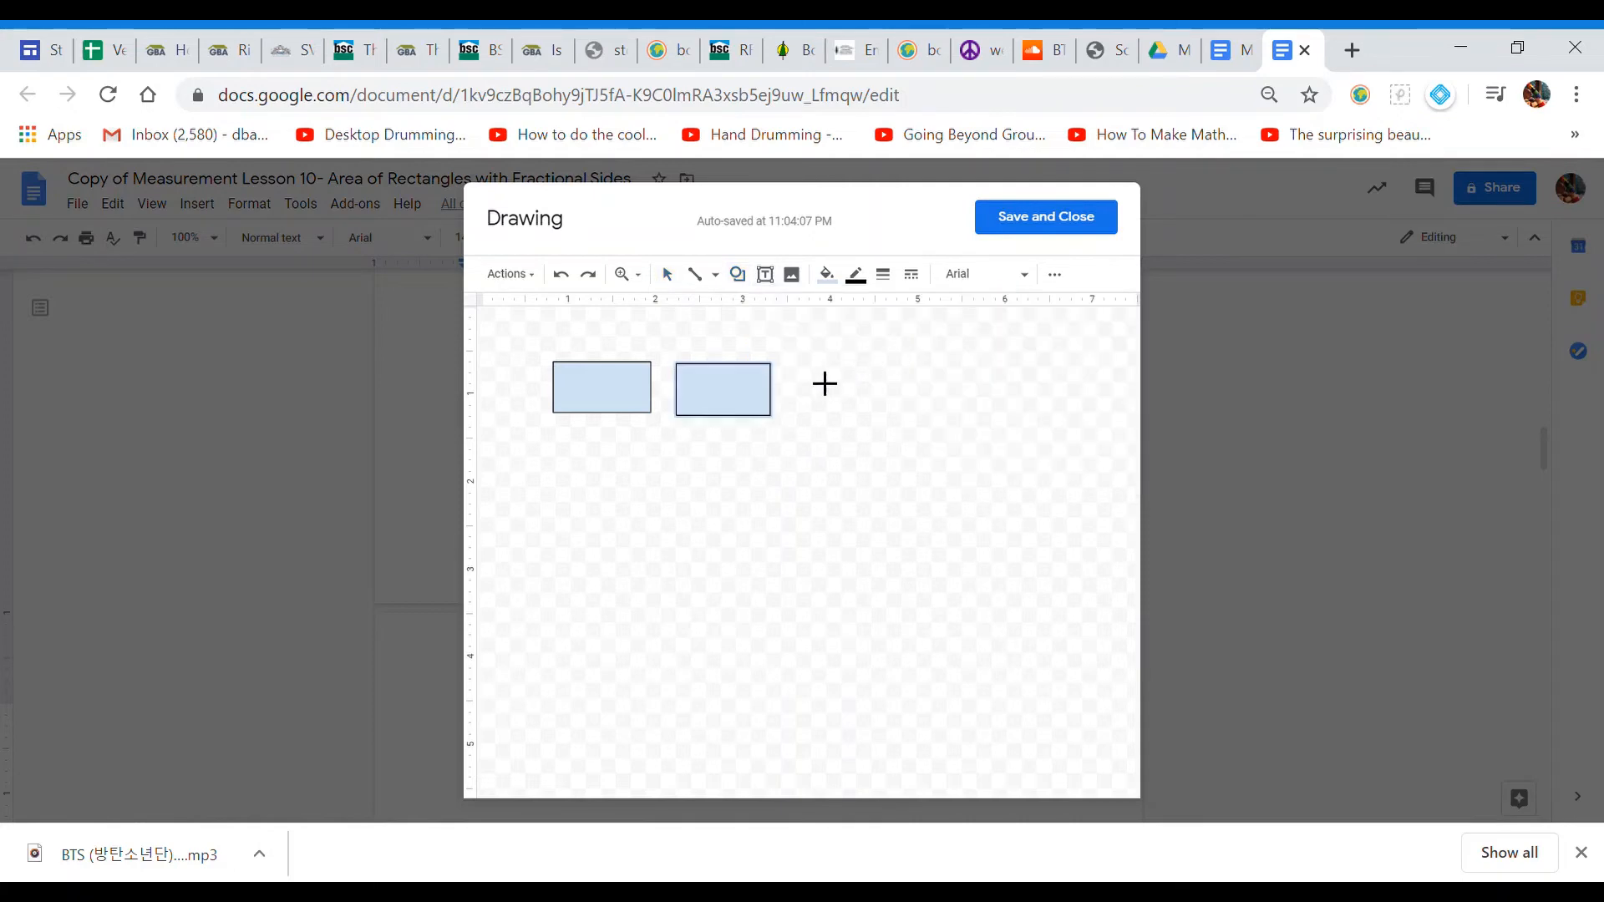
drag(801, 362, 874, 417)
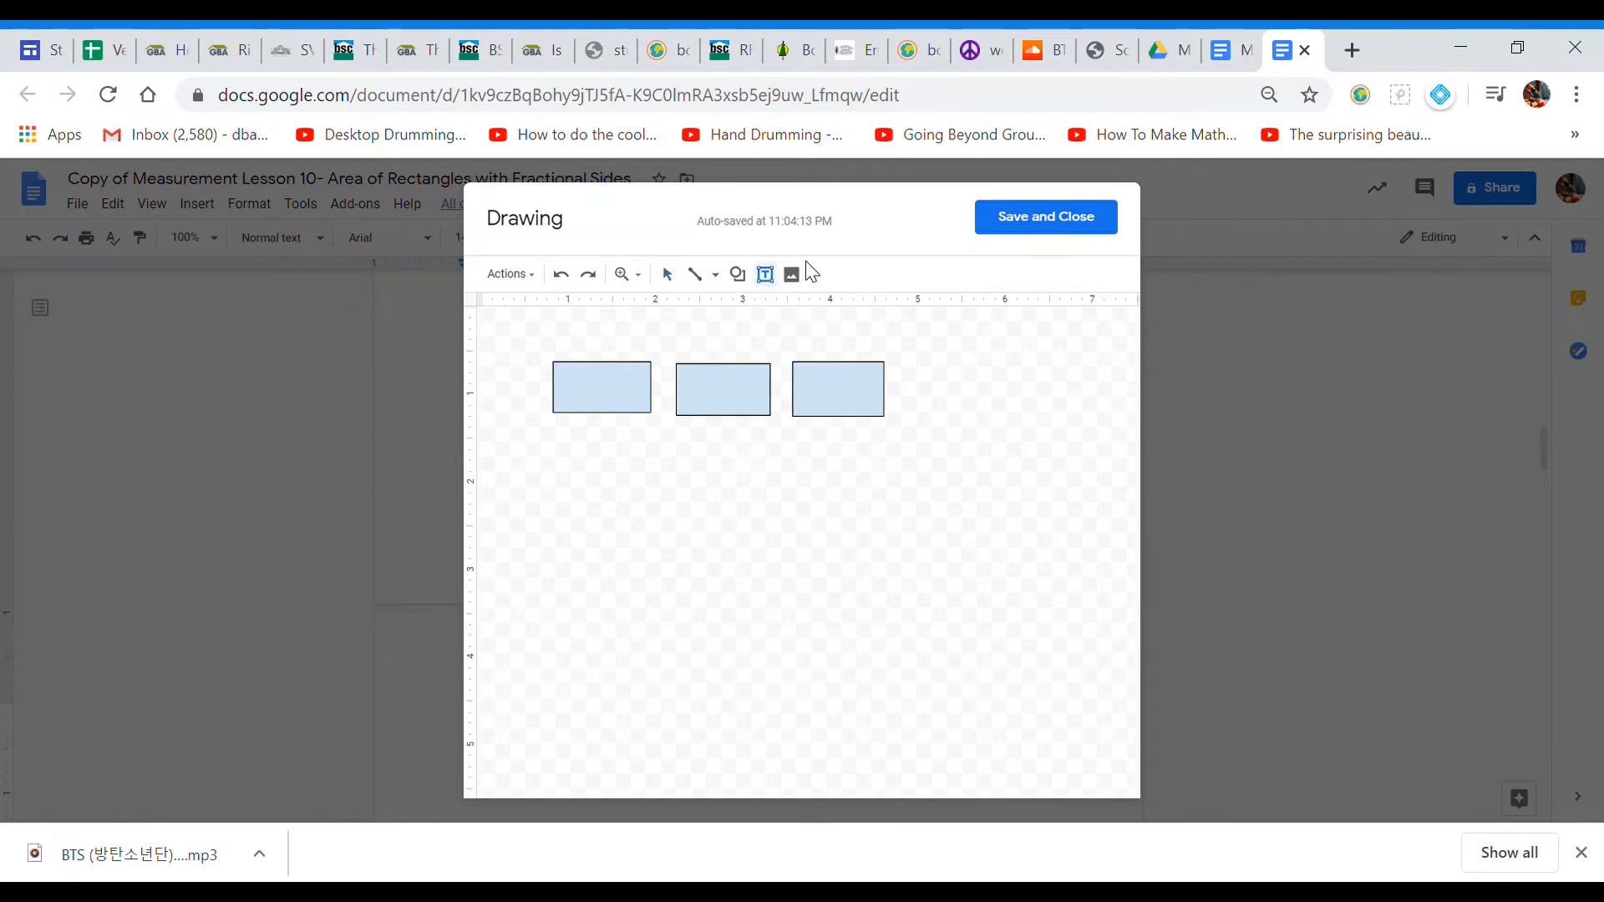
Step: Add a text box reading '3 wholes or 3/1' and save the drawing into the document
drag(704, 466, 909, 548)
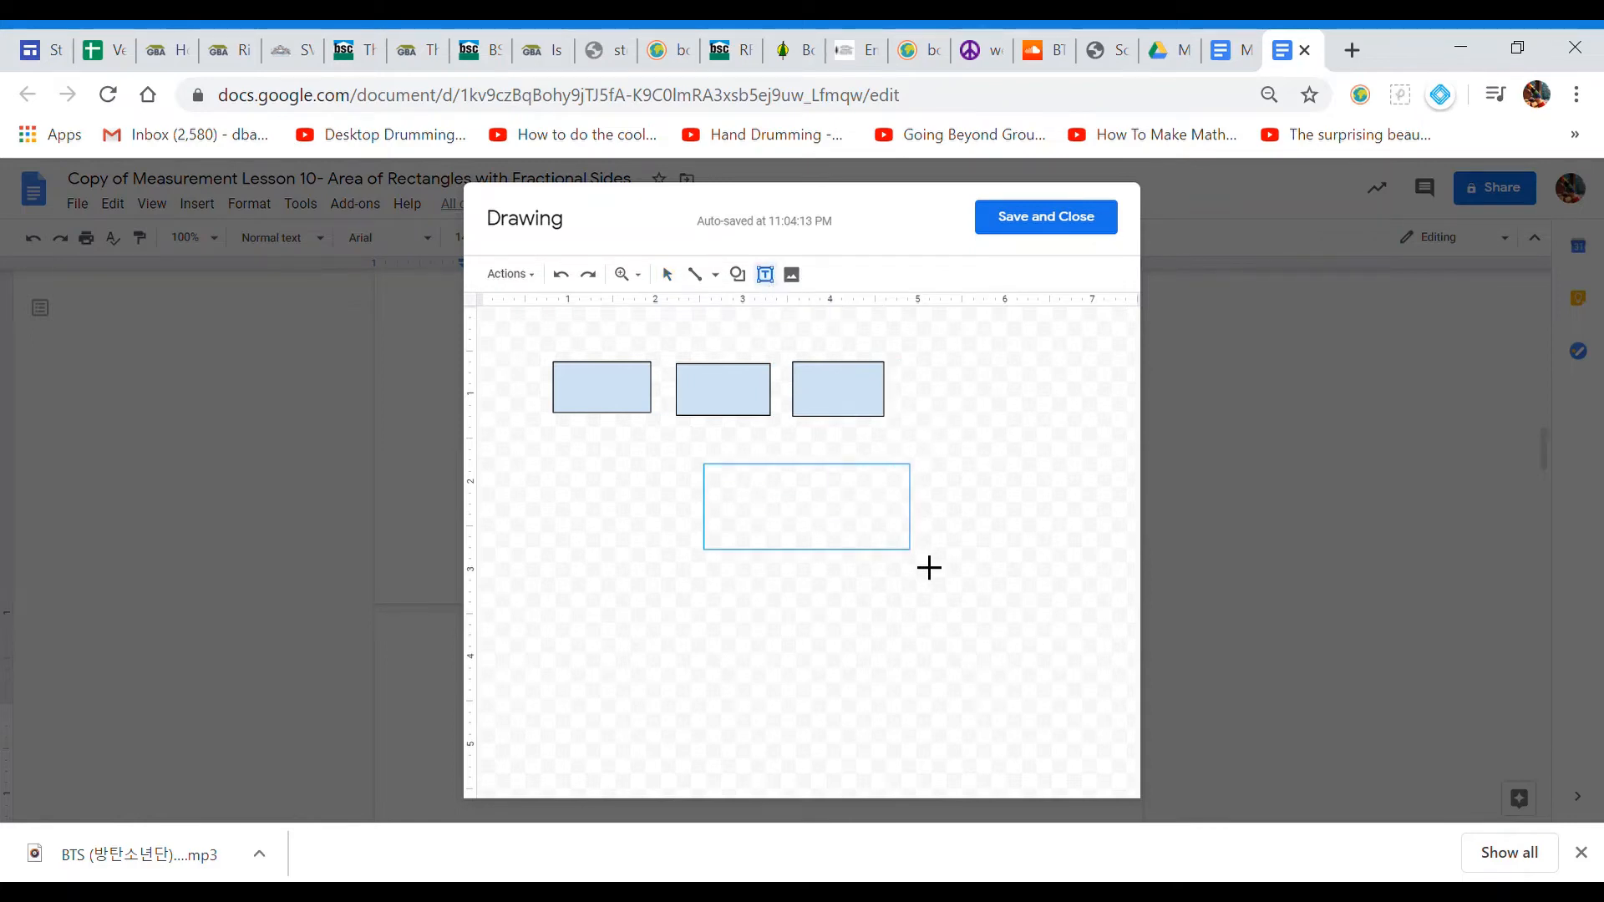
text(3 whol)
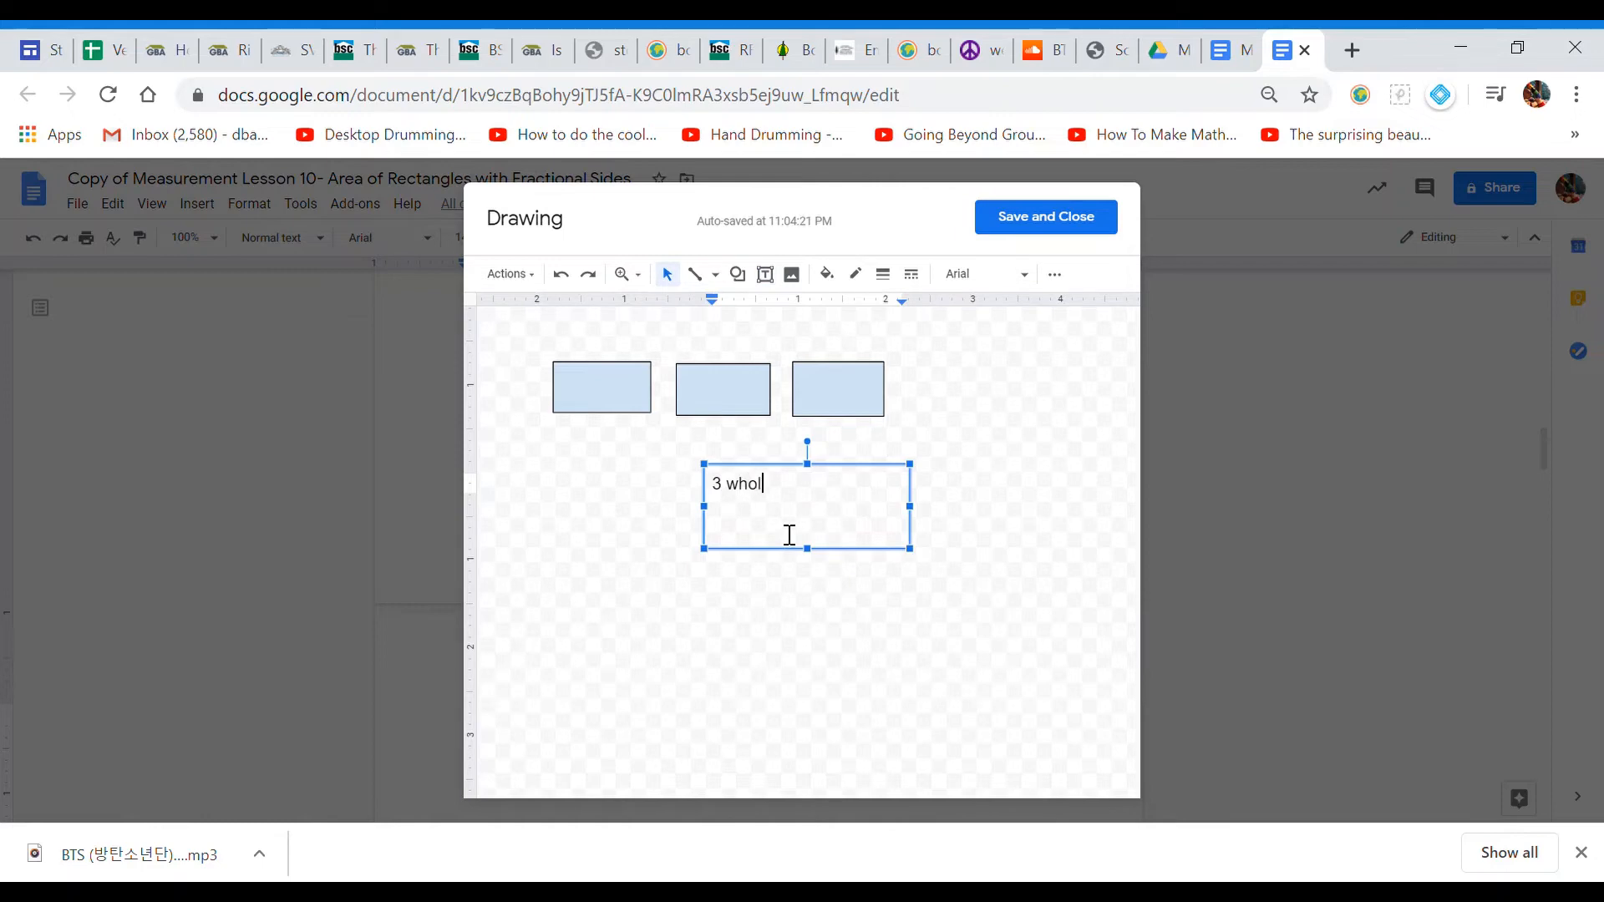
text(es or)
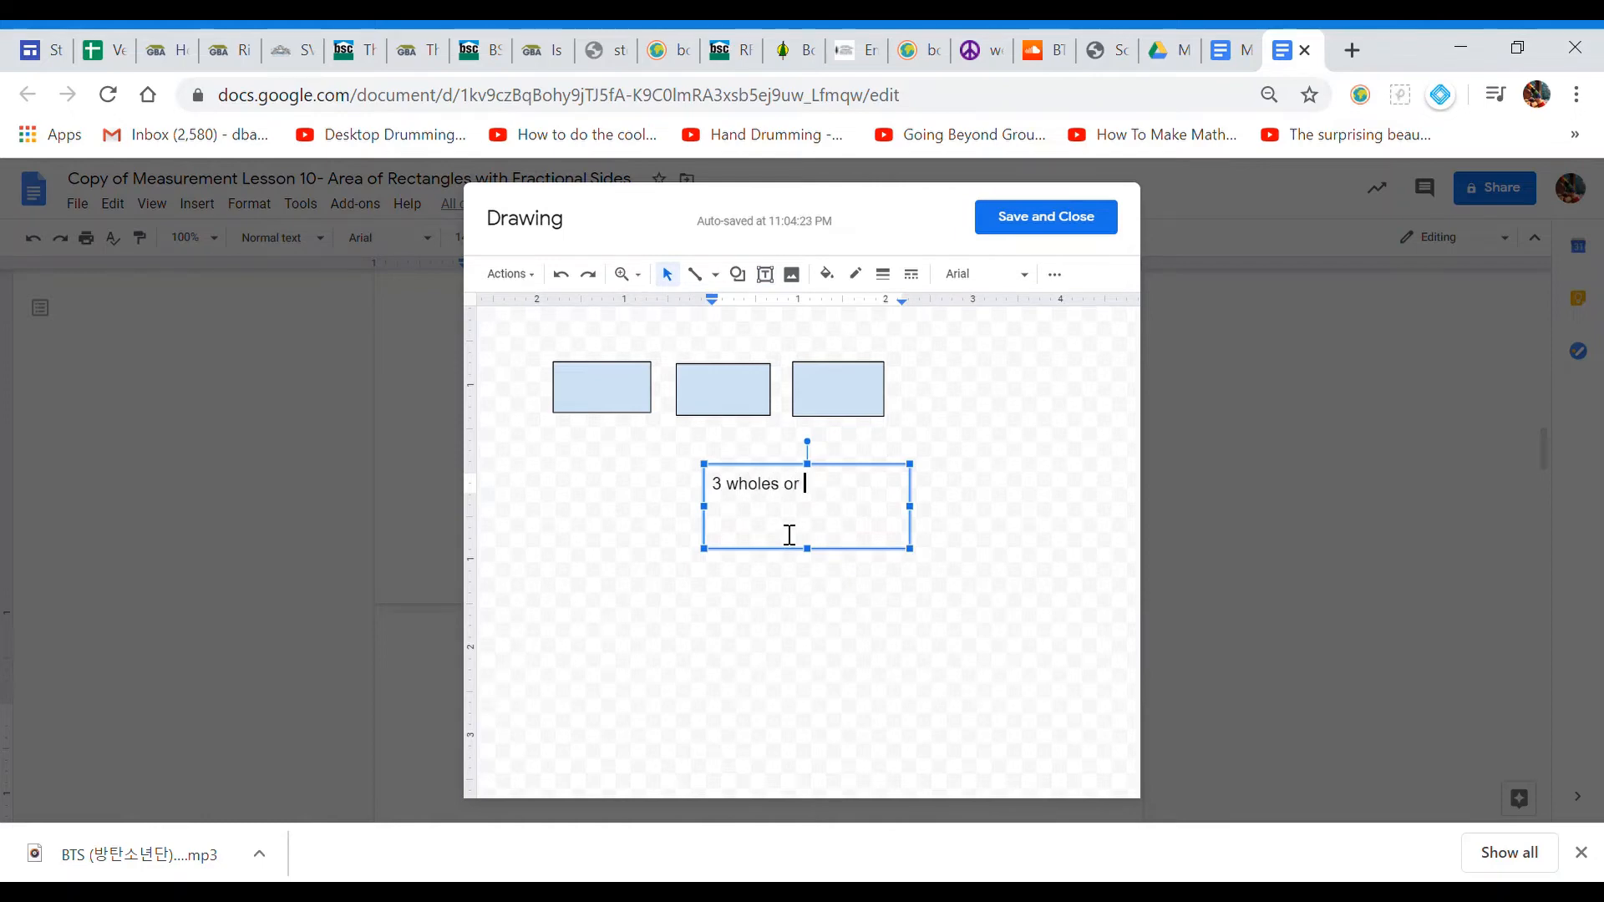
text(3/)
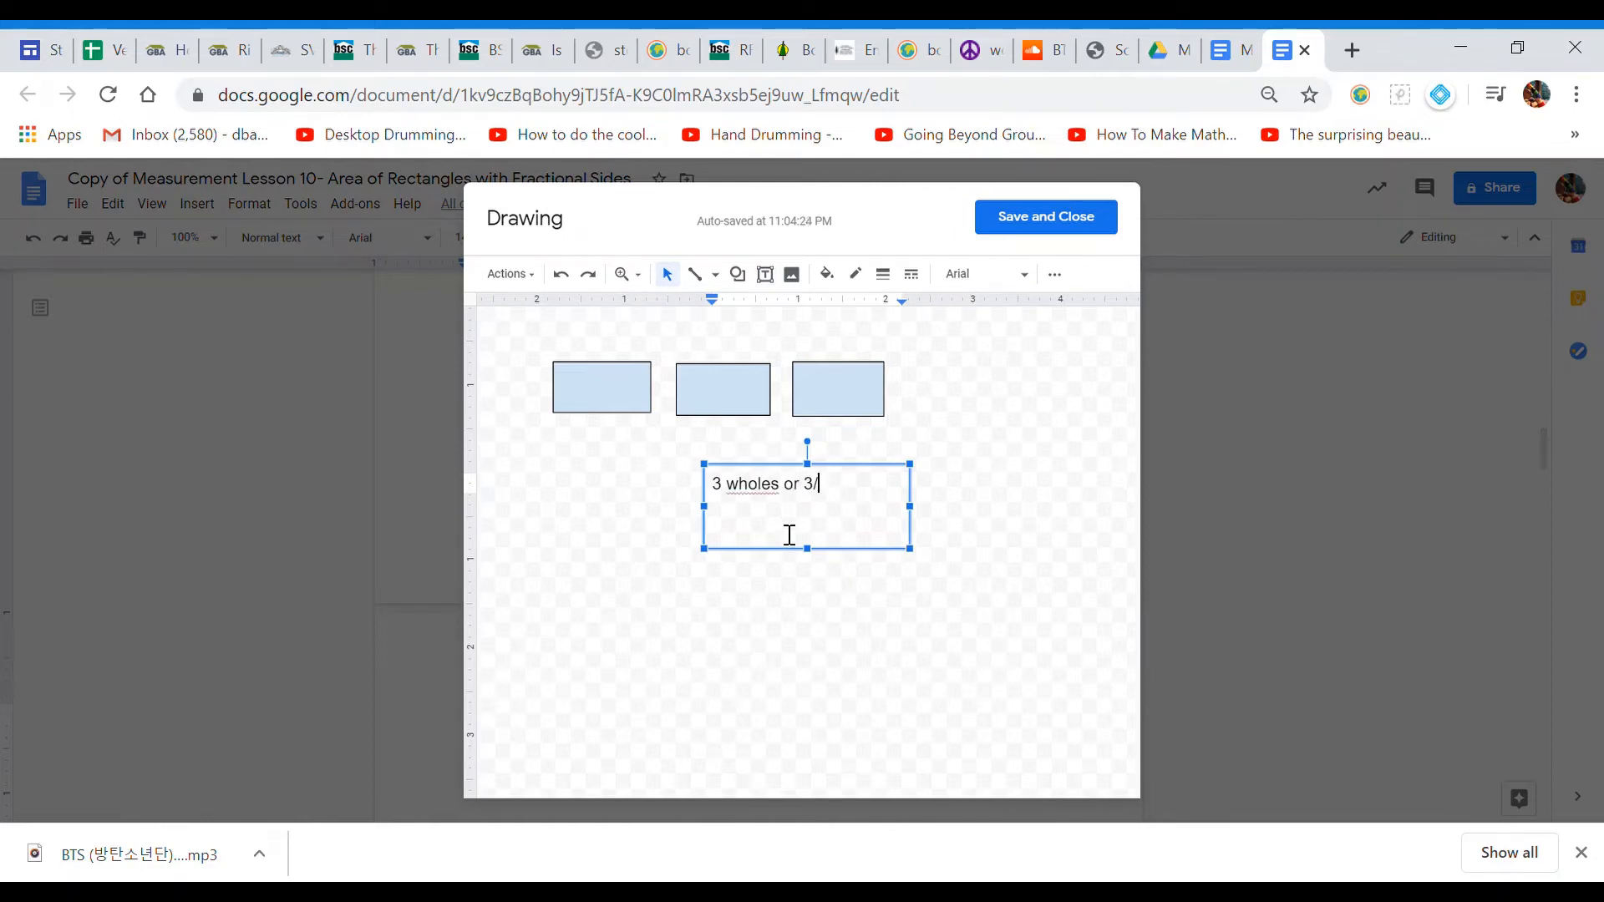
text(1)
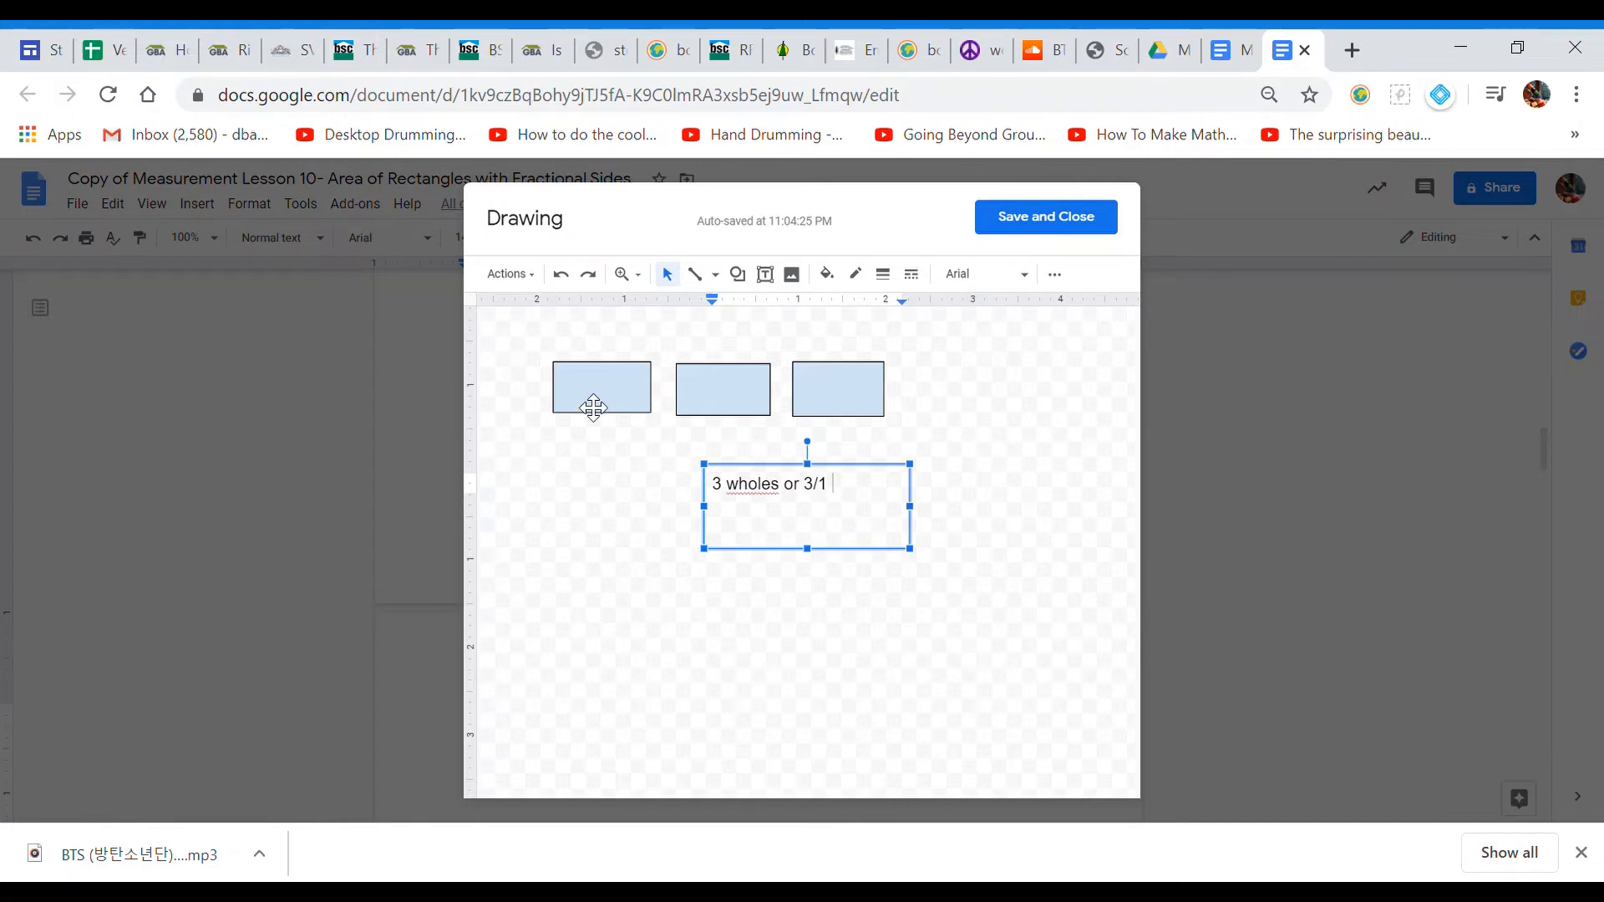
mouse_move(777, 391)
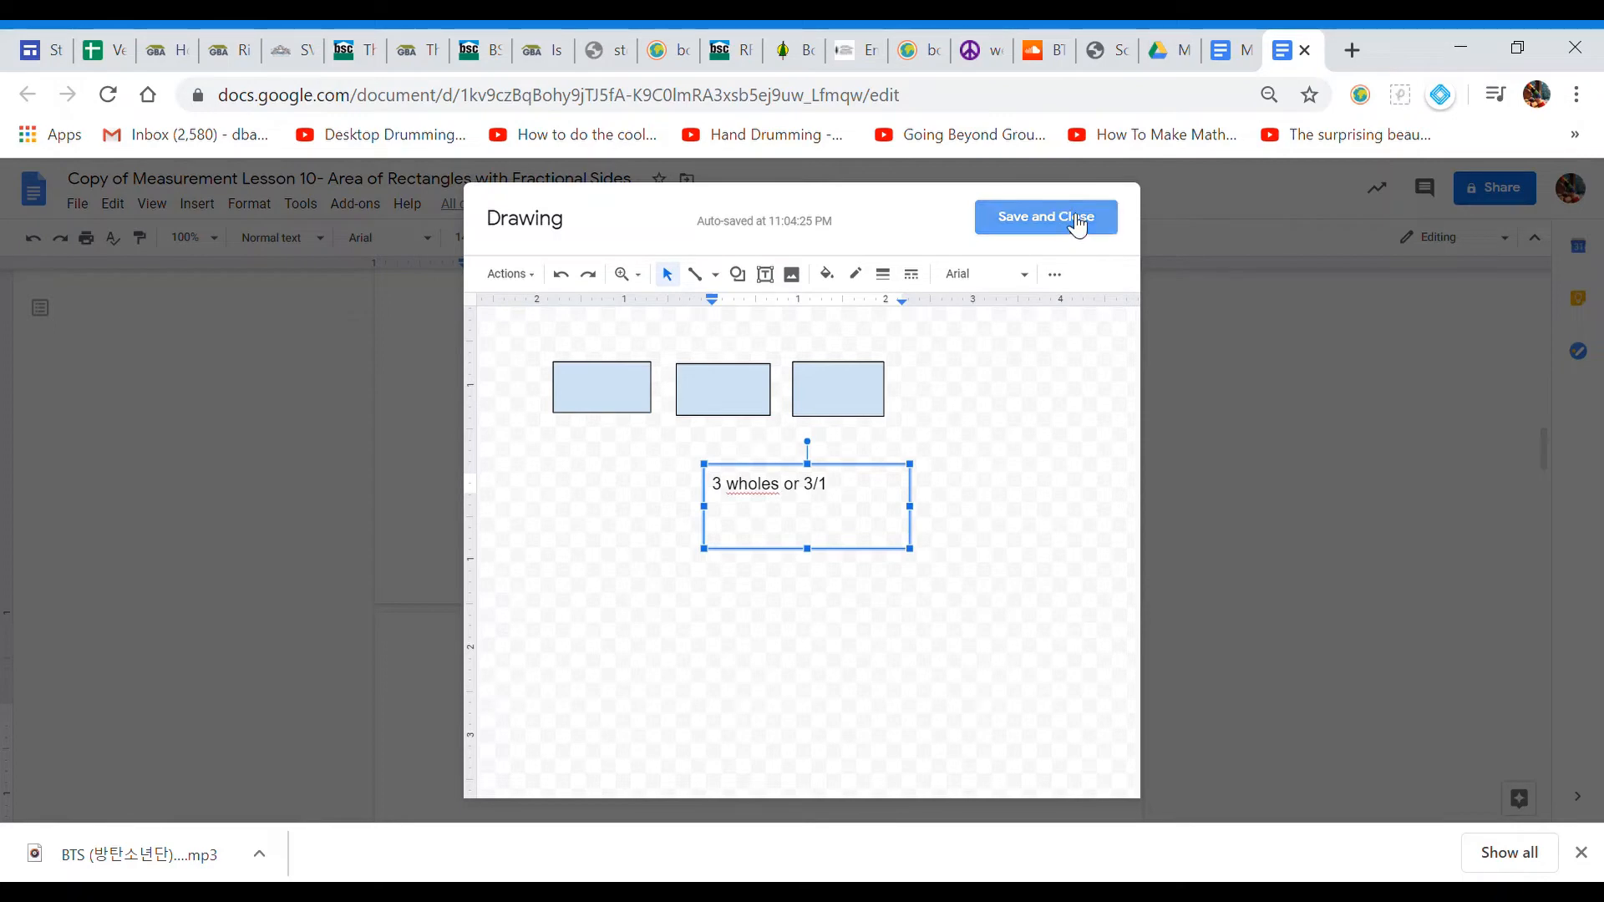
click(1046, 215)
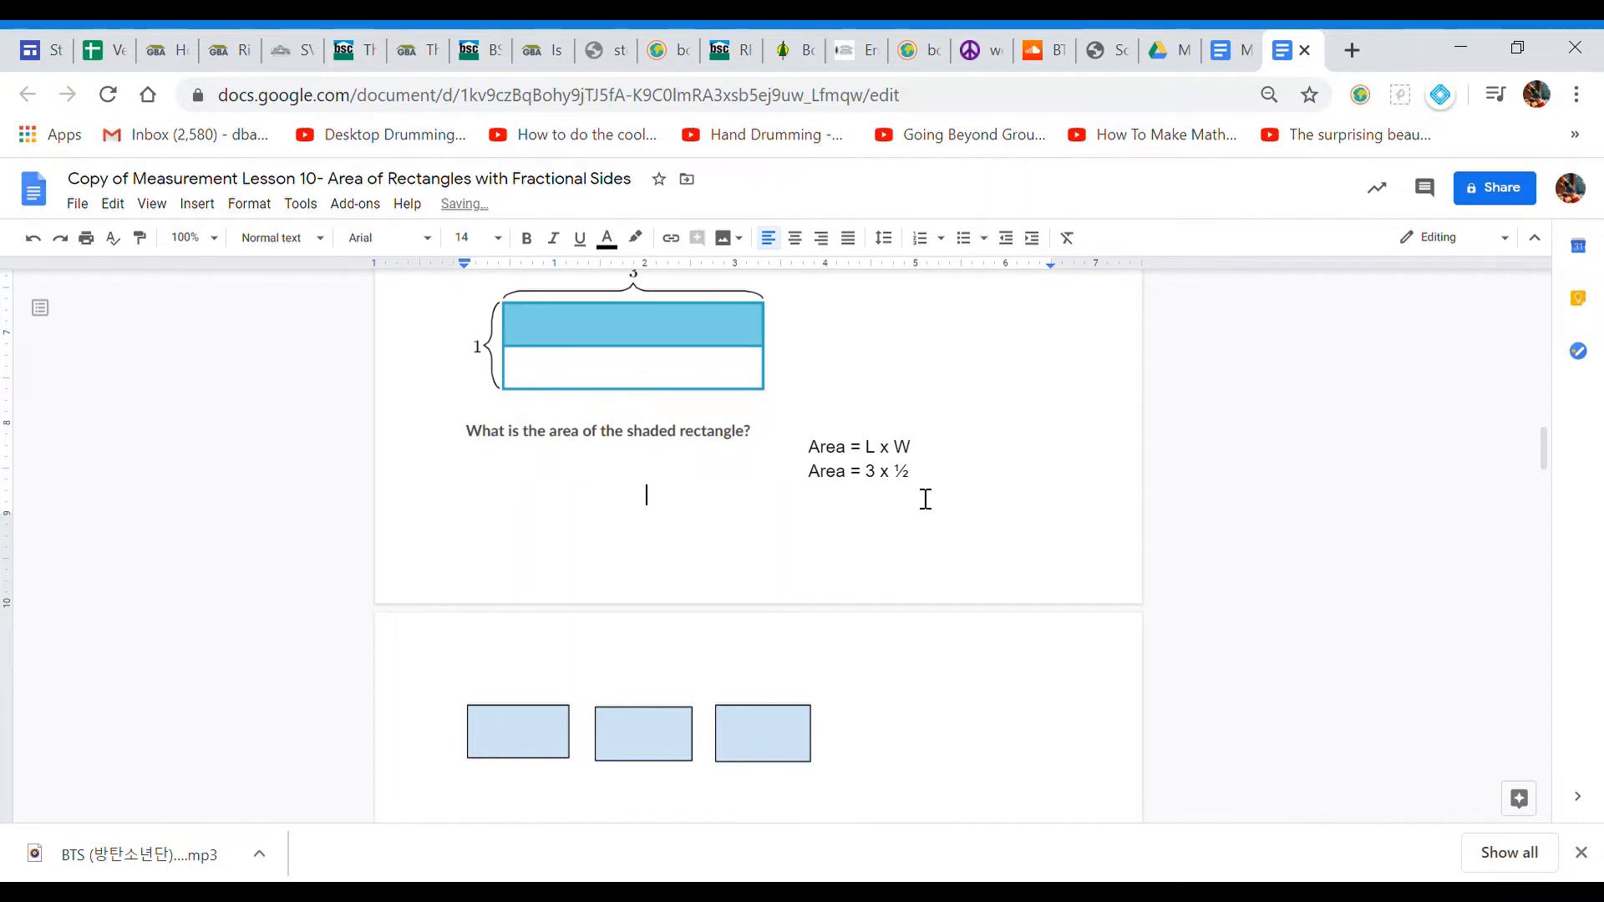
Step: Write question 2's final step 'Area = 3/1 x 1/2 = 3/2'
text(Area =)
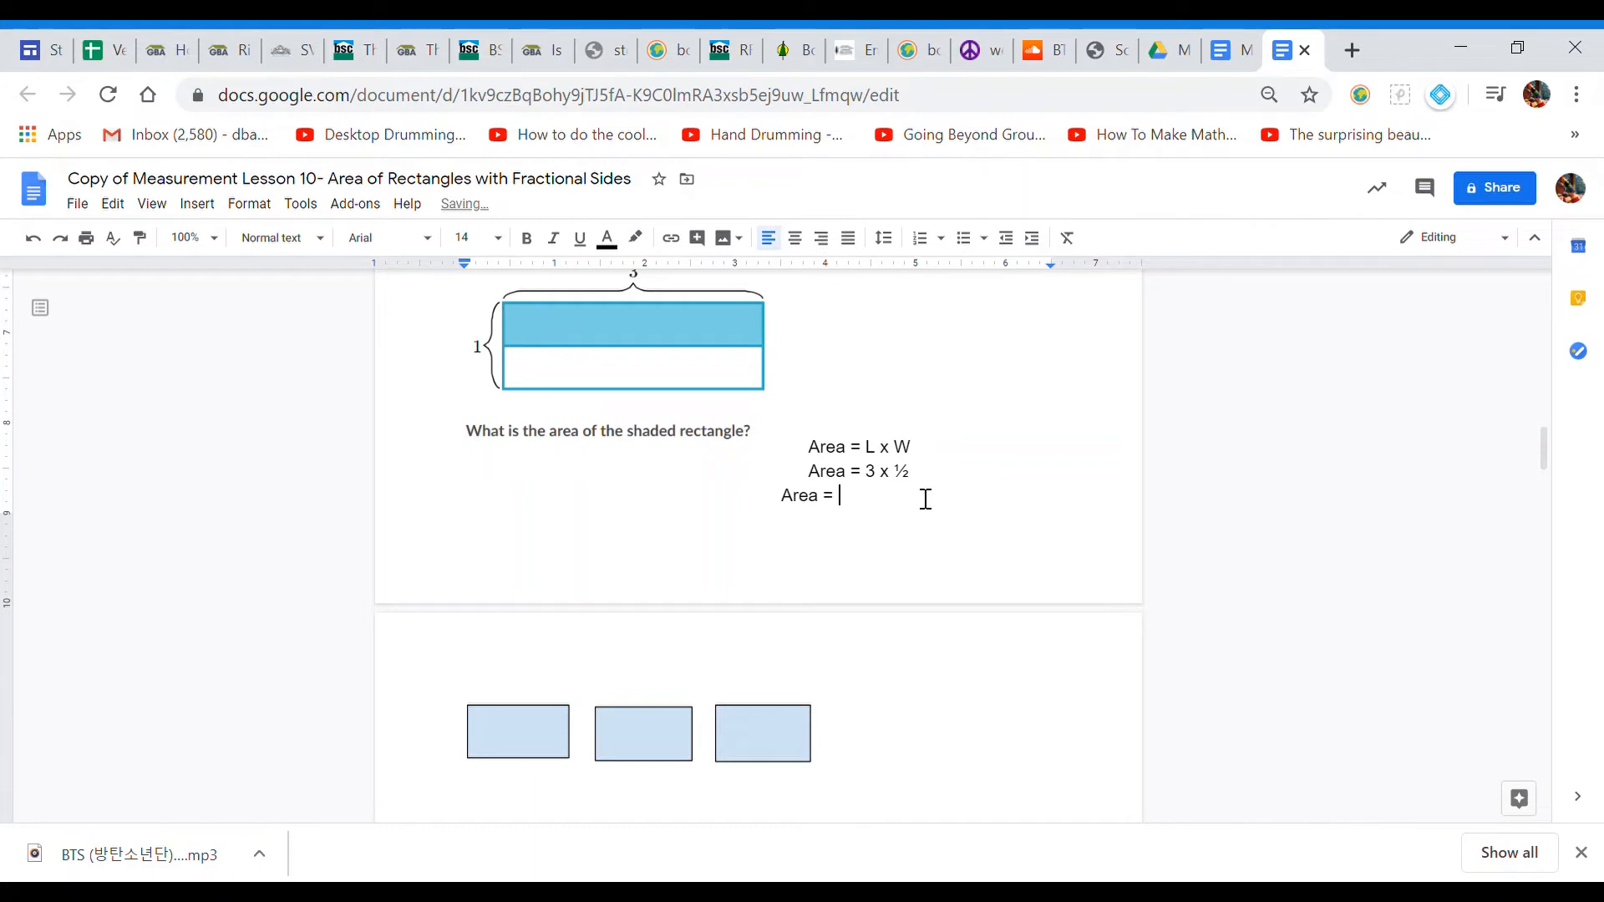
text(3/1)
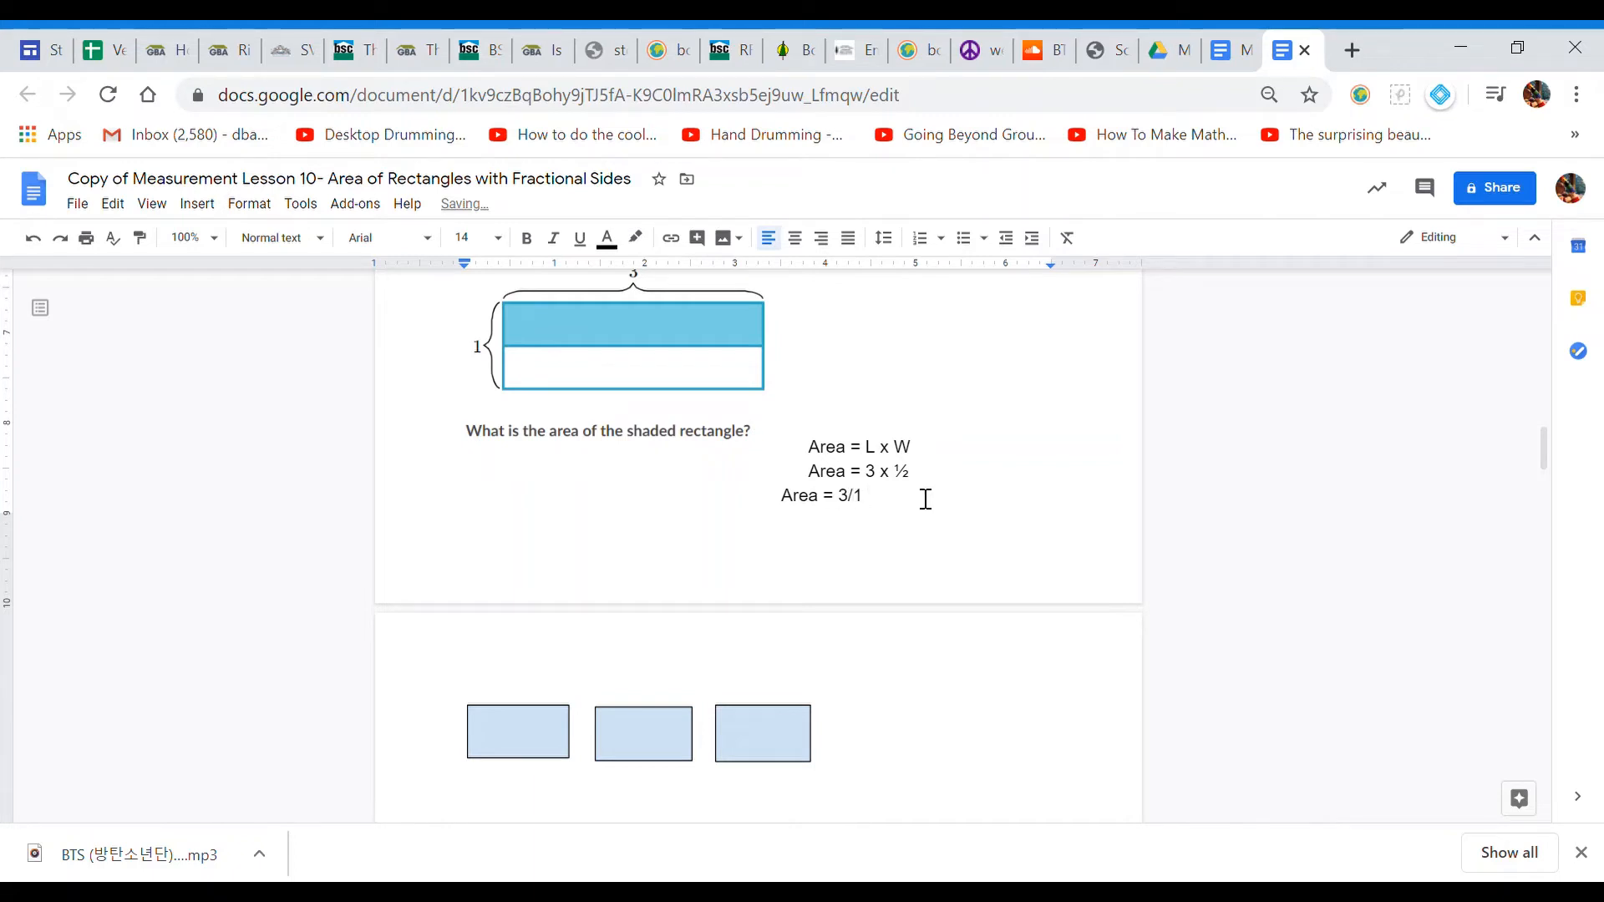
text(x 1/2)
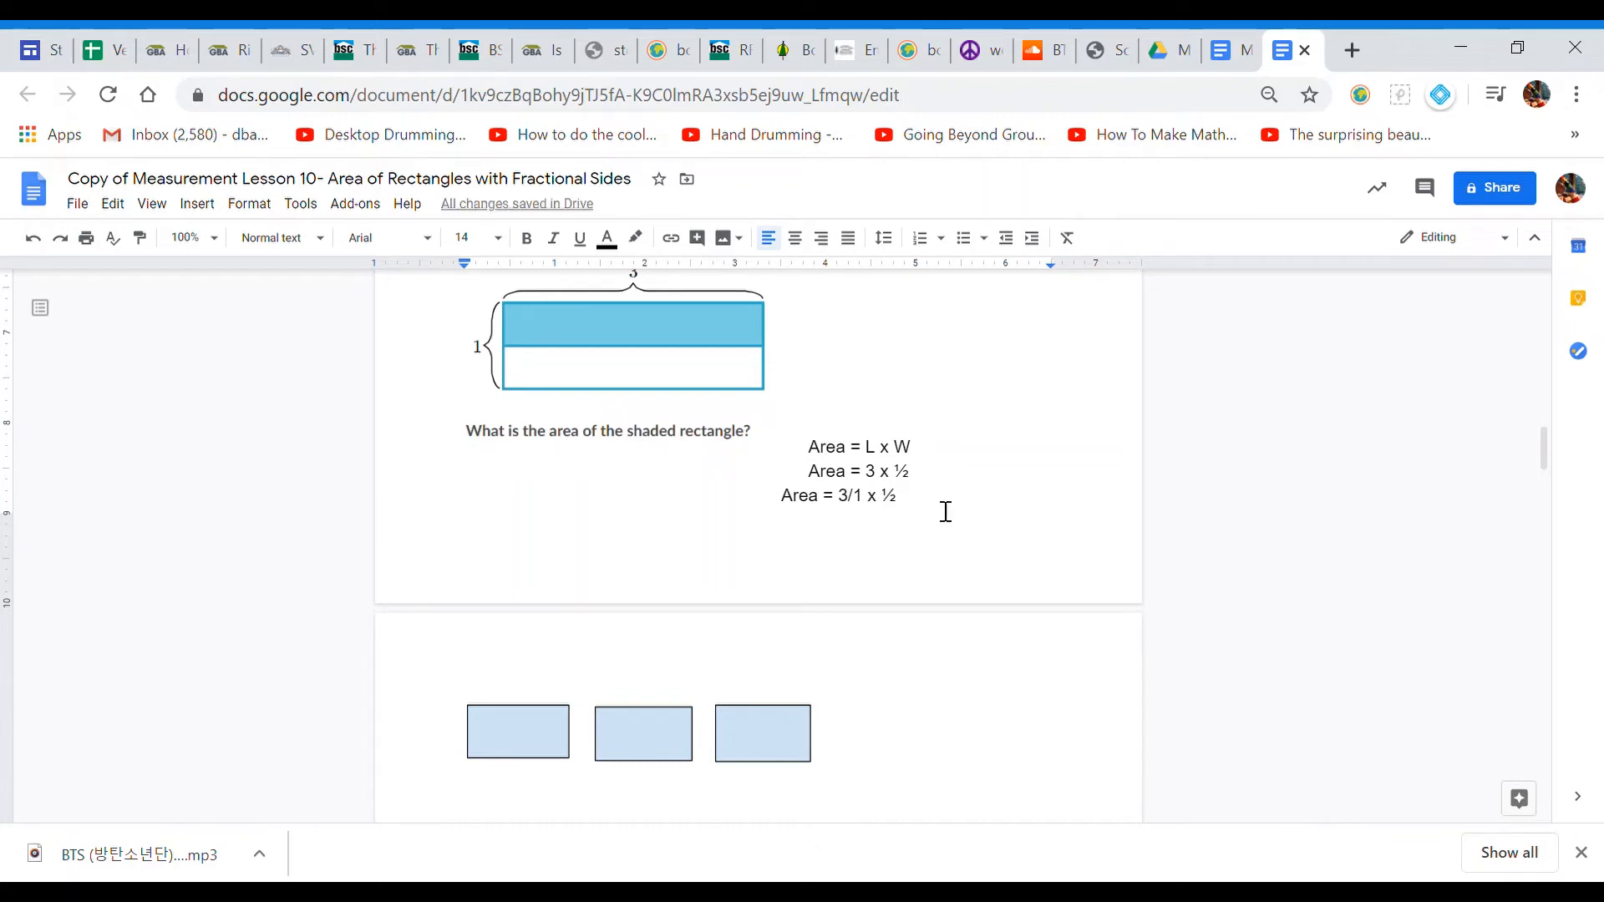
mouse_move(961, 523)
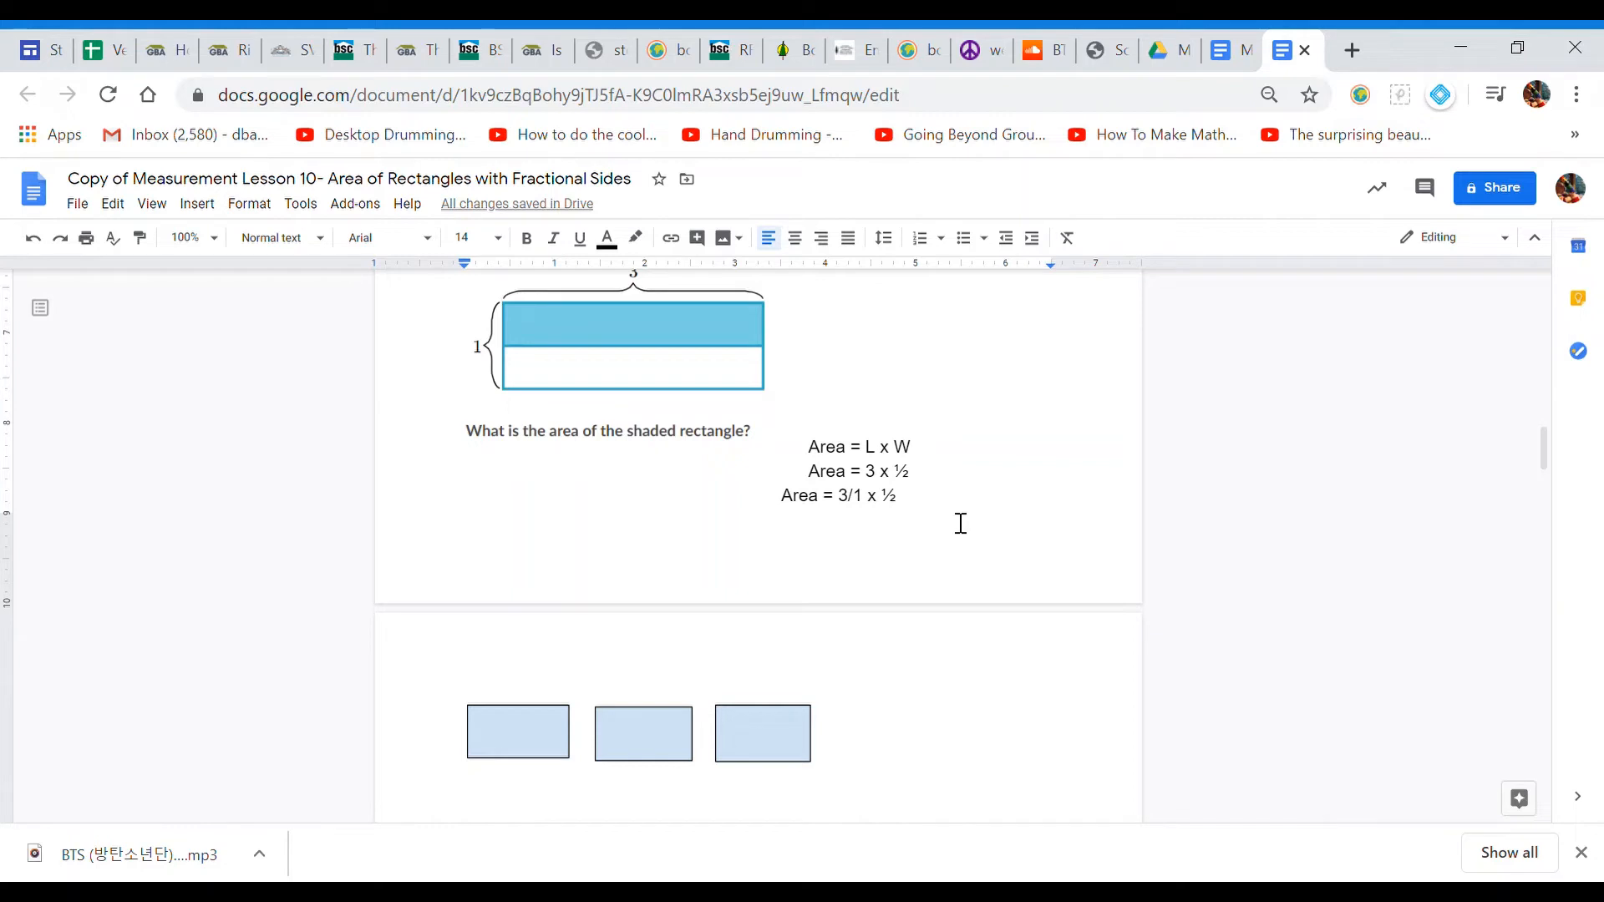
mouse_move(919, 508)
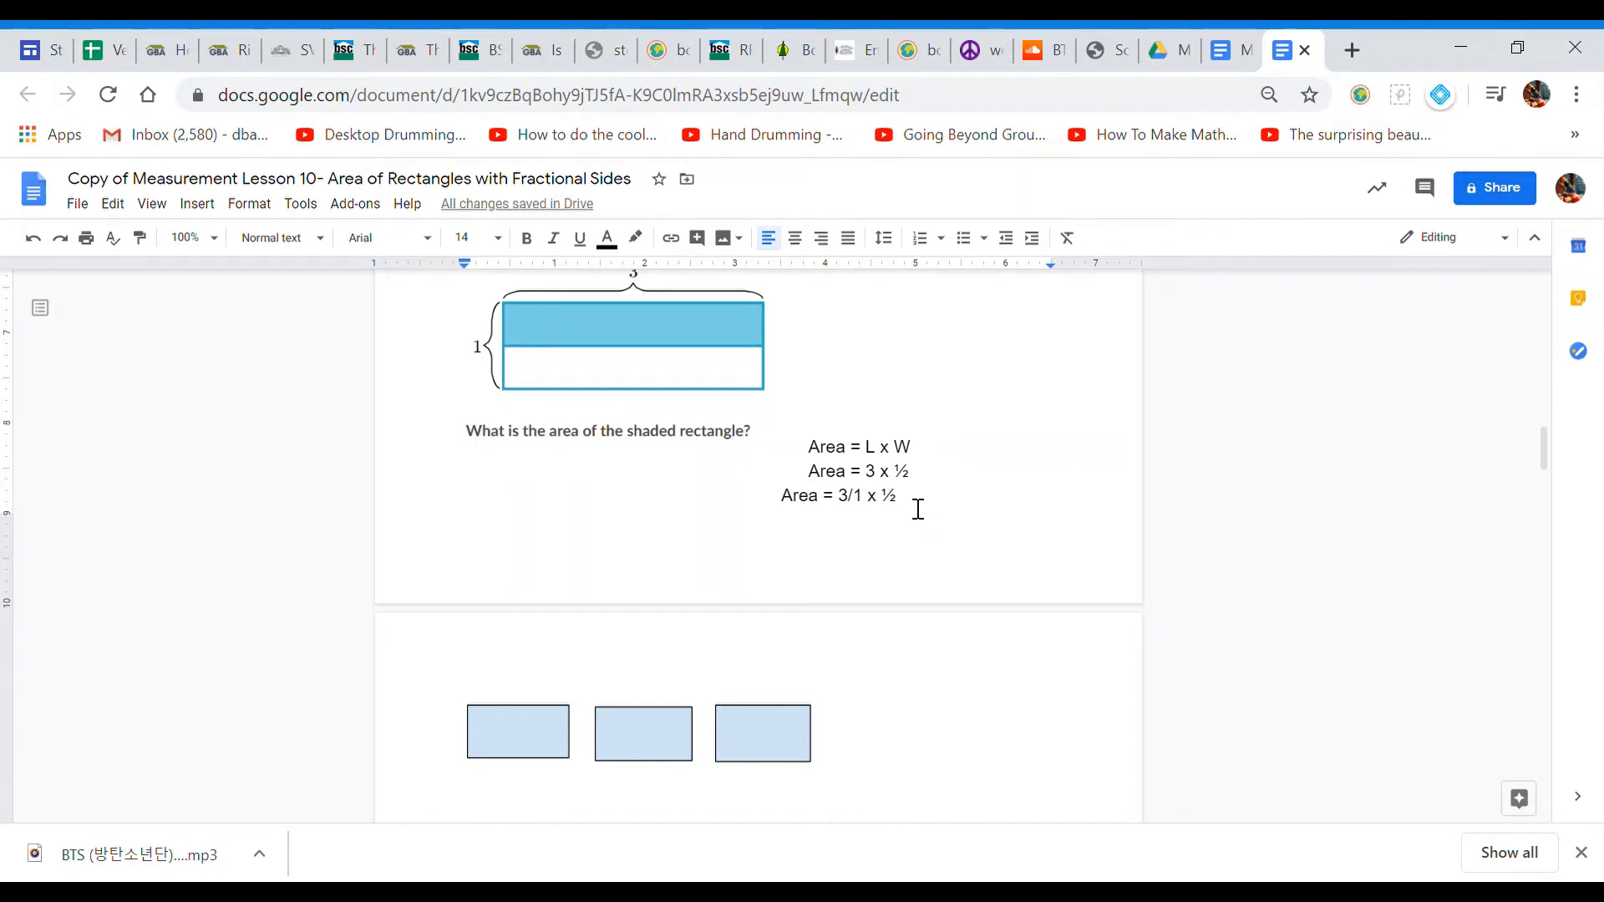
text(= 3)
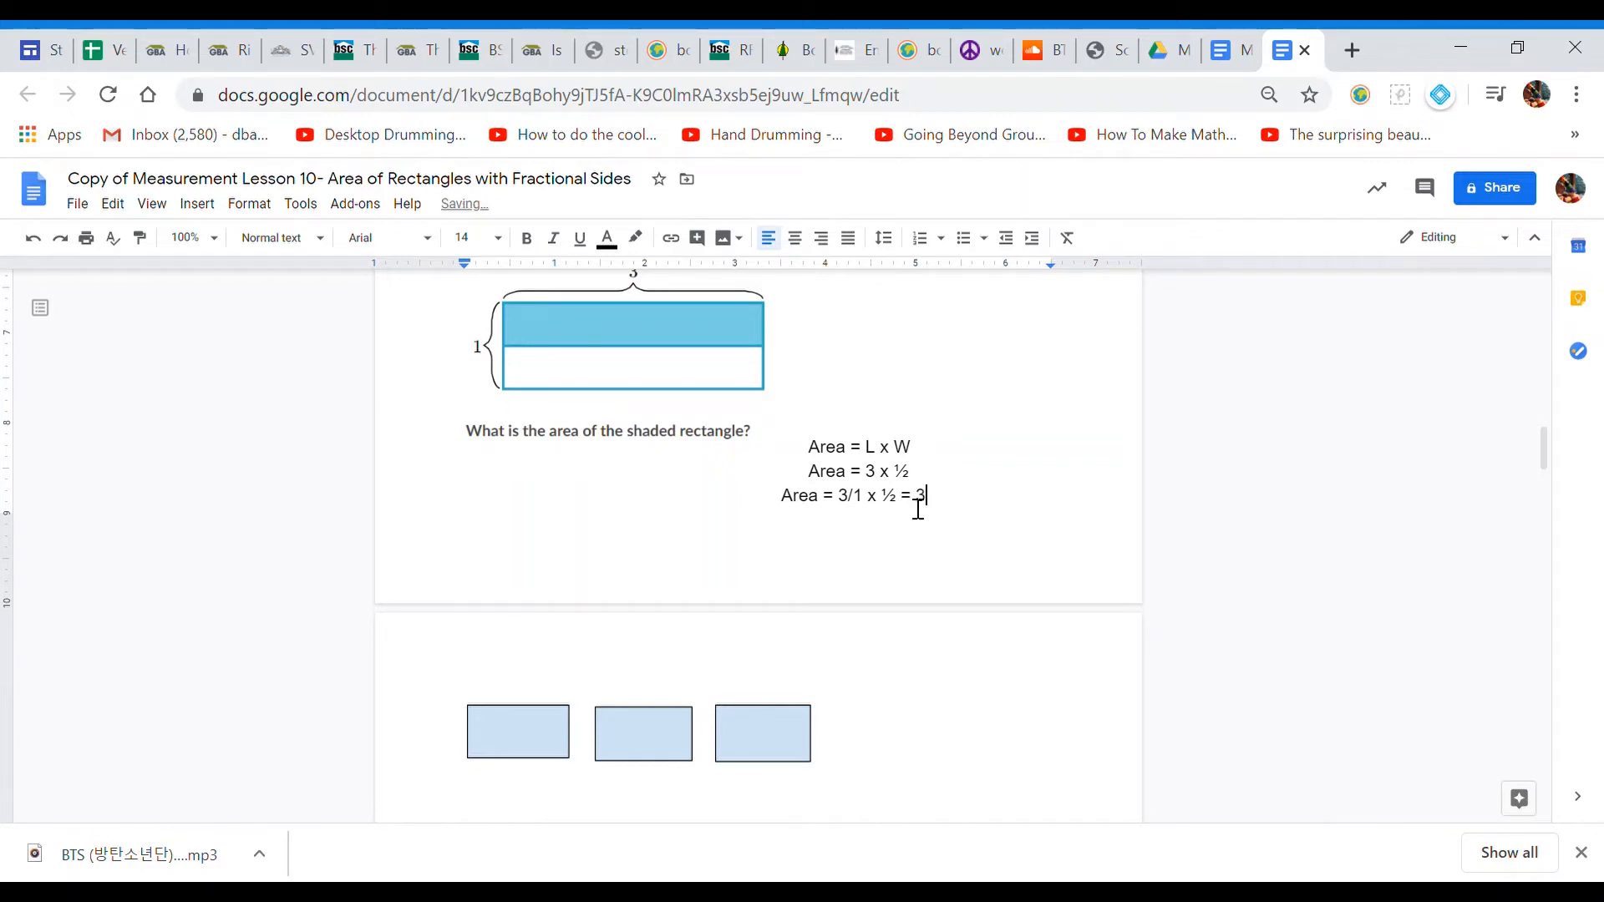
text(/)
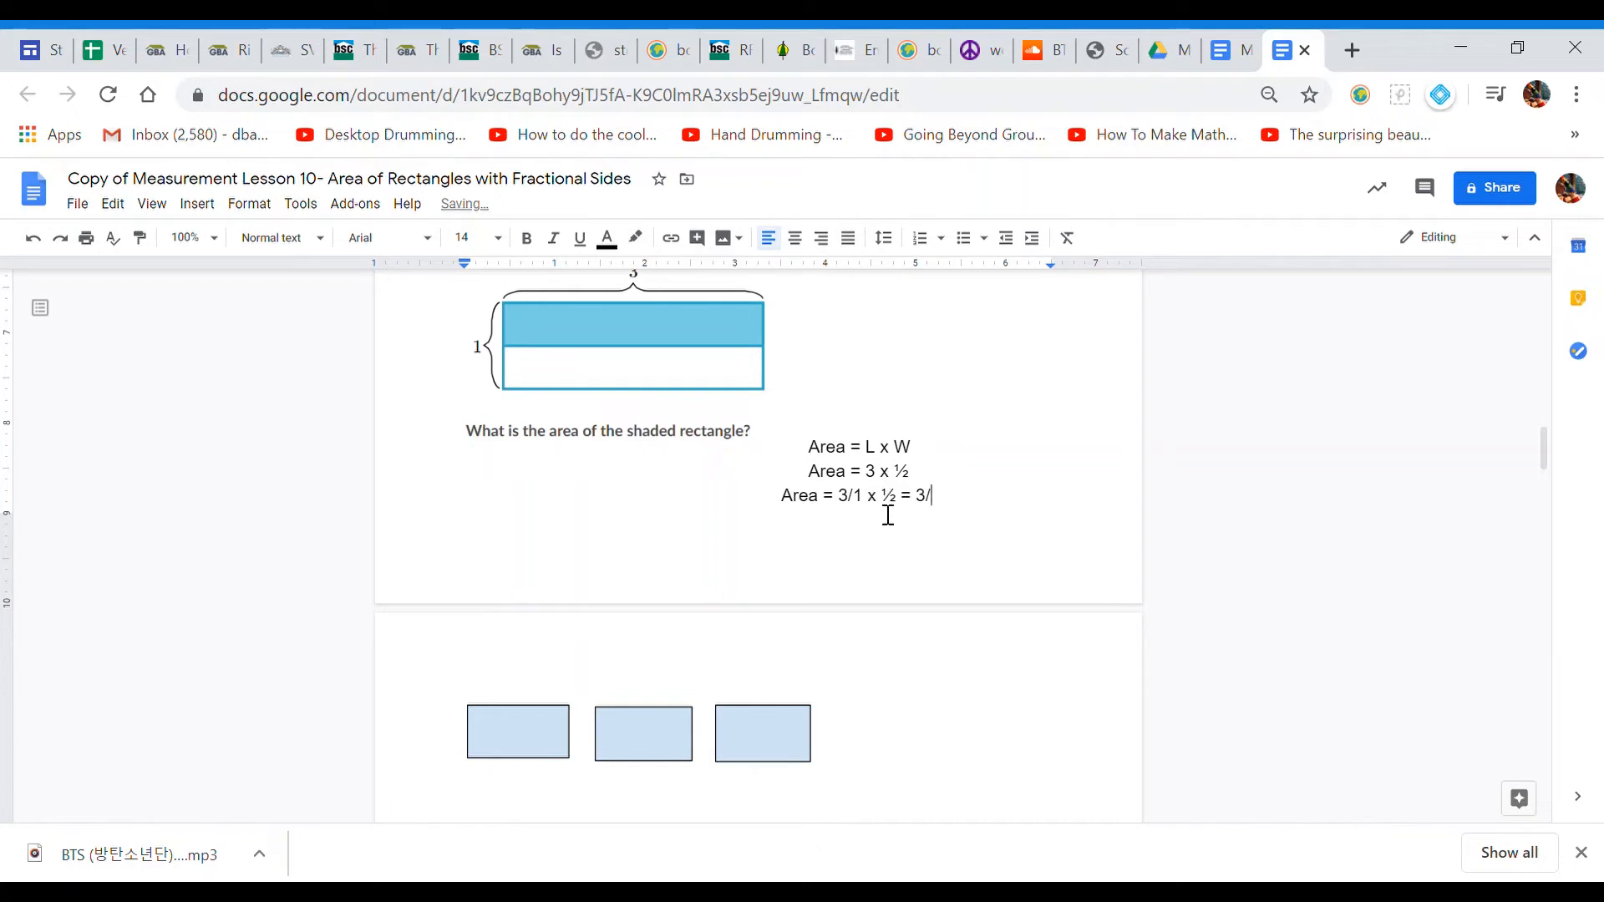
text(2)
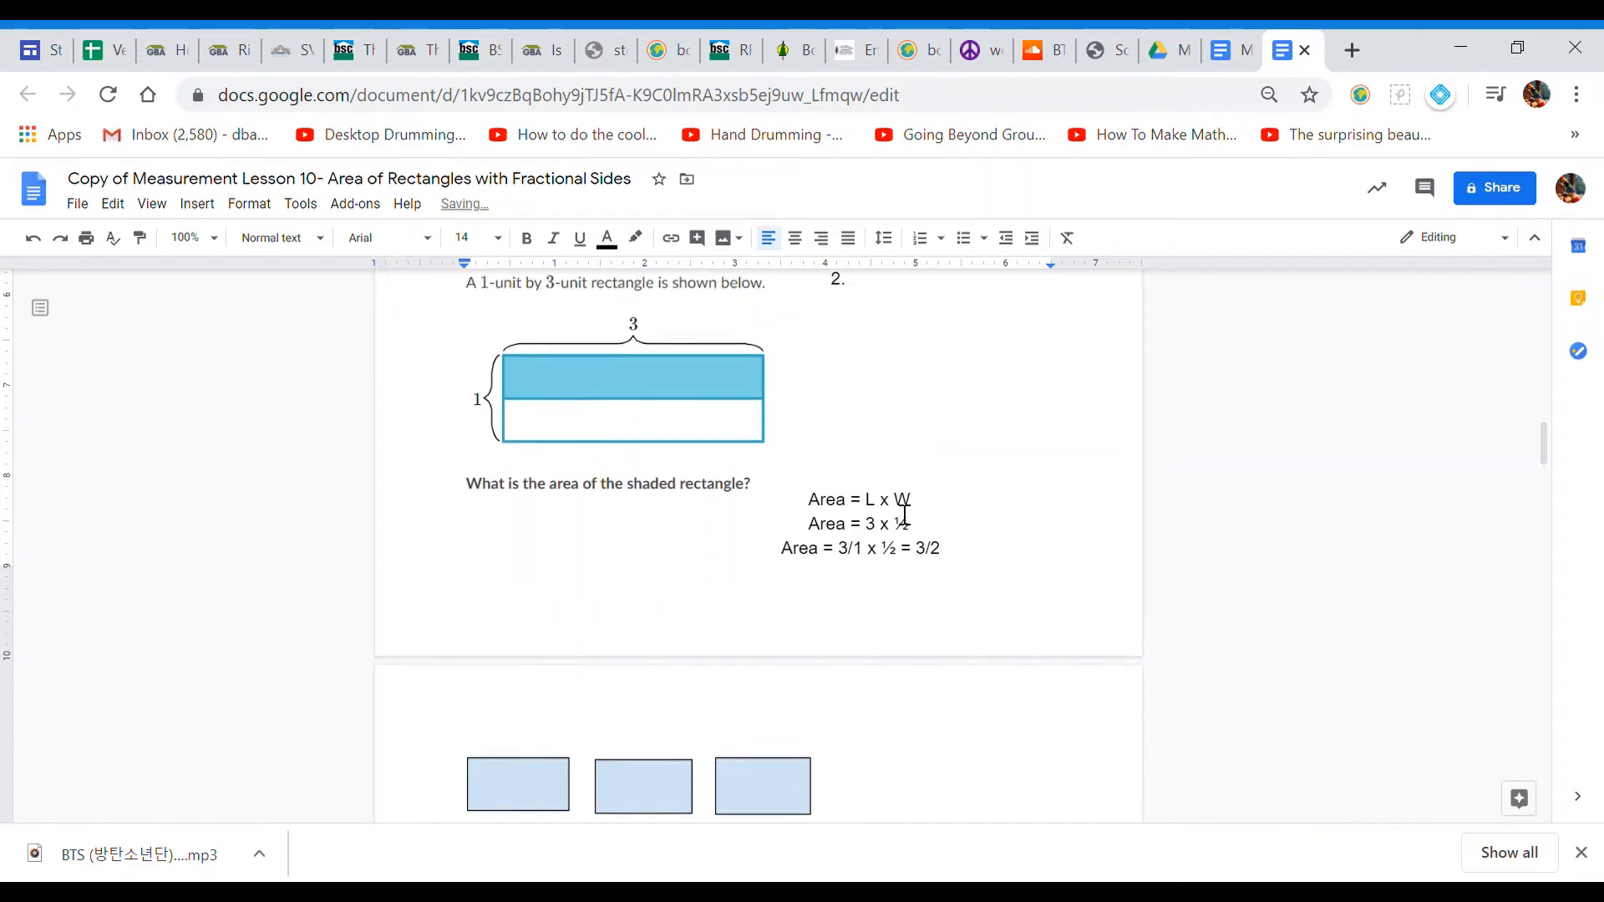
Step: Replace the units label with 'or 1 ½' after the 3/2 result
text(square units)
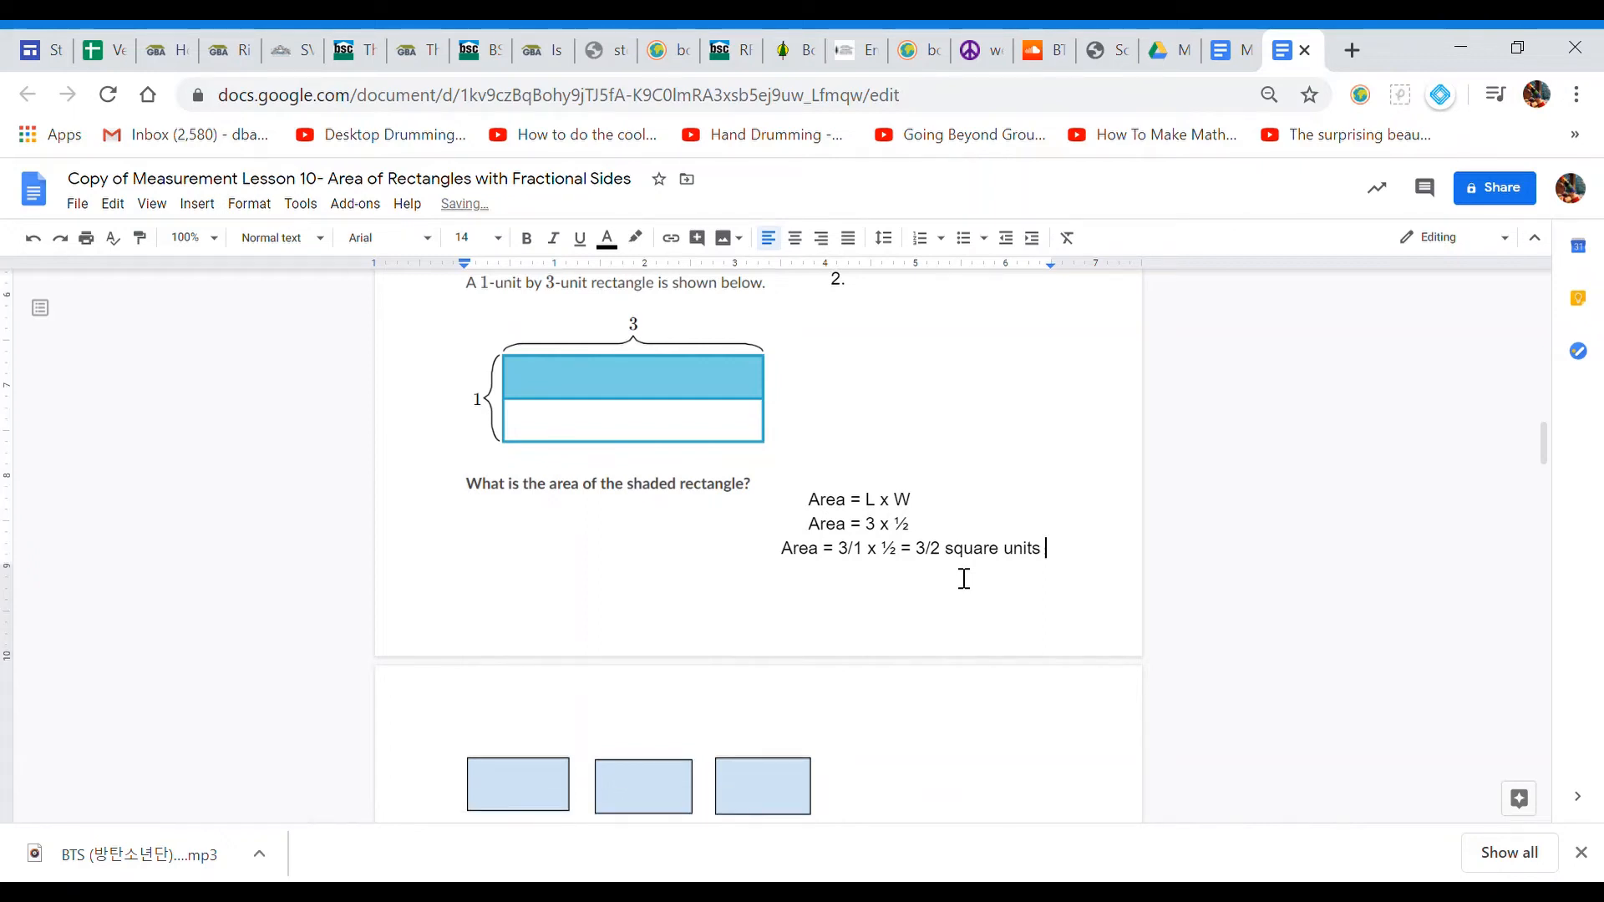
key(Backspace)
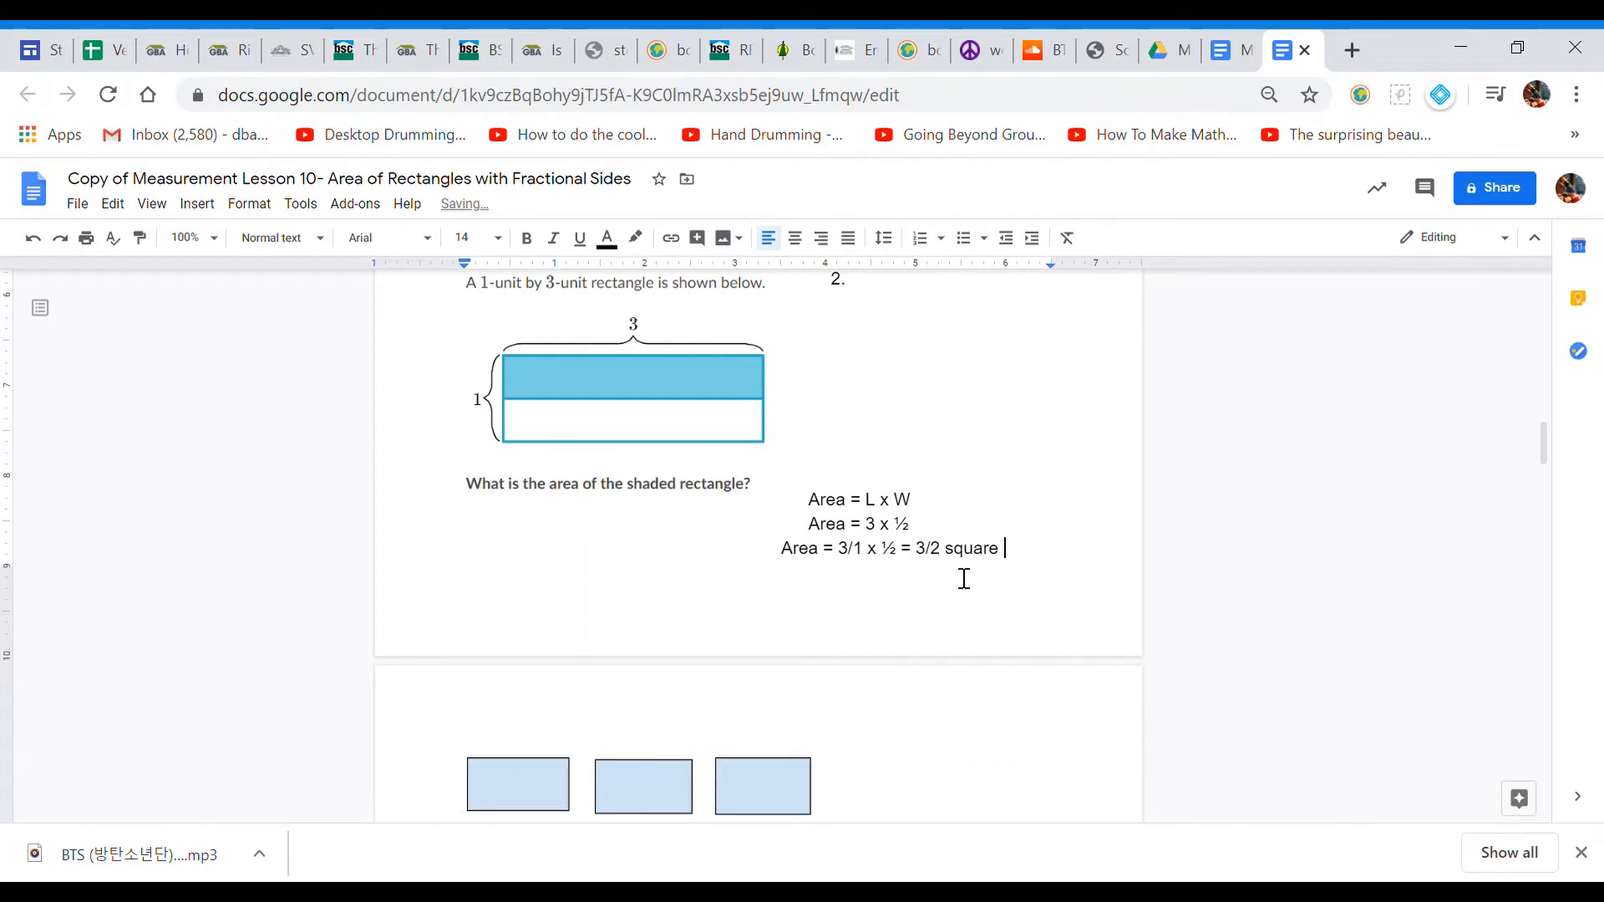
text(or 1)
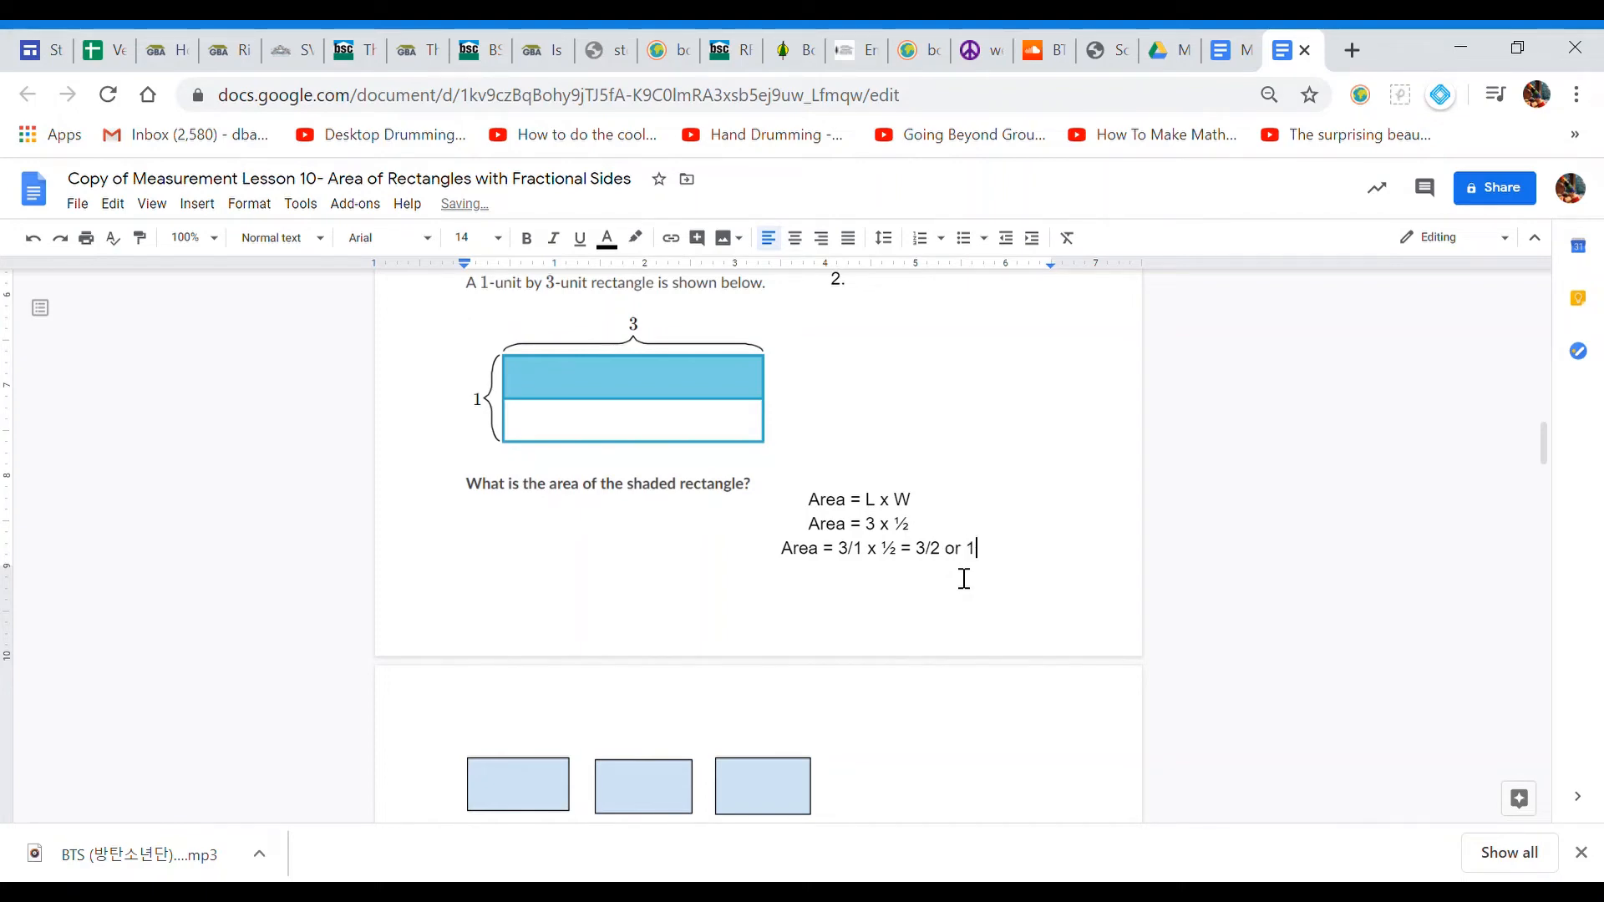
text(½)
text(square unita)
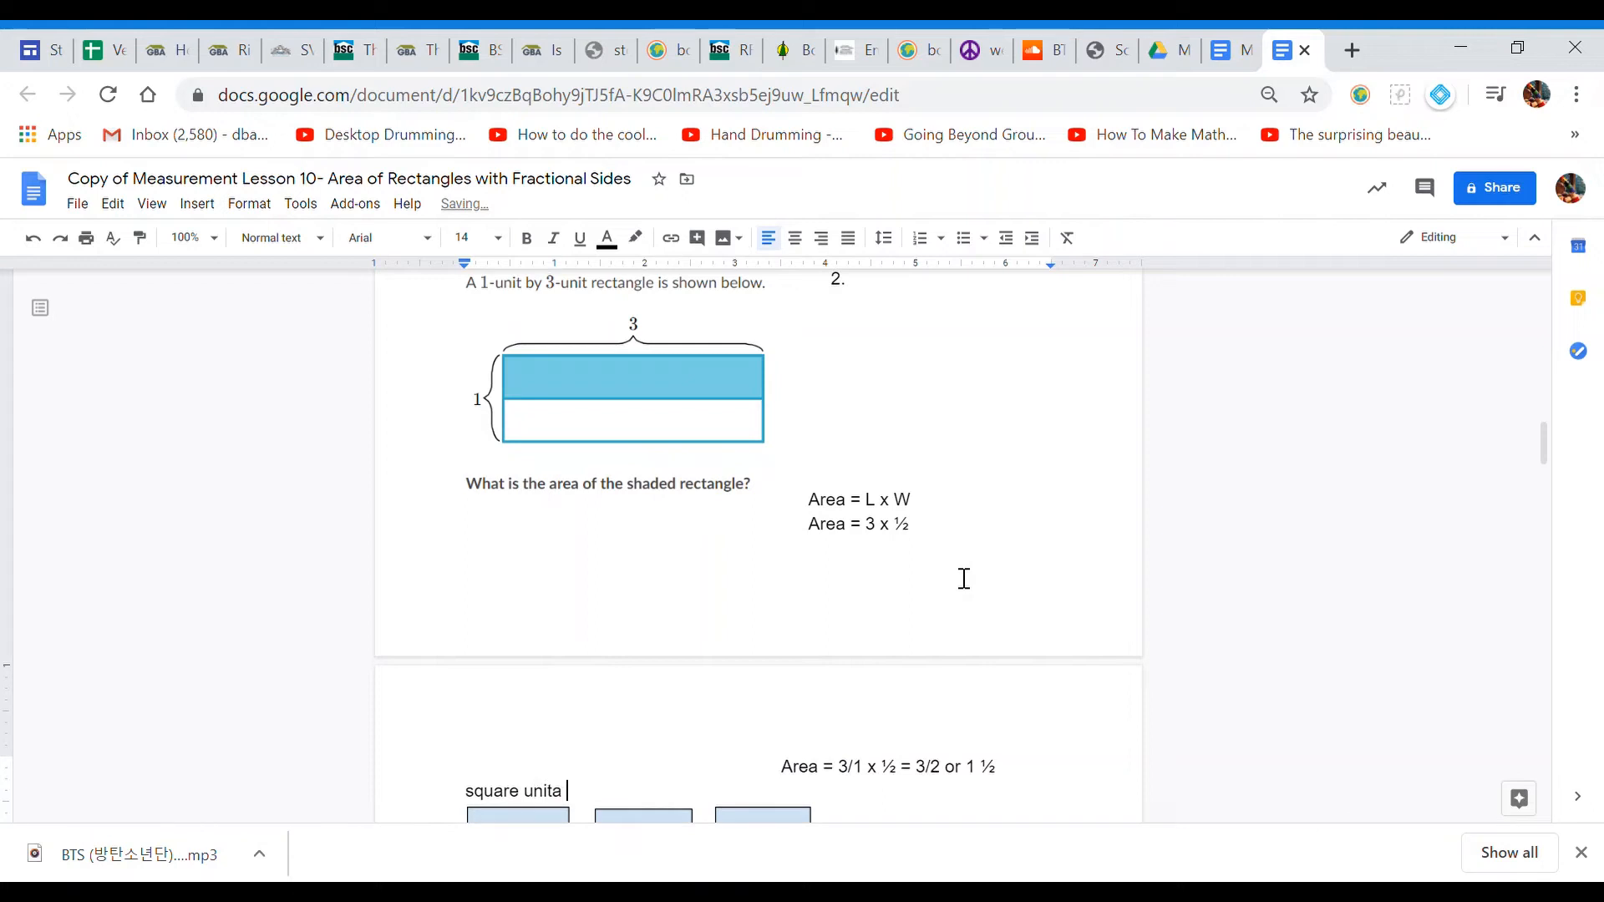
Step: Write 'Area = L x W' and 'Area = 2 x ¾' beneath the problem 3 rectangle
scroll(down, 3)
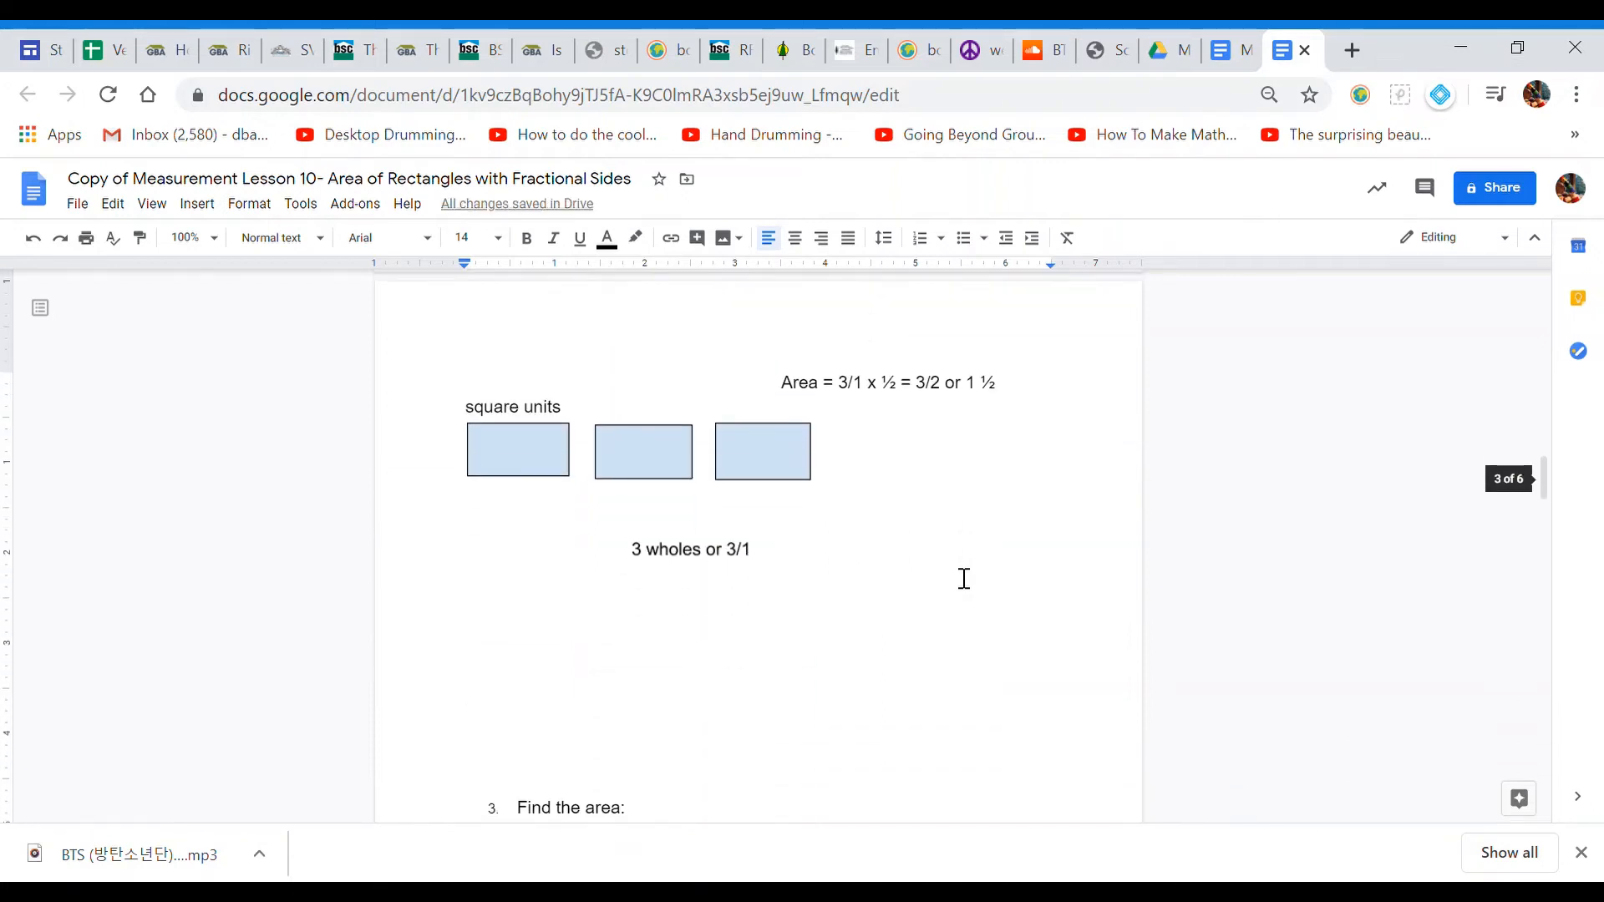
scroll(down, 3)
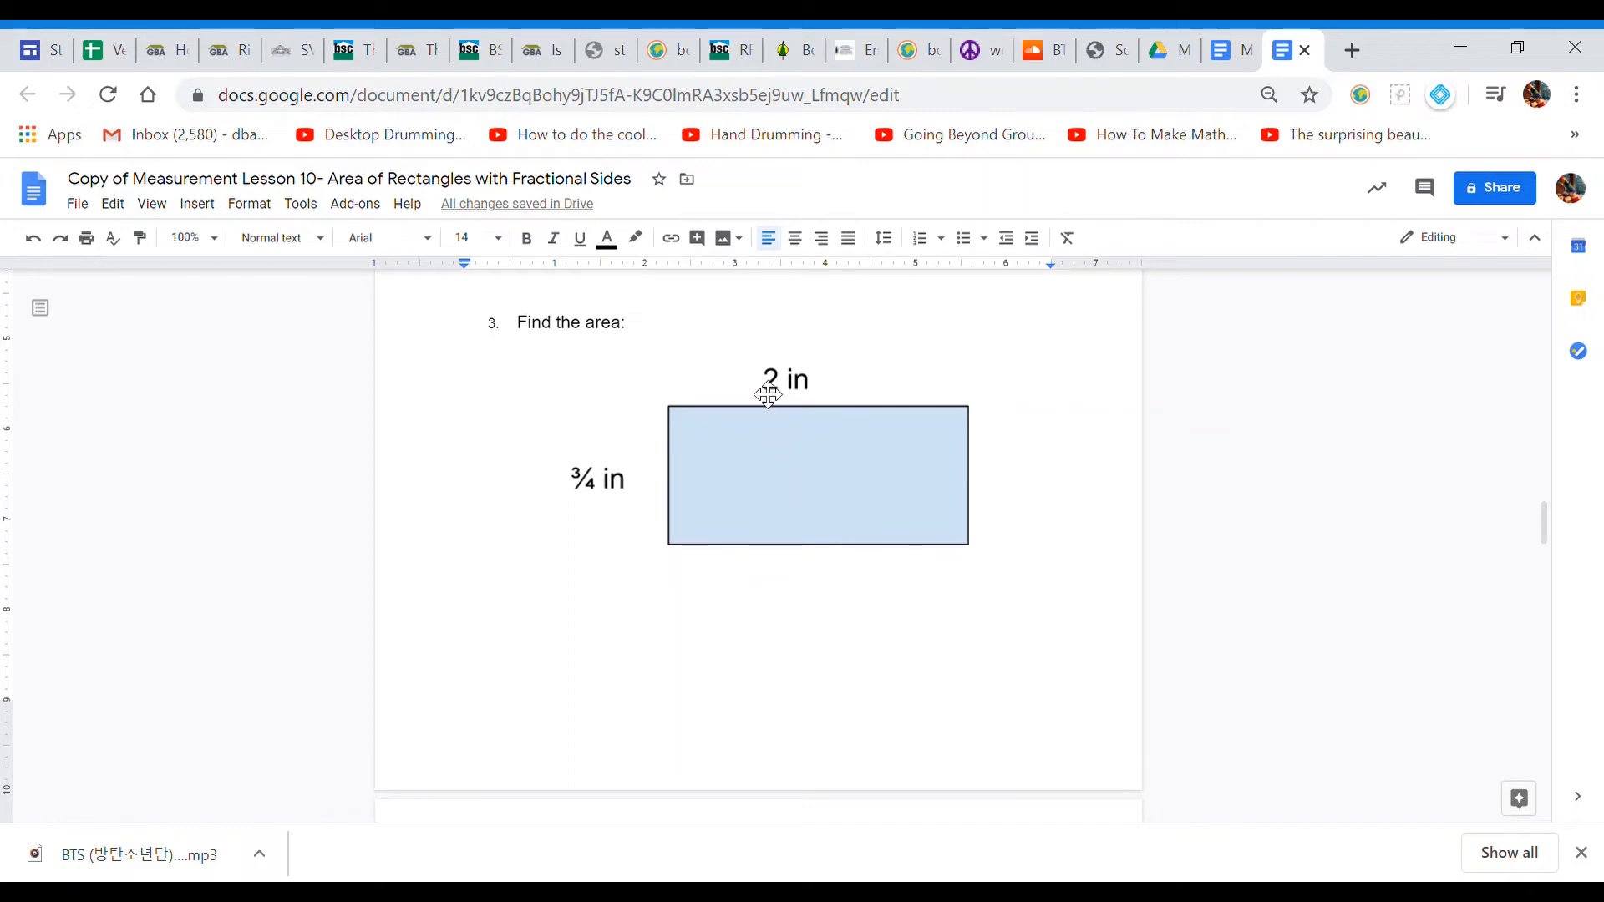
click(768, 394)
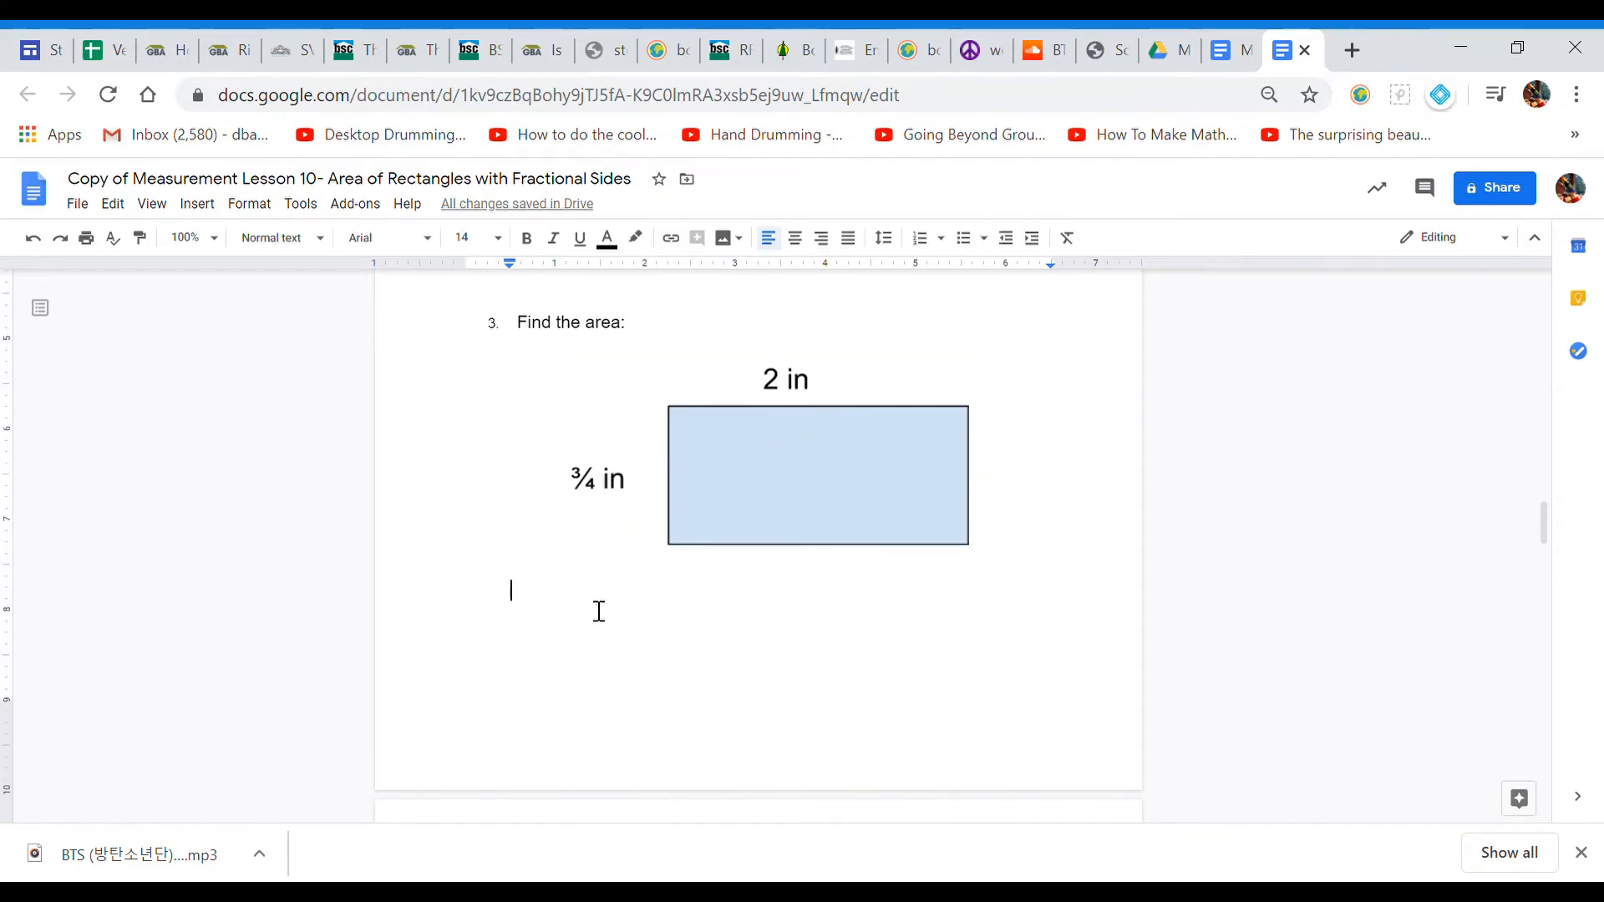
text(Area)
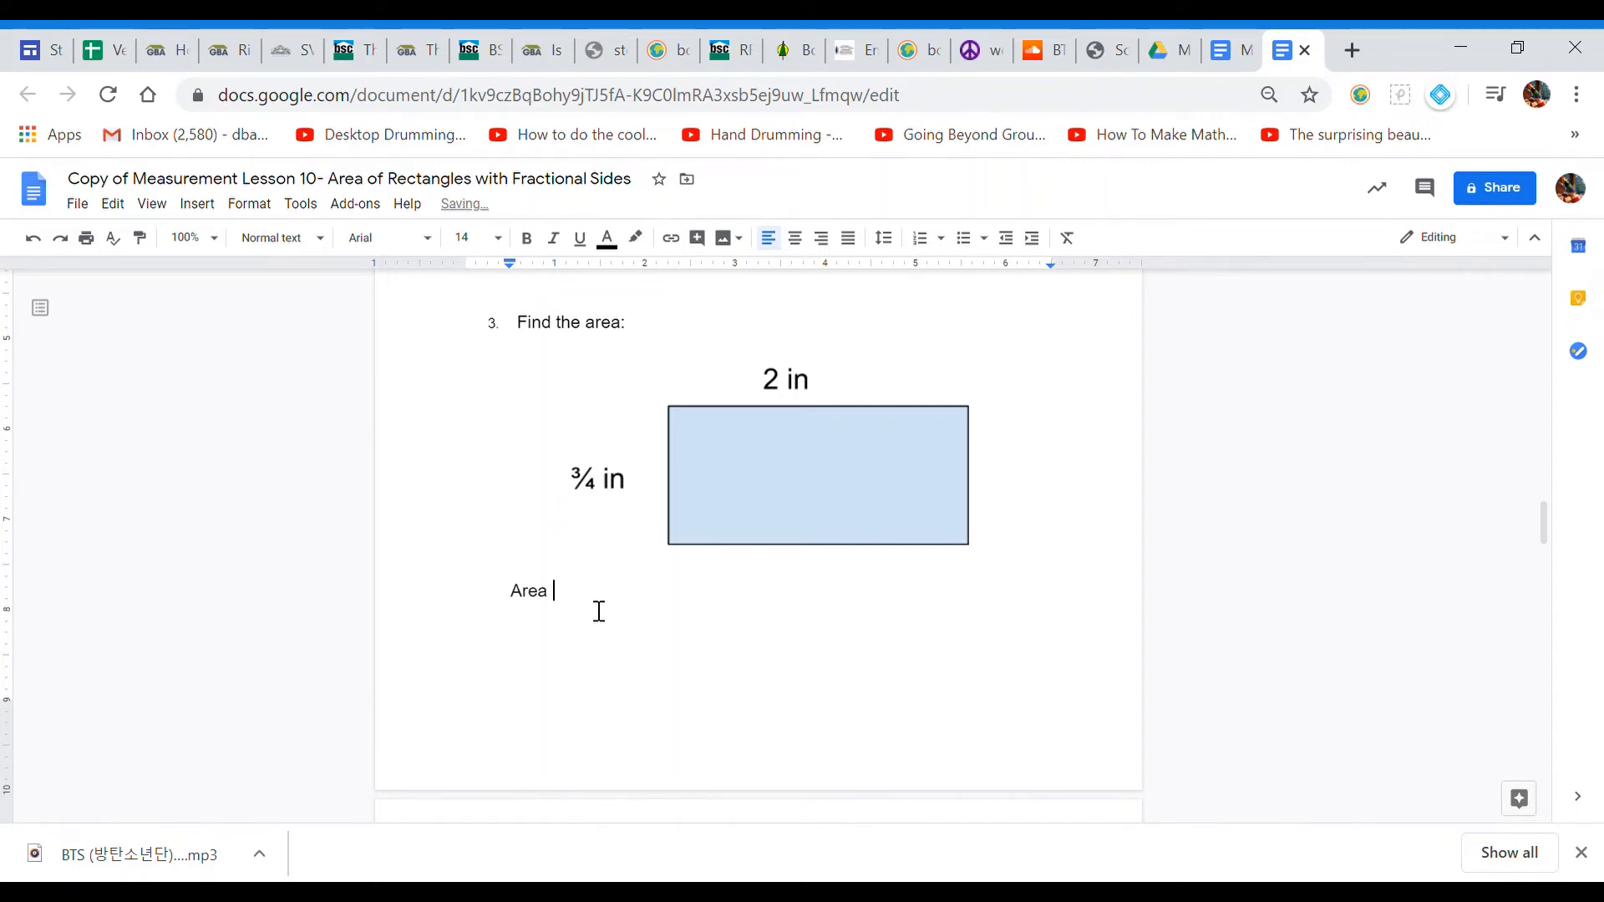
text(= L x W)
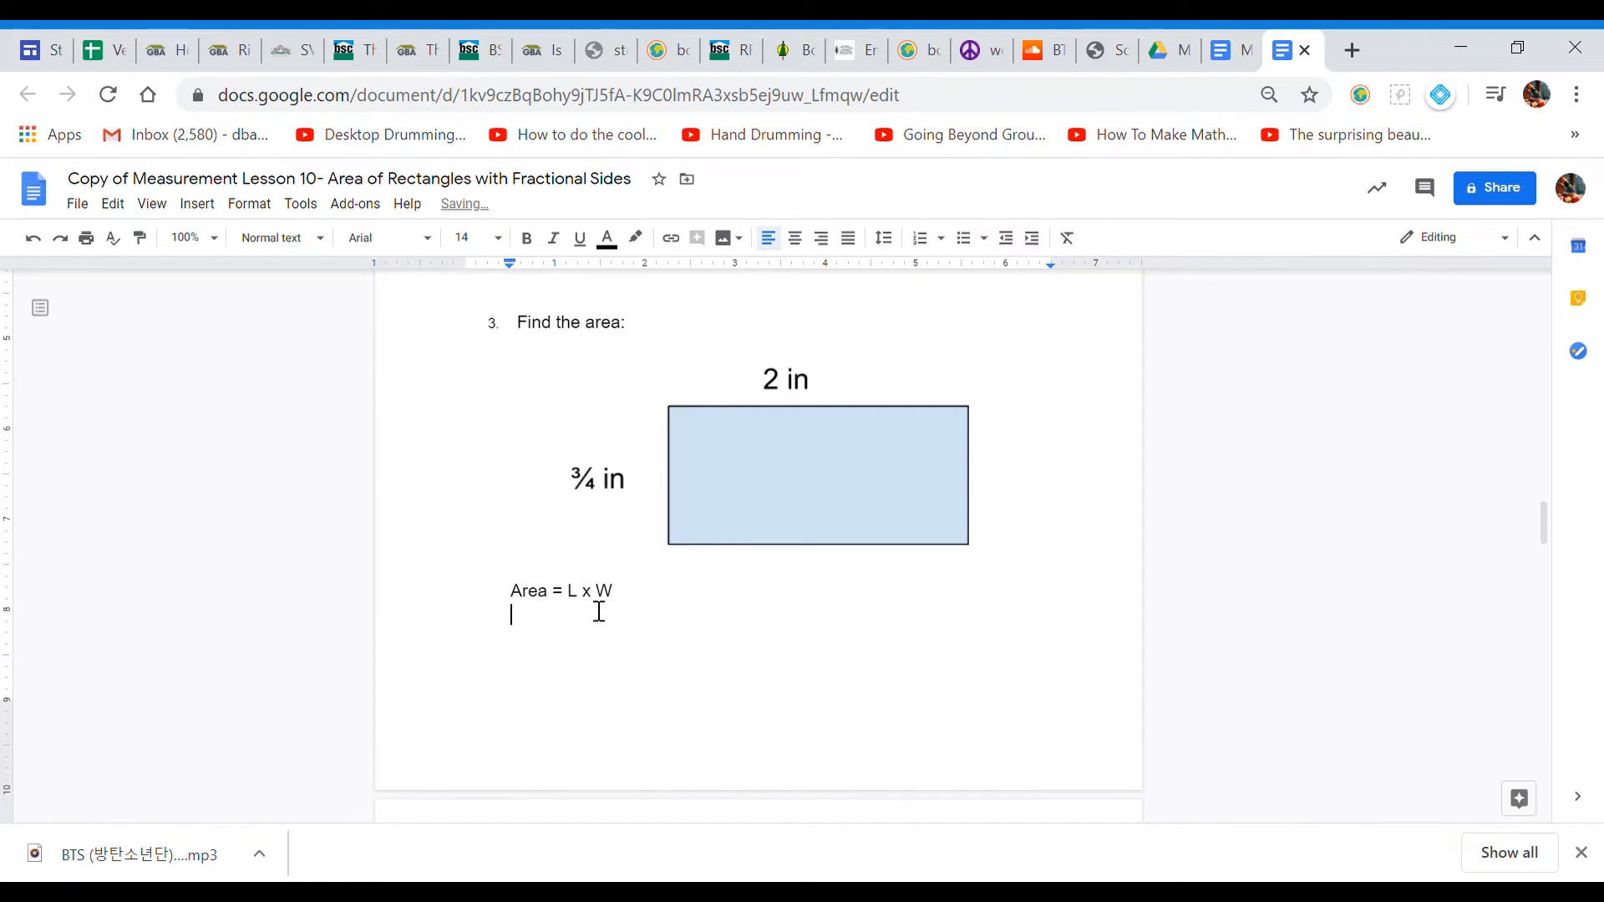
text(Area)
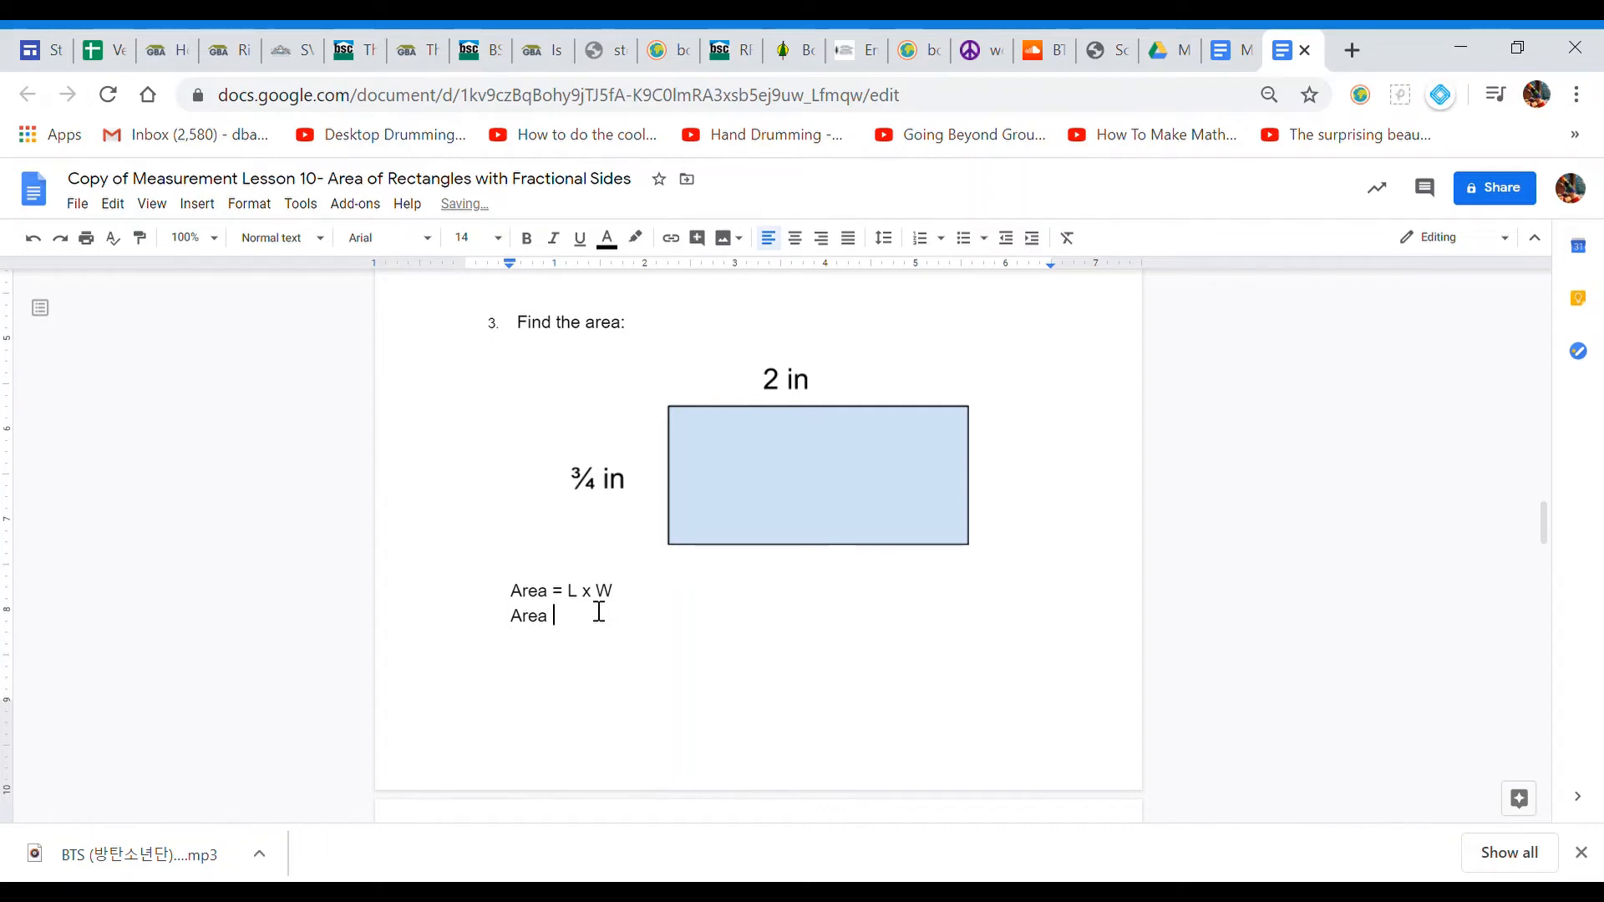
text(= 2 x 2)
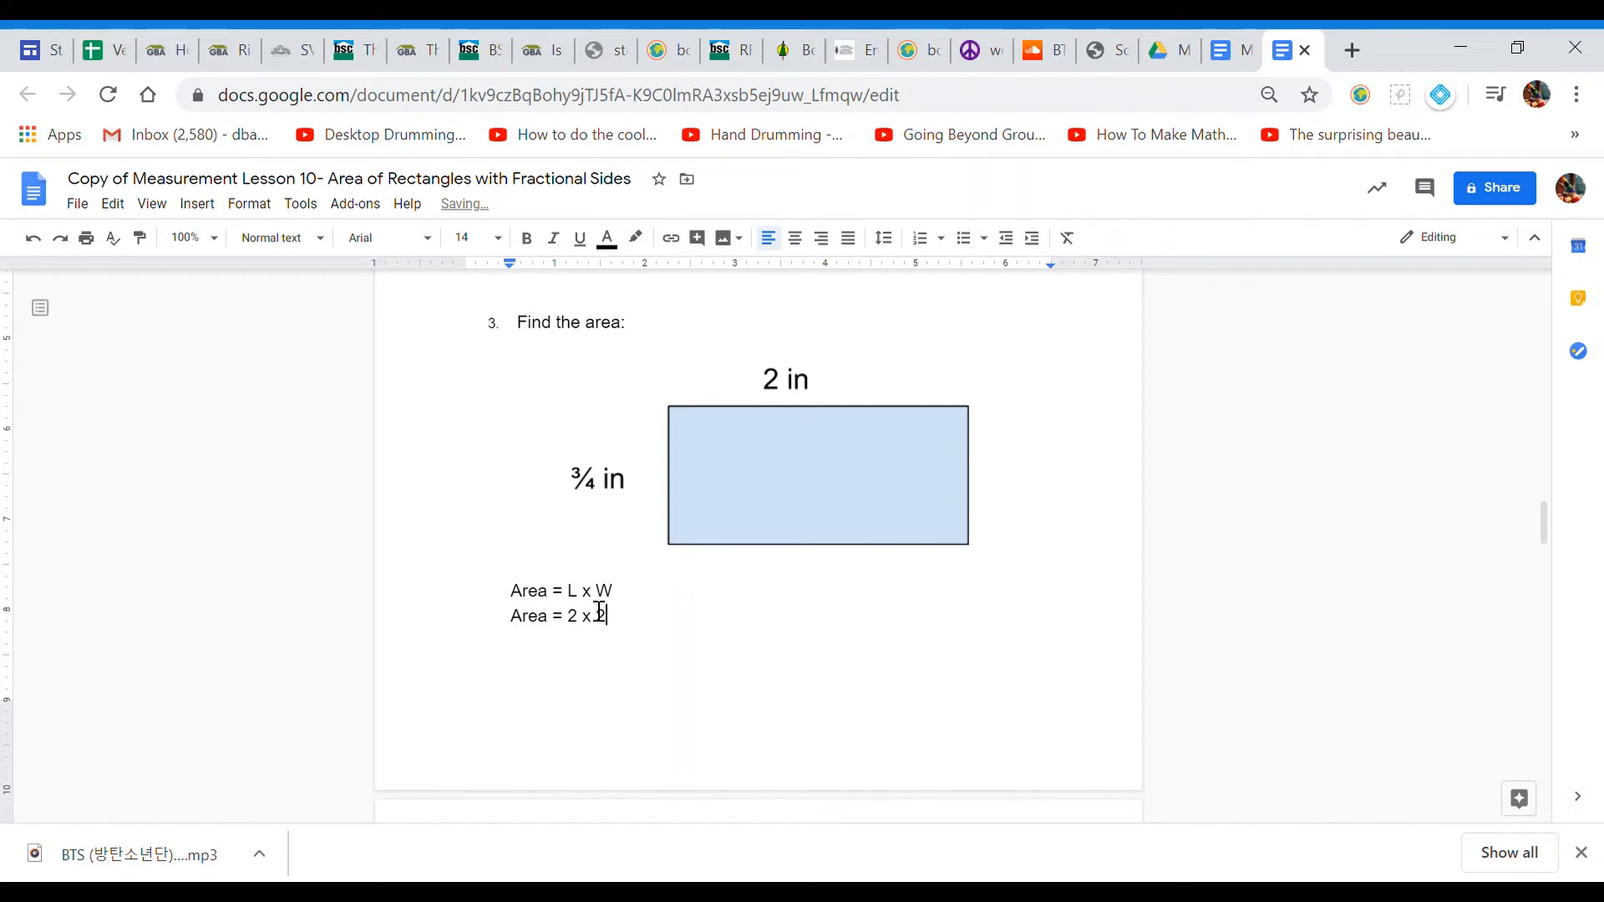
key(Enter)
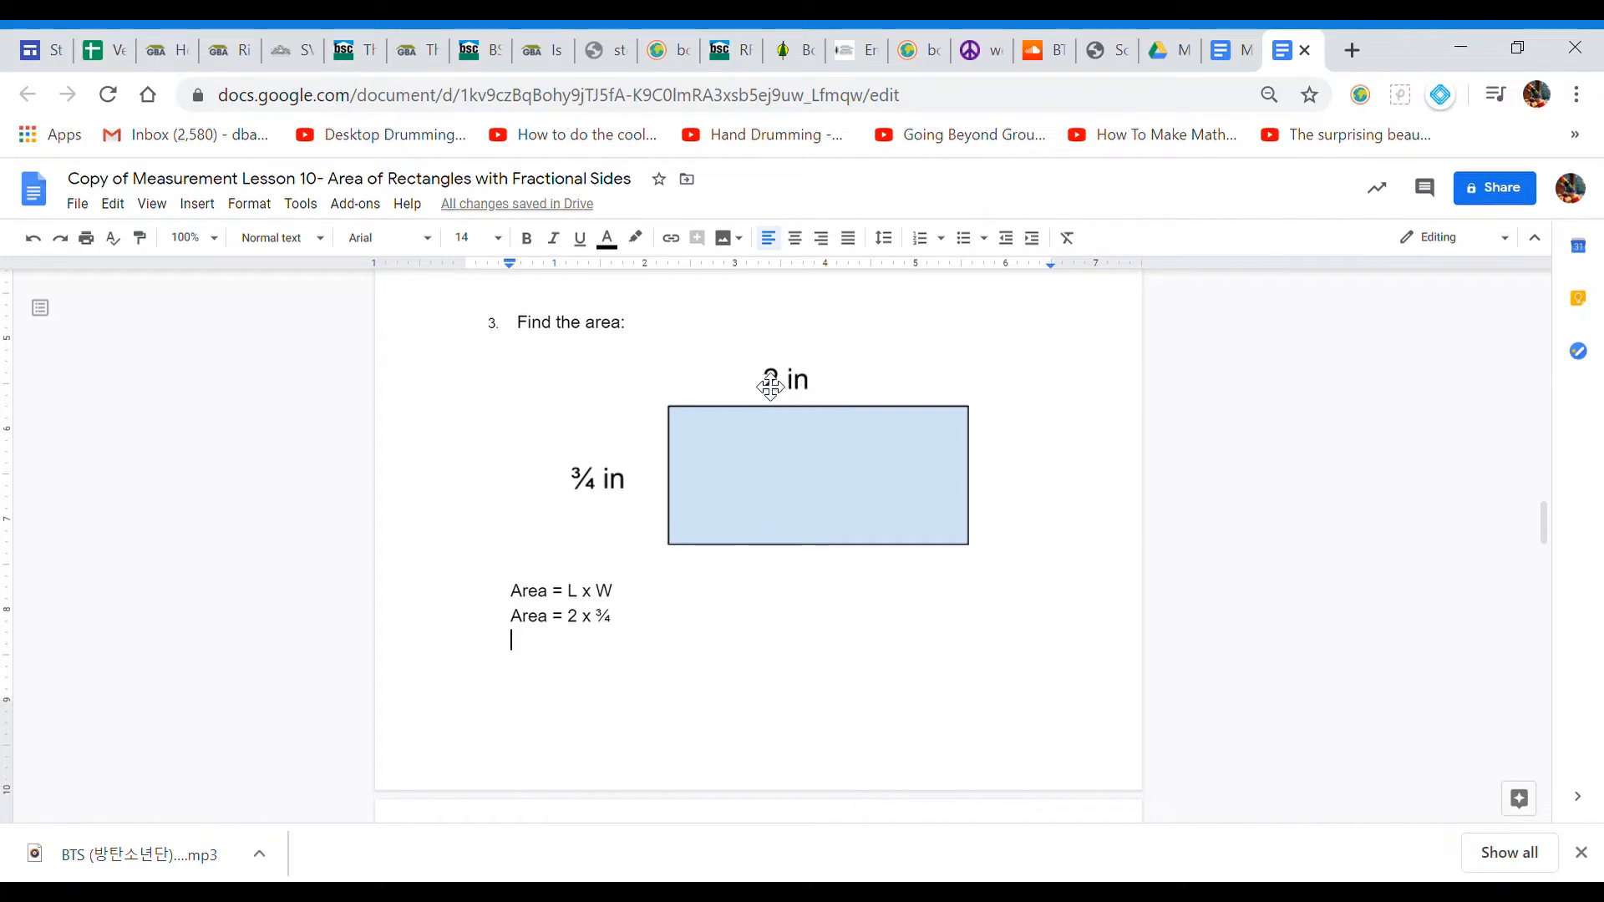
Step: Write the final line 'Area = 2/1 x ¾ = 6/4 square inches' for problem 3
text(Are)
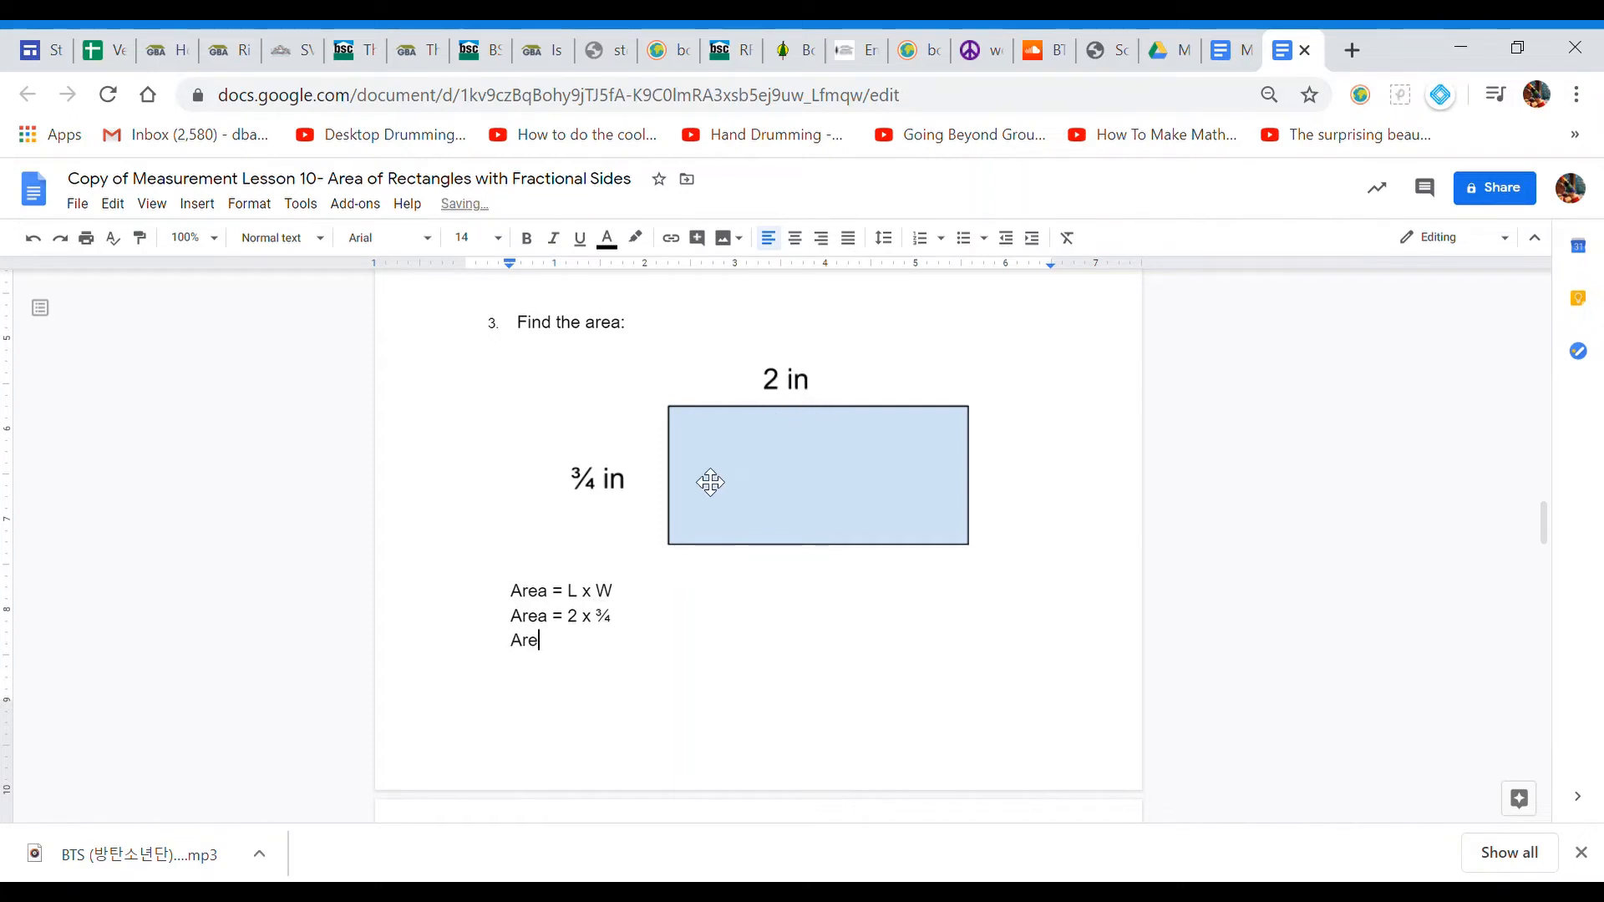
text(-)
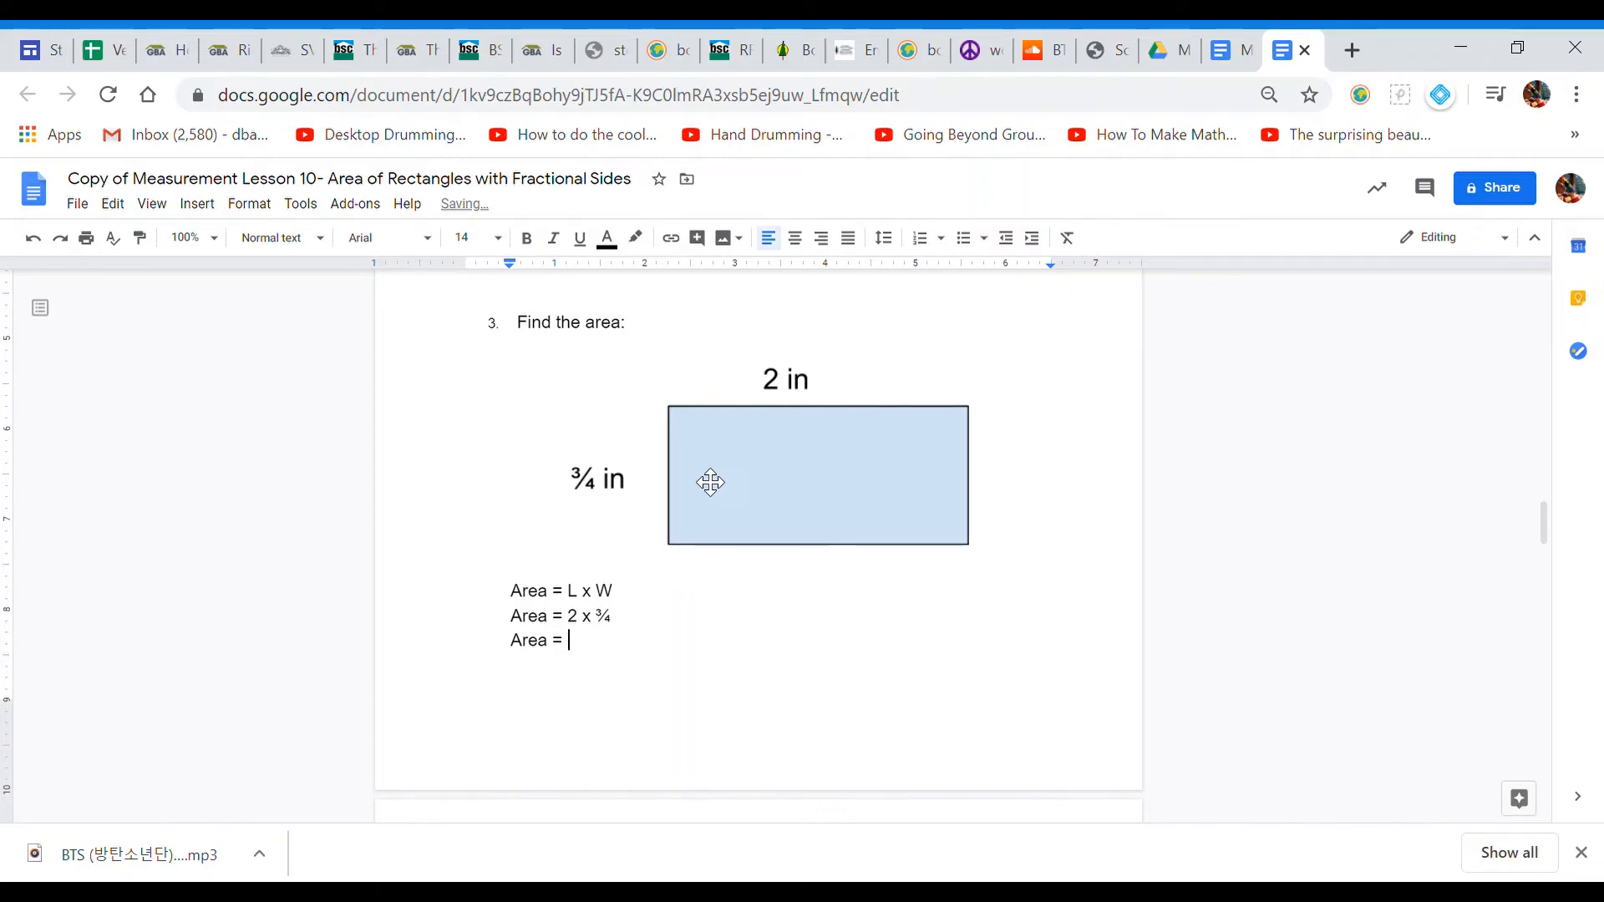
text(2/1 x ¾)
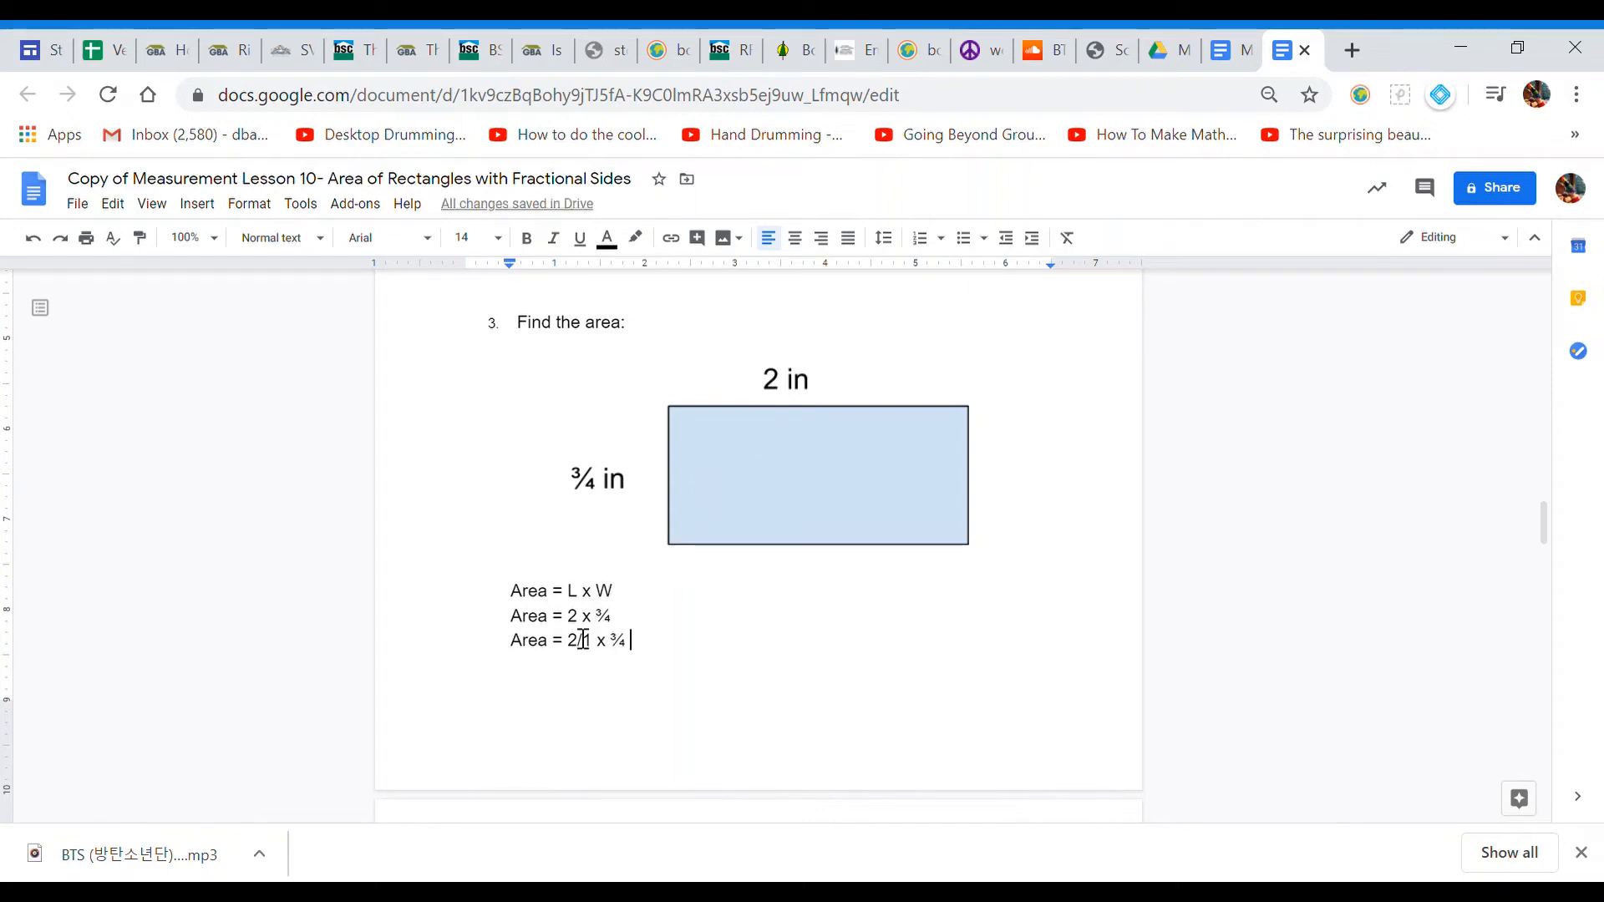
text(/1)
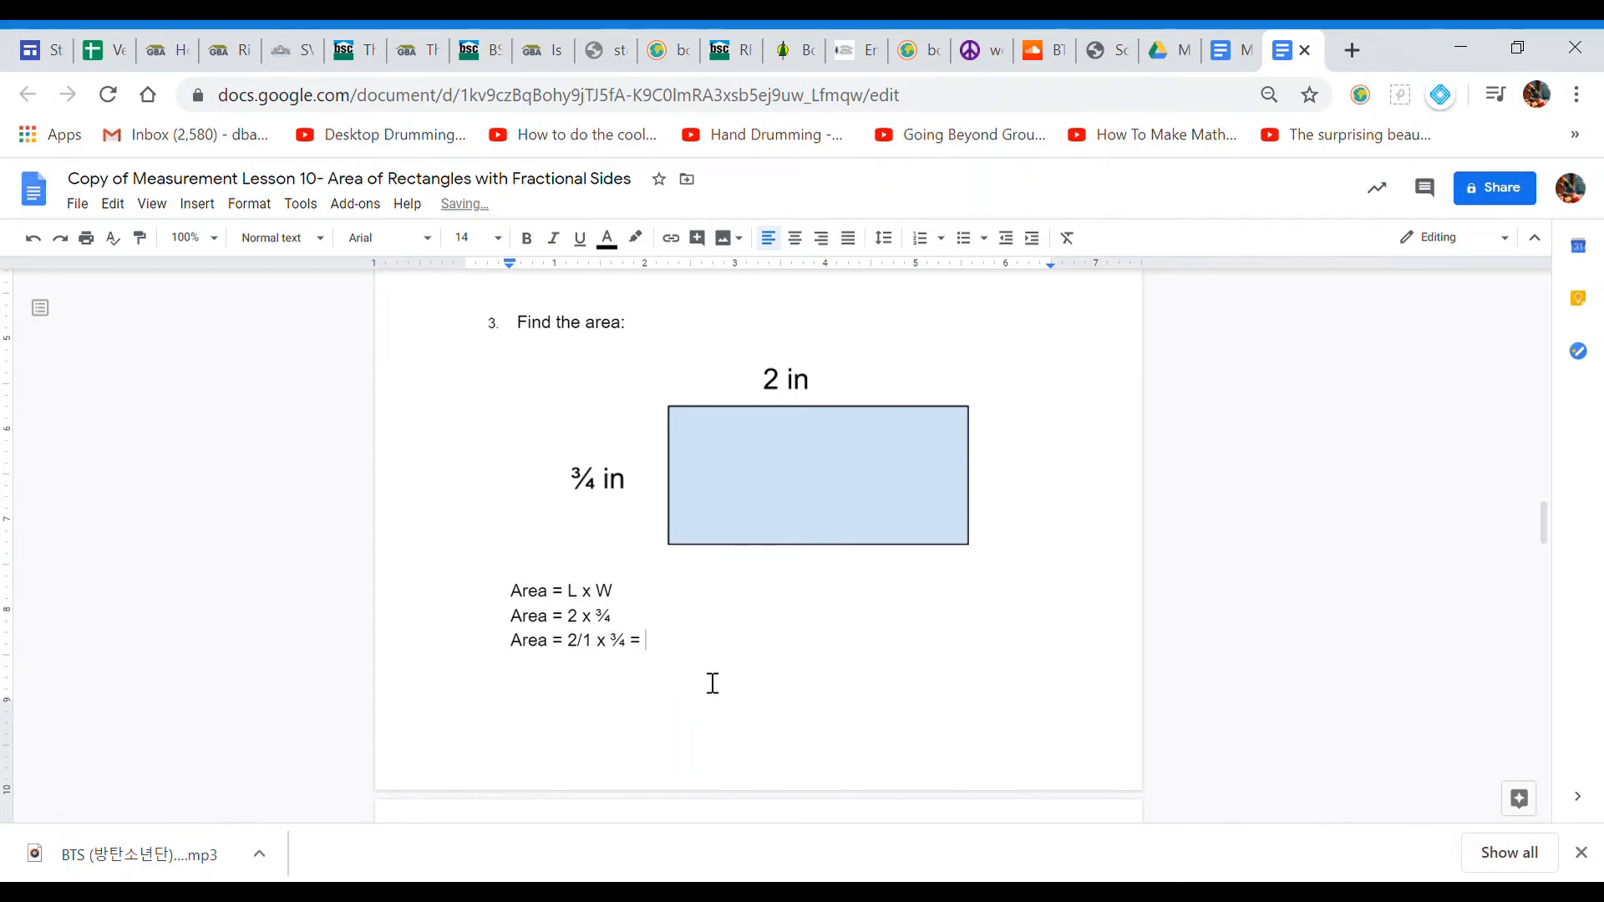
text(6)
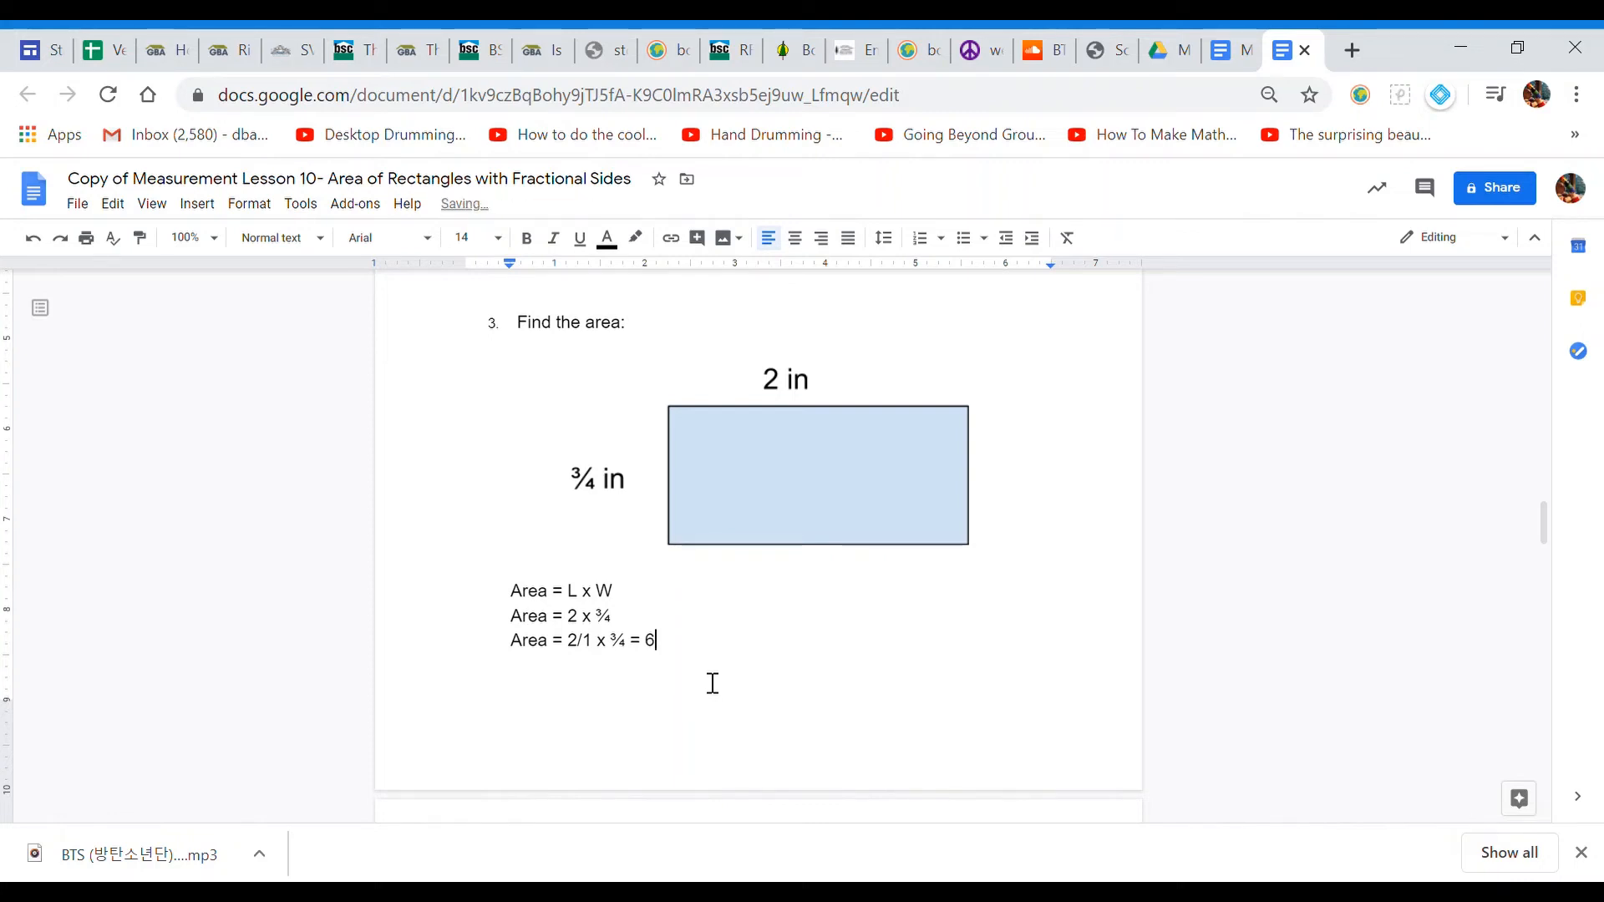
text(/)
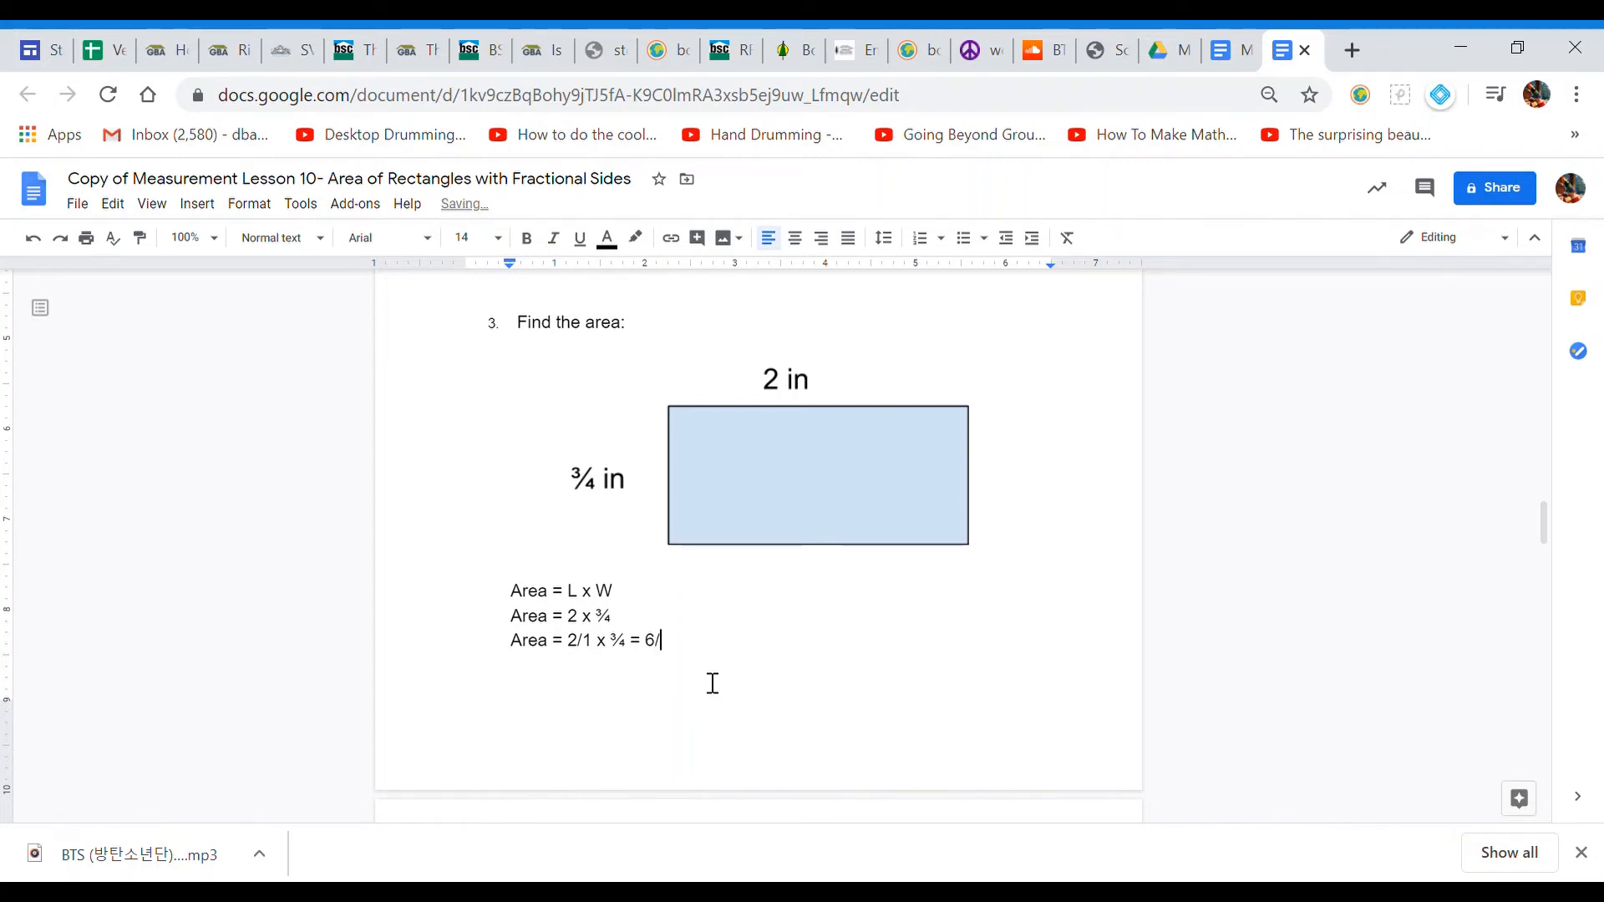
text(4)
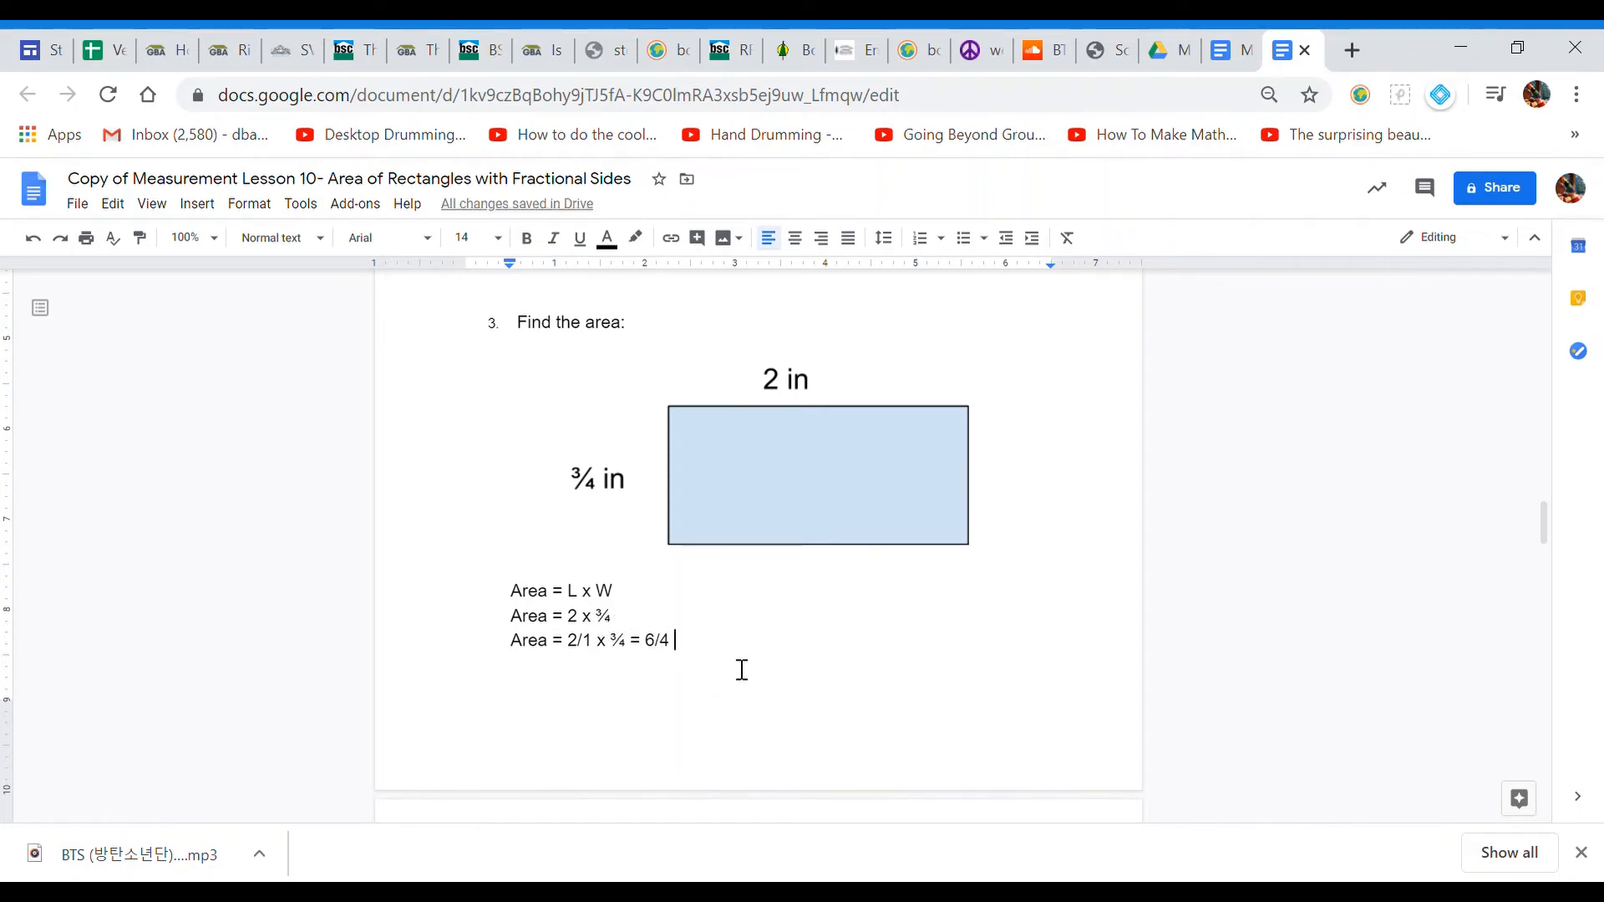
text(square inches.)
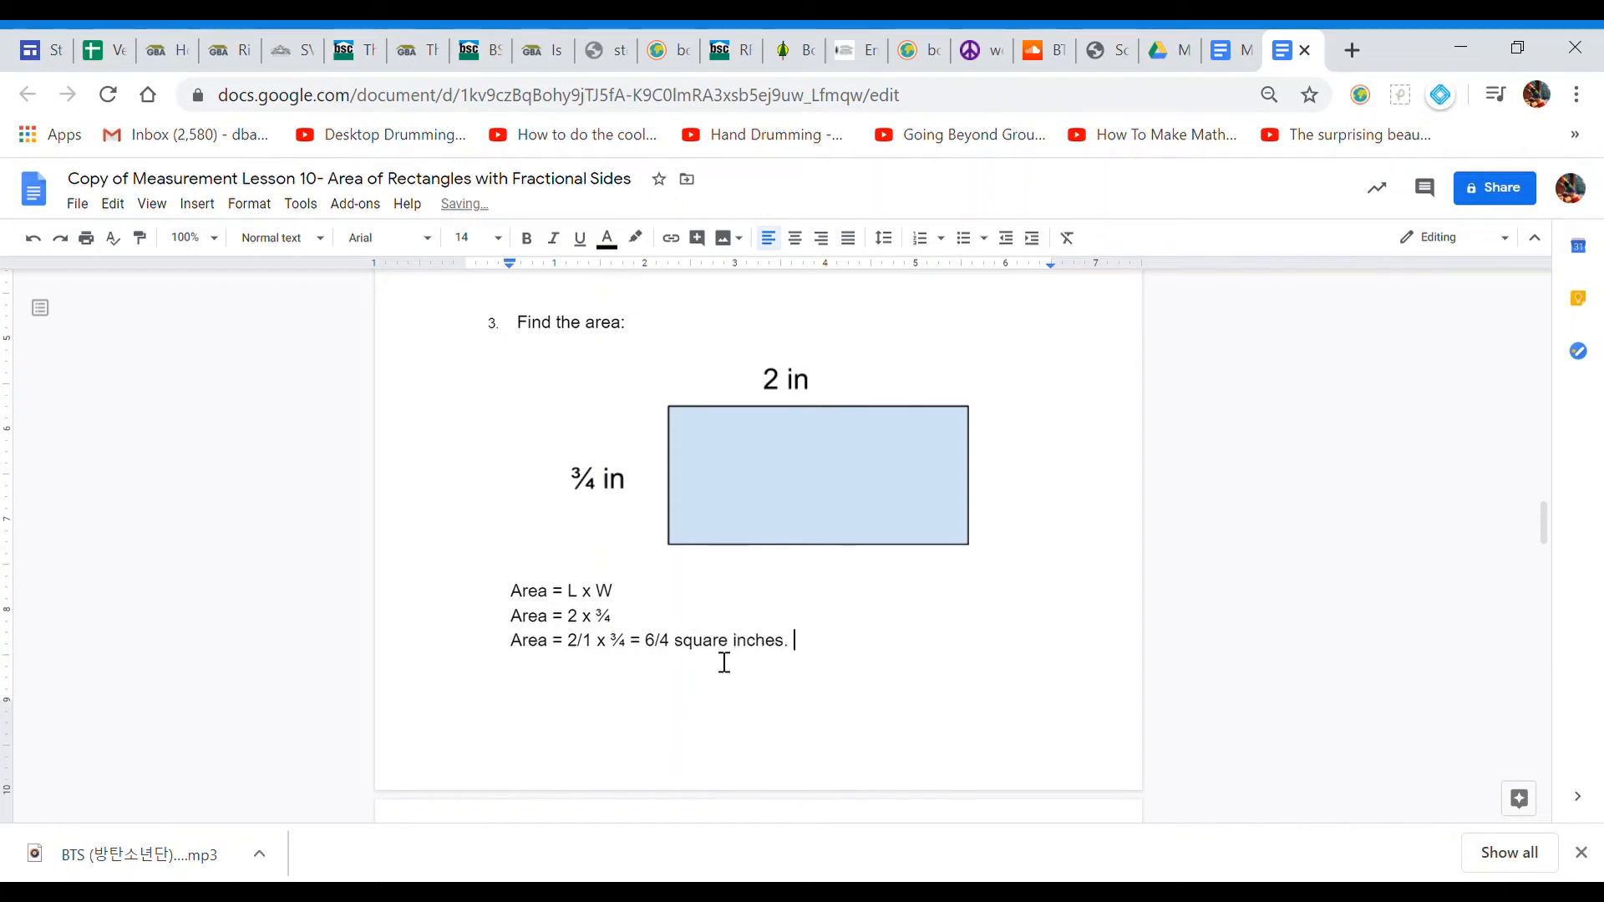
scroll(down, 3)
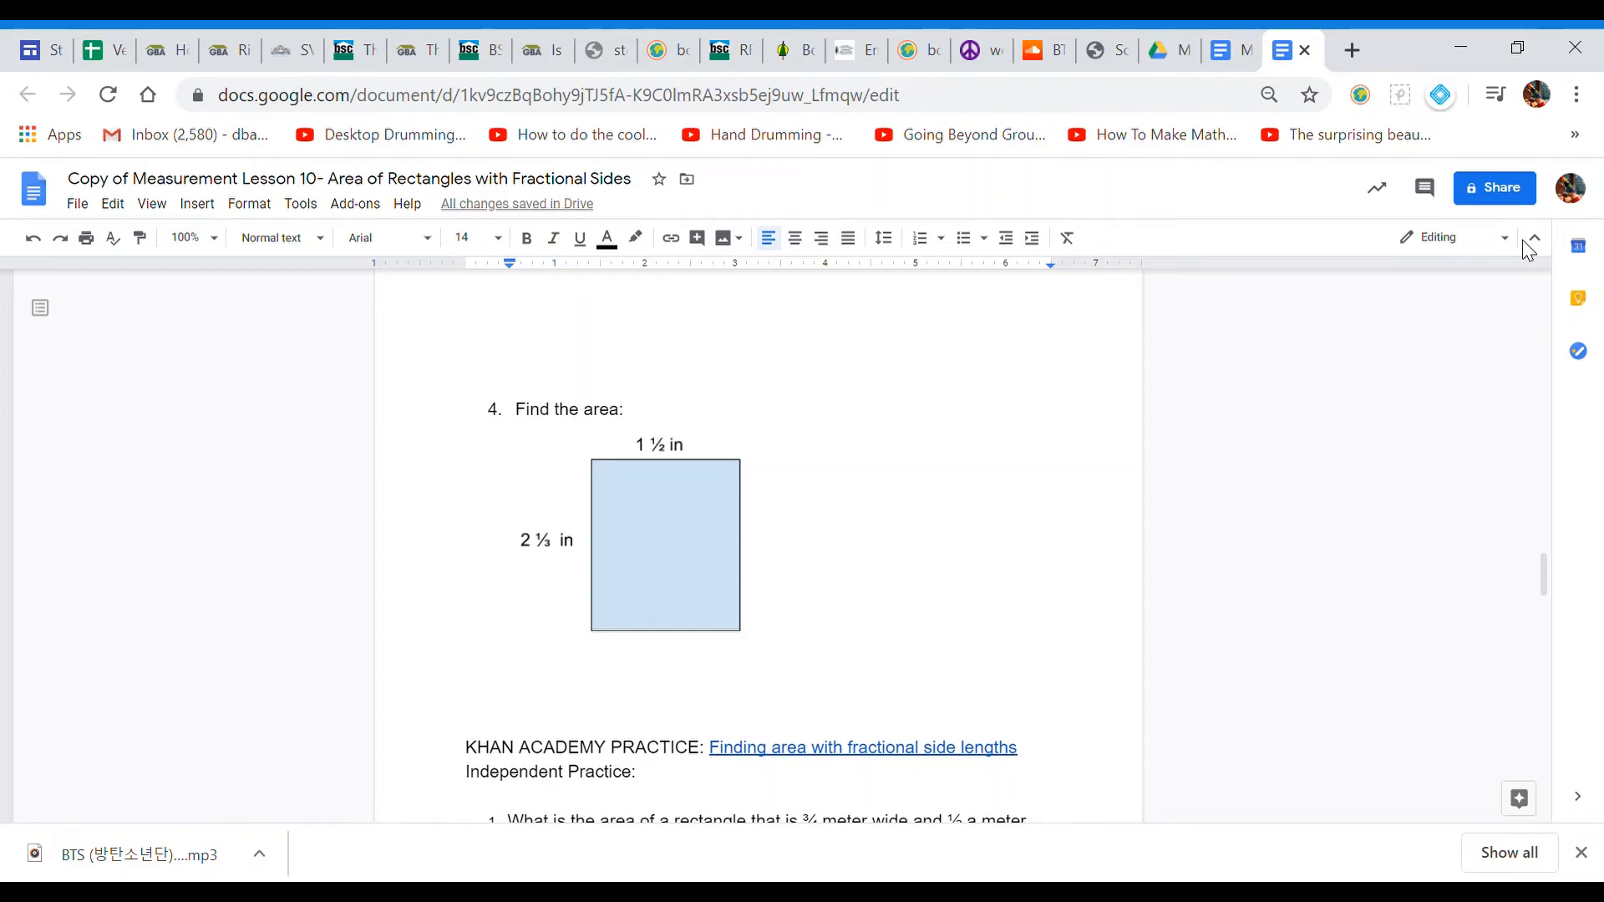
mouse_move(869, 516)
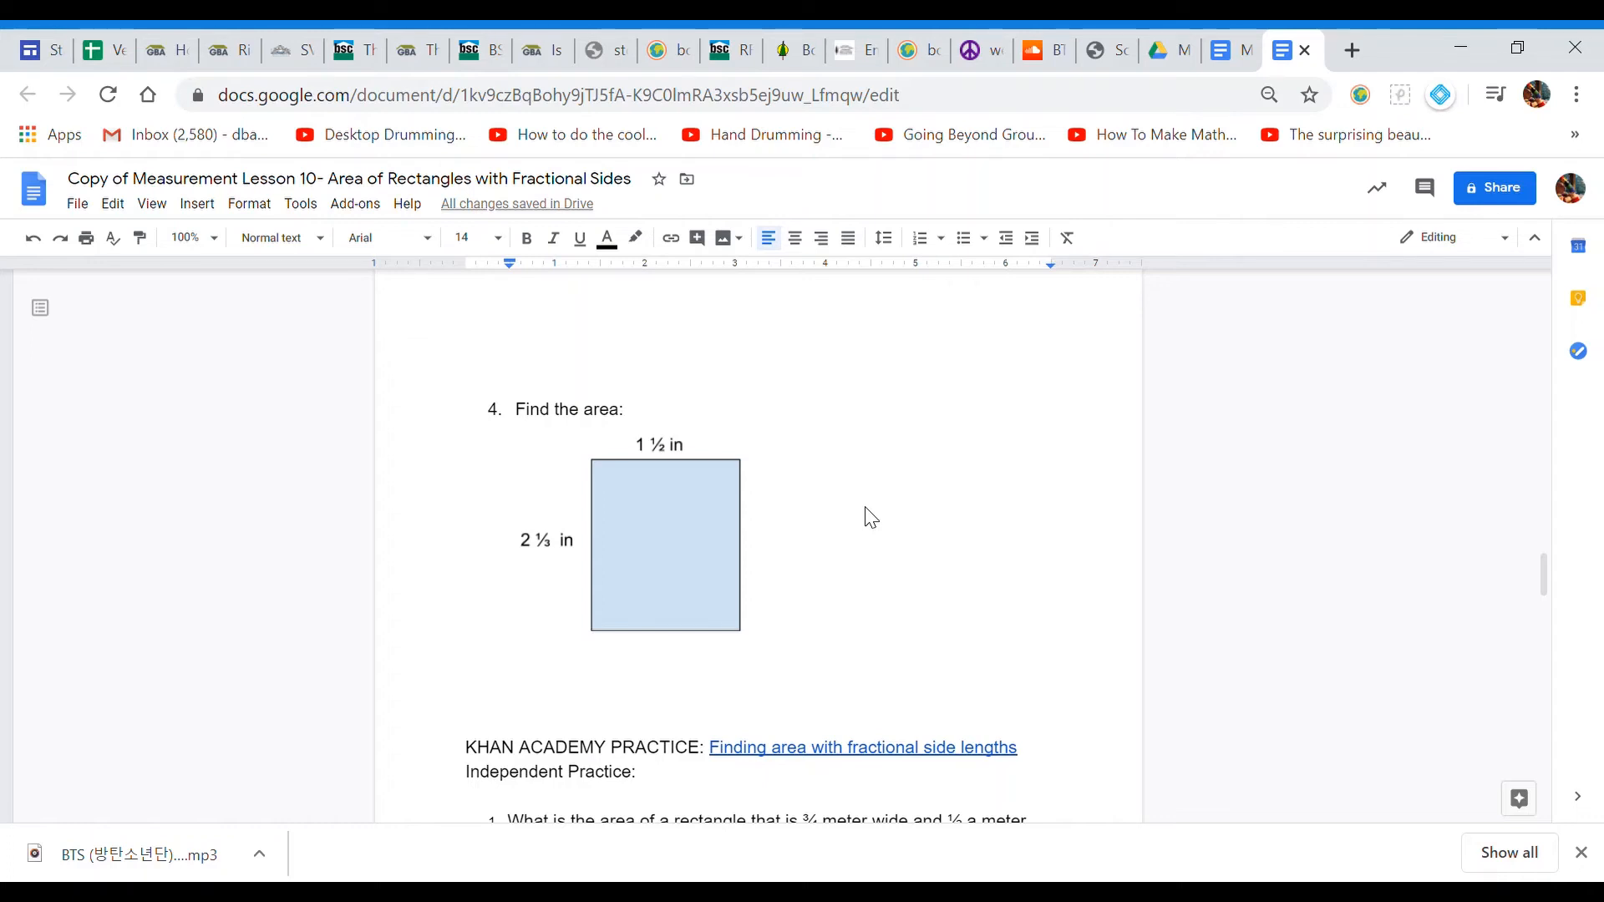
Step: Place the cursor beneath question 4's 1½ in by 2⅓ in rectangle
click(467, 671)
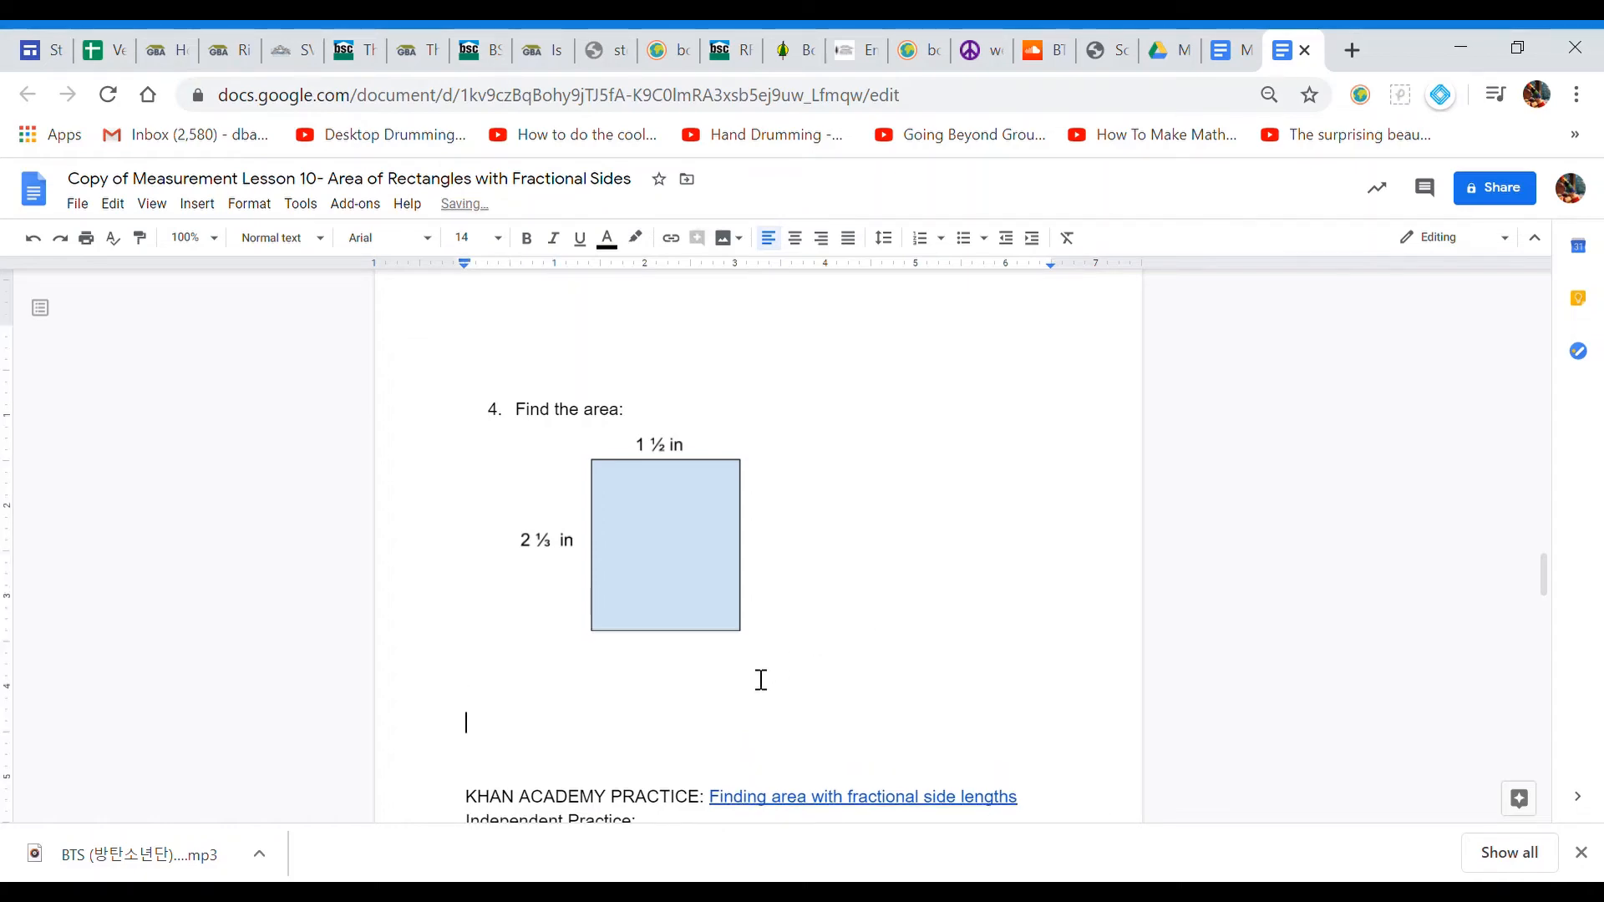
Step: Write 'Area = L x W' below the question 4 rectangle
text(Area)
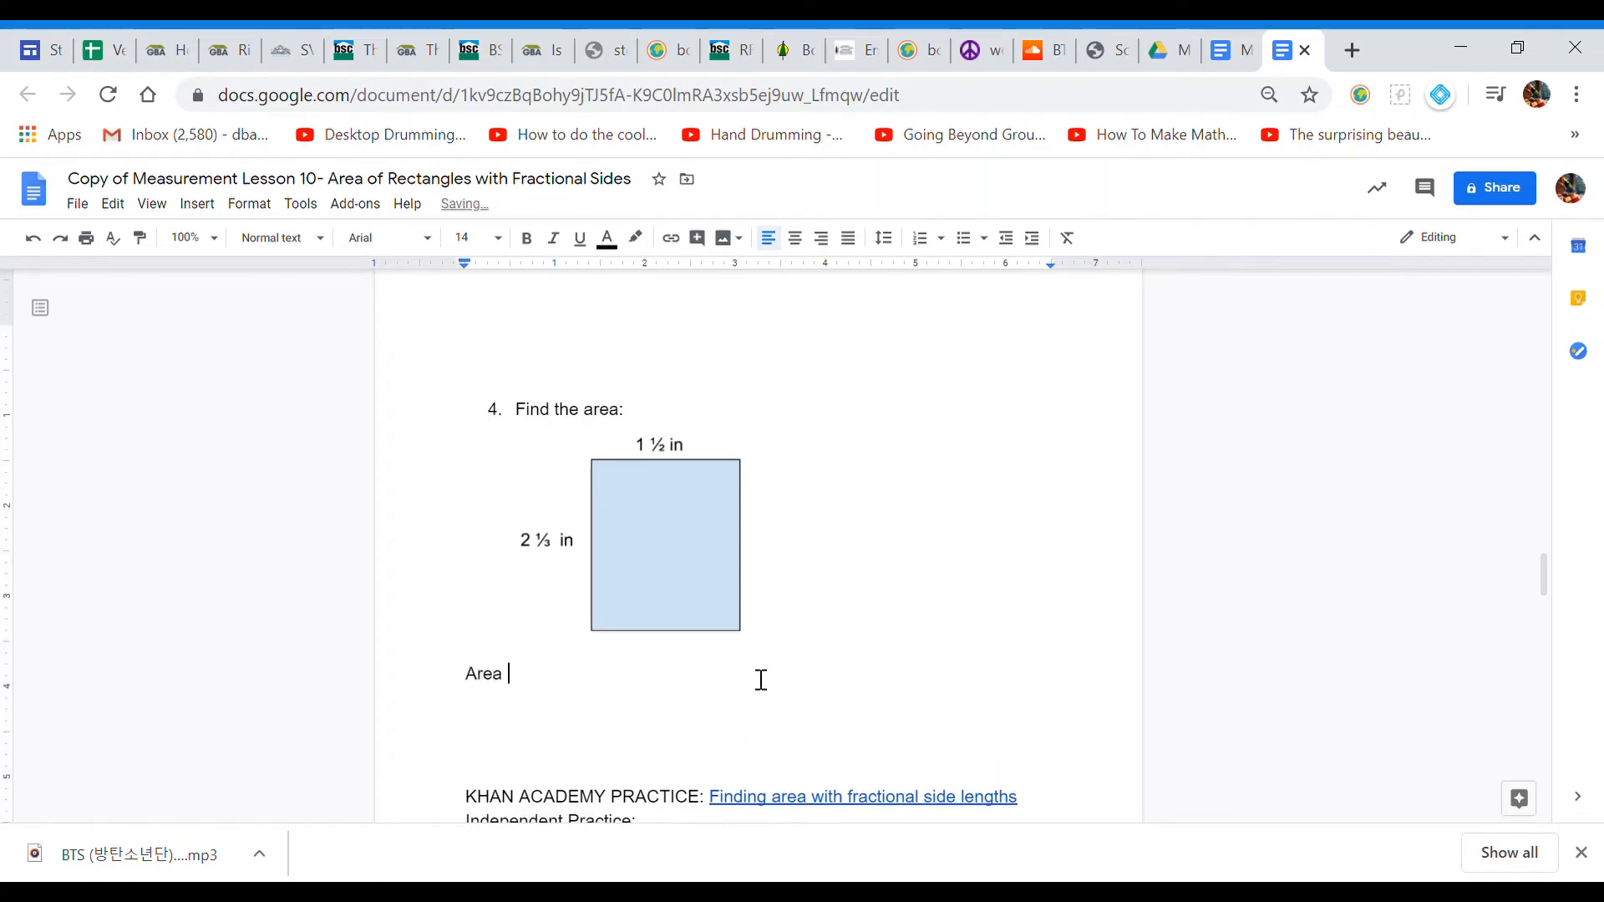
text(= L)
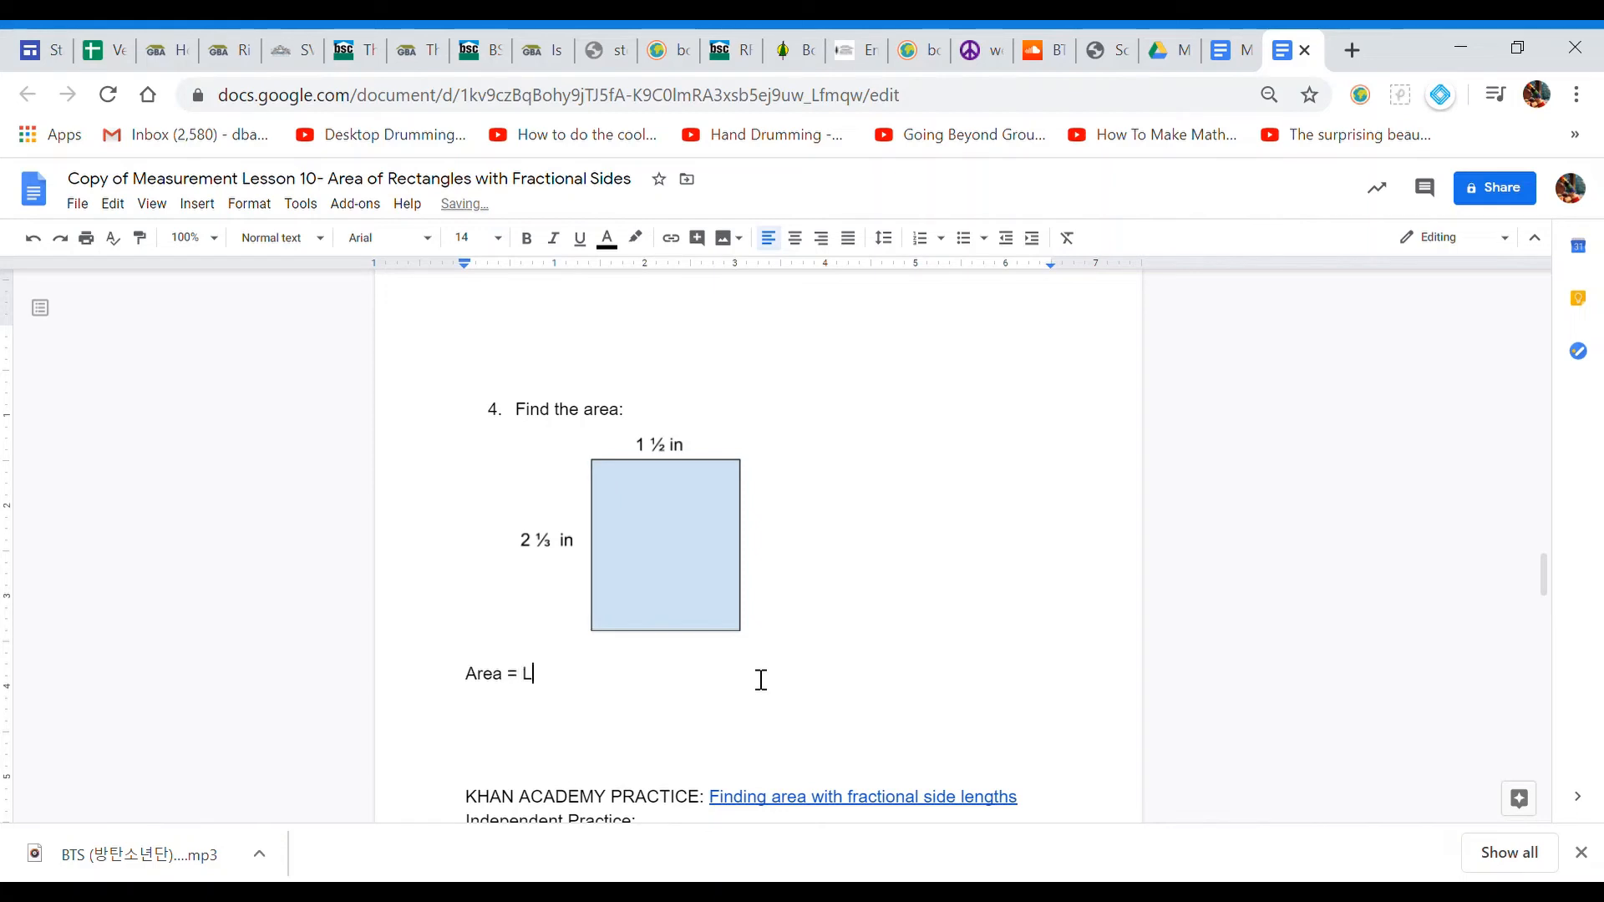
text(x W)
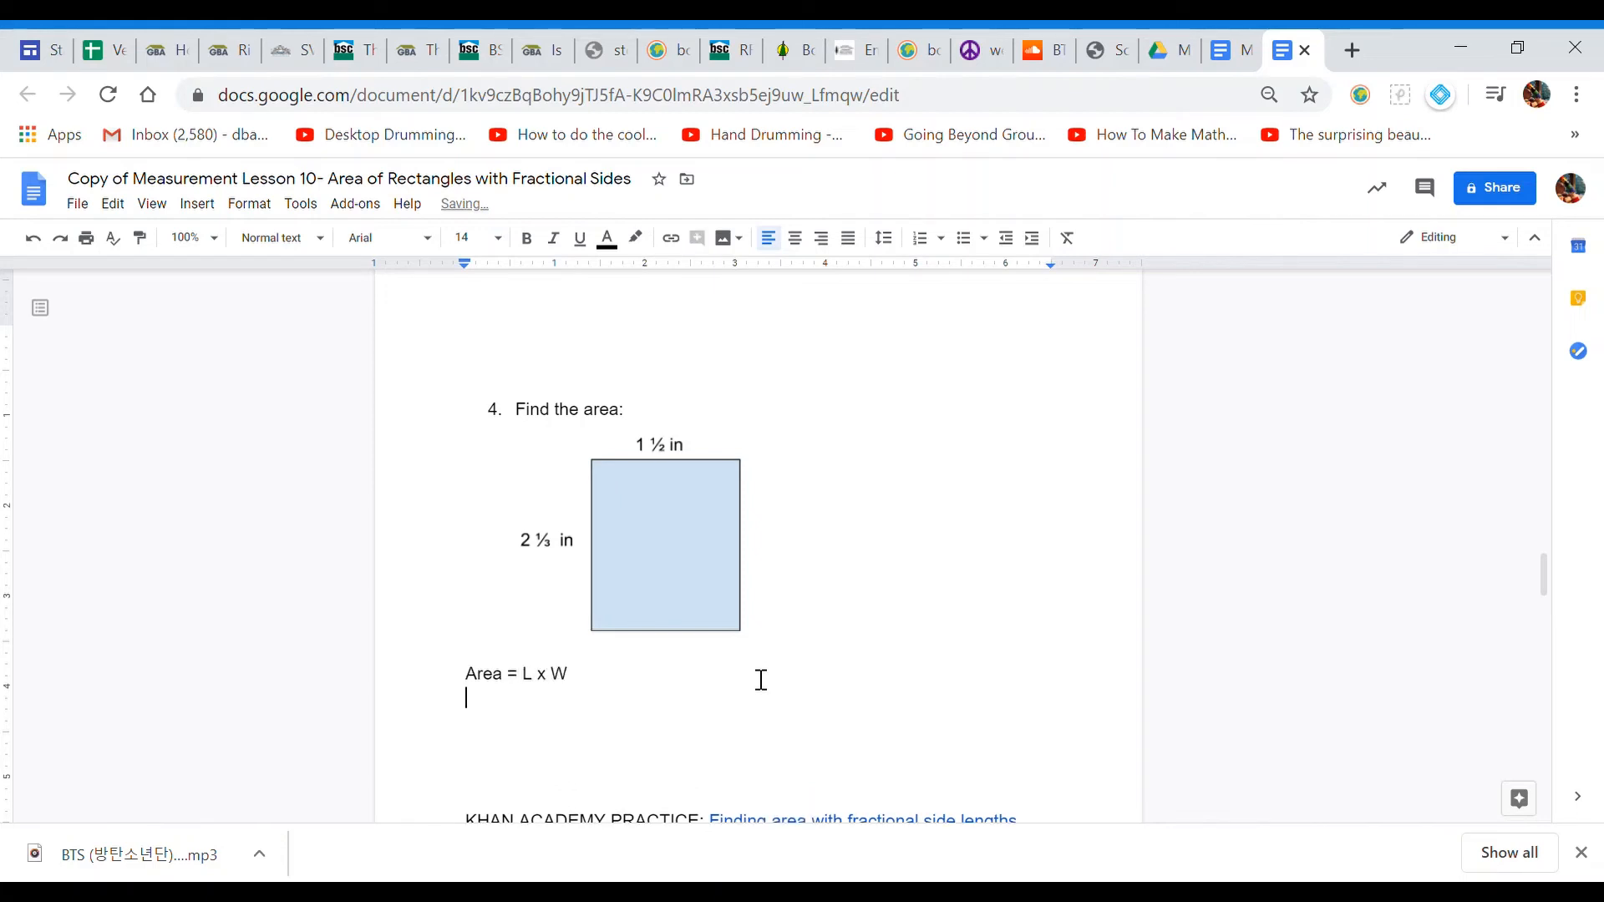
Step: Write the substitution line 'Area = 2 ⅓ x 1 ½' for question 4
text(Area)
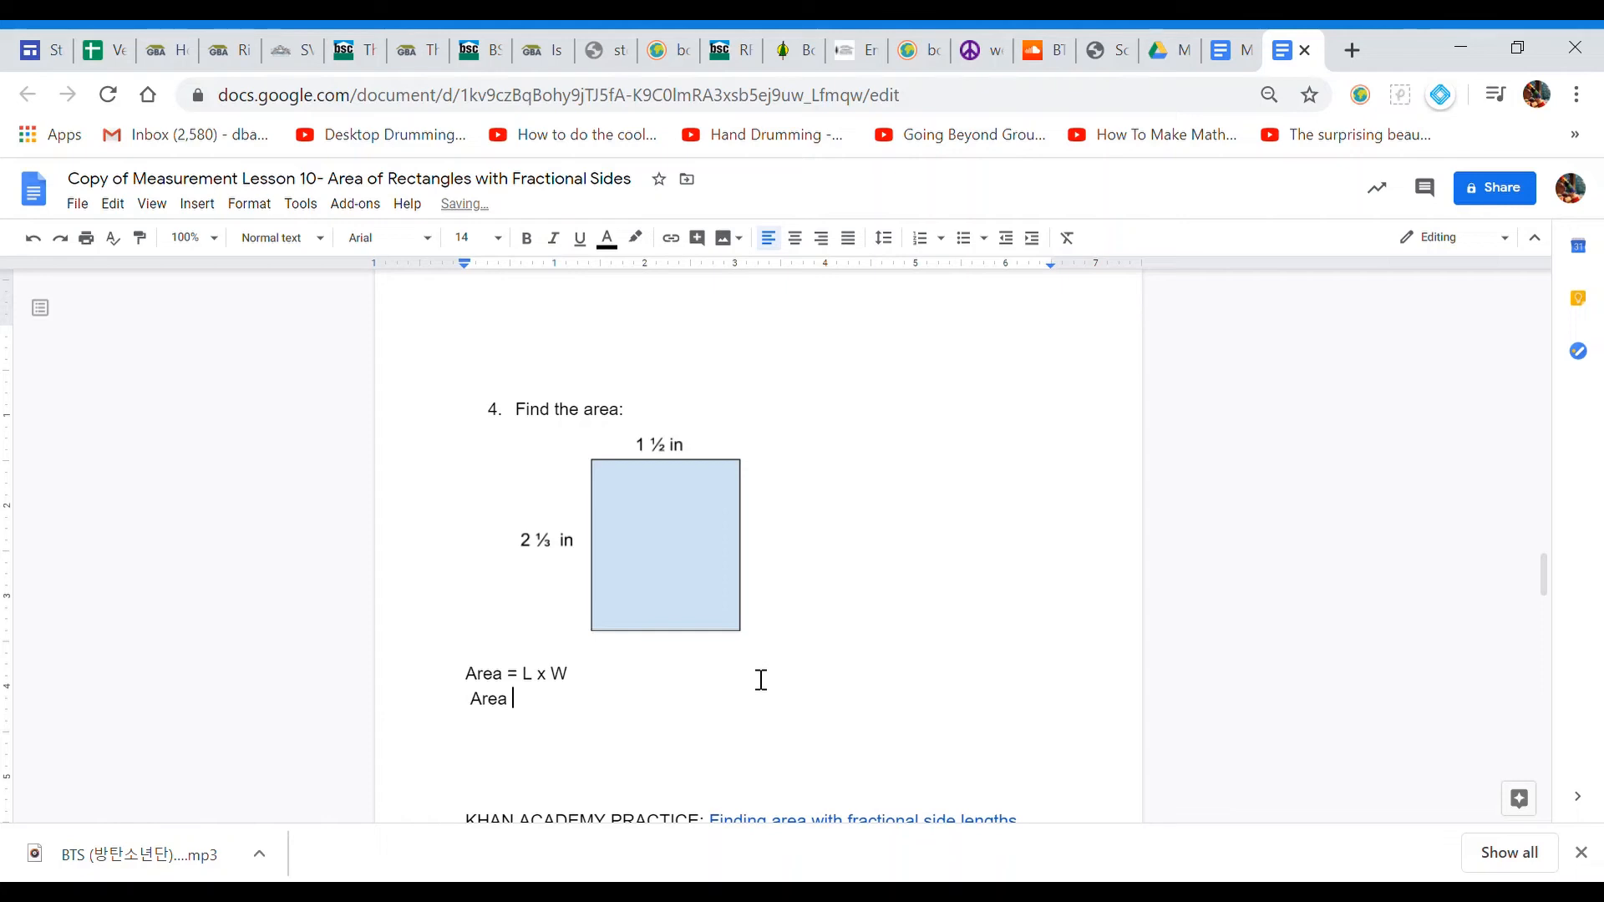
text(= 2)
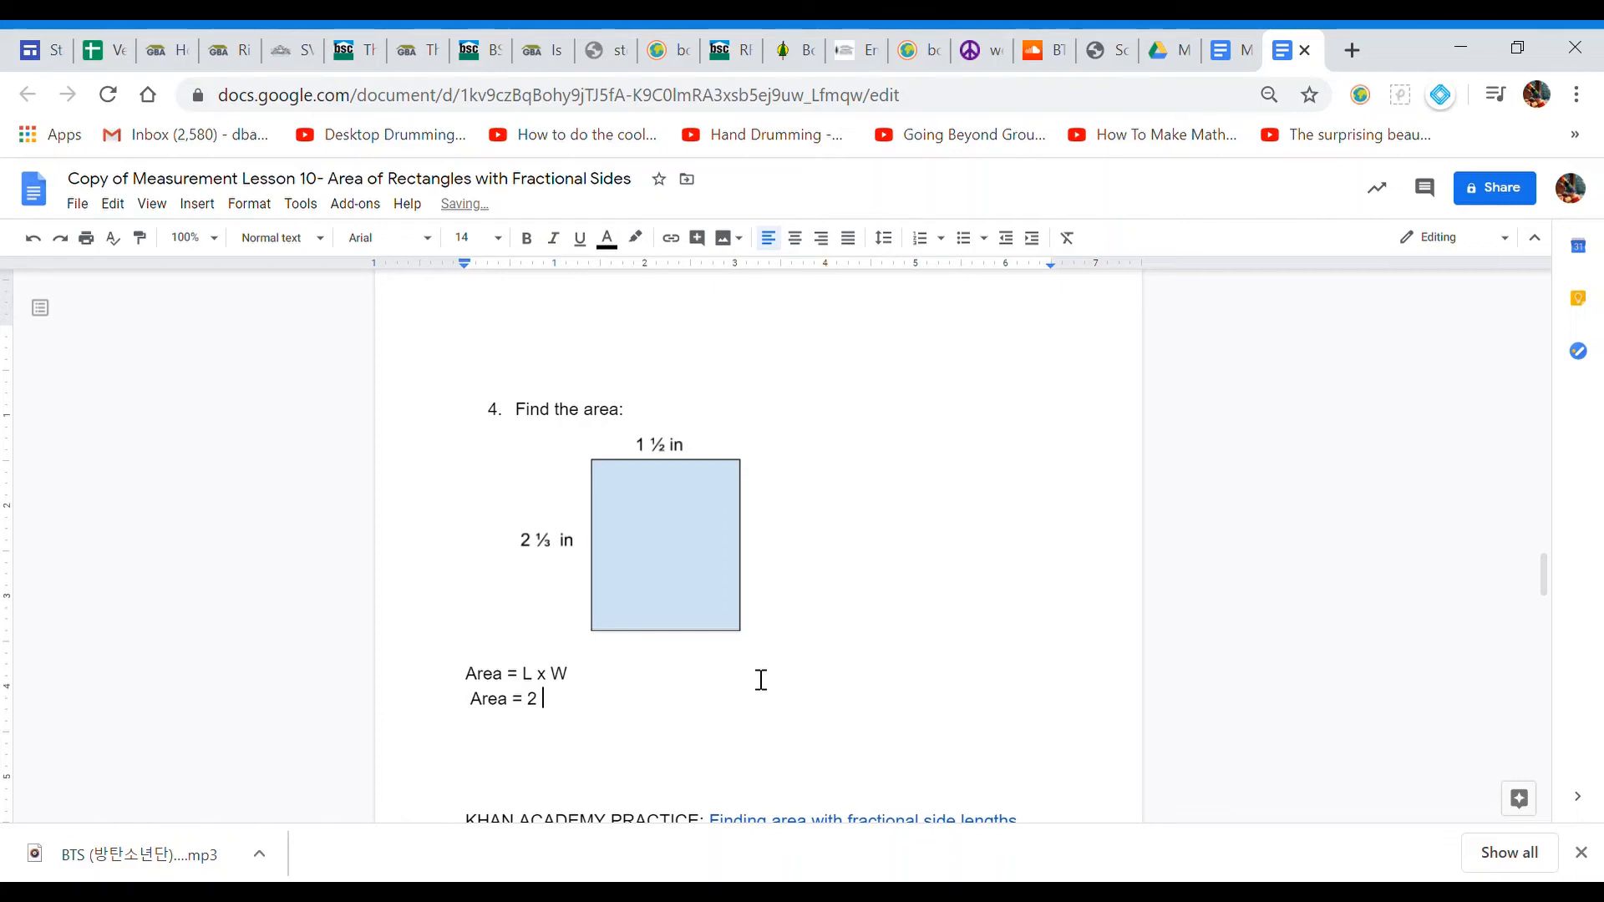
text(⅓)
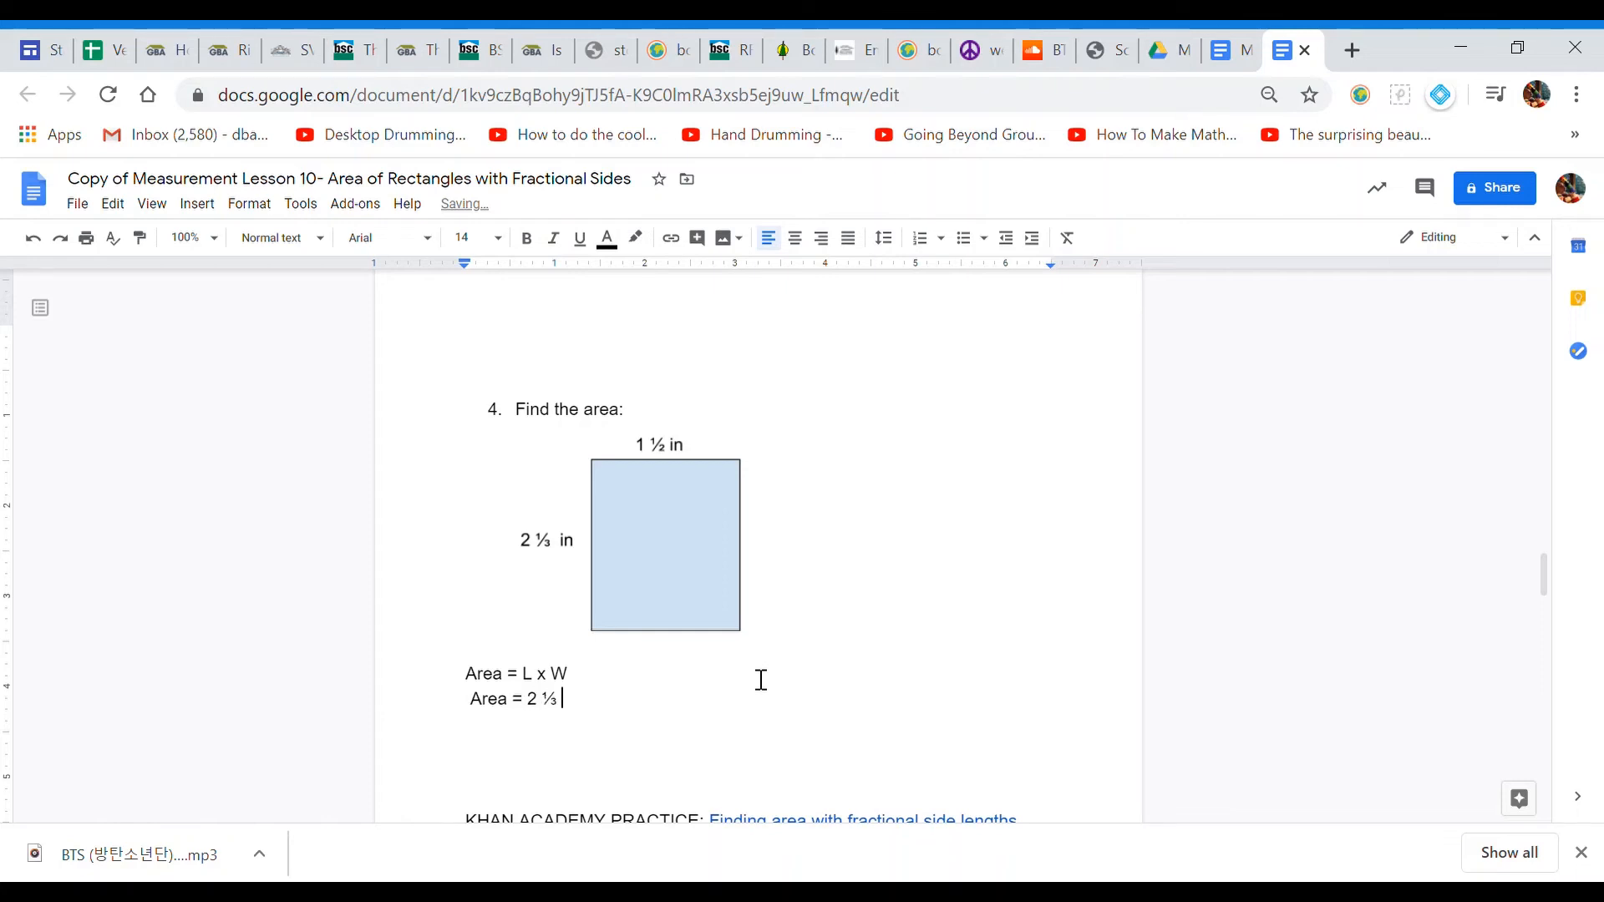
text(x 1 ½)
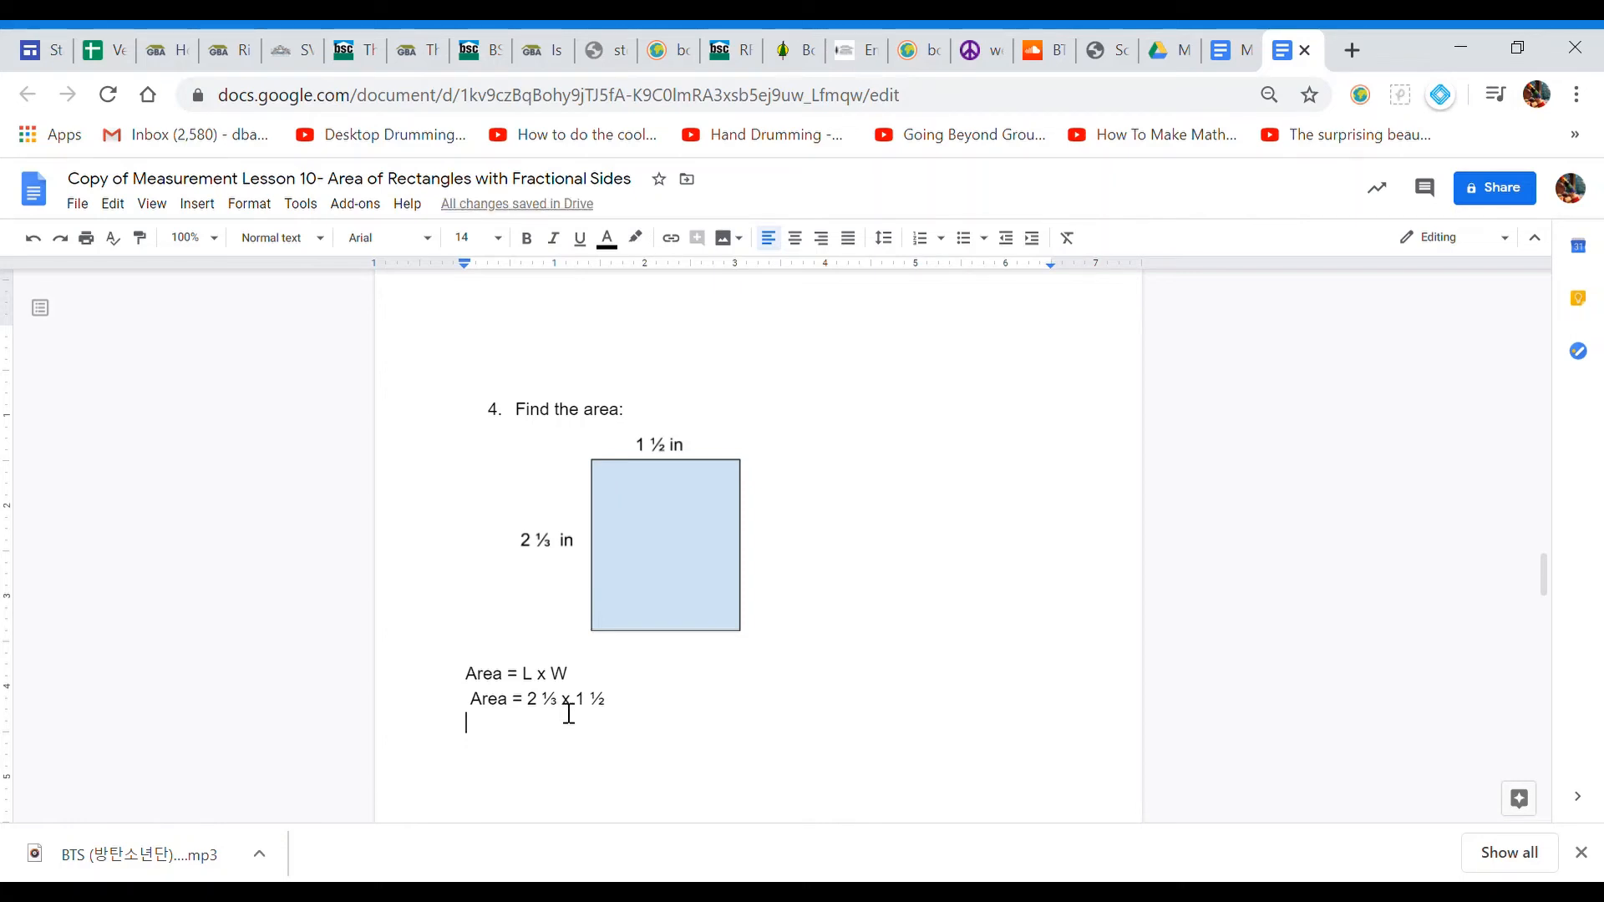
mouse_move(575, 730)
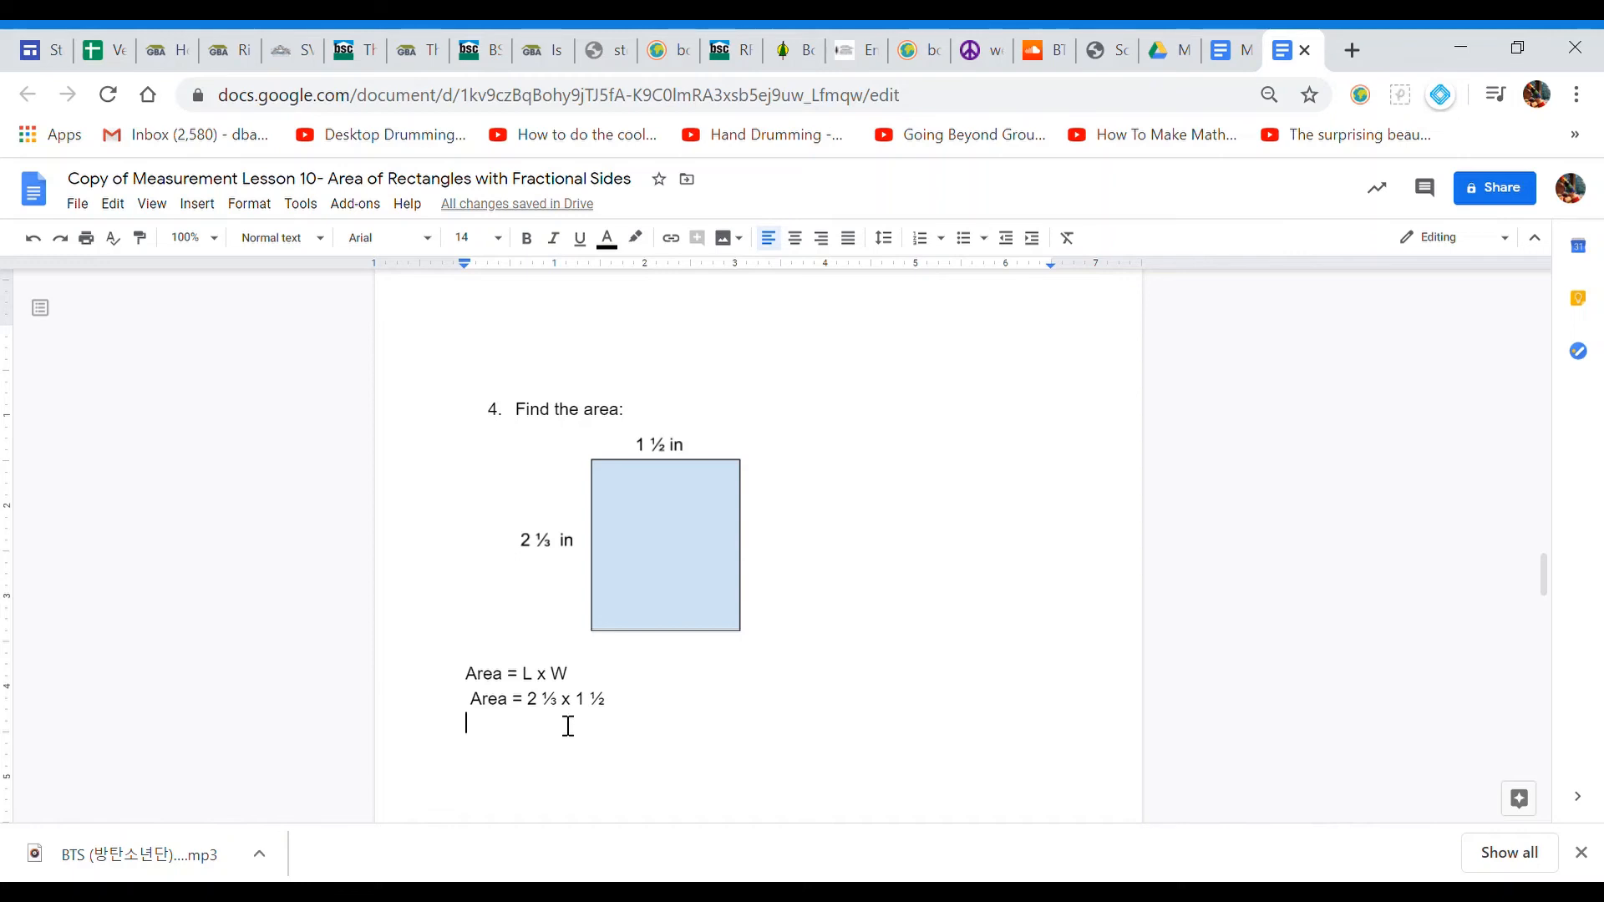
mouse_move(558, 710)
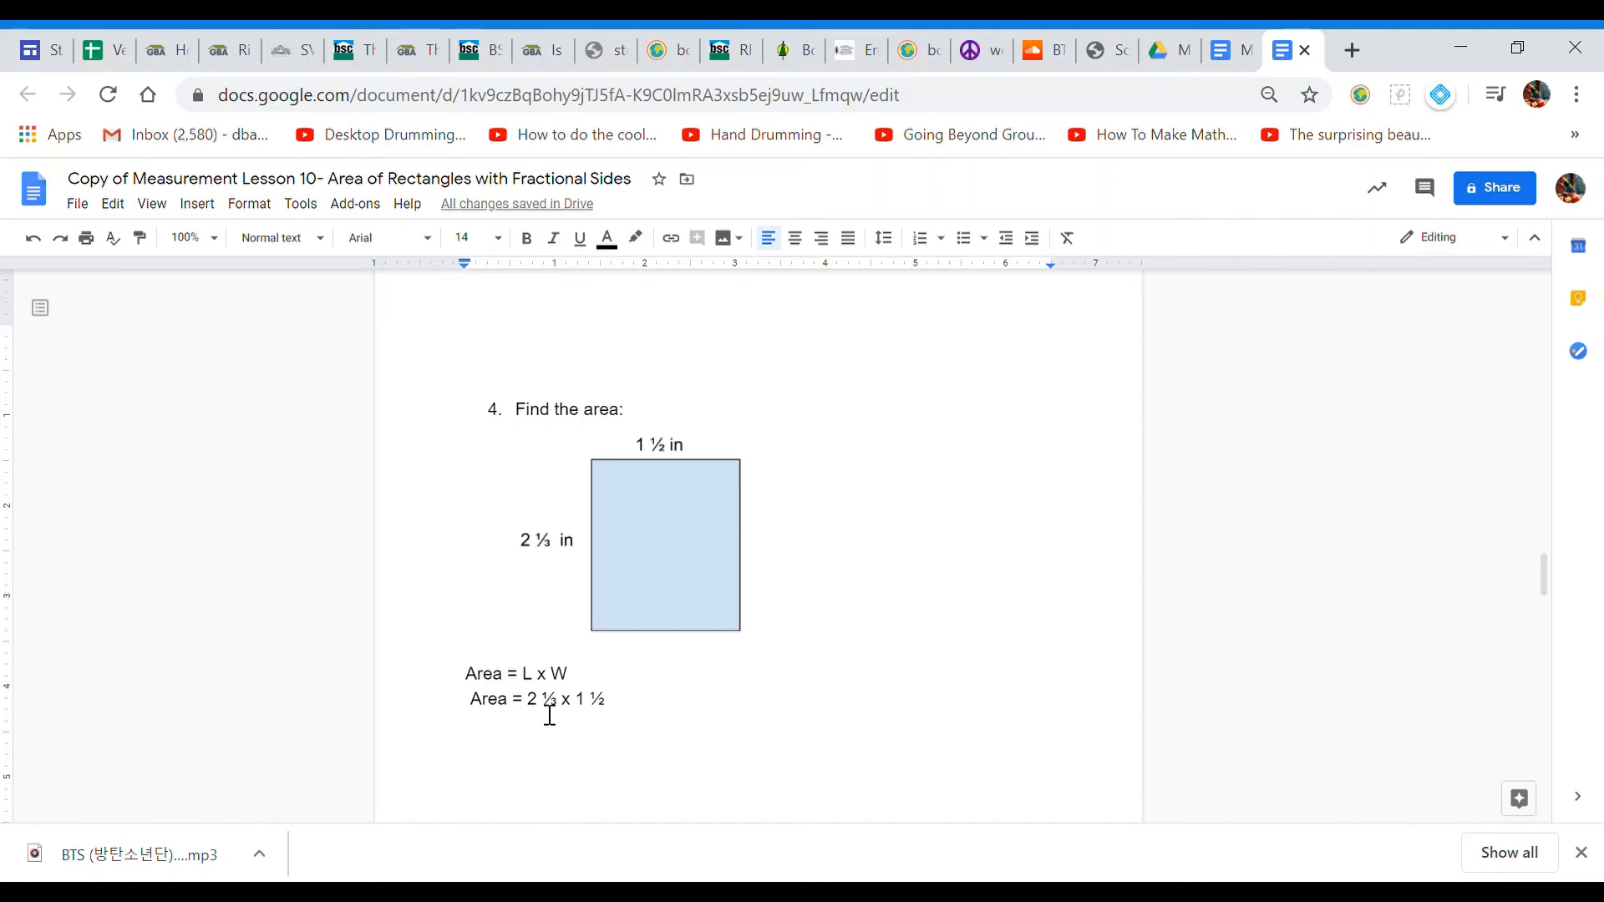
Step: Write 'Area = 7/3 x 3/2 = 21/6 square inches' as question 4's next line
text(Area)
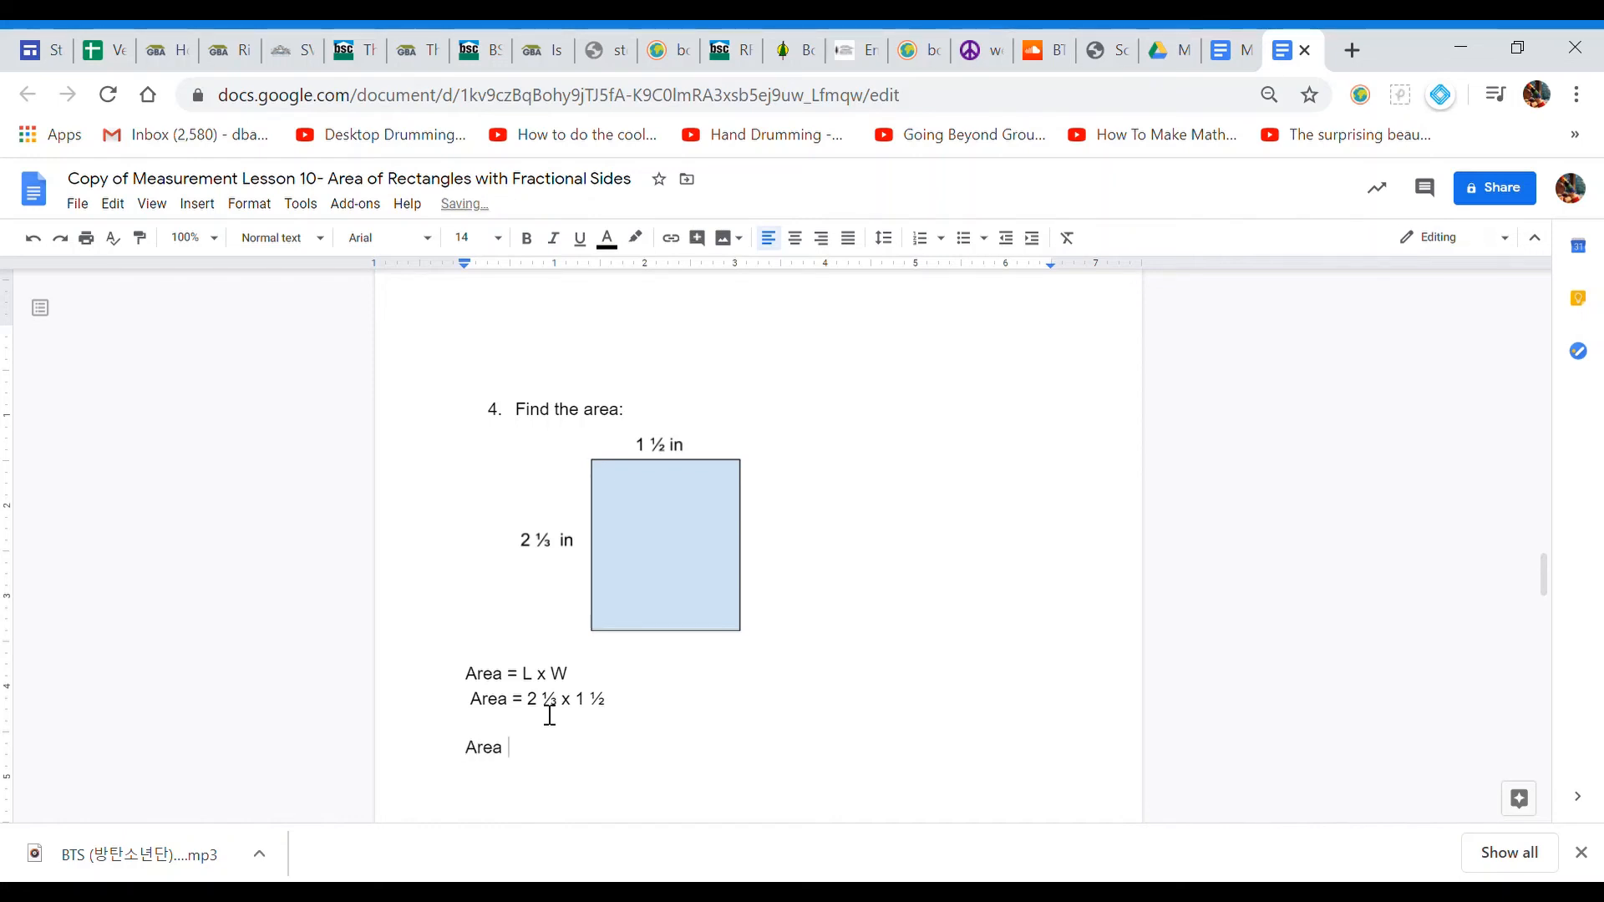
text(= 7/3 x)
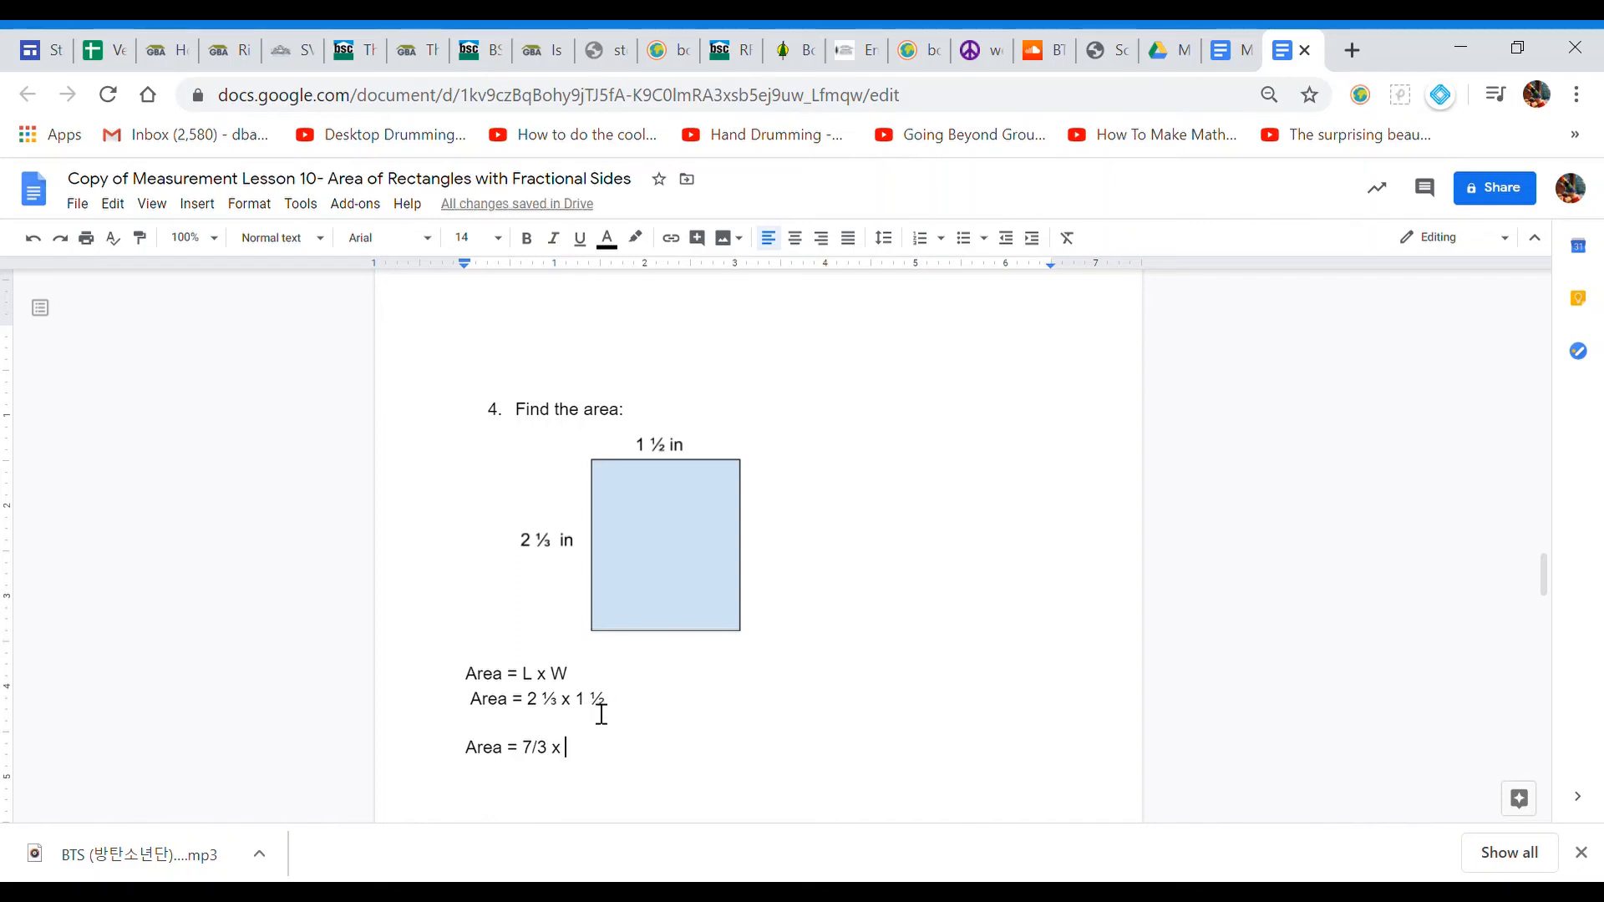
mouse_move(615, 720)
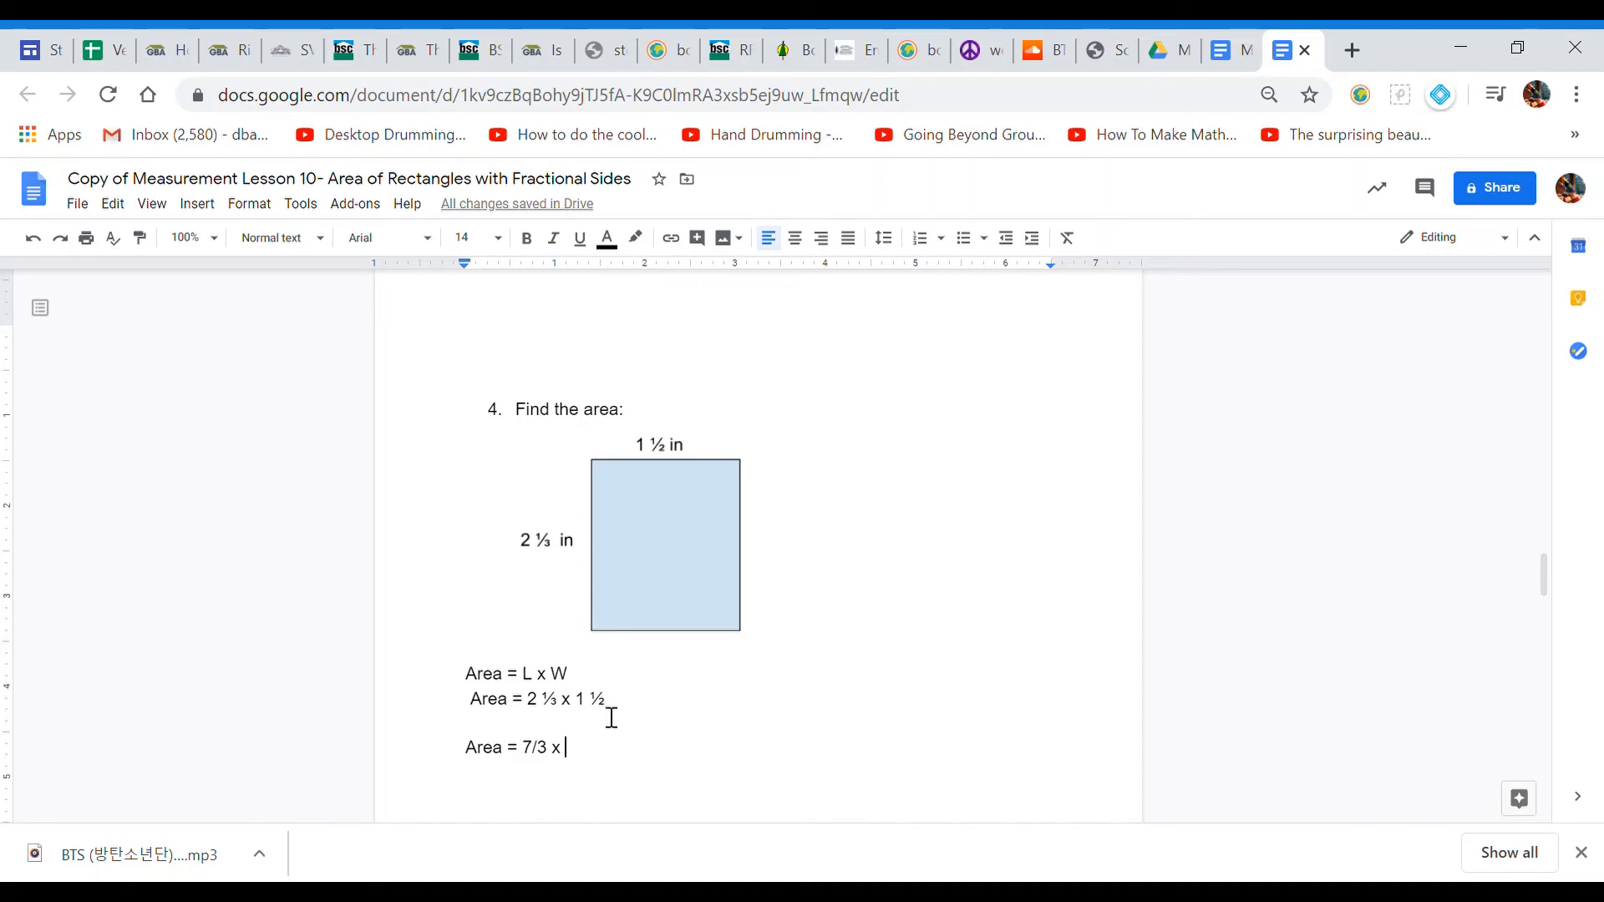
text(3/2)
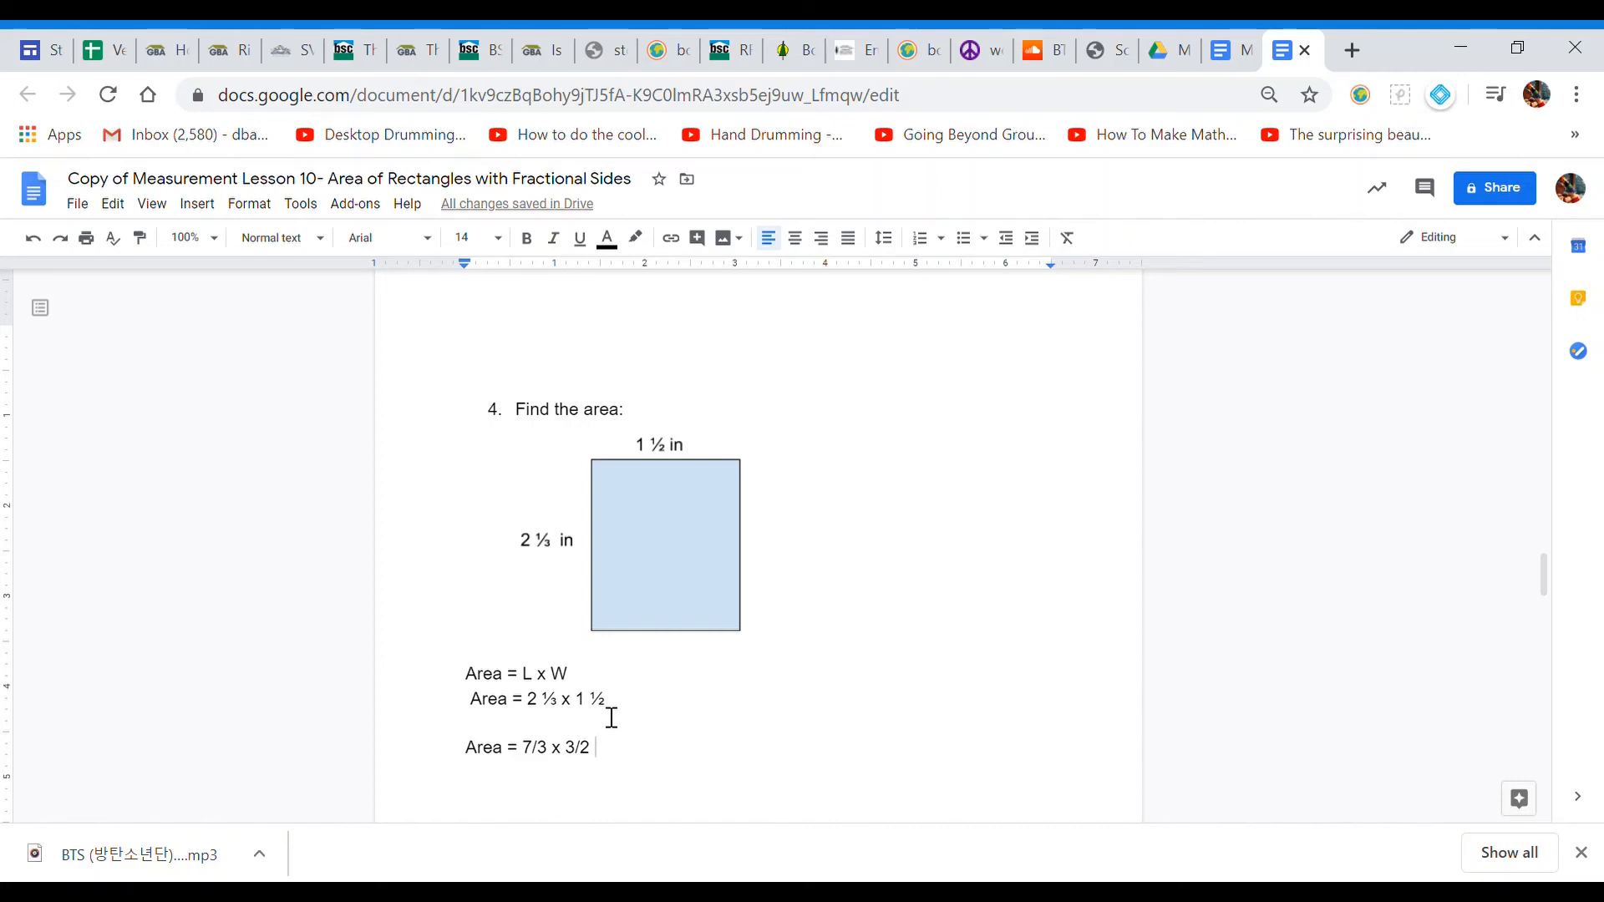
text(=)
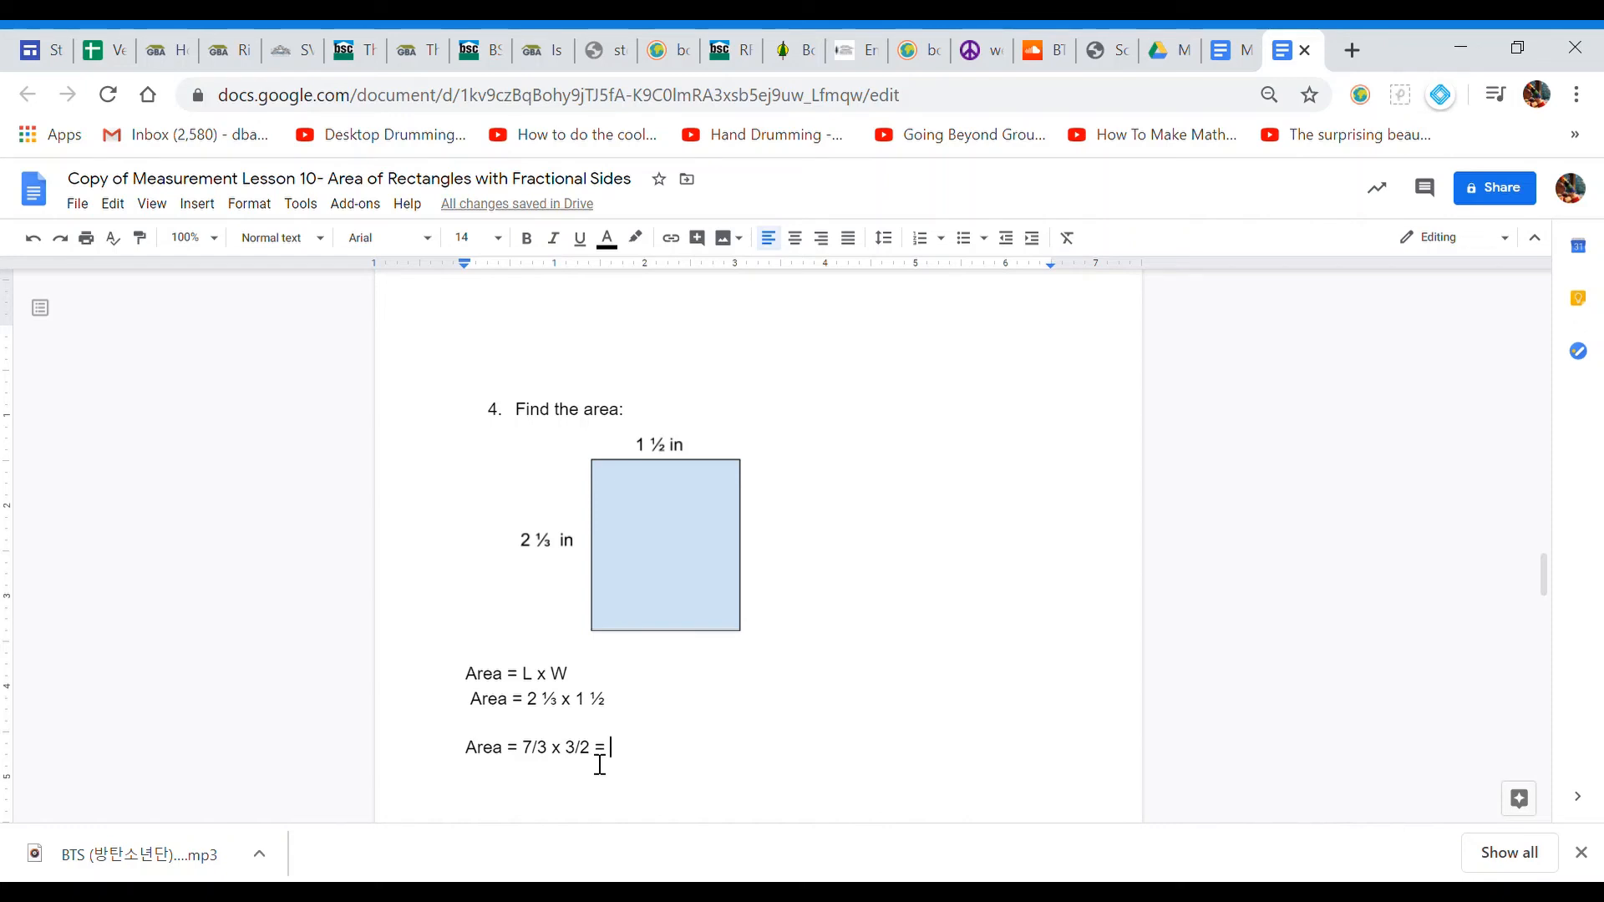
text(21)
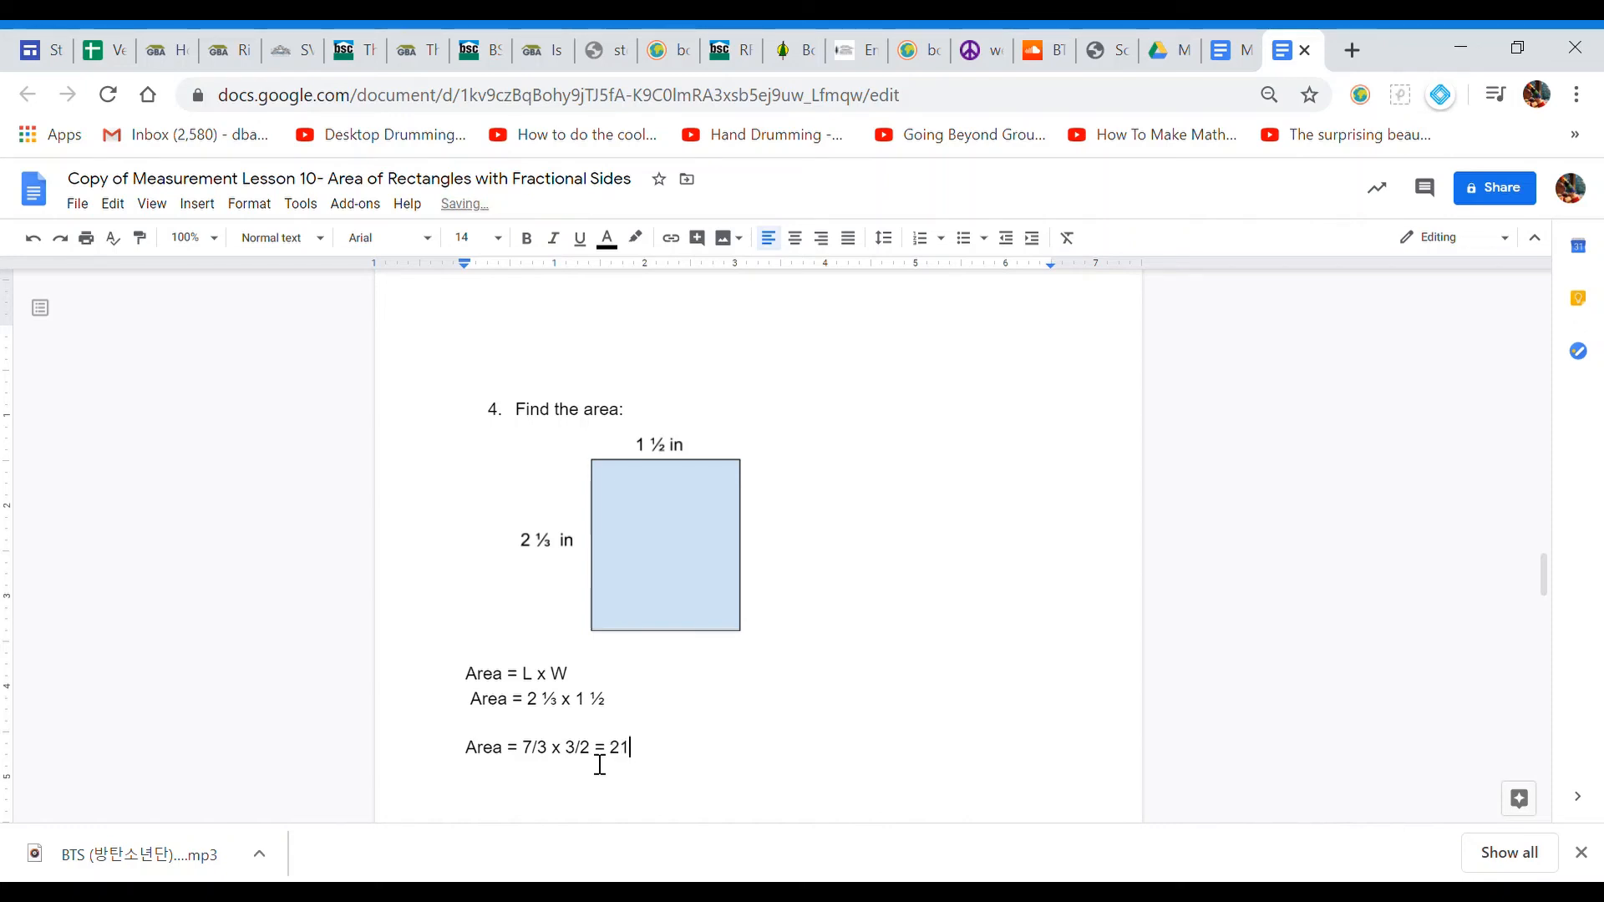
text(/)
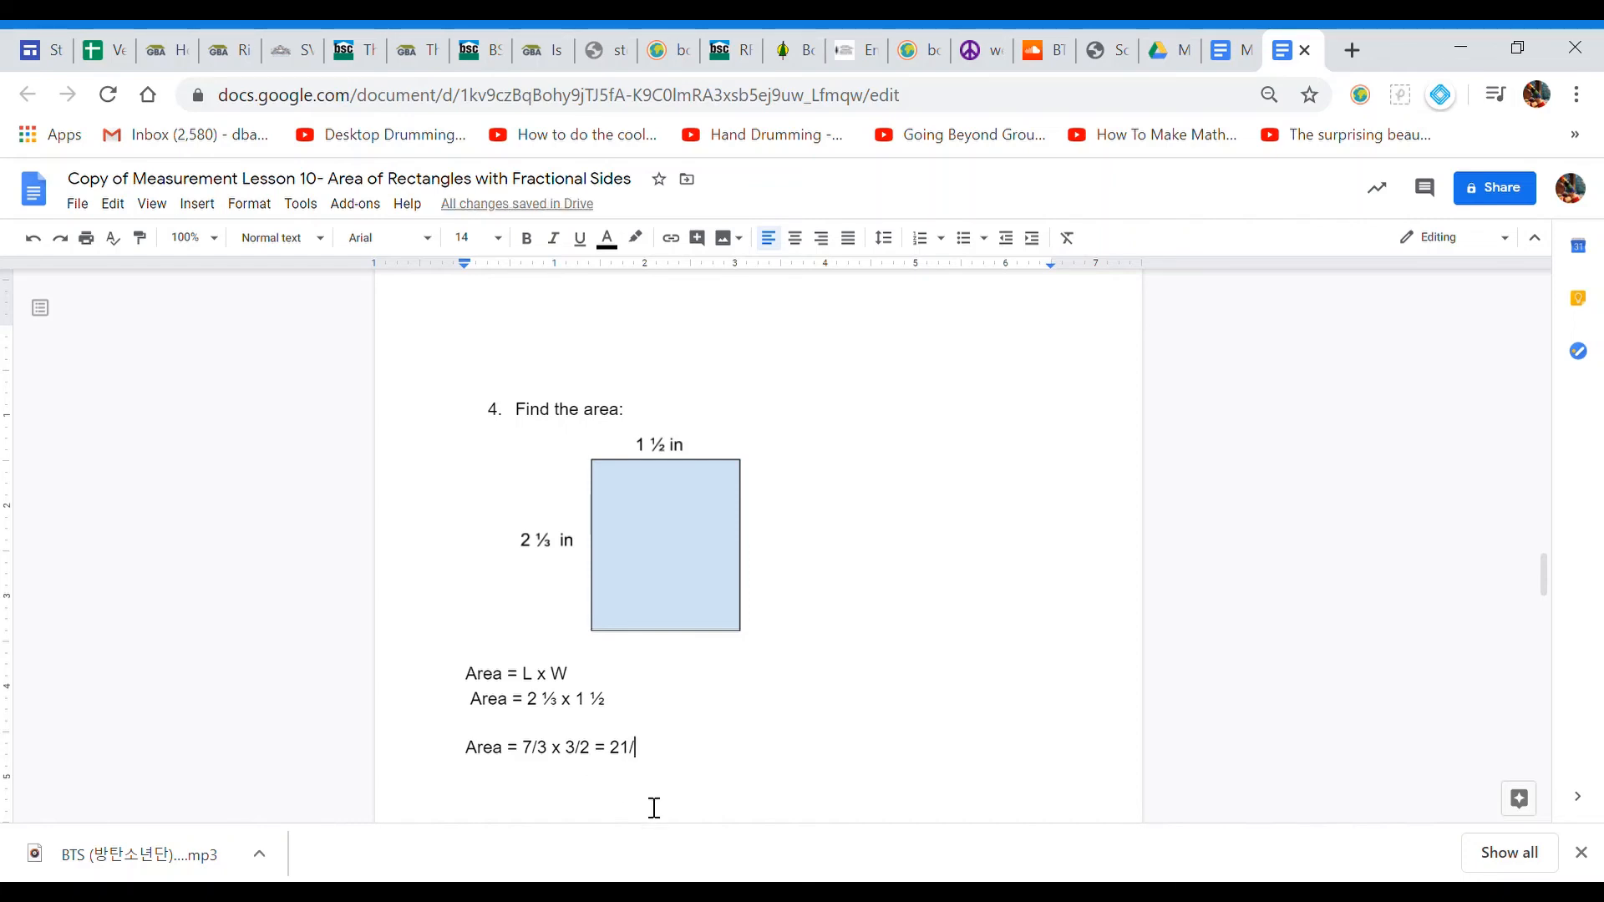
text(6)
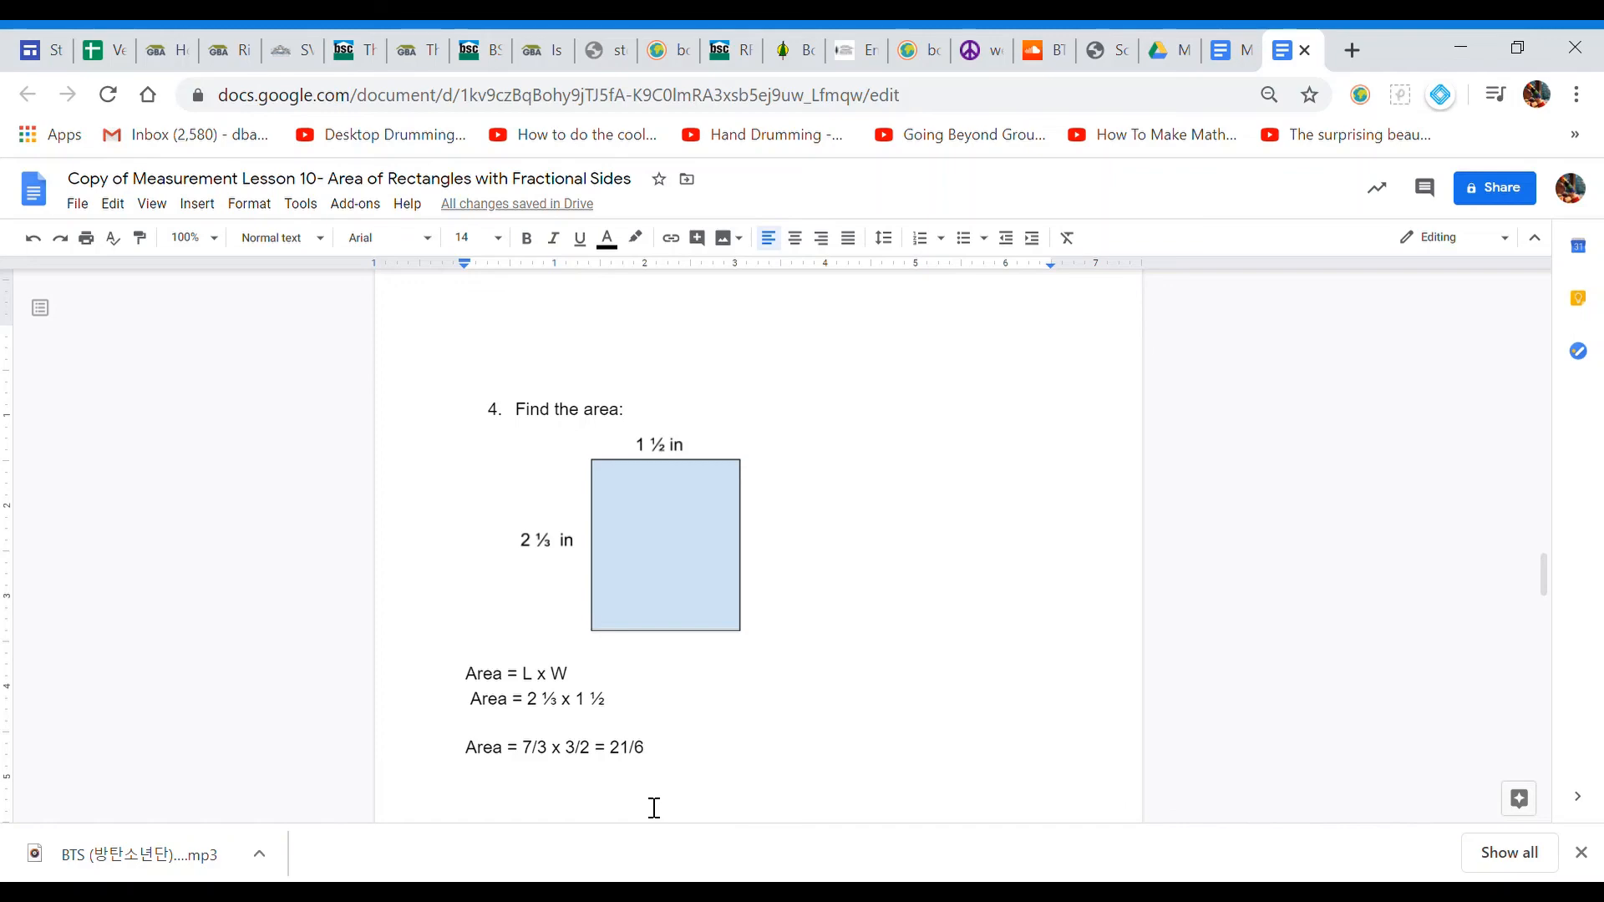
text(s)
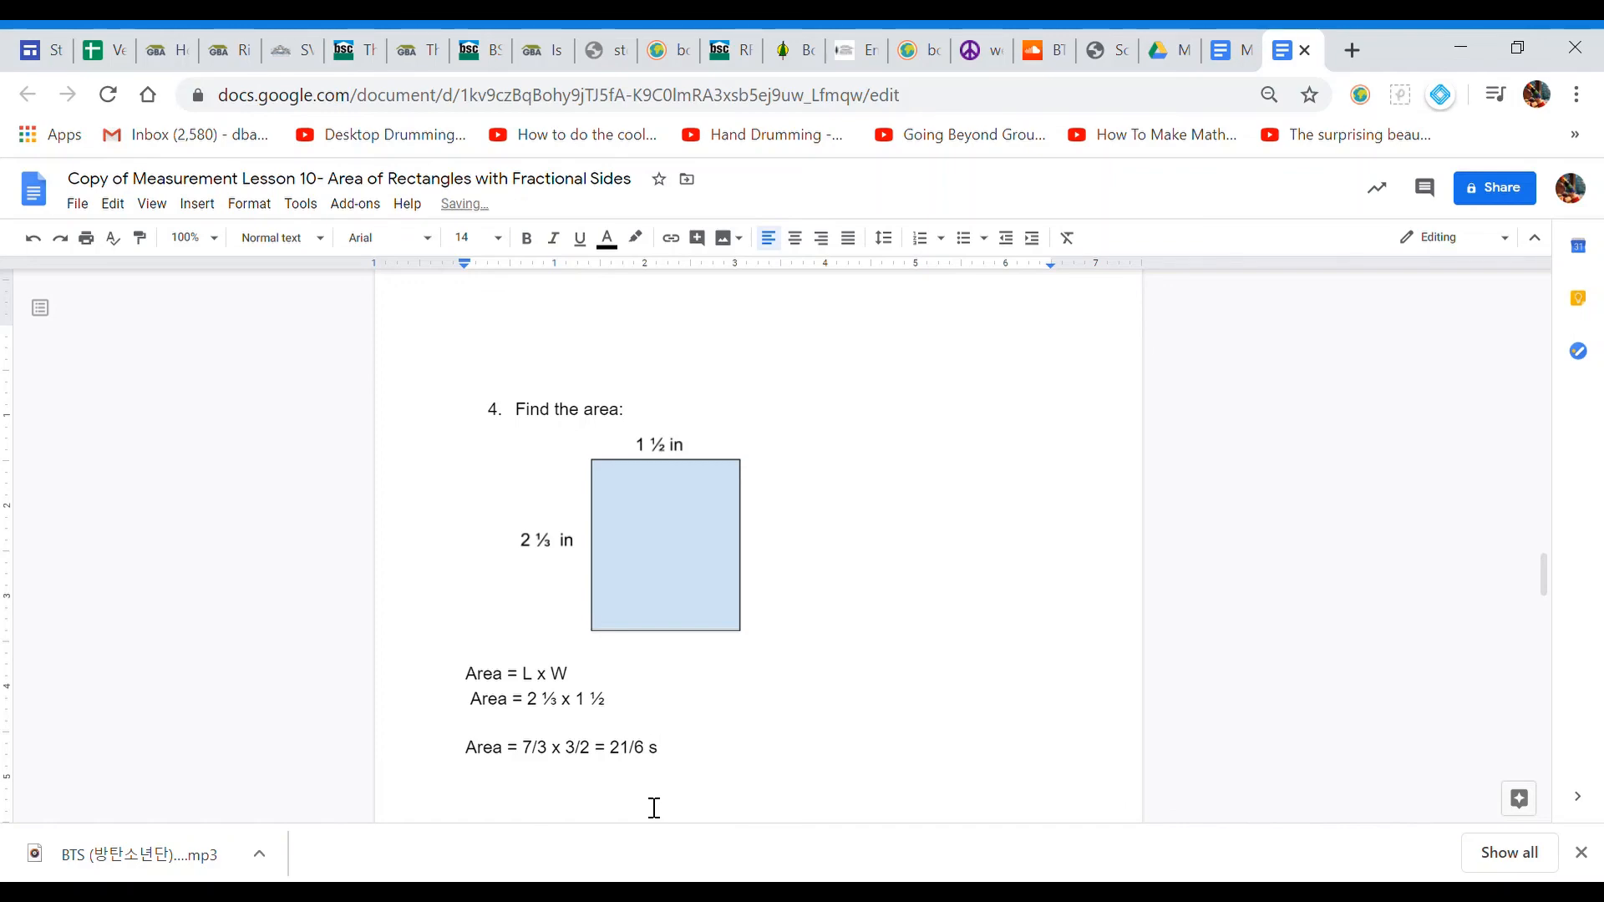
text(quare inches)
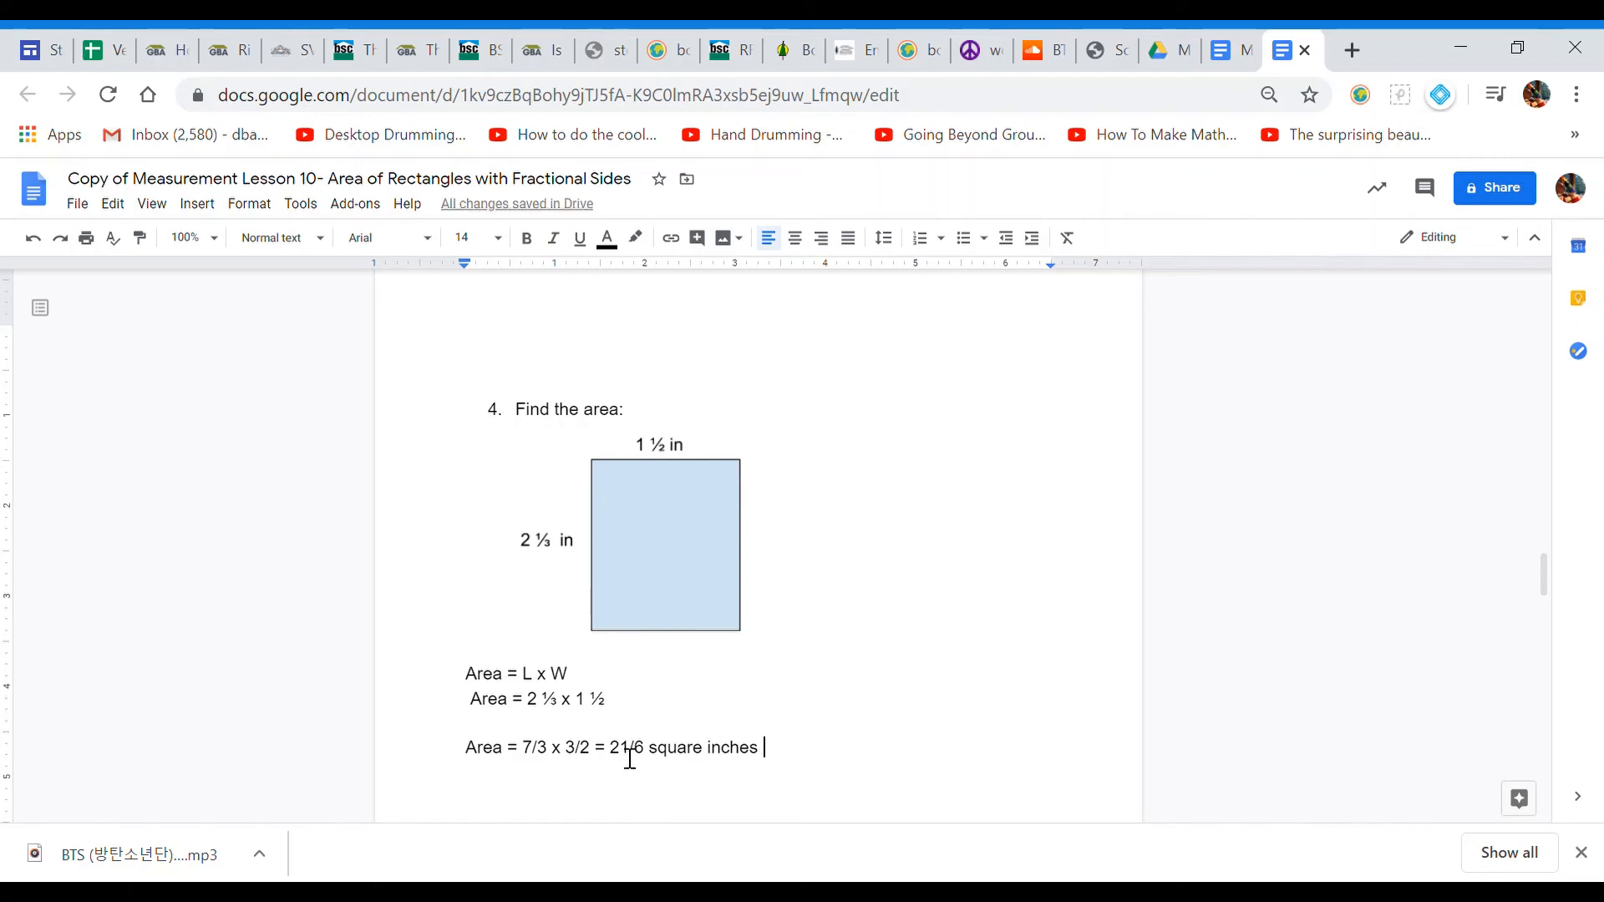
mouse_move(659, 769)
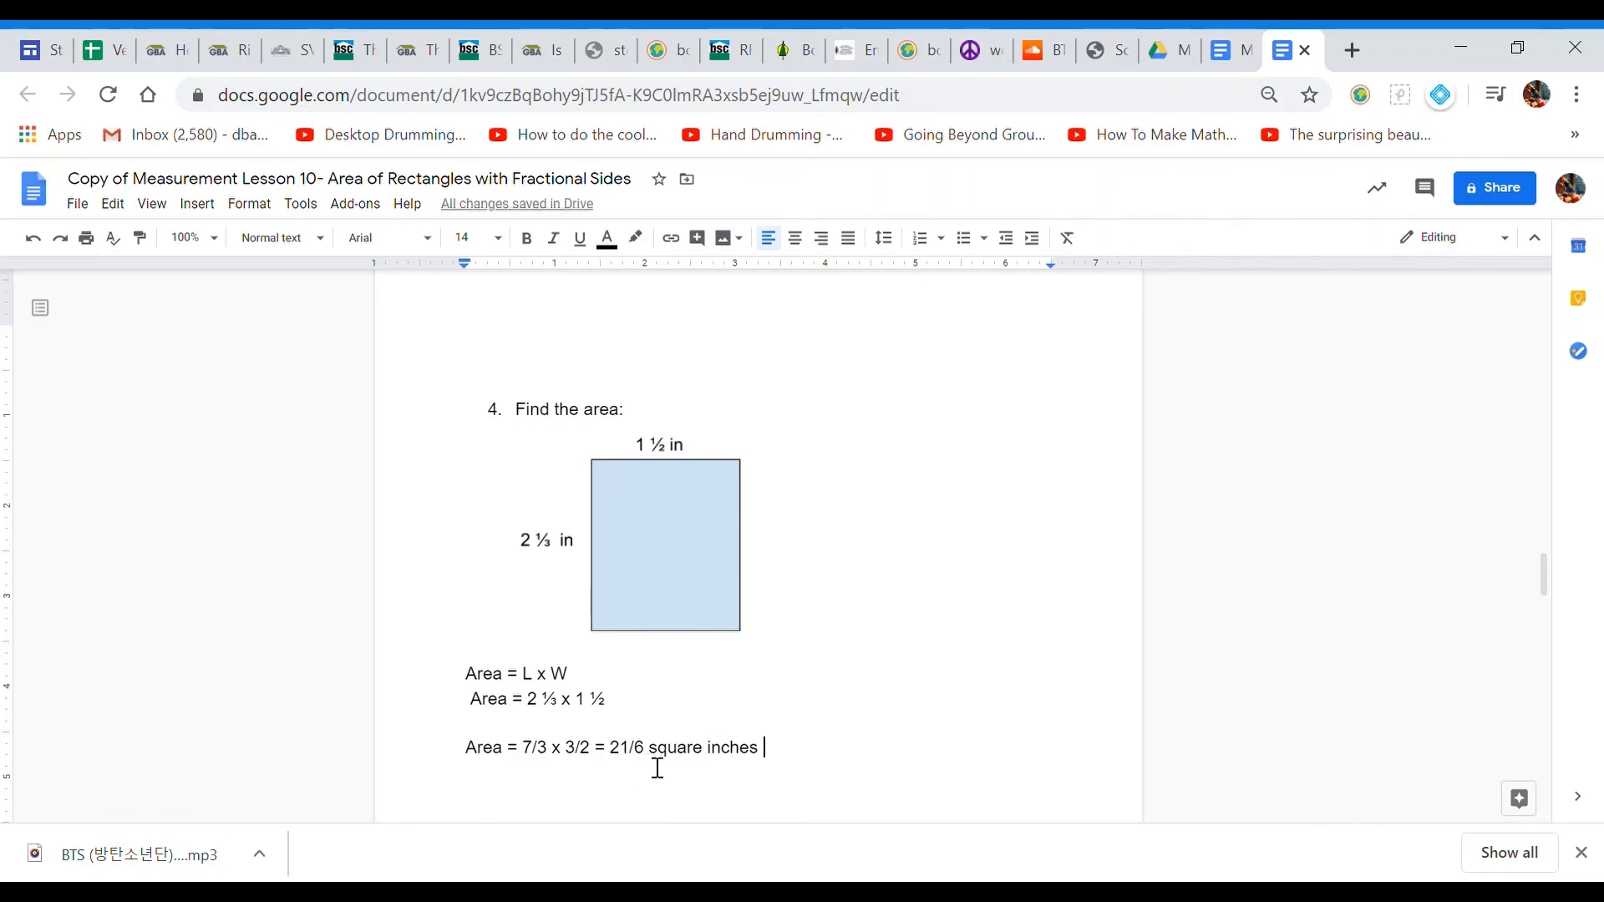
mouse_move(753, 812)
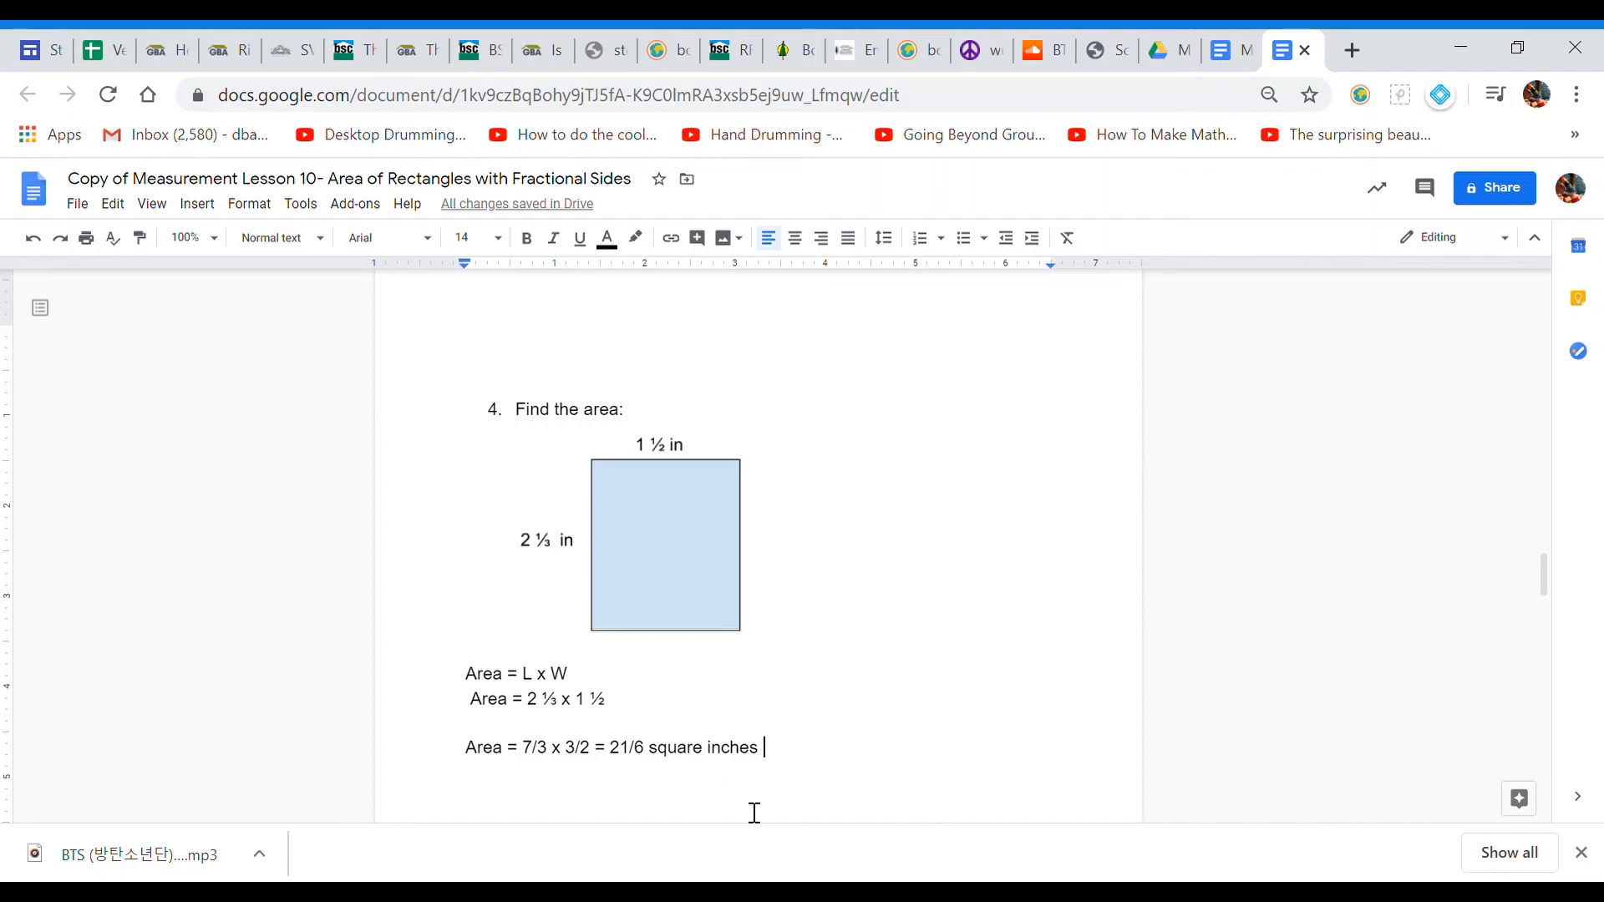
mouse_move(895, 794)
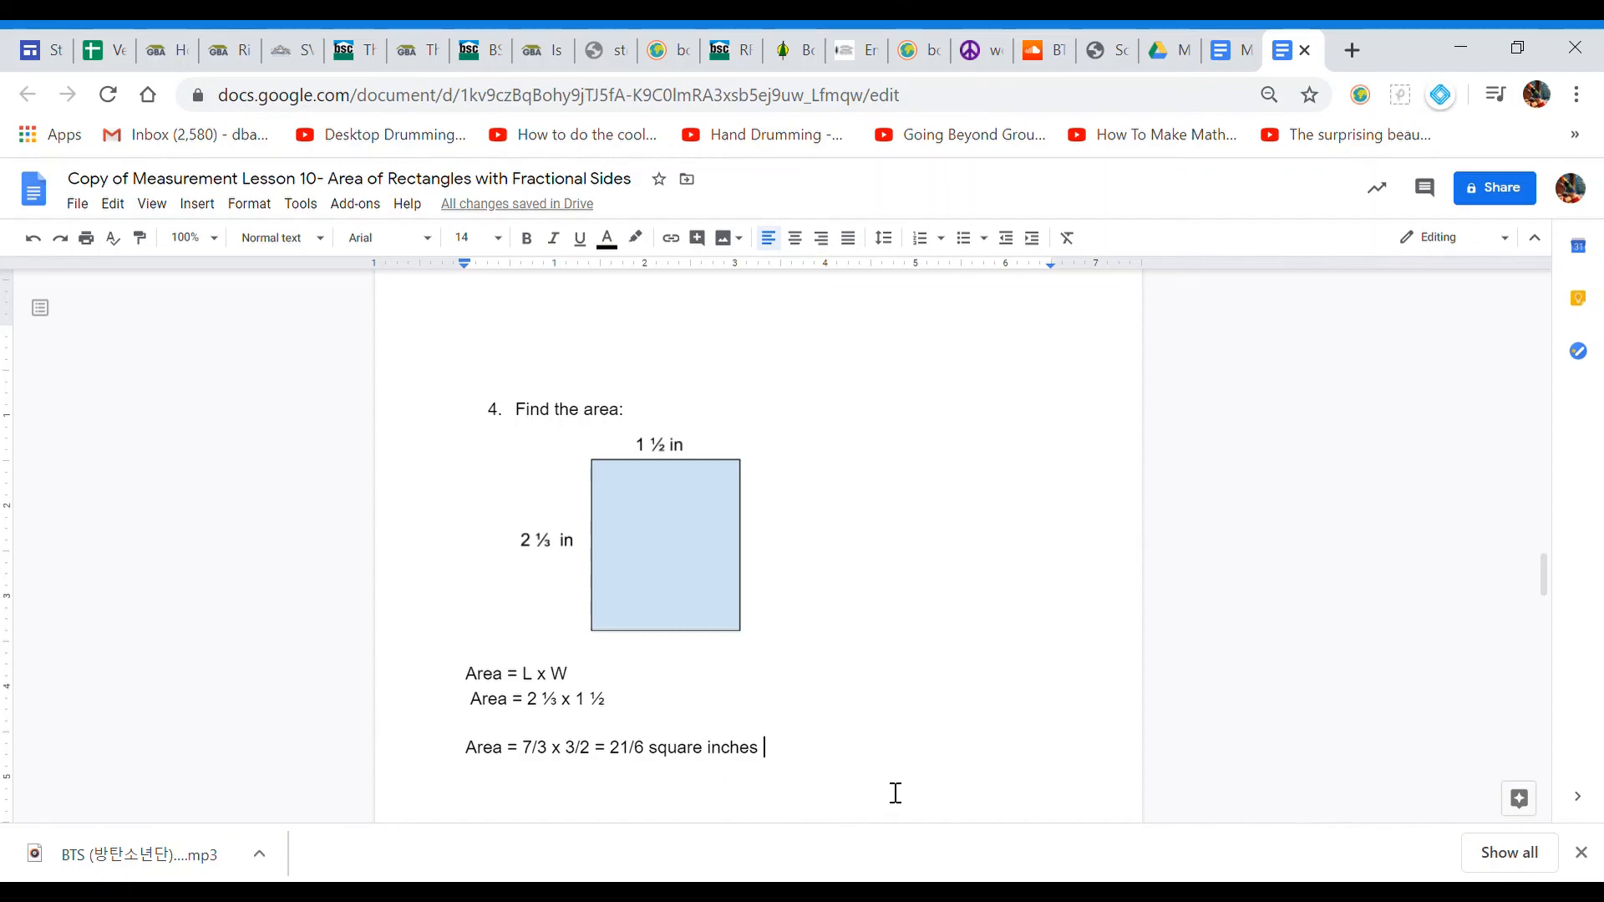
Step: Extend the answer with "OR 3 3/6 square inches OR 3 ½ square inches."
text(OR)
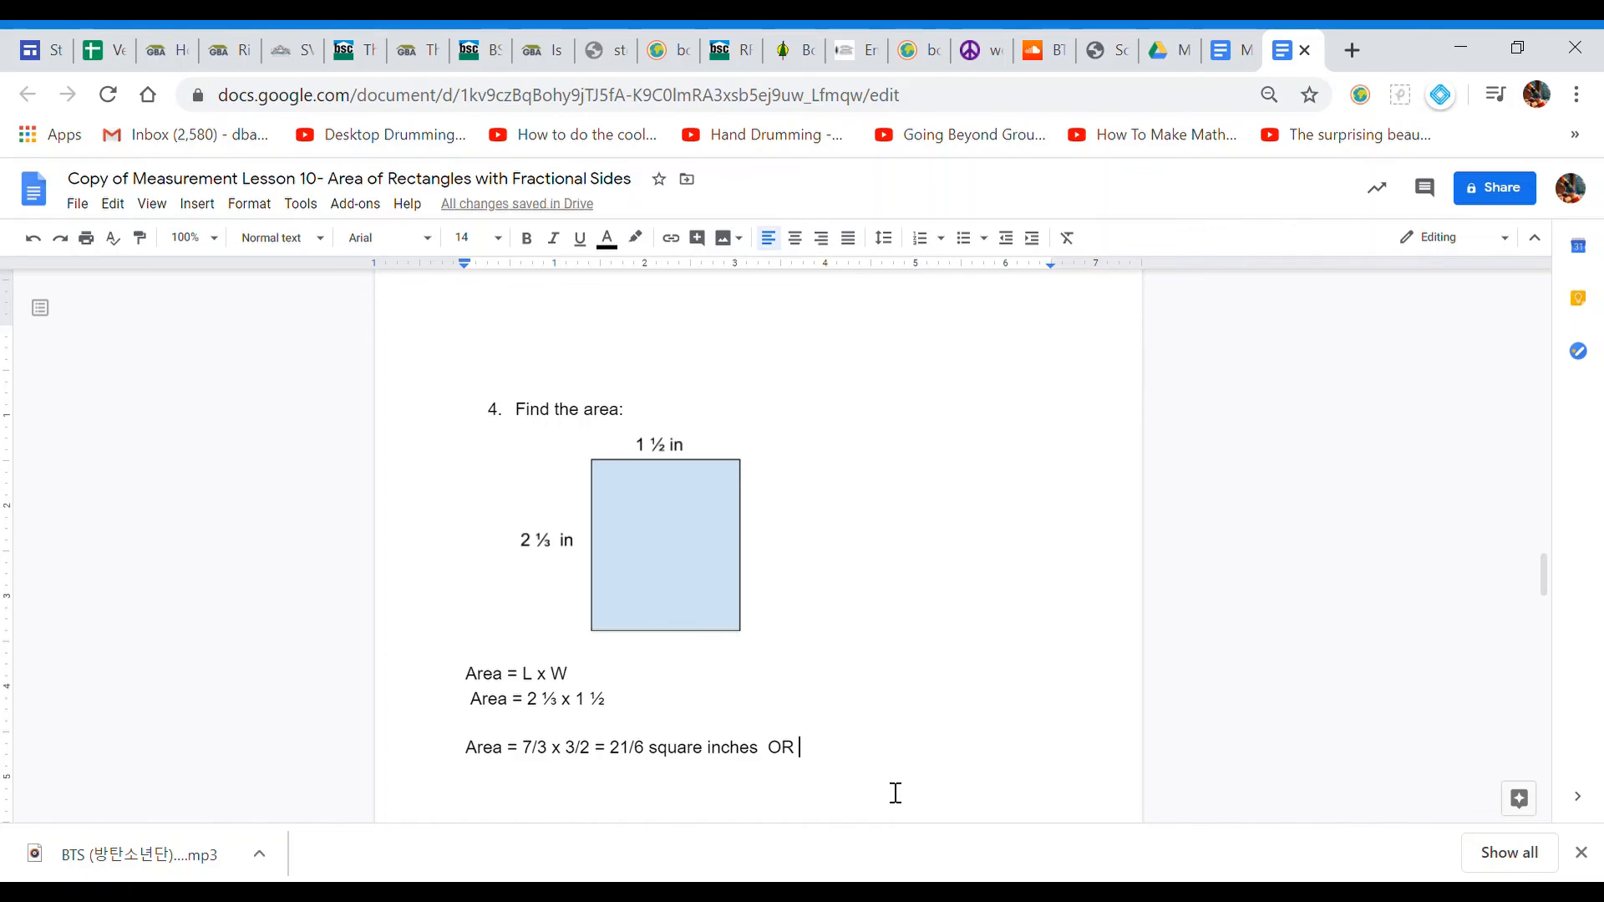
text(3)
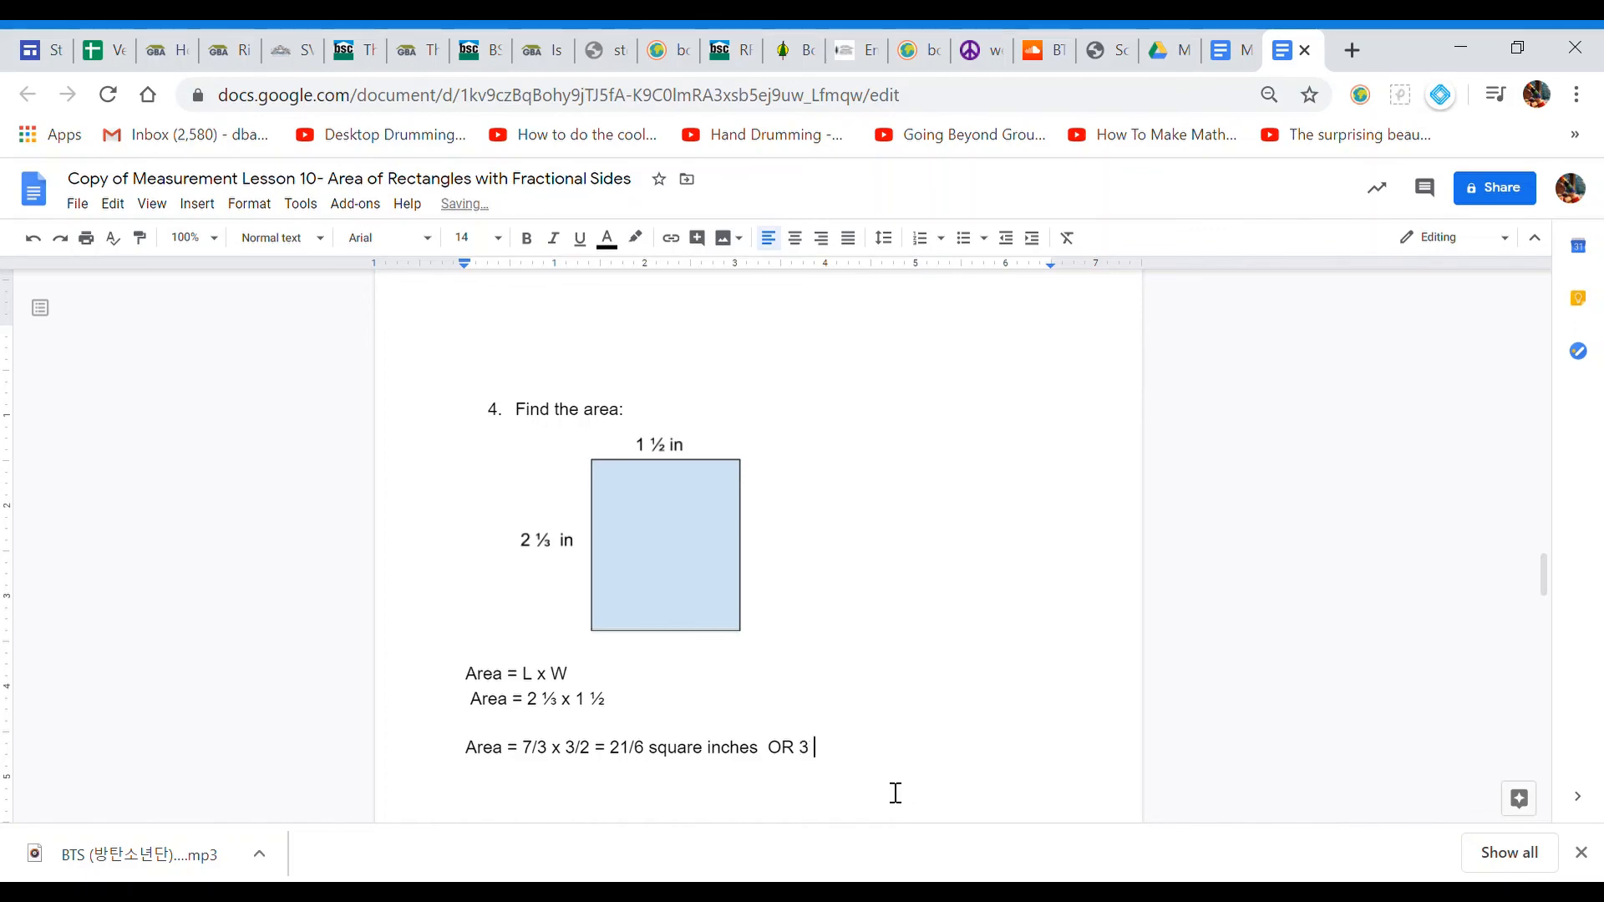
text(3/6)
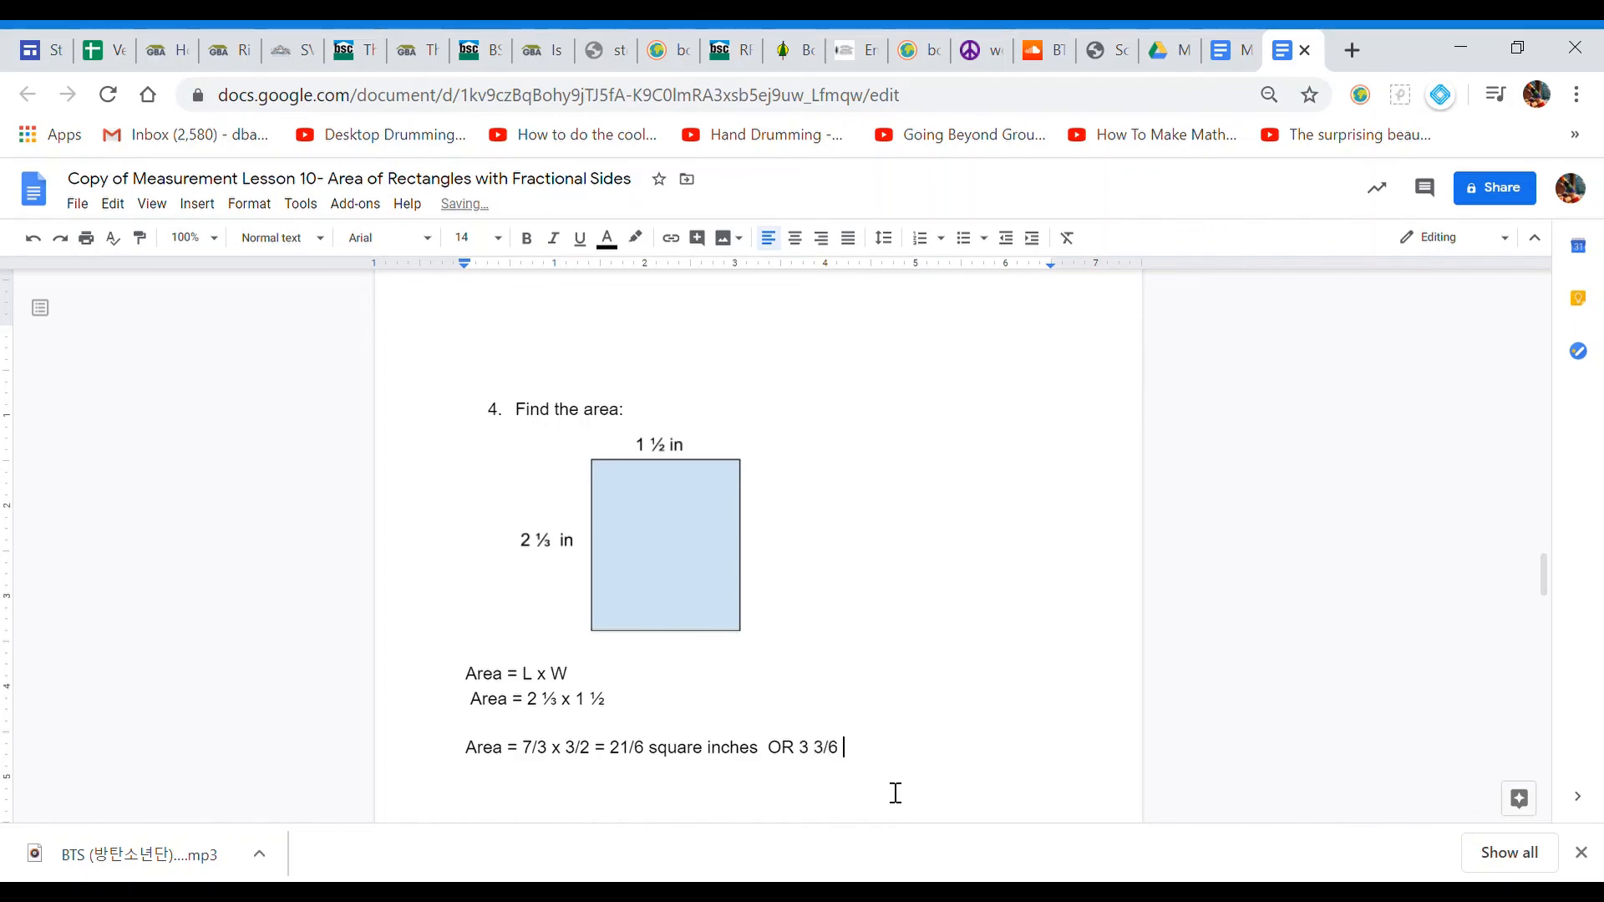
text(s)
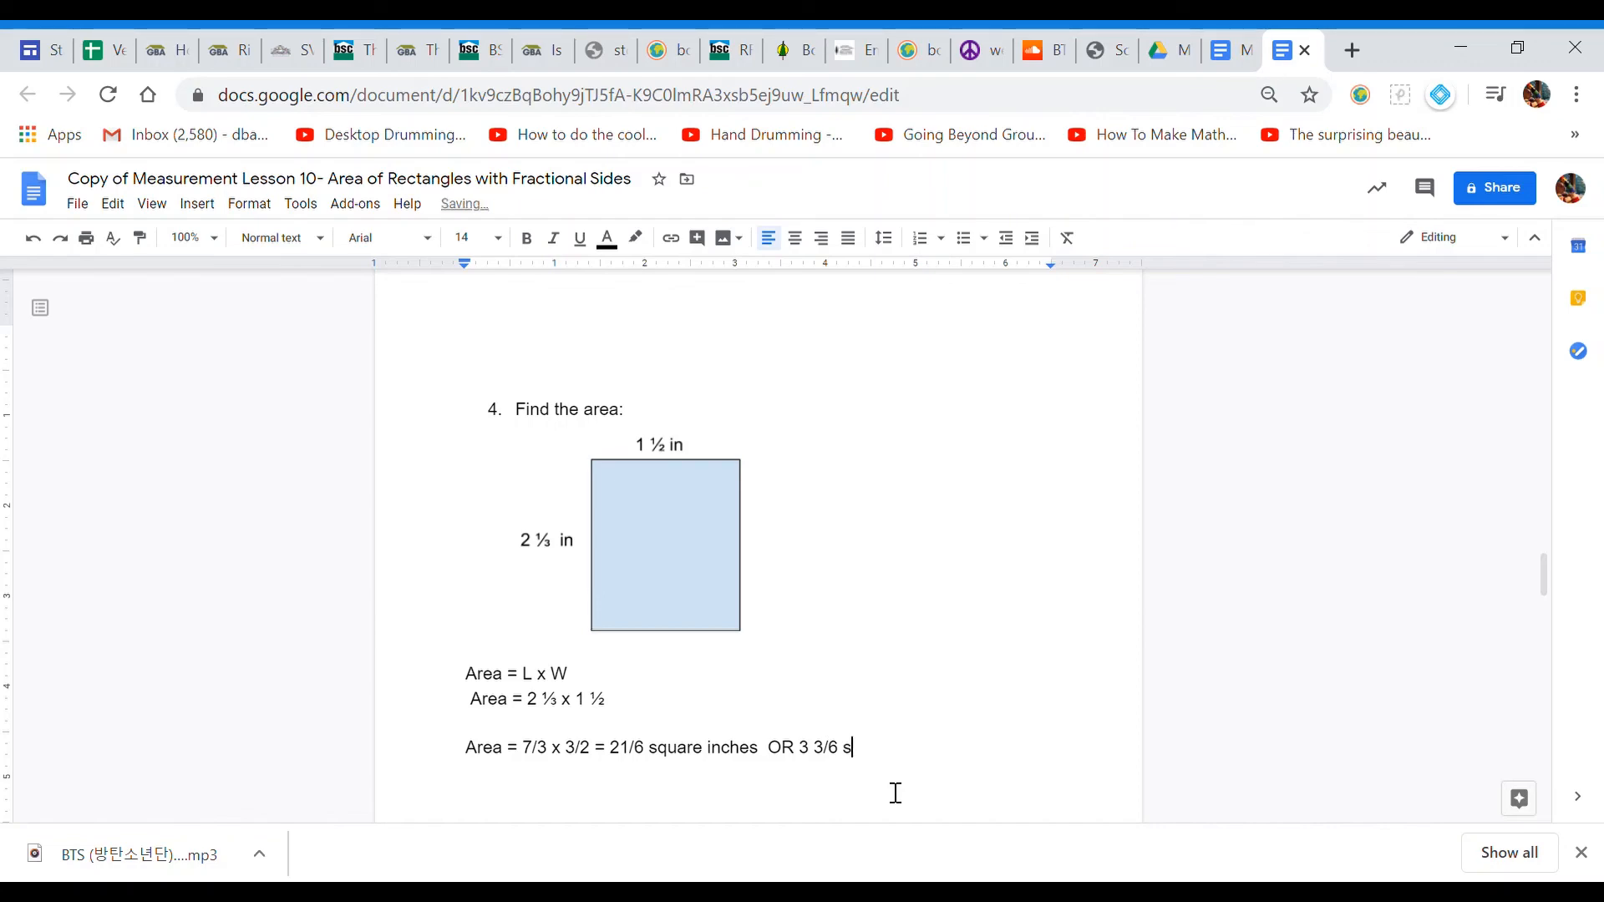
text(quare inches)
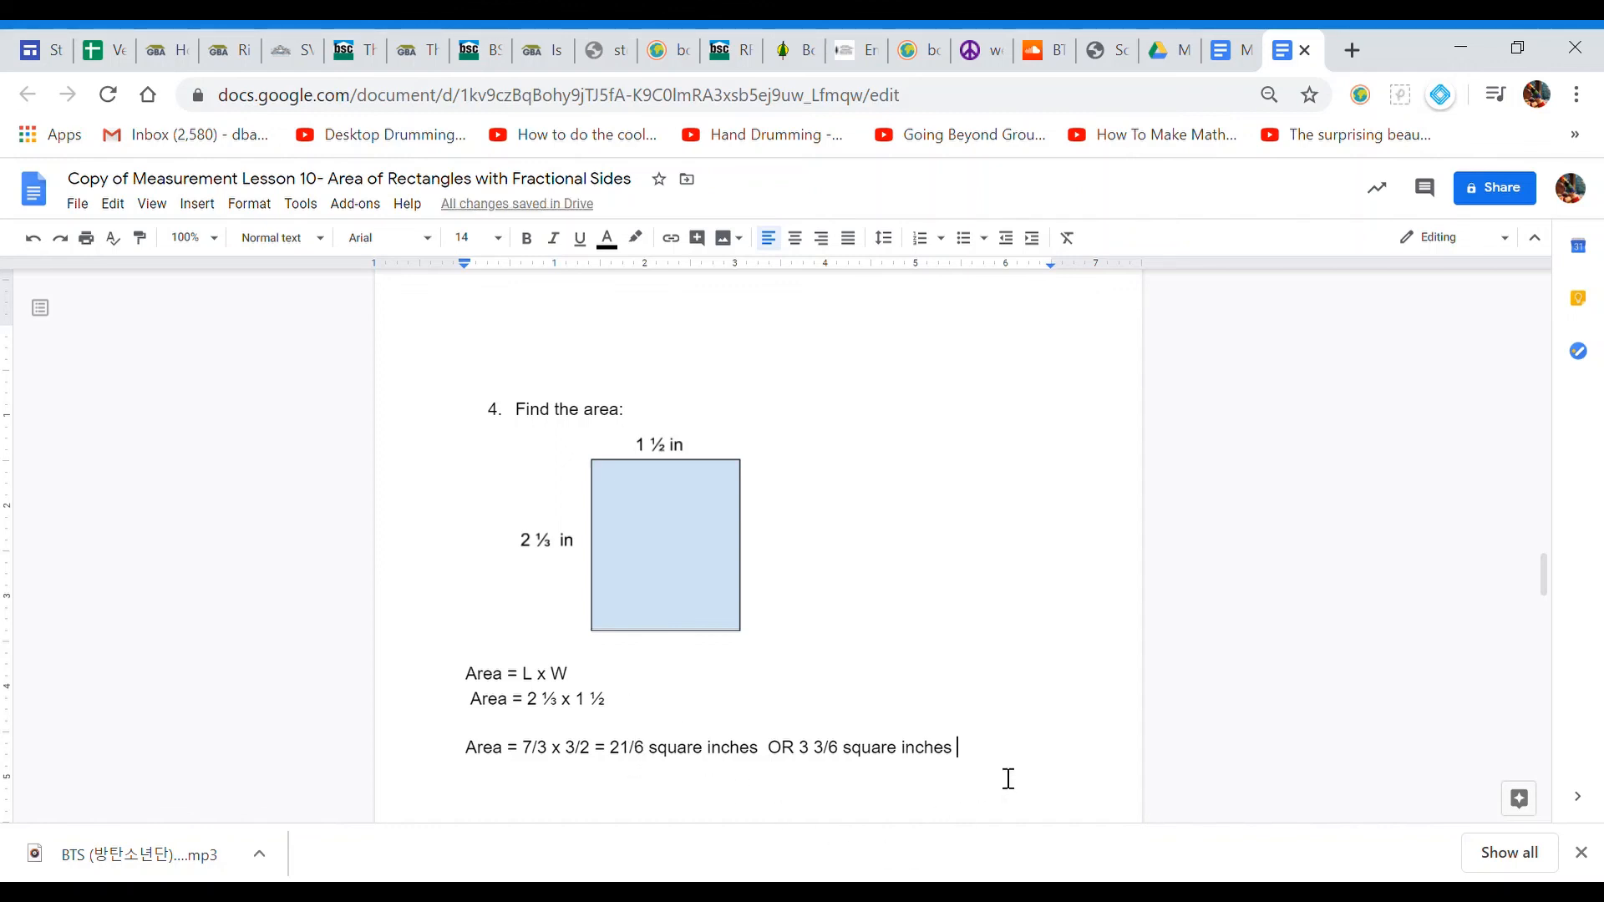
mouse_move(1062, 789)
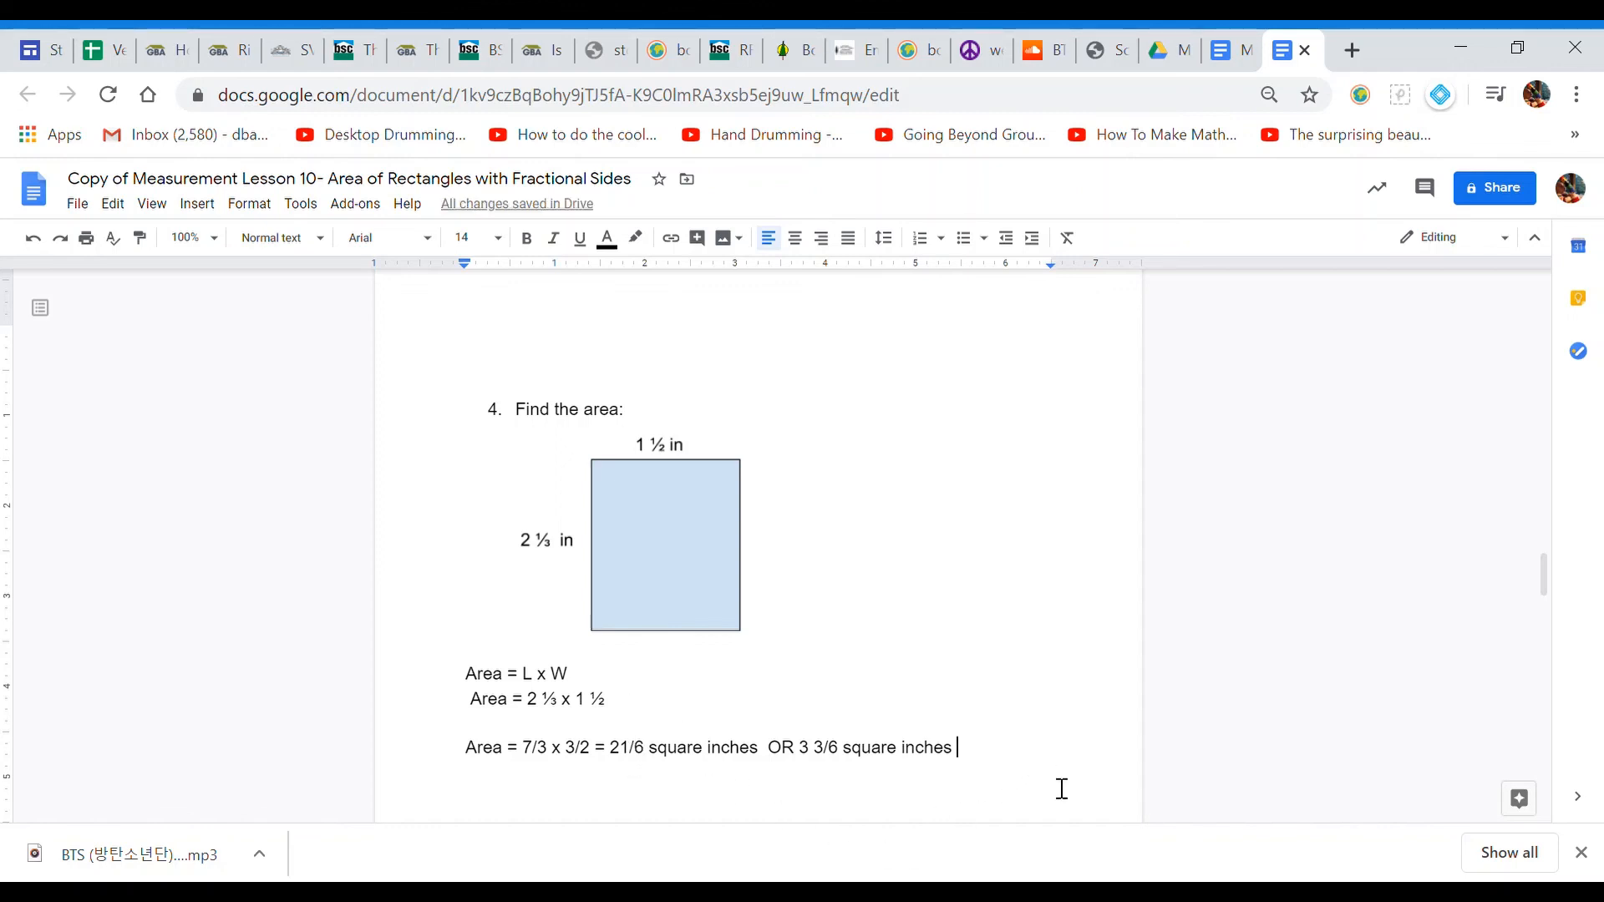
text(OR)
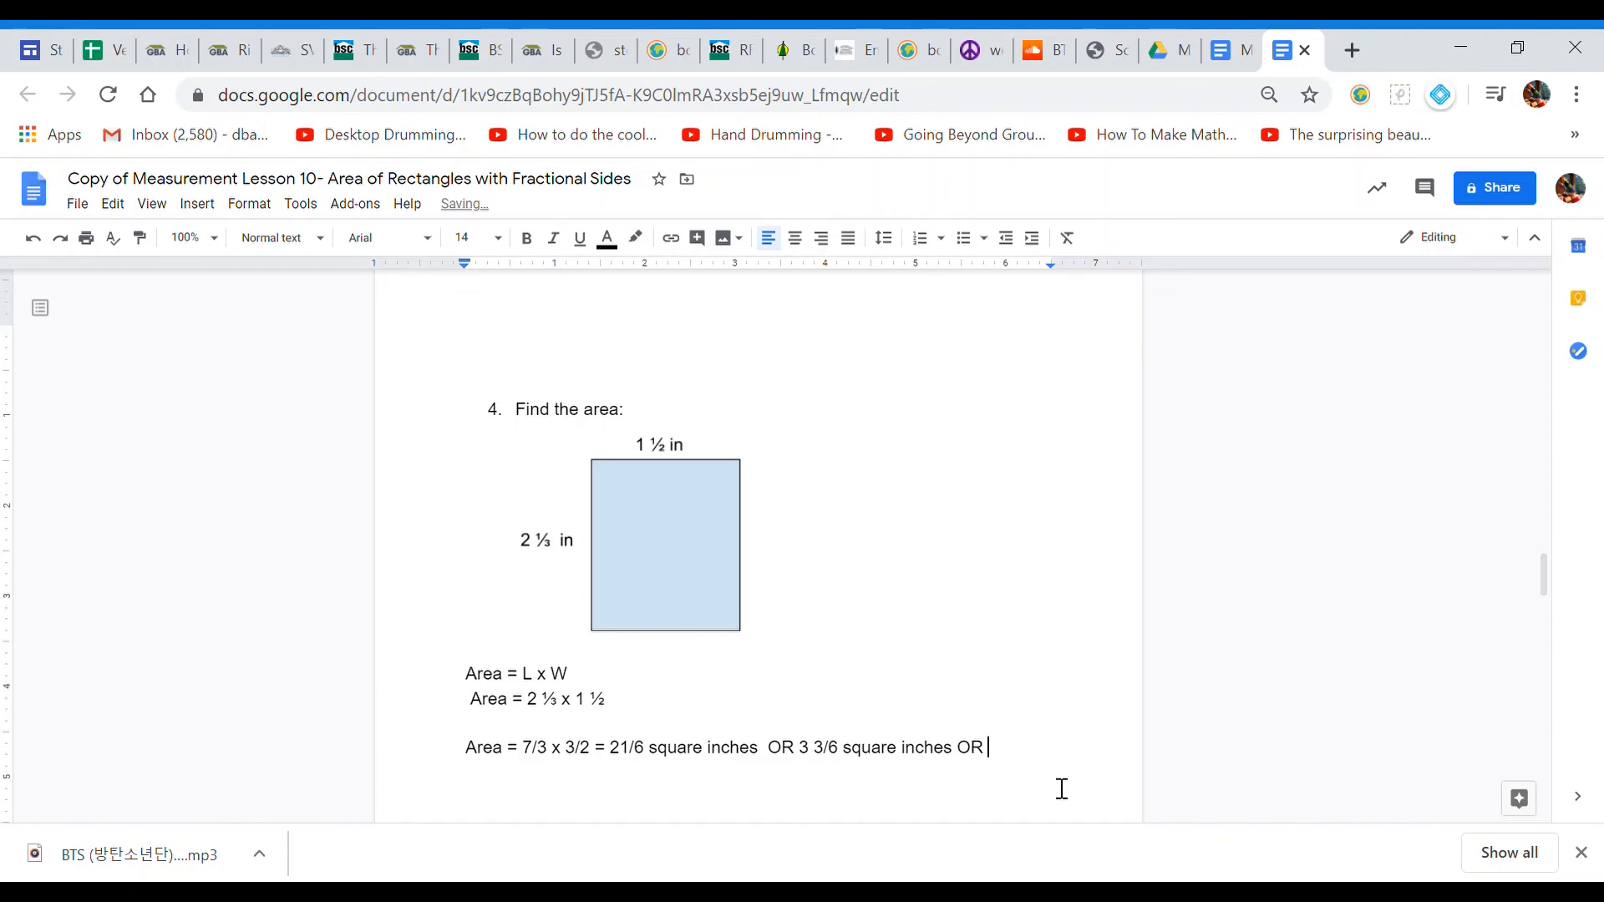
text(3 1/)
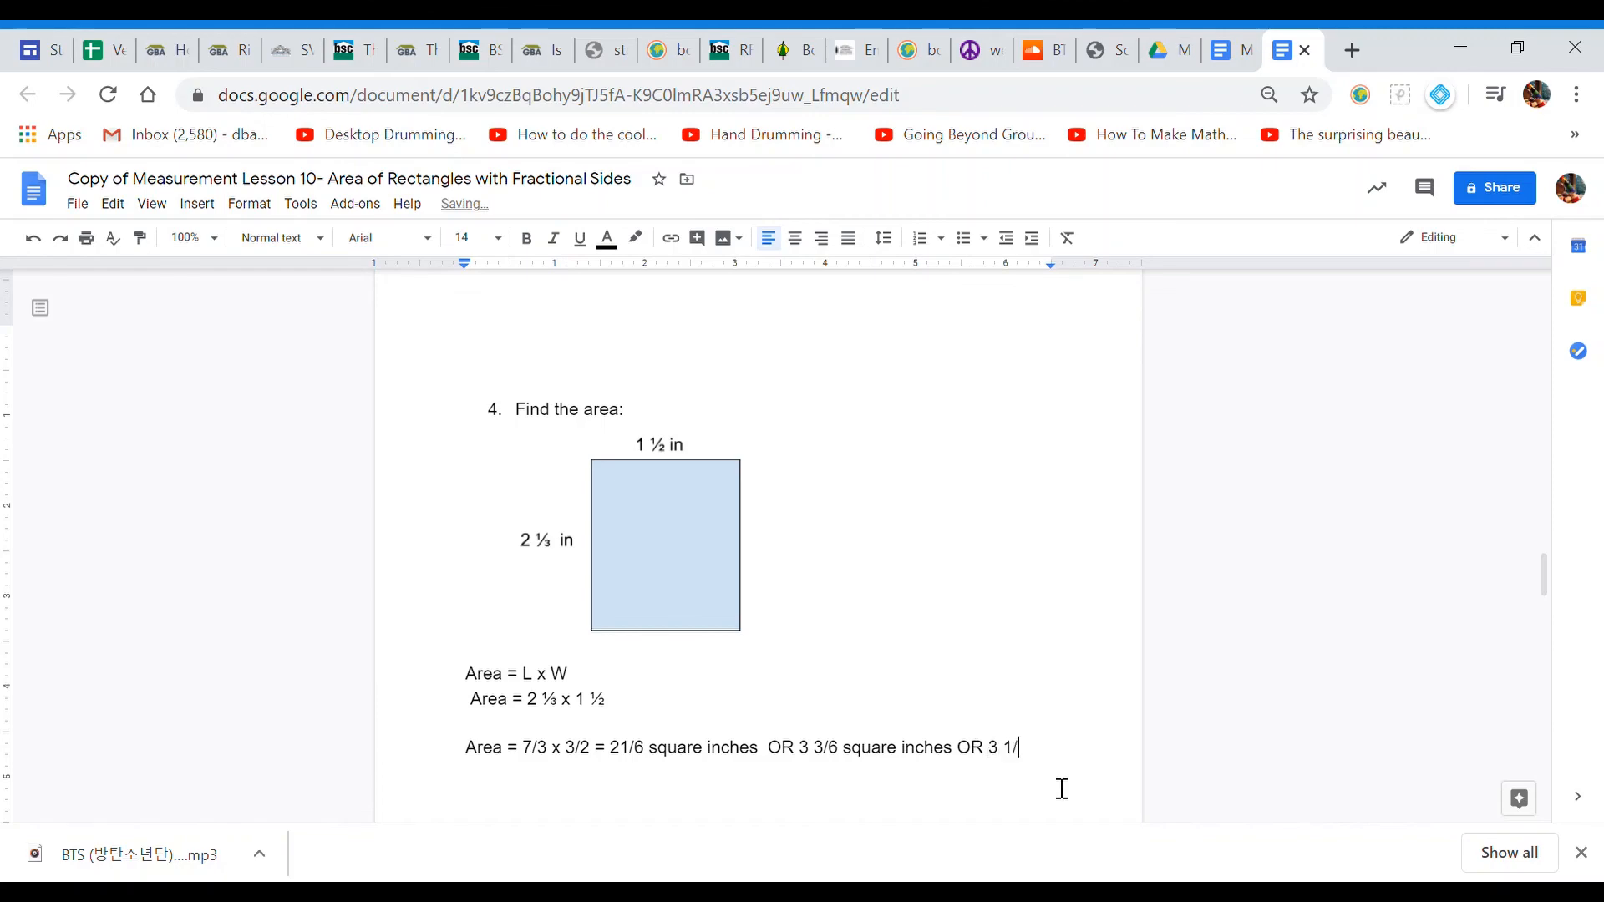
text(½ square inches.)
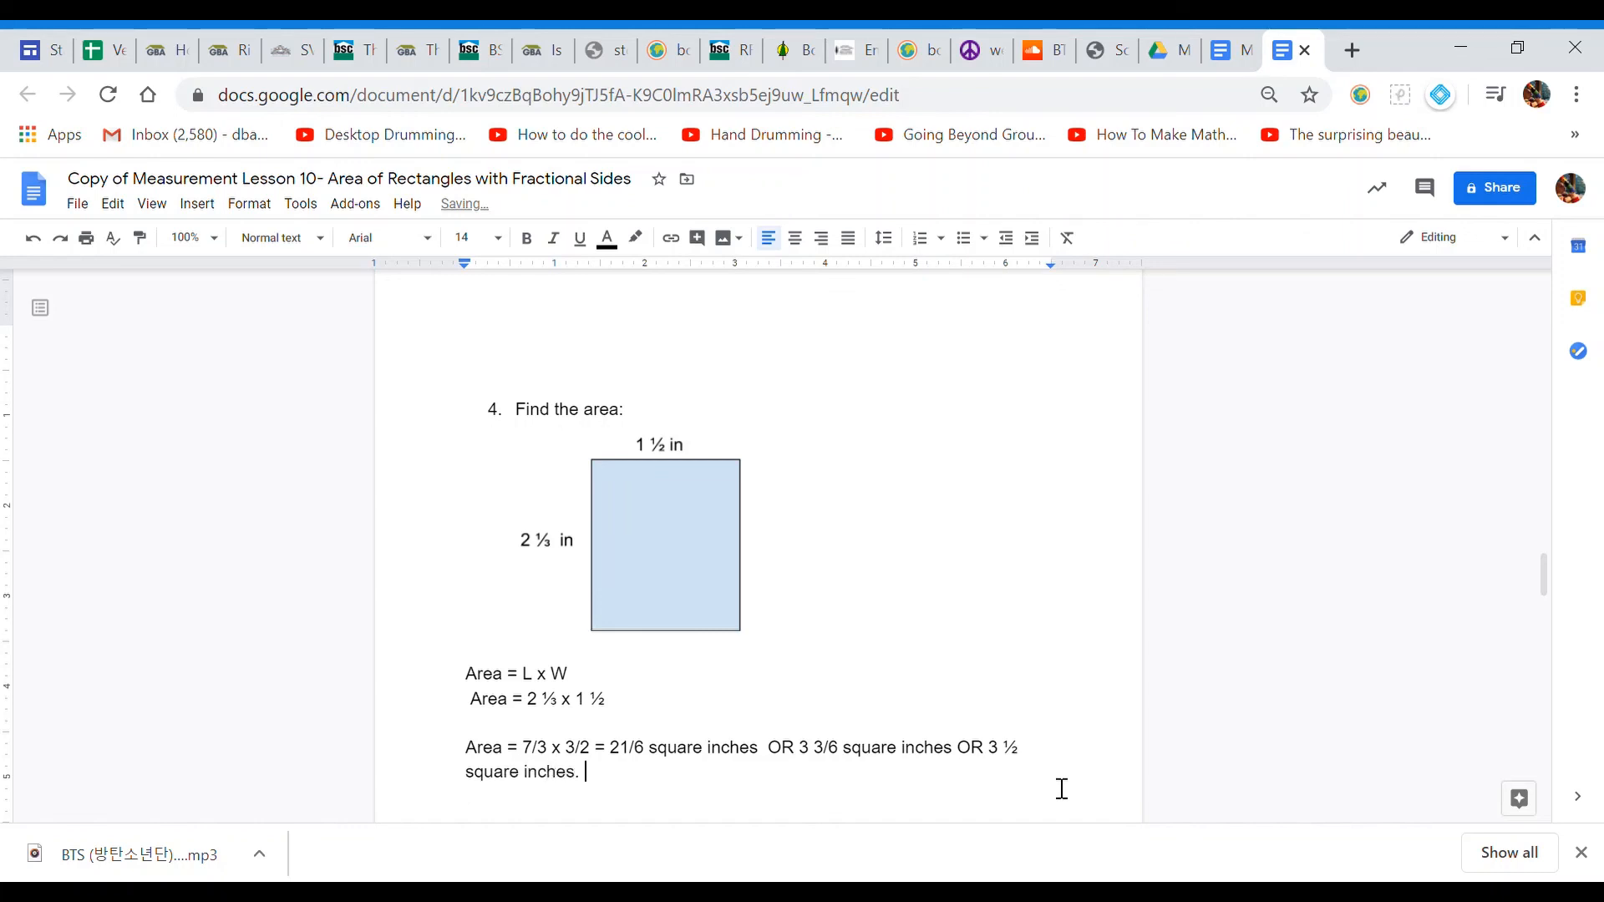
Step: Scroll down to the Khan Academy Practice and Independent Practice section
scroll(down, 3)
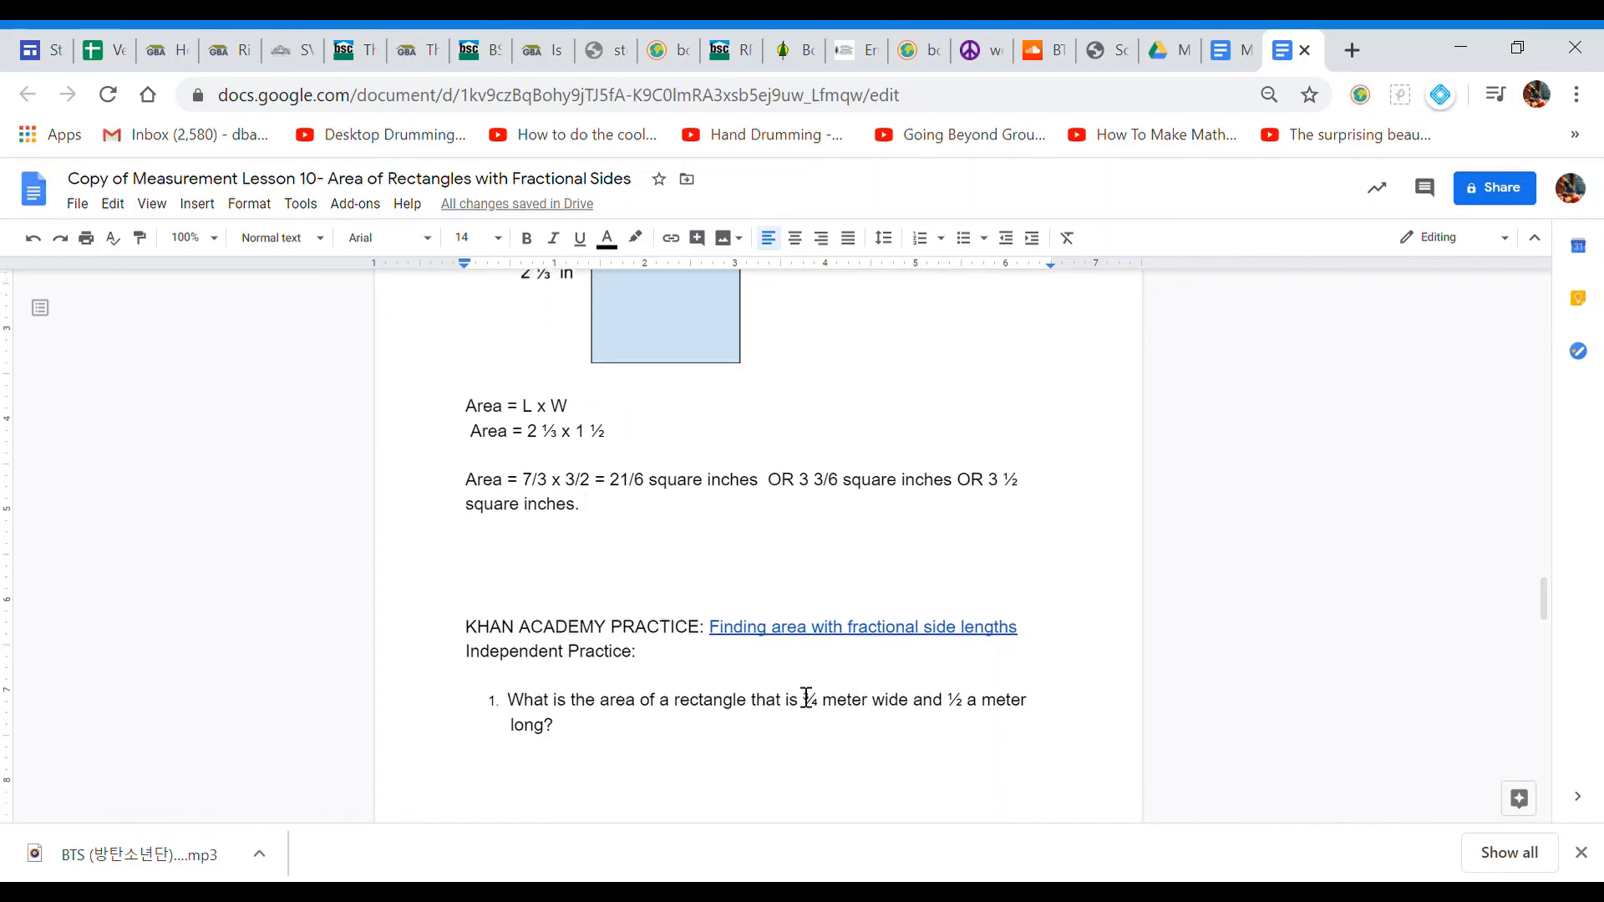
scroll(down, 3)
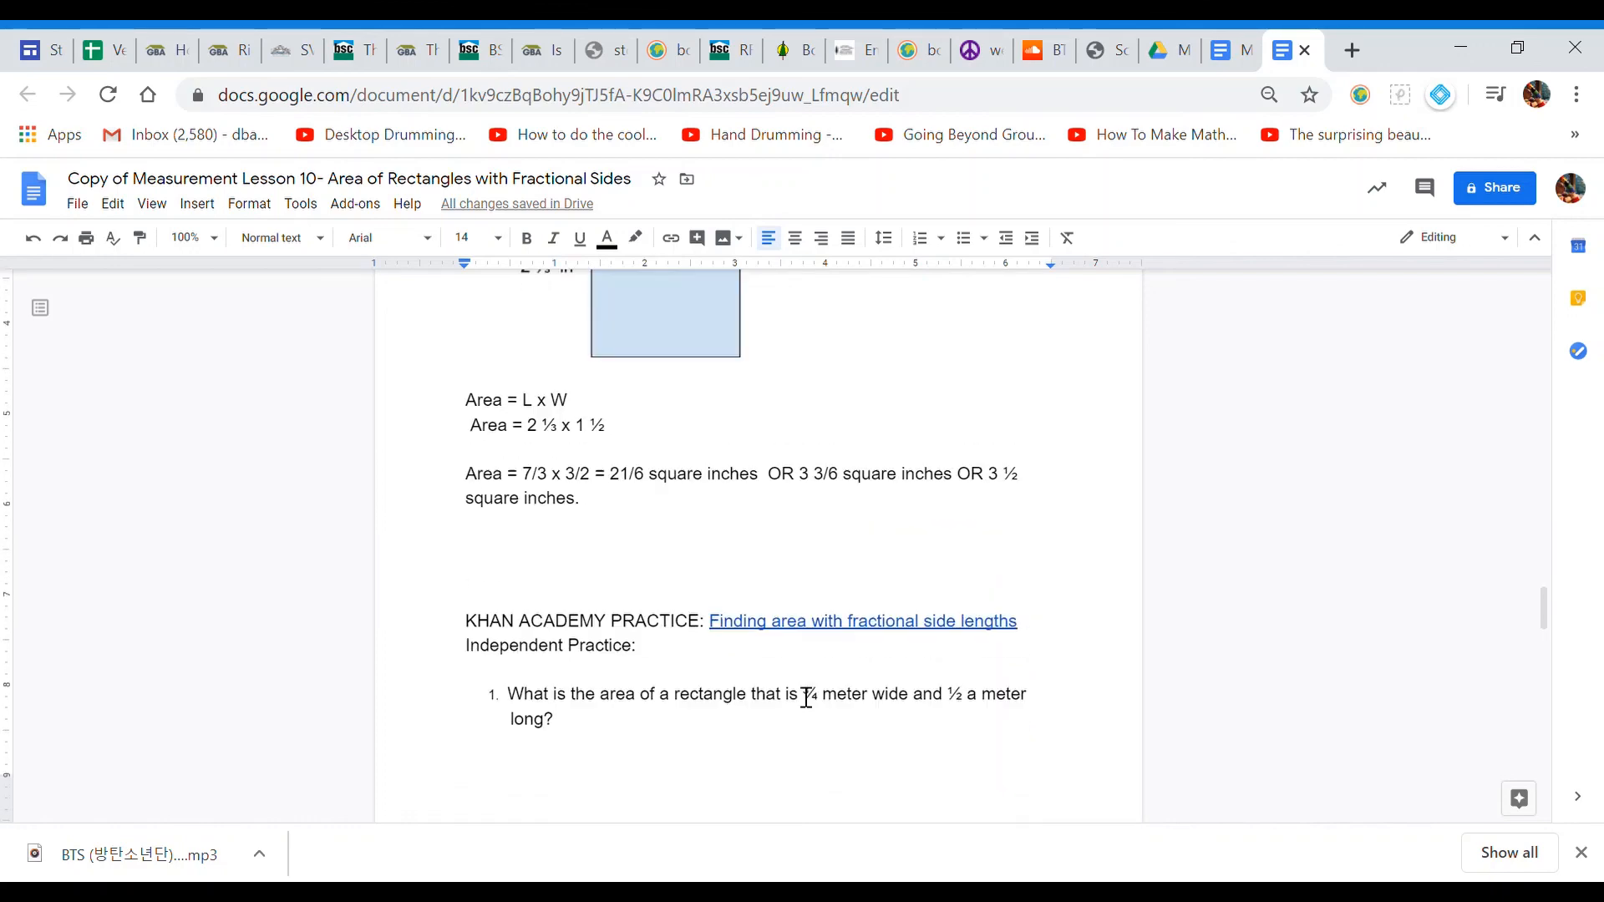
scroll(down, 3)
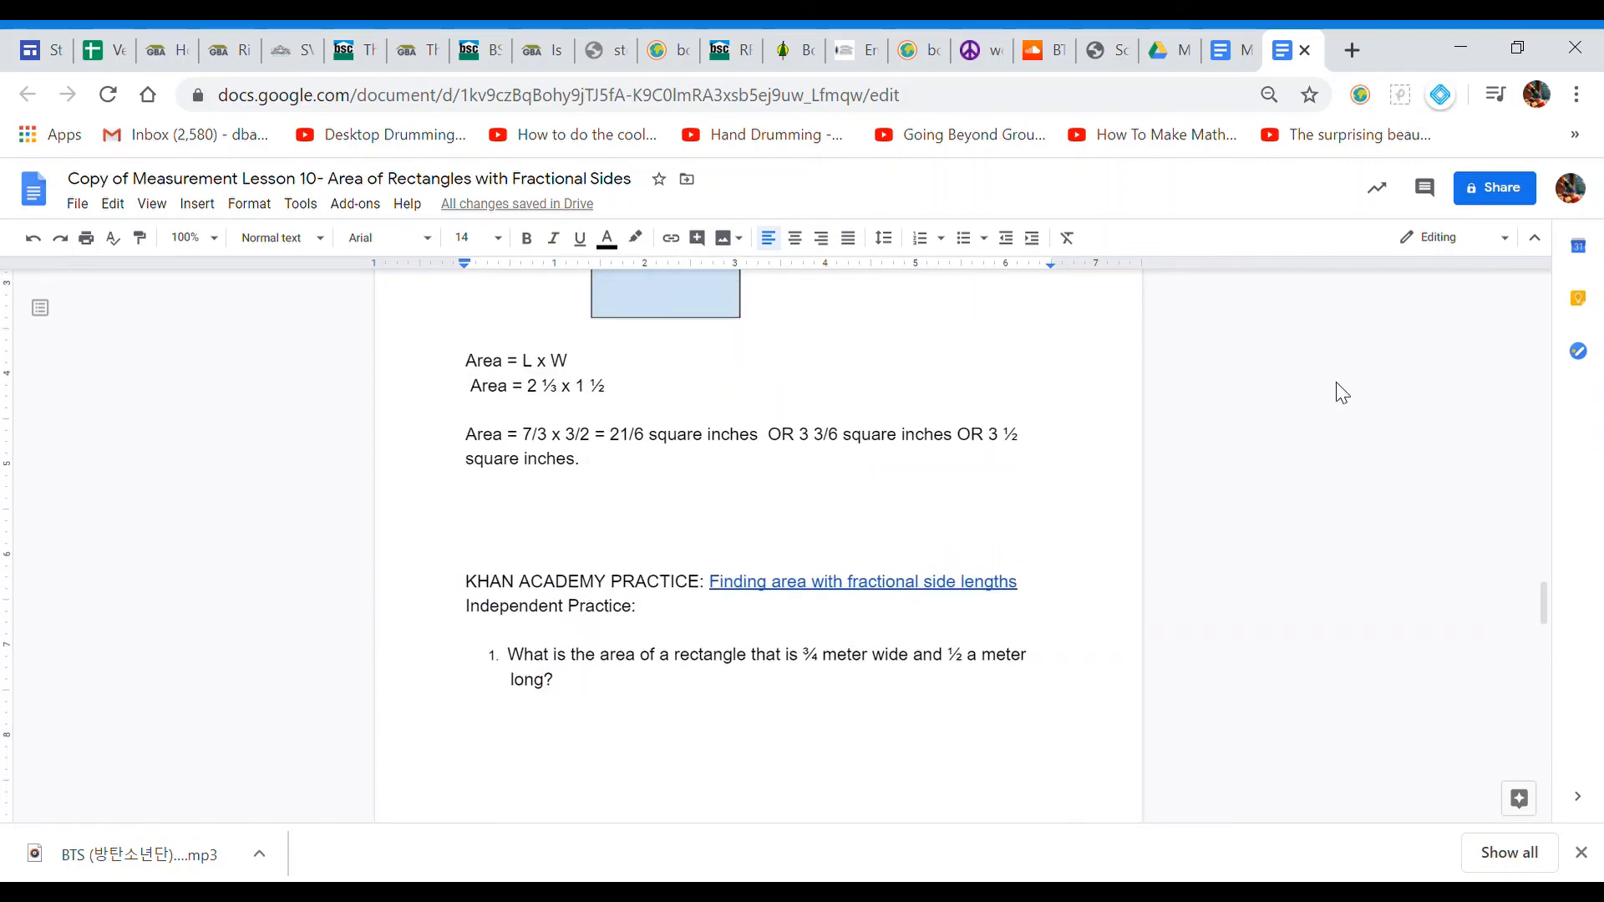
mouse_move(1537, 239)
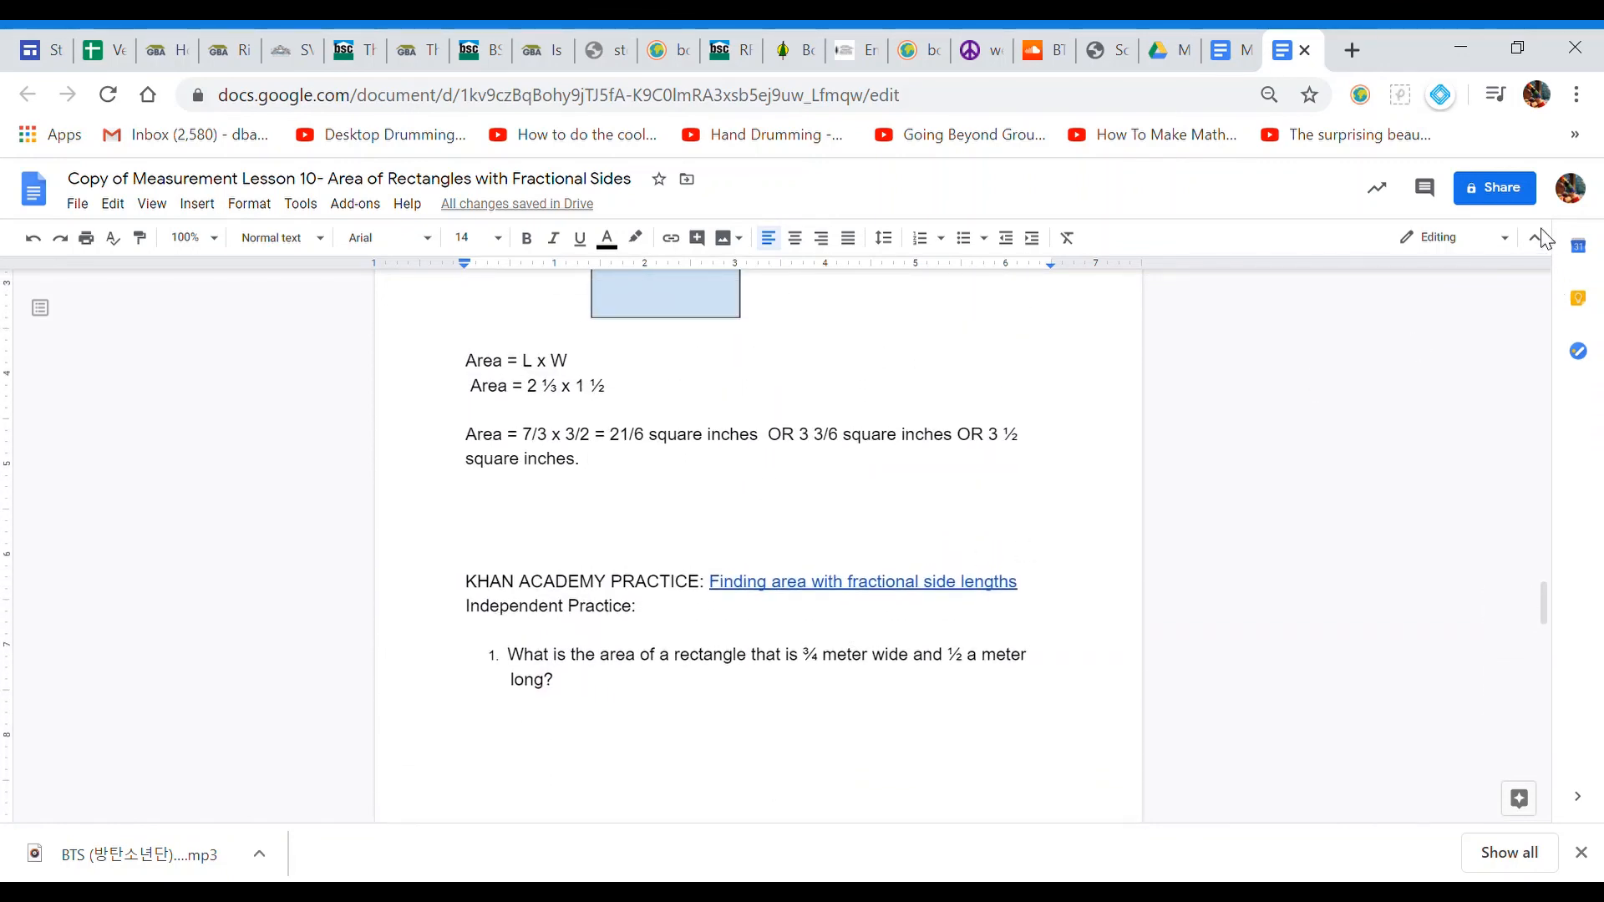